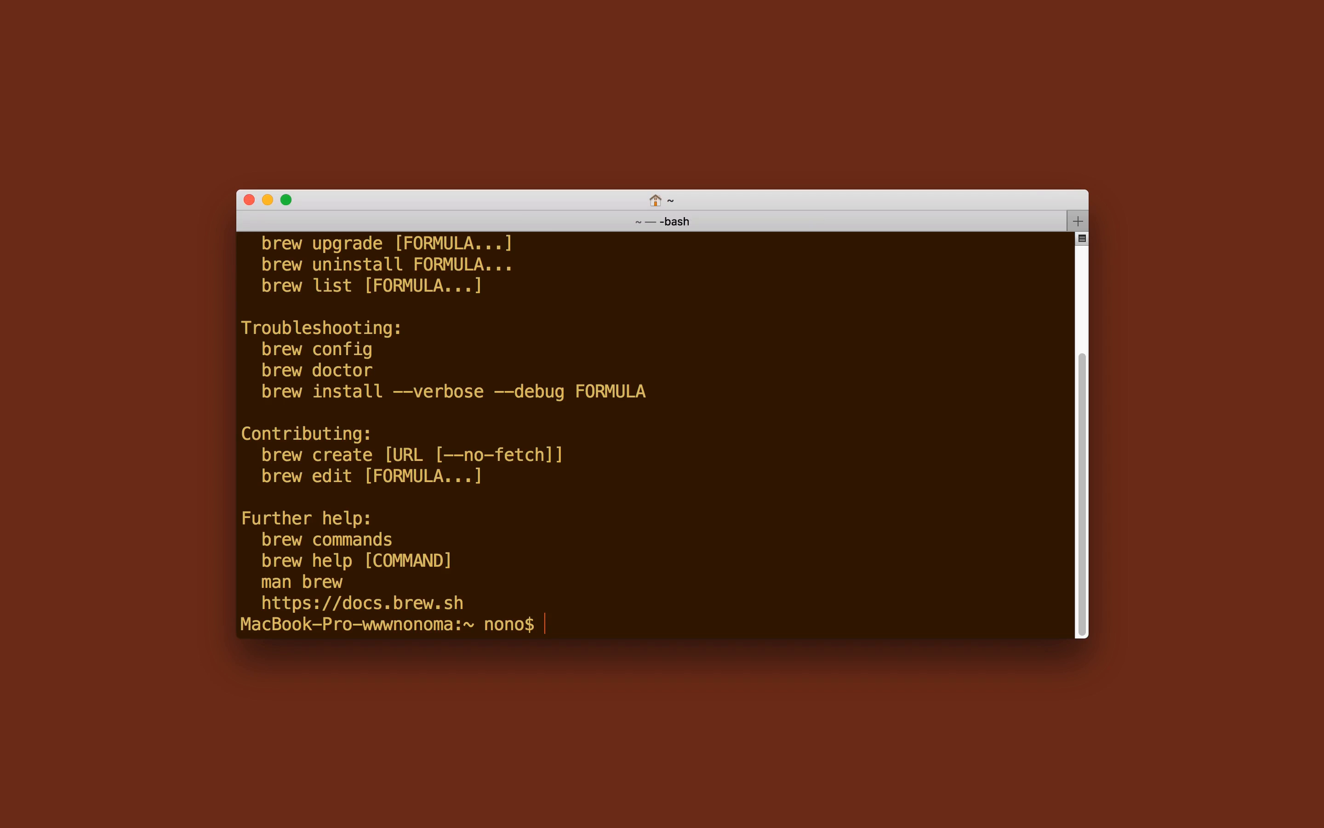
# Run 'brew install node' to install Node.js via Homebrew.
pyautogui.write('brew')
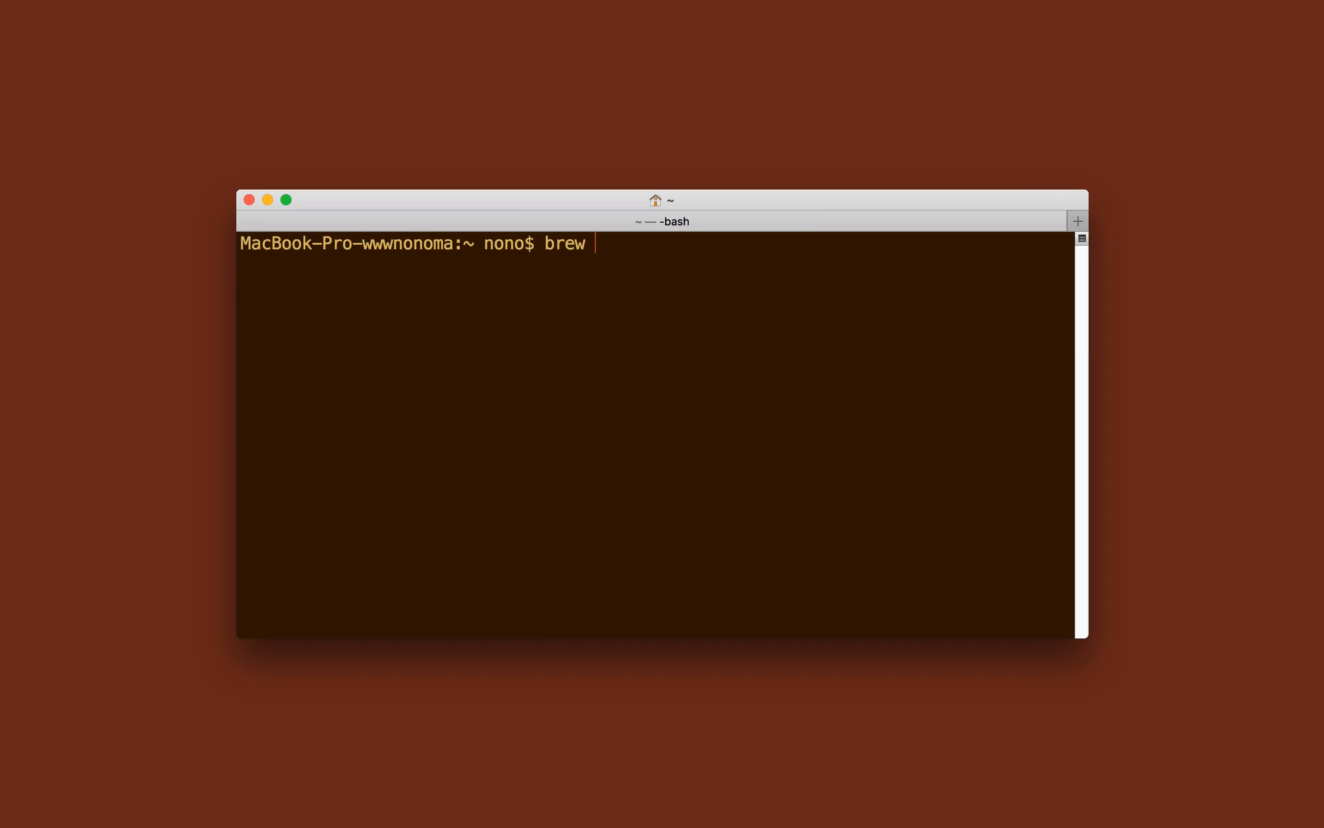
pyautogui.write('i')
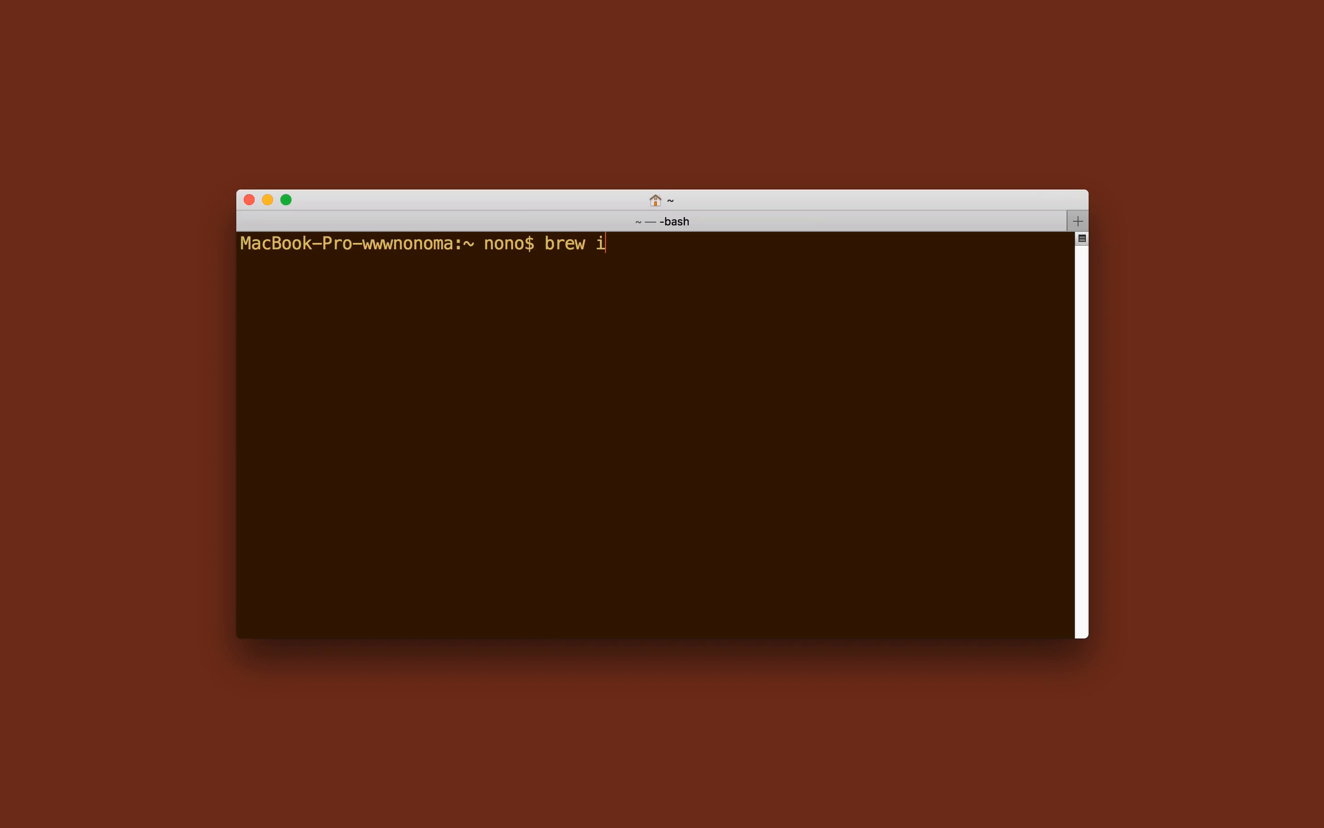
pyautogui.write('nstall node')
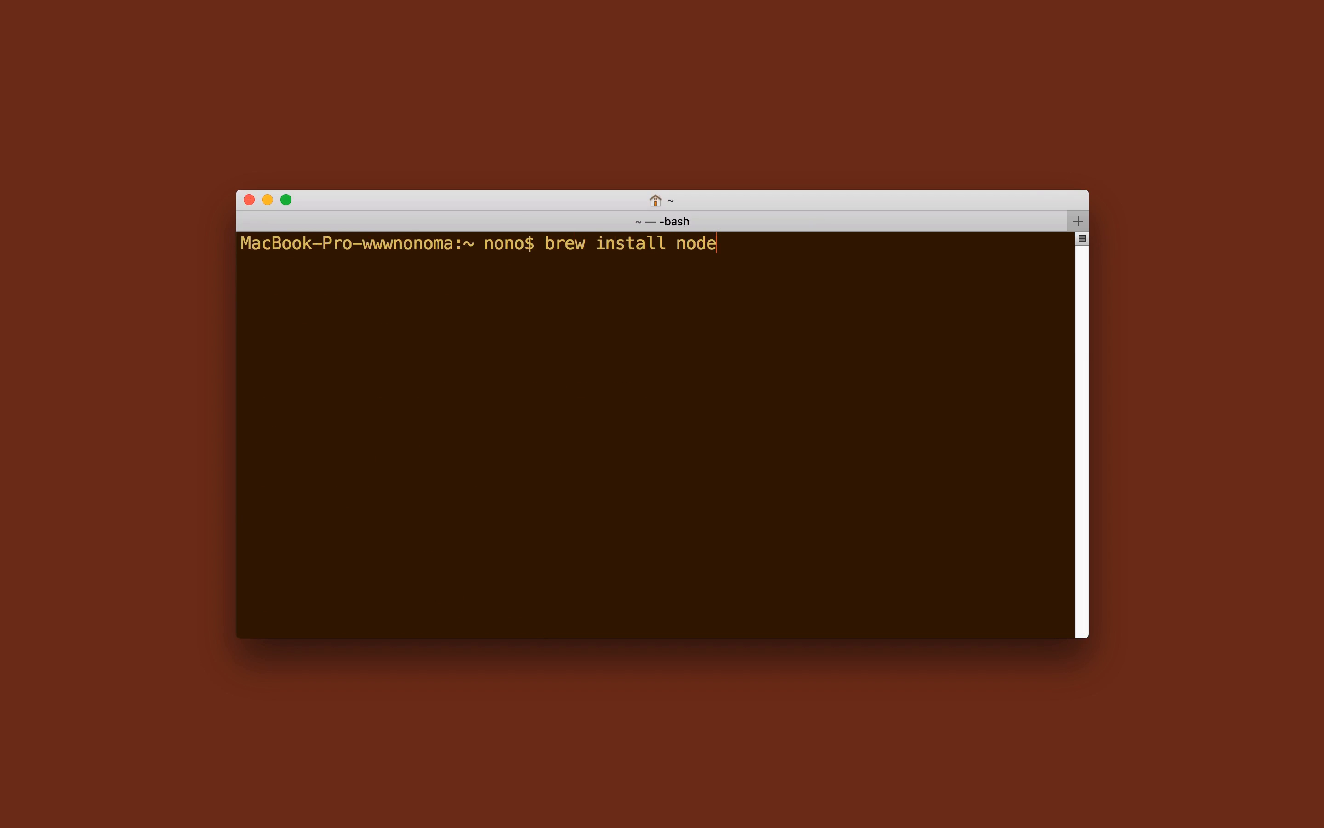
pyautogui.press('Return')
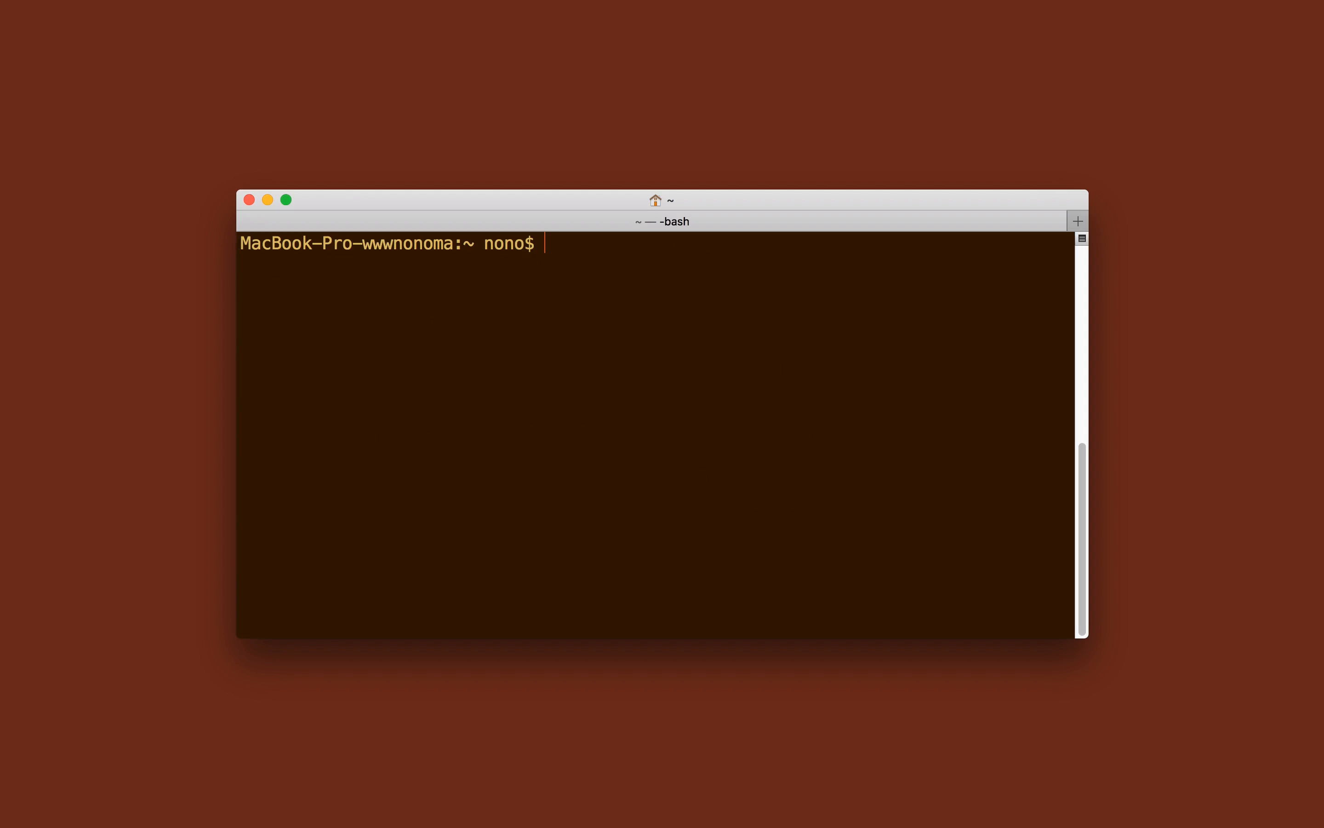
# Change into ~/Desktop/app, enter npm init, and show the empty app folder in Finder.
pyautogui.write('cd ~/')
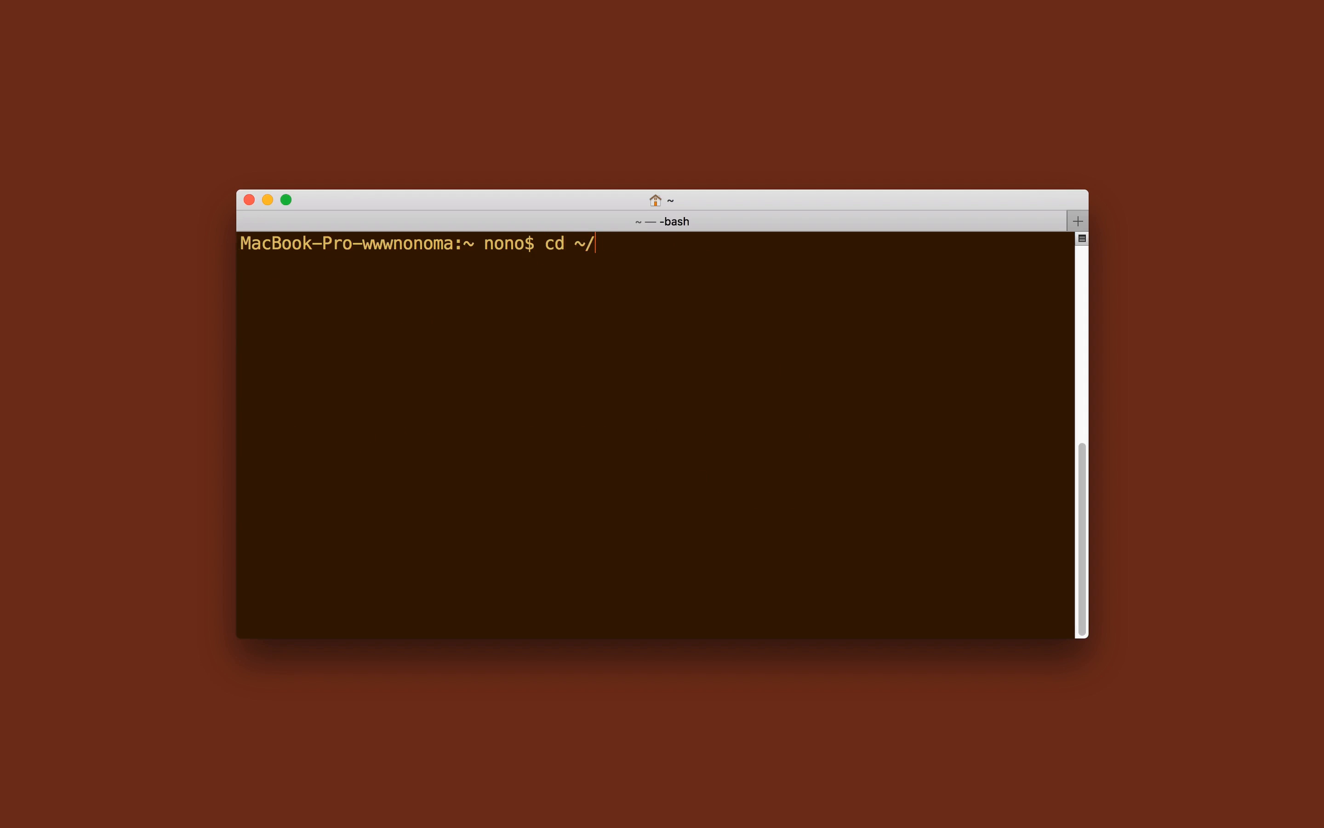
pyautogui.press('Return')
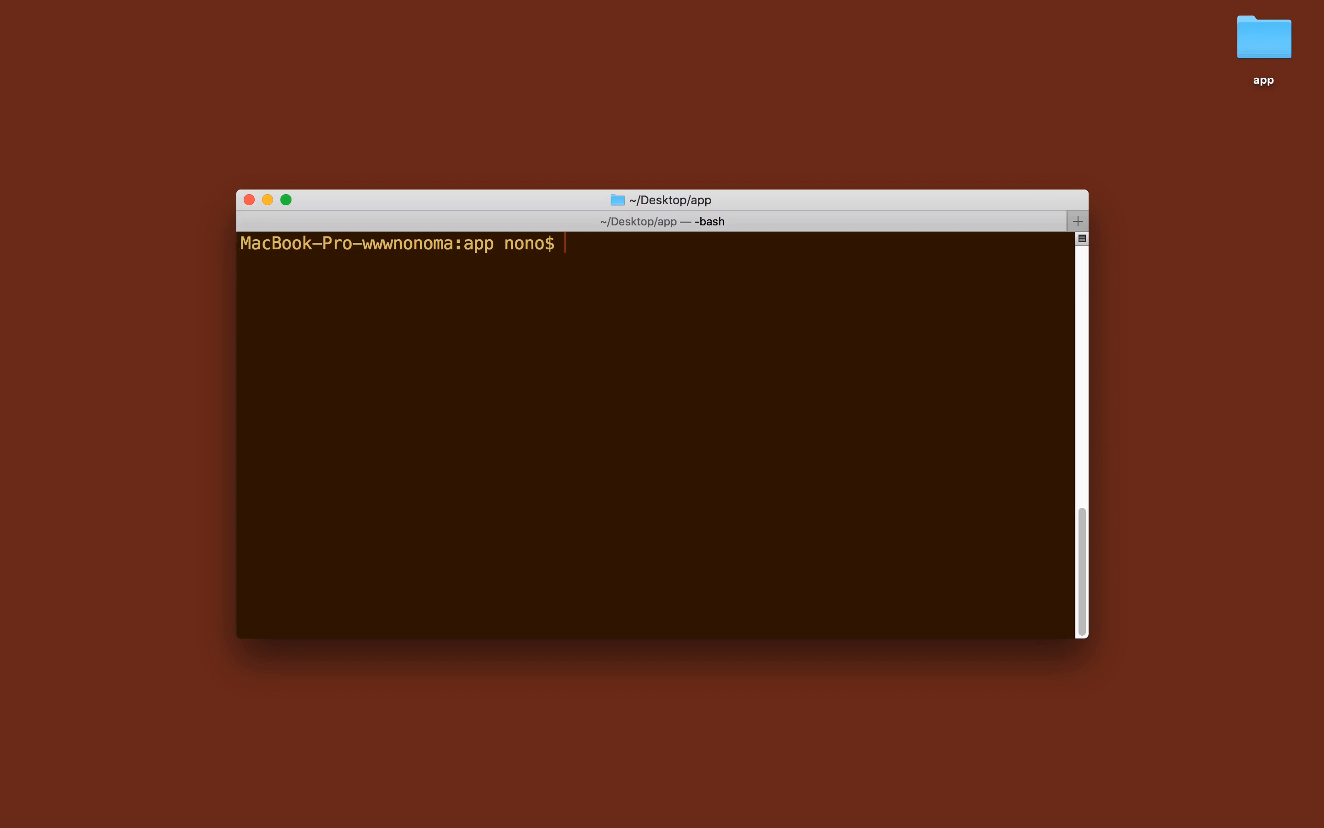
pyautogui.write('npm init')
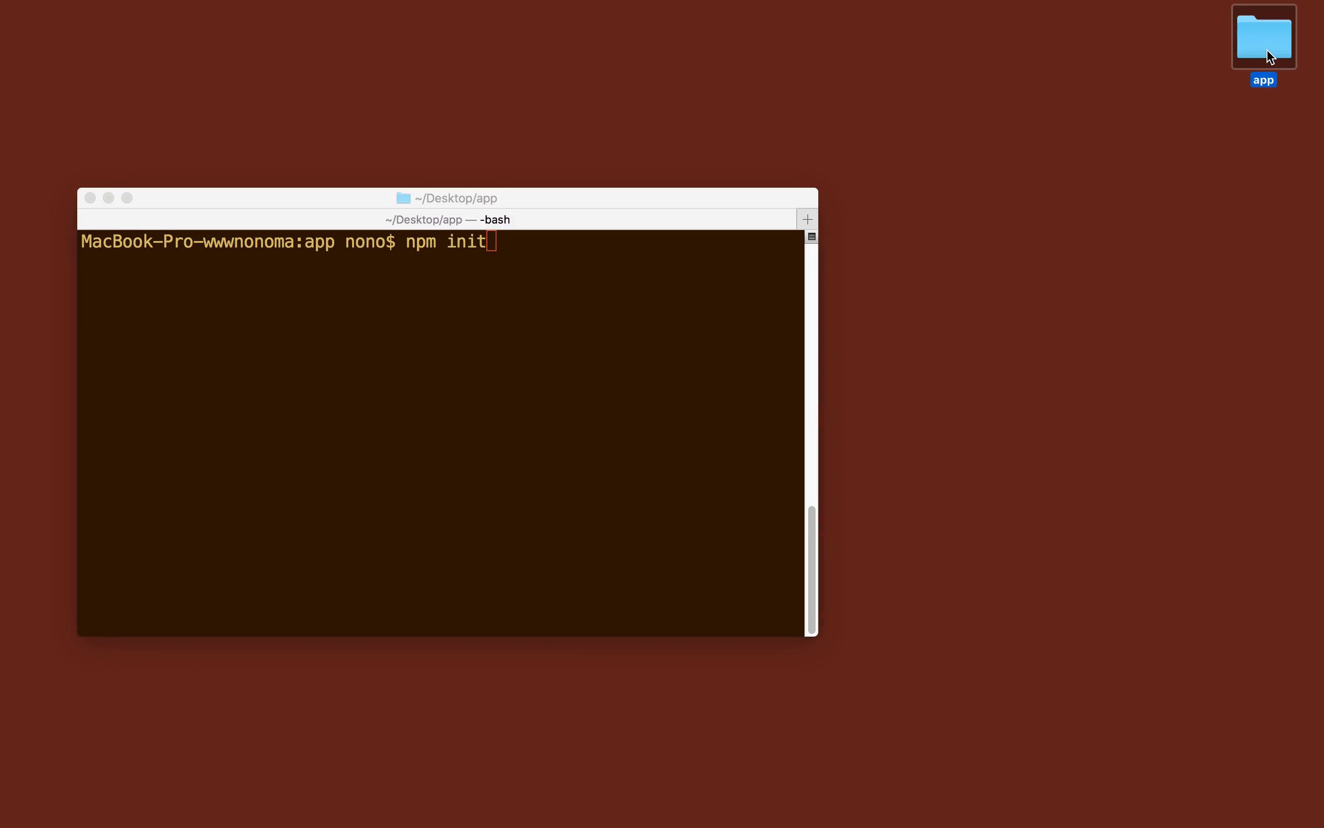
pyautogui.doubleClick(1263, 38)
pyautogui.write('e')
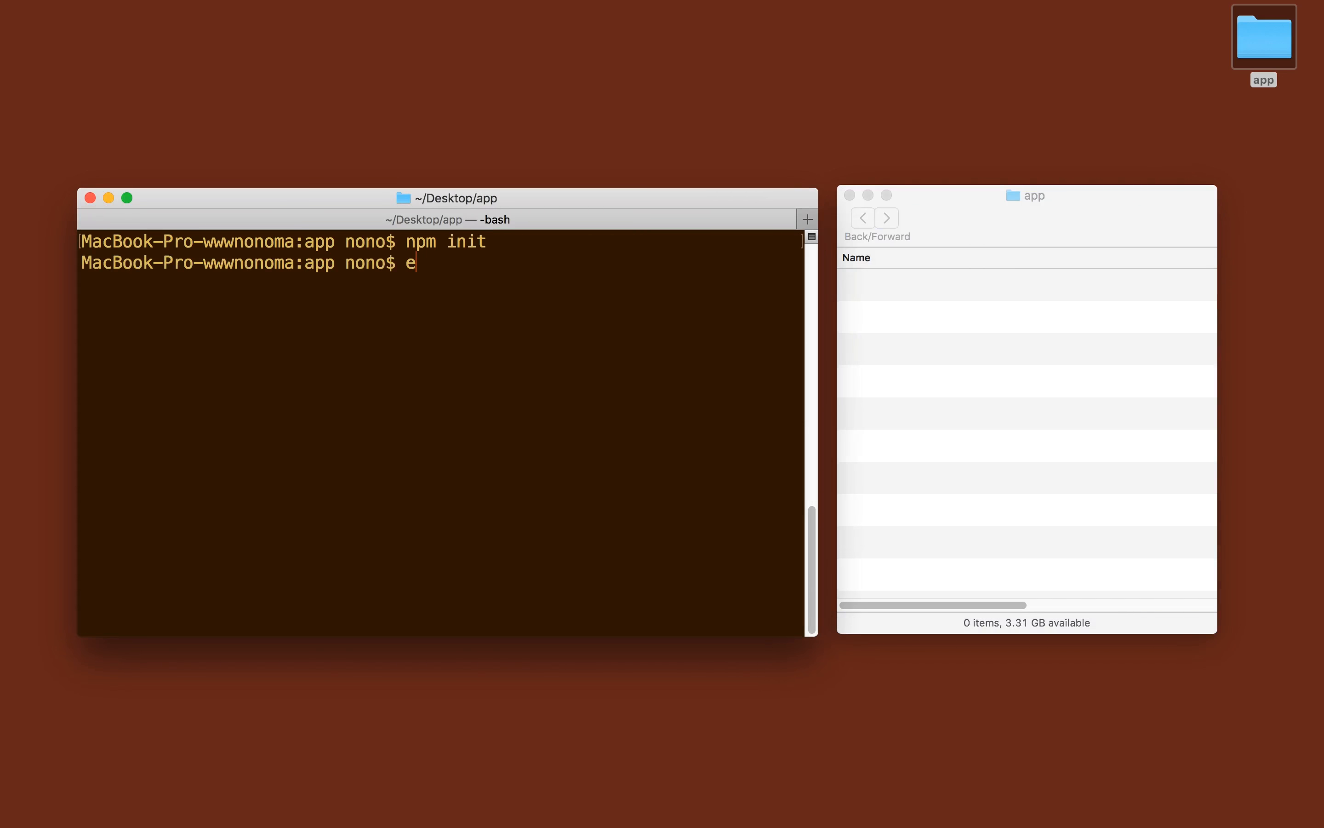
# Create index.js with console.log('Hello, Node.js!') via echo and run it with node.
pyautogui.write('cho "" >')
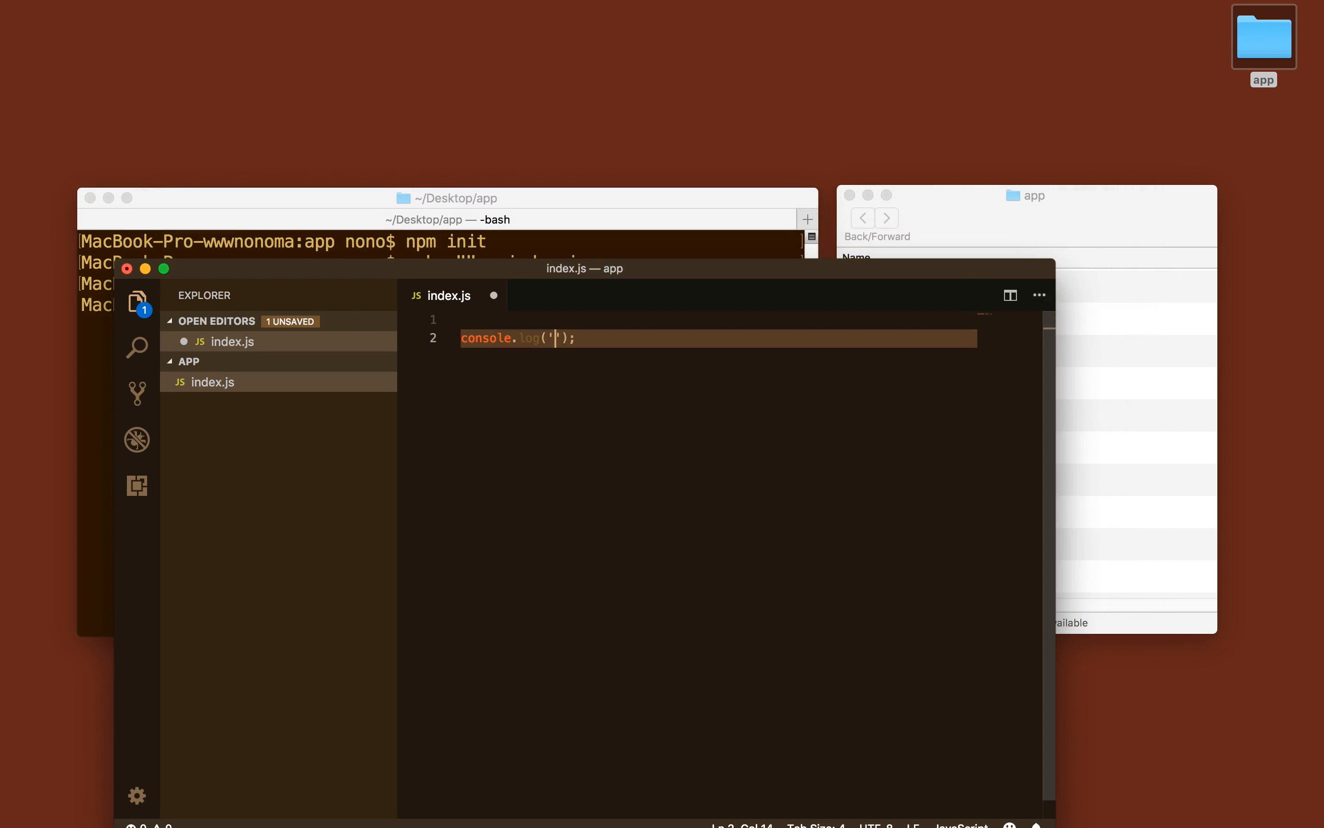
pyautogui.write('Hello, Node.')
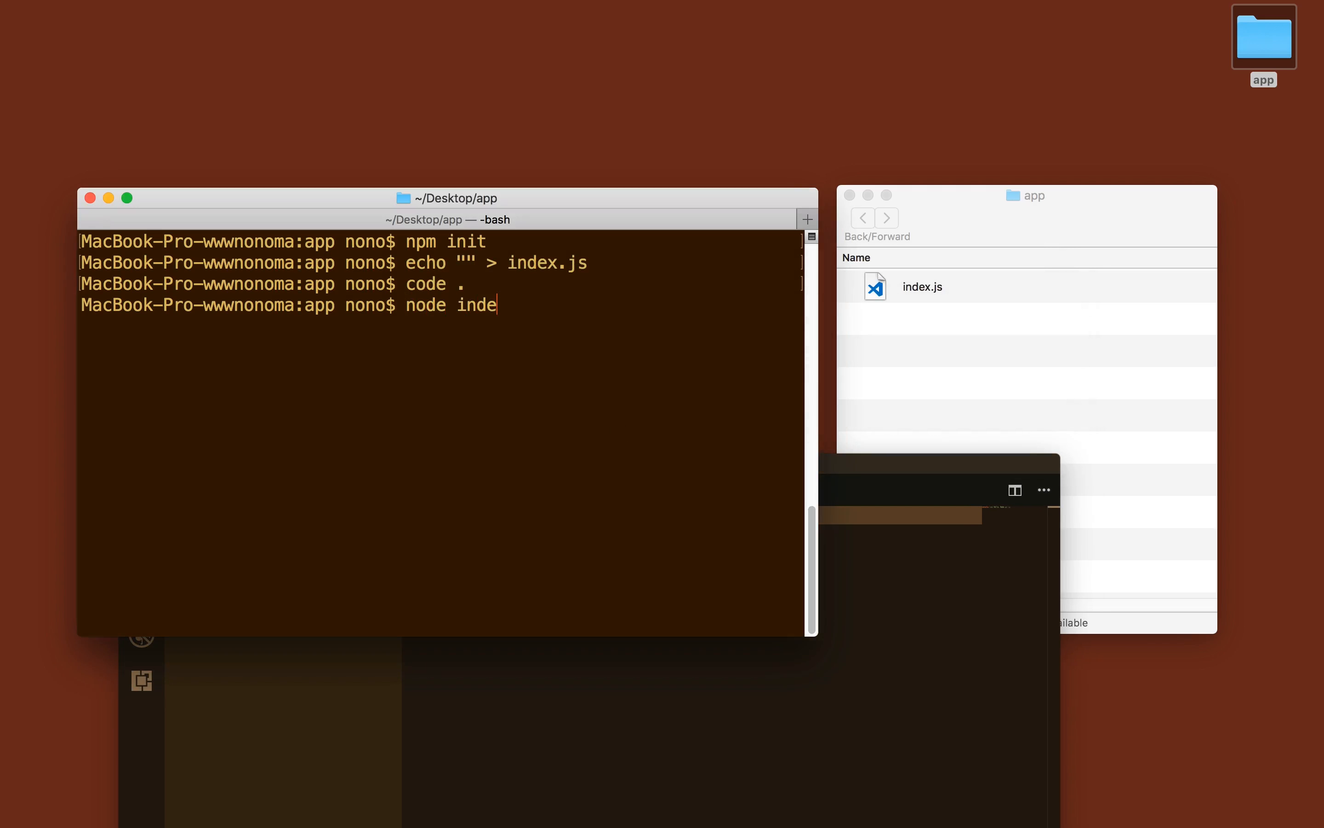
pyautogui.press('Return')
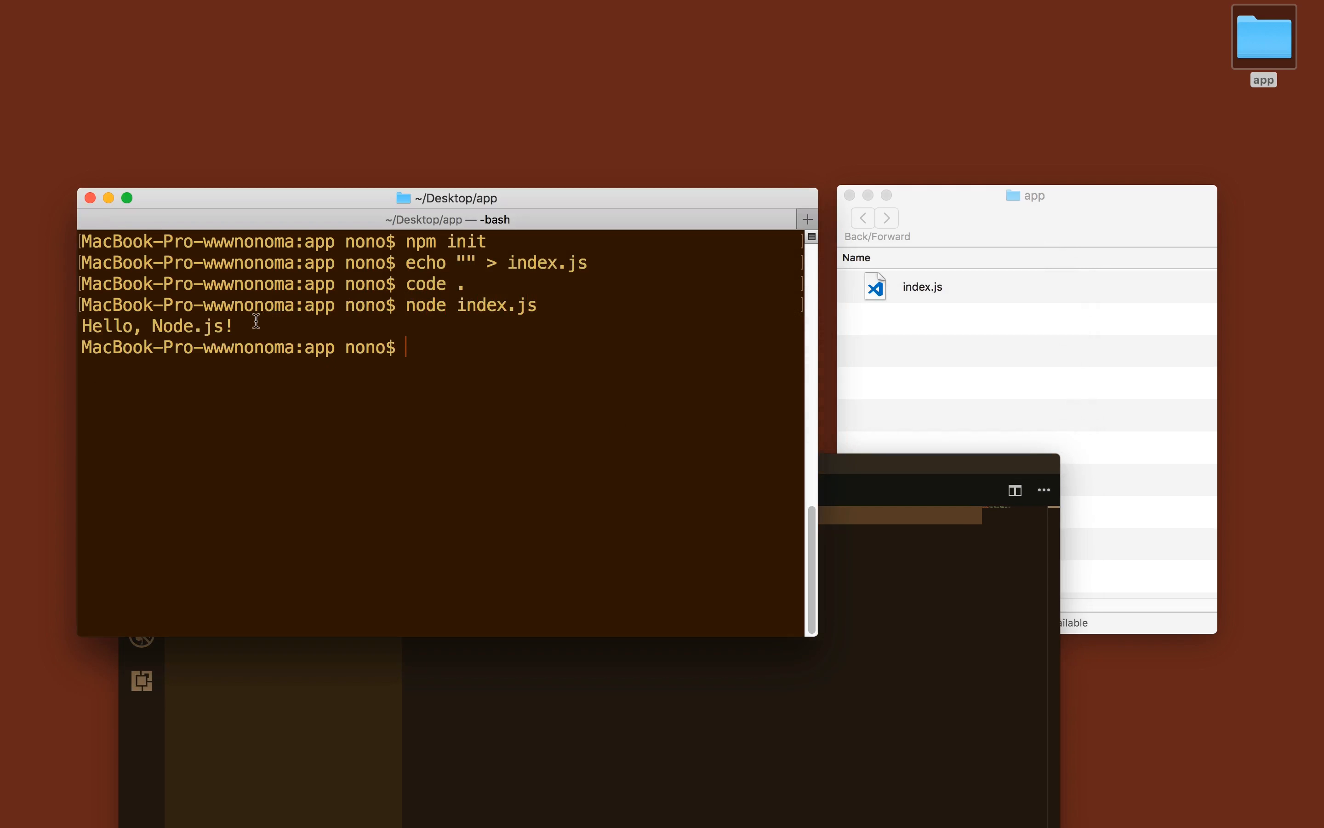
pyautogui.doubleClick(156, 326)
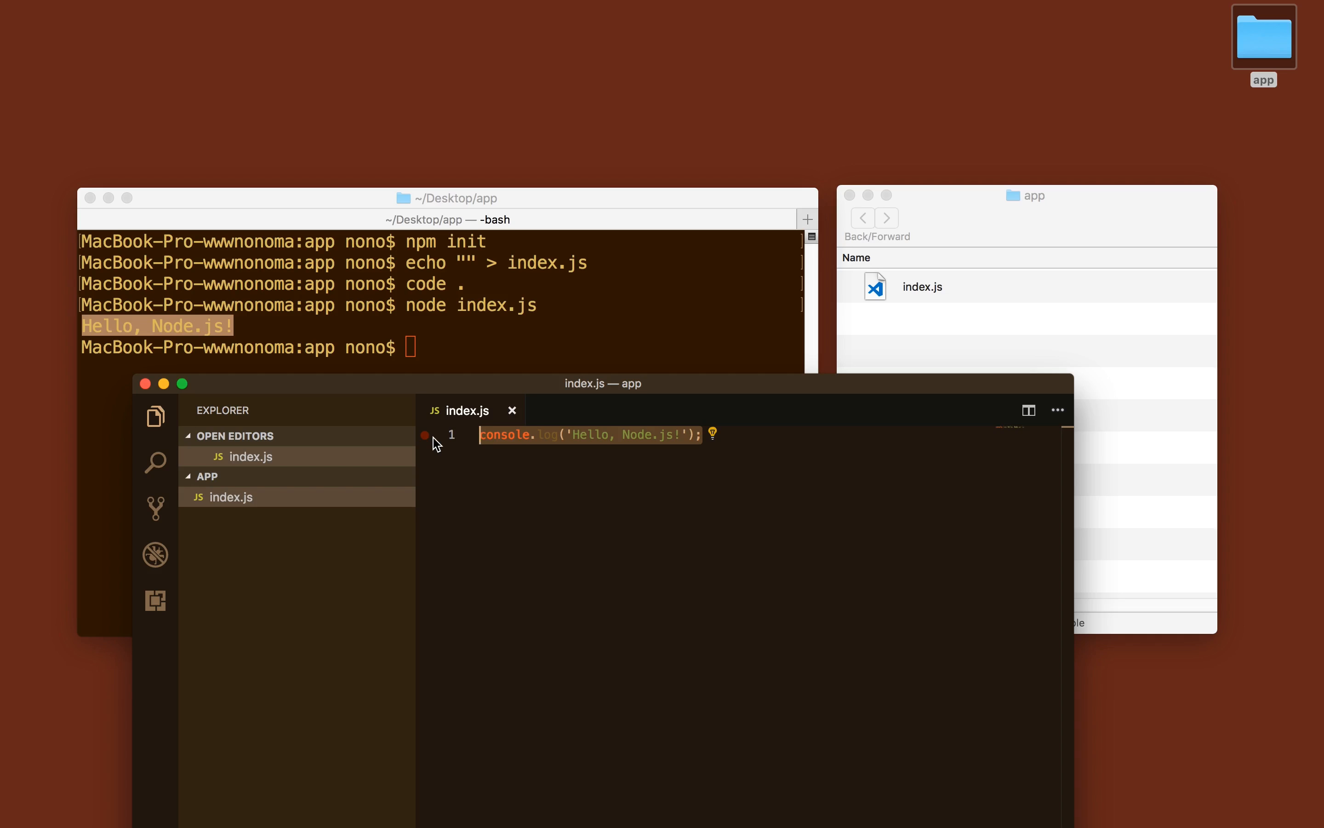
pyautogui.moveTo(422, 364)
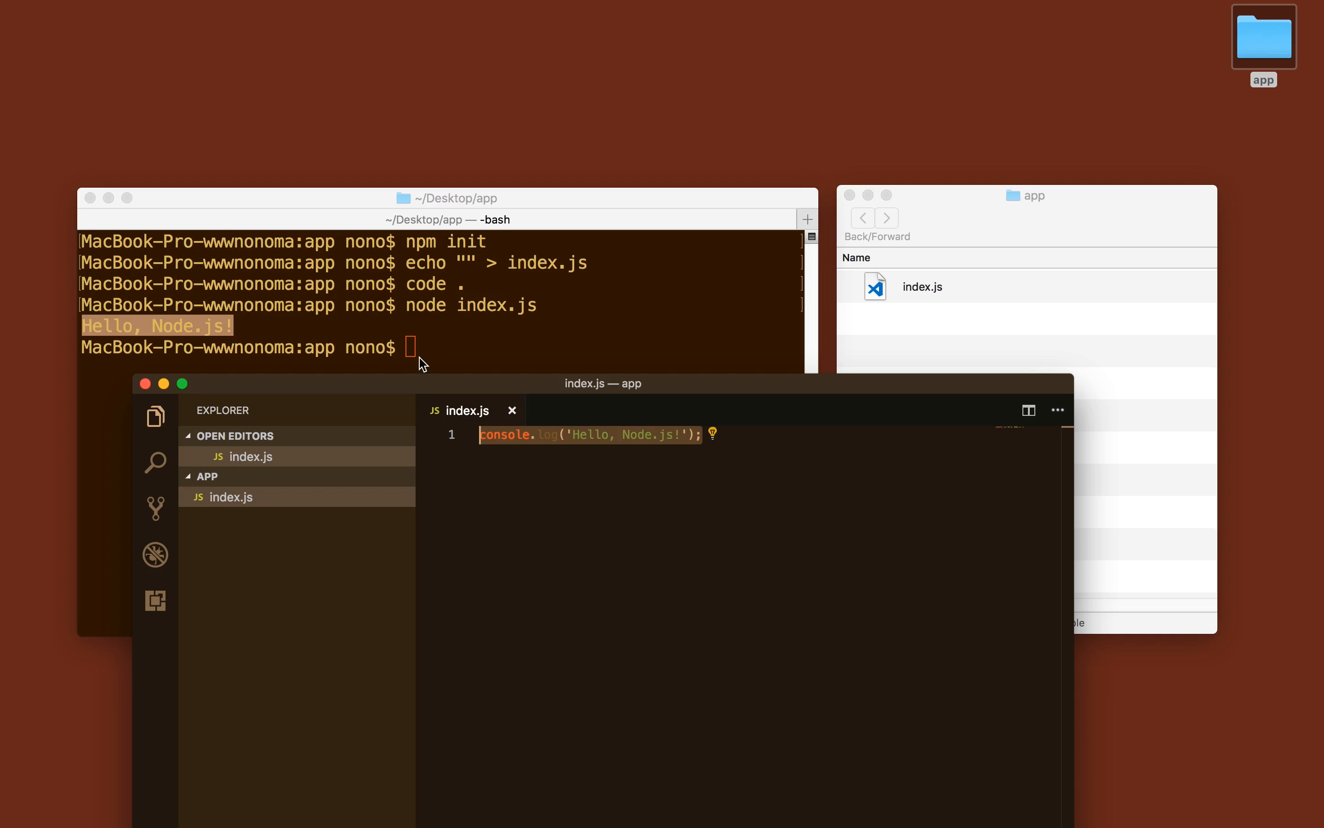
pyautogui.moveTo(143, 385)
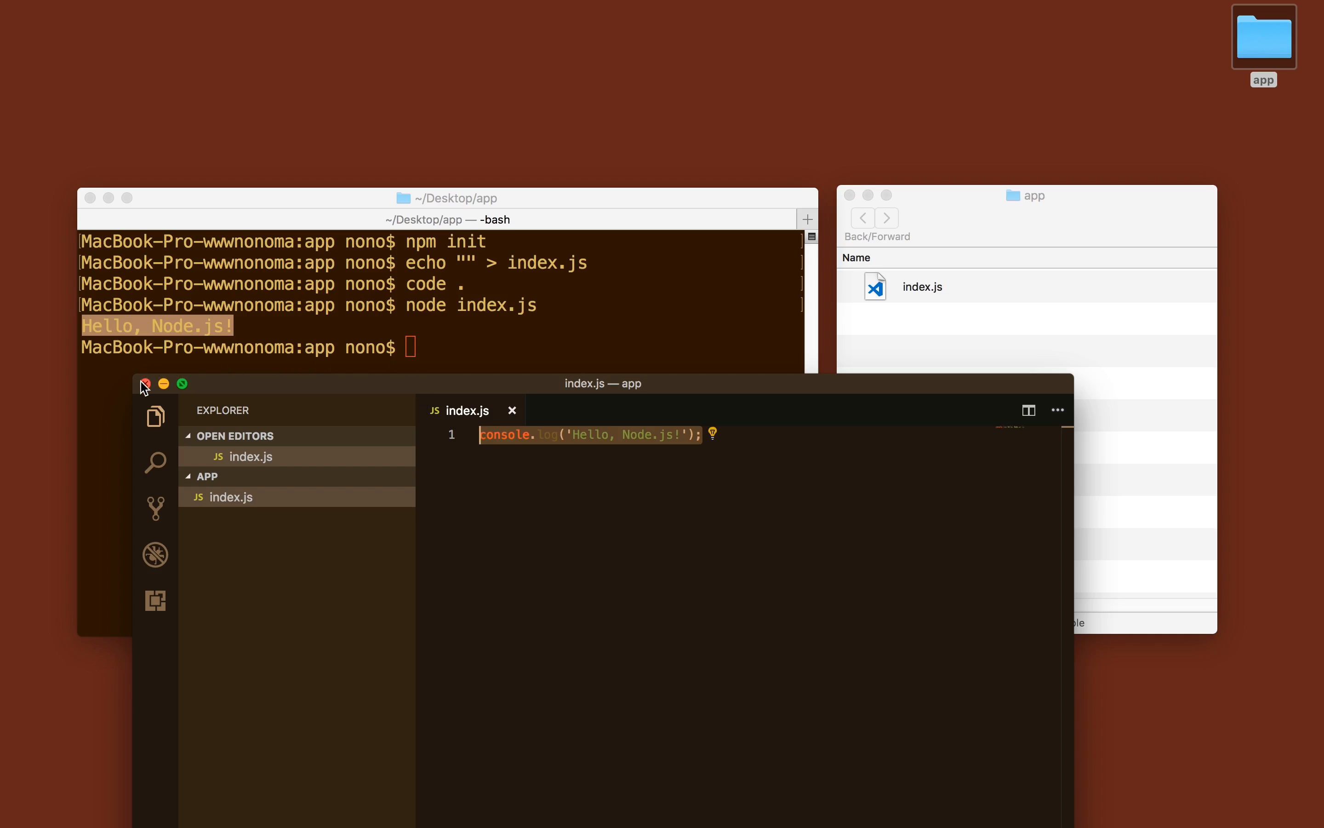
# Close the VS Code window and enter 'npm init' at a cleared prompt.
pyautogui.click(143, 385)
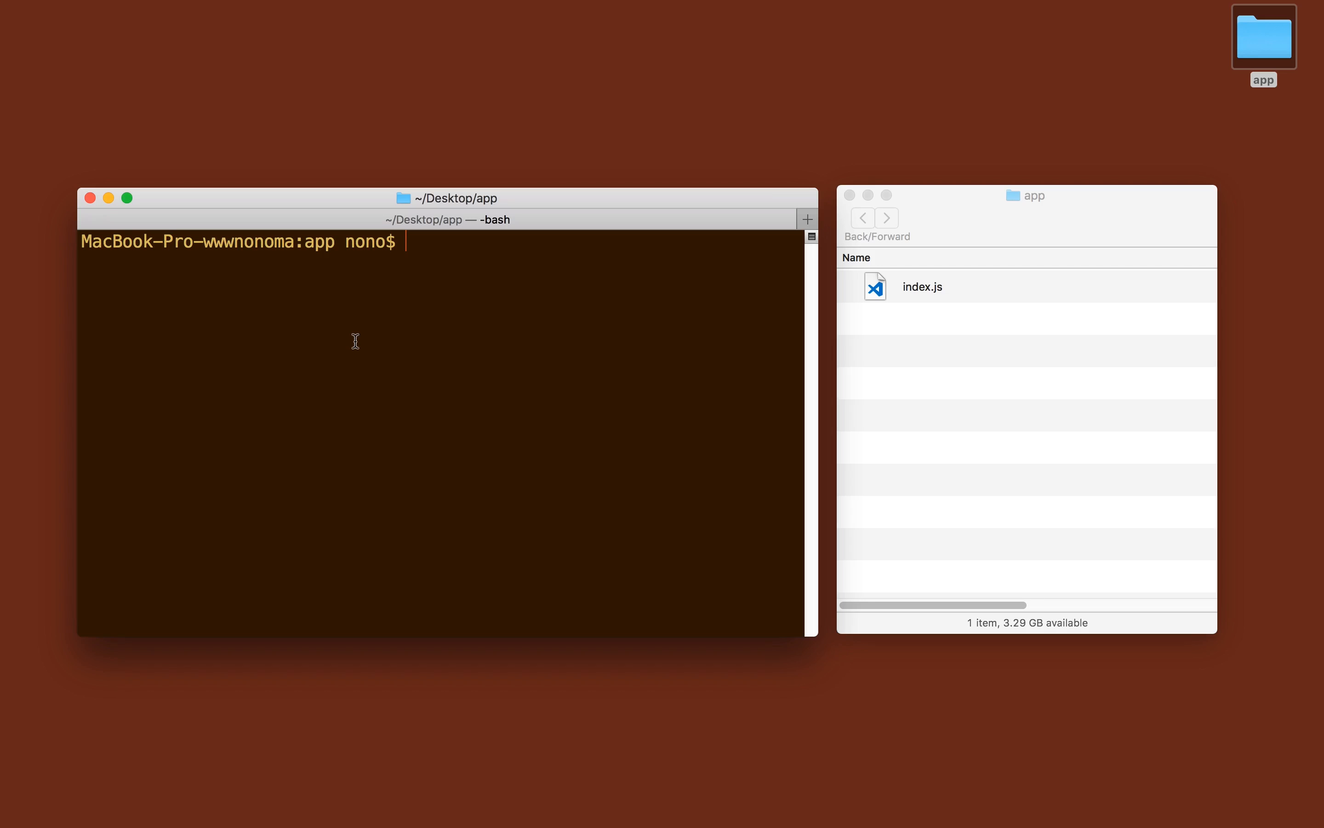
pyautogui.write('npm')
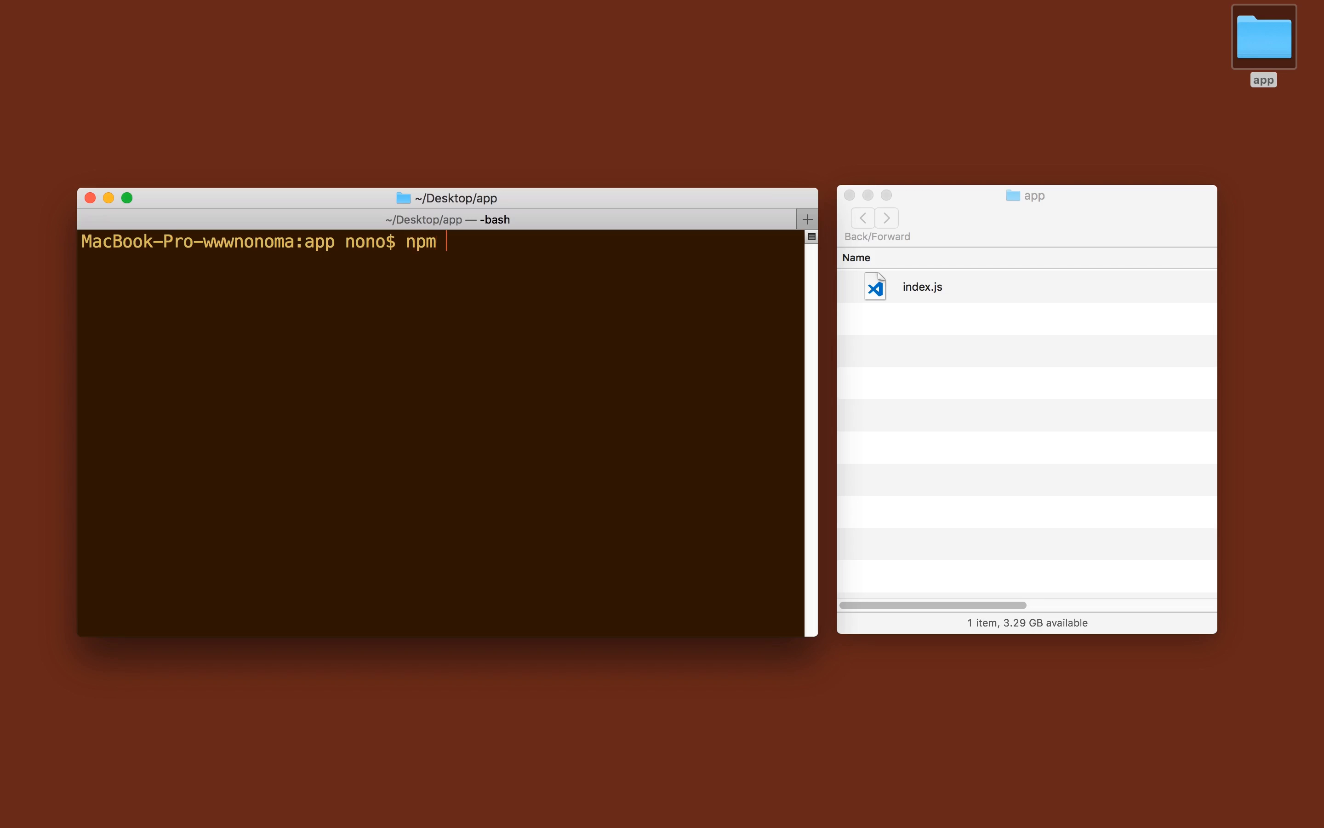
pyautogui.write('init')
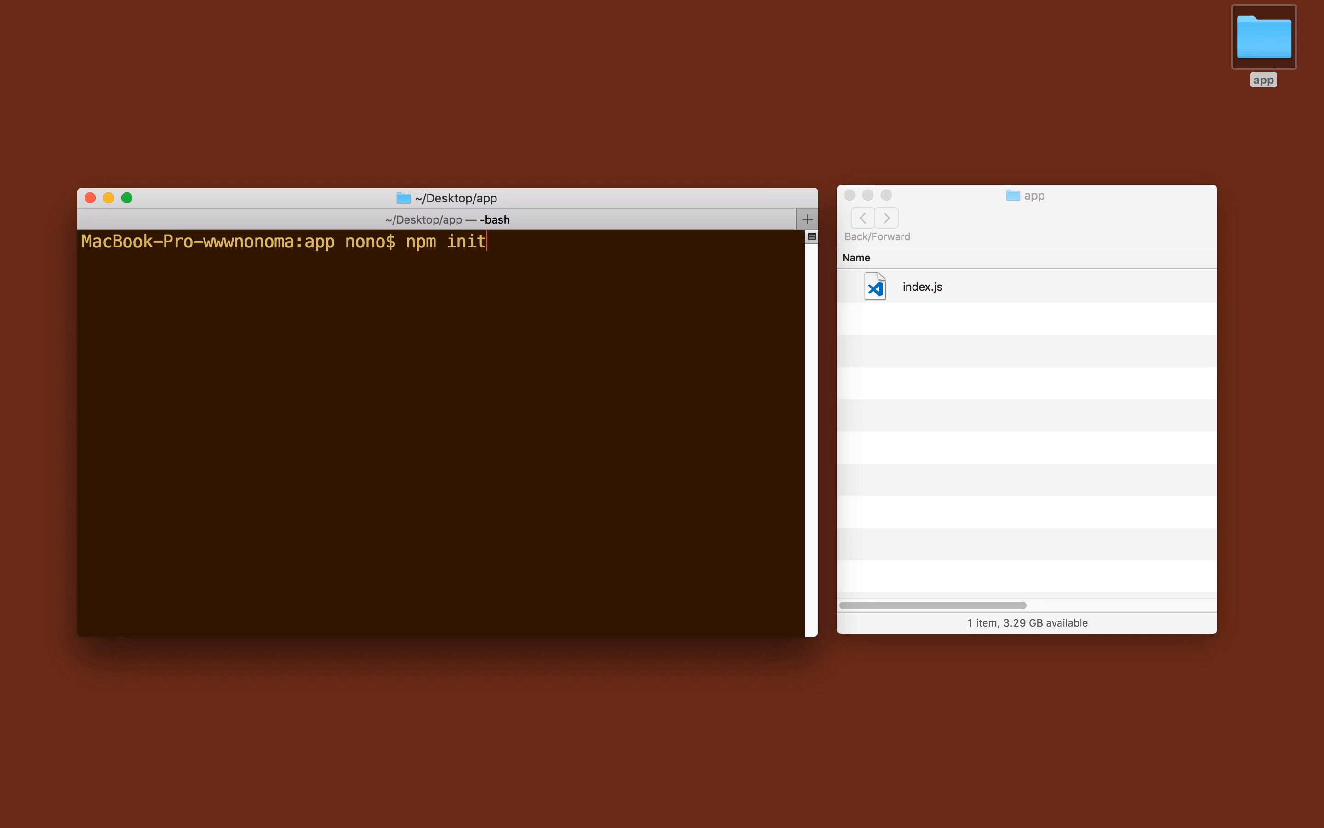
# Answer npm init with name my-first-node-app, blank test command and author Nono Martine.
pyautogui.press('Return')
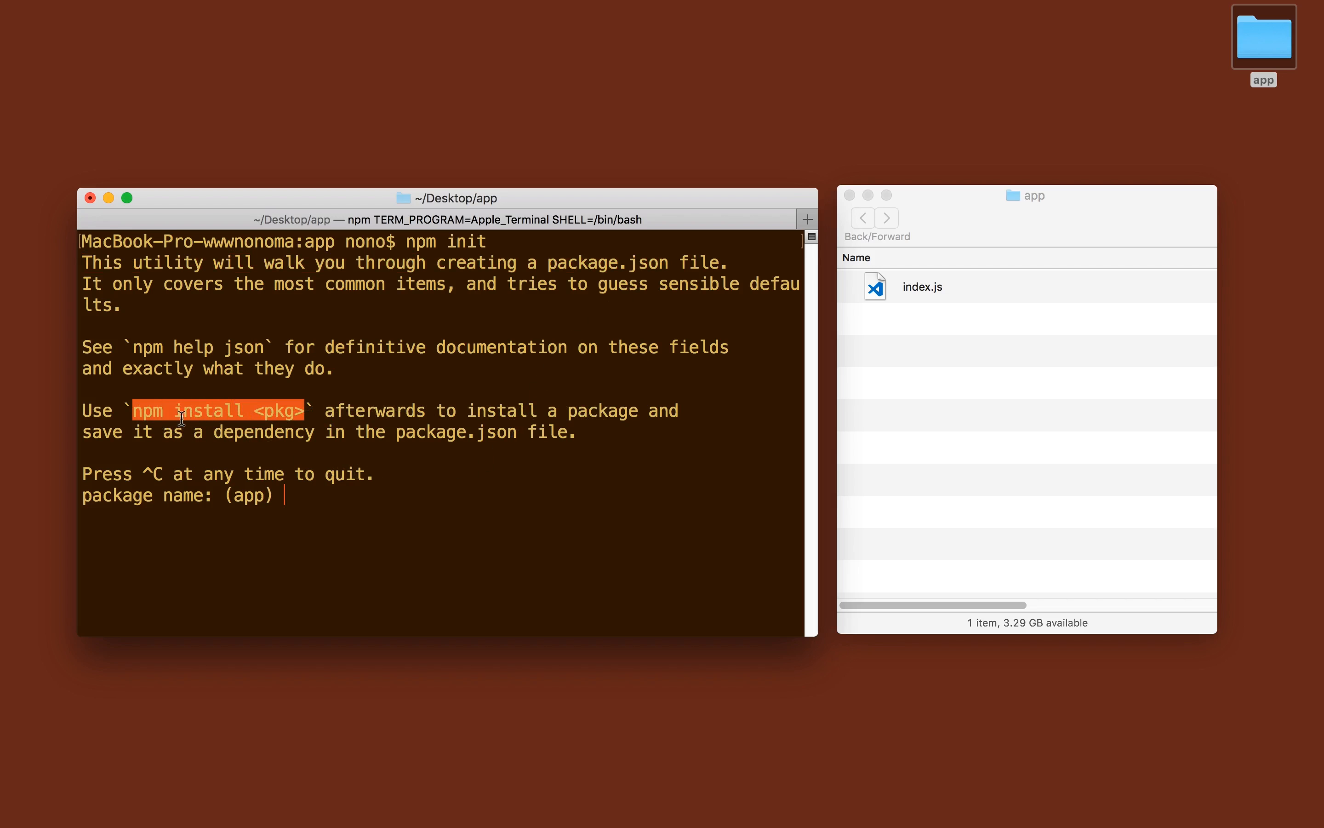
pyautogui.moveTo(114, 427)
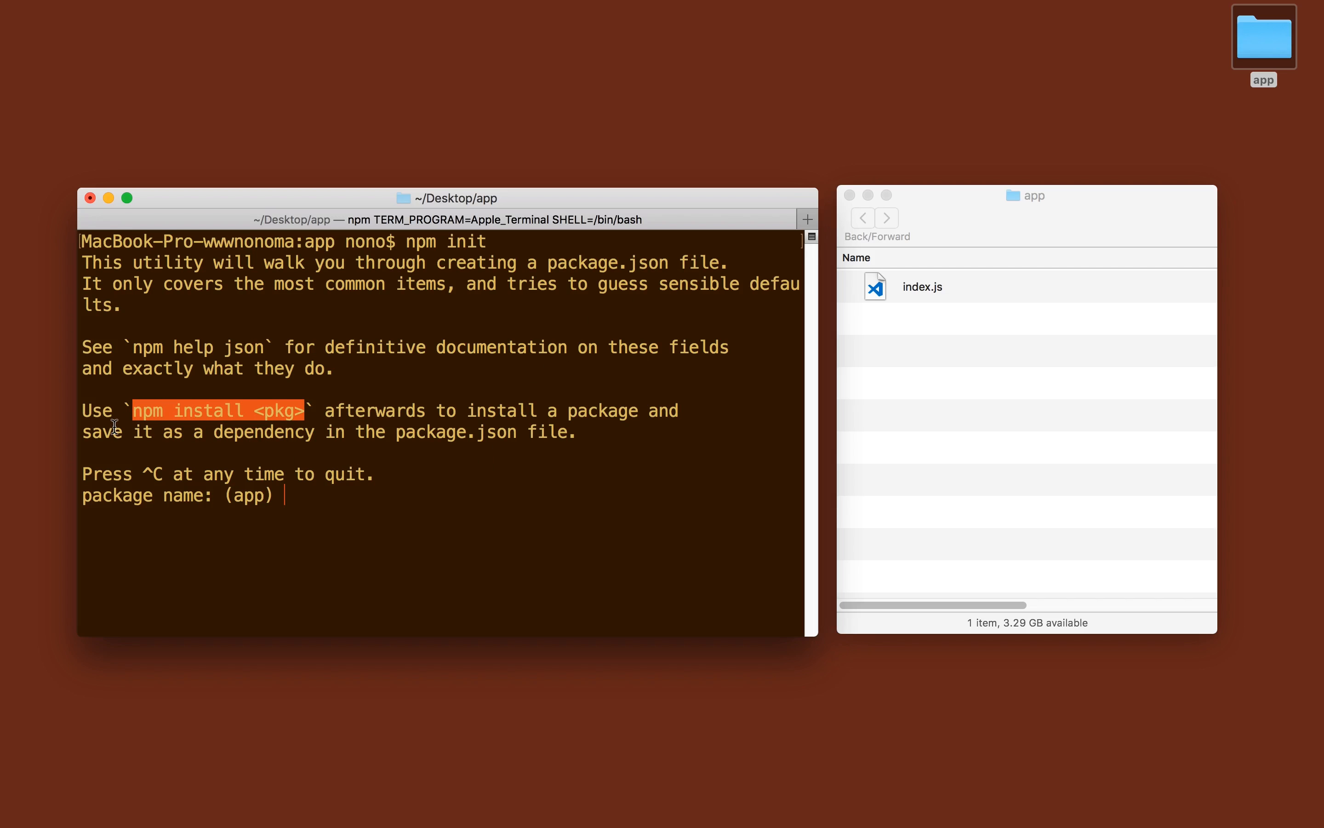
pyautogui.moveTo(201, 439)
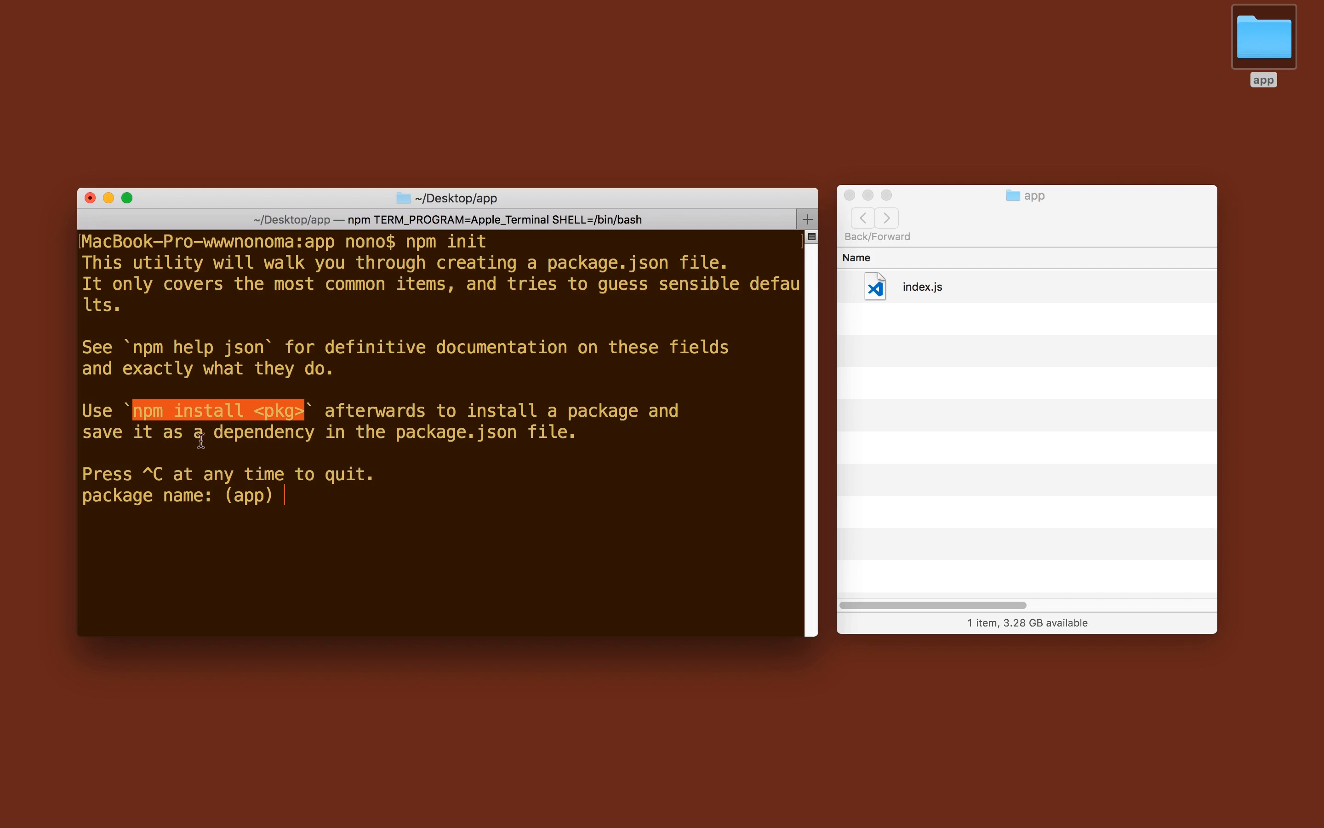
pyautogui.moveTo(339, 522)
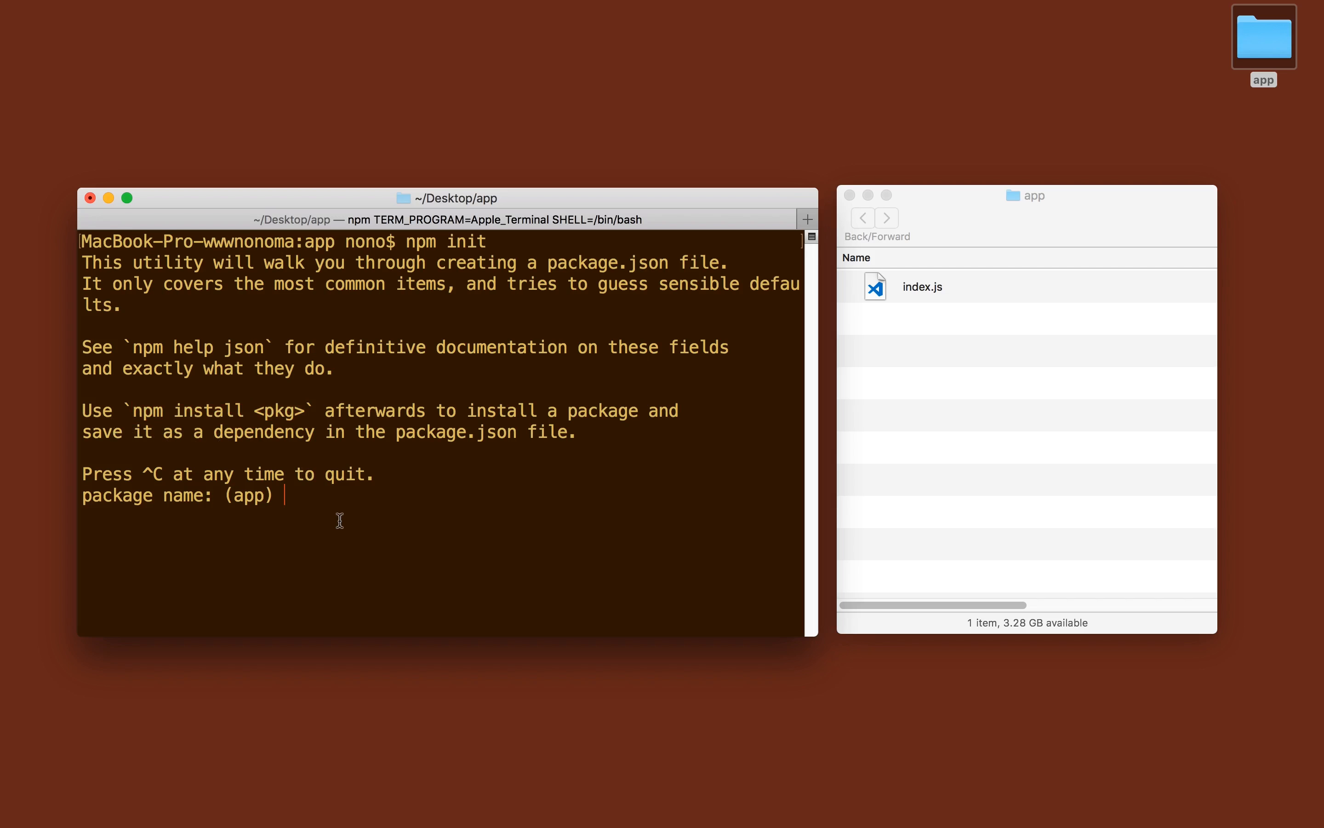
pyautogui.write('my-firs')
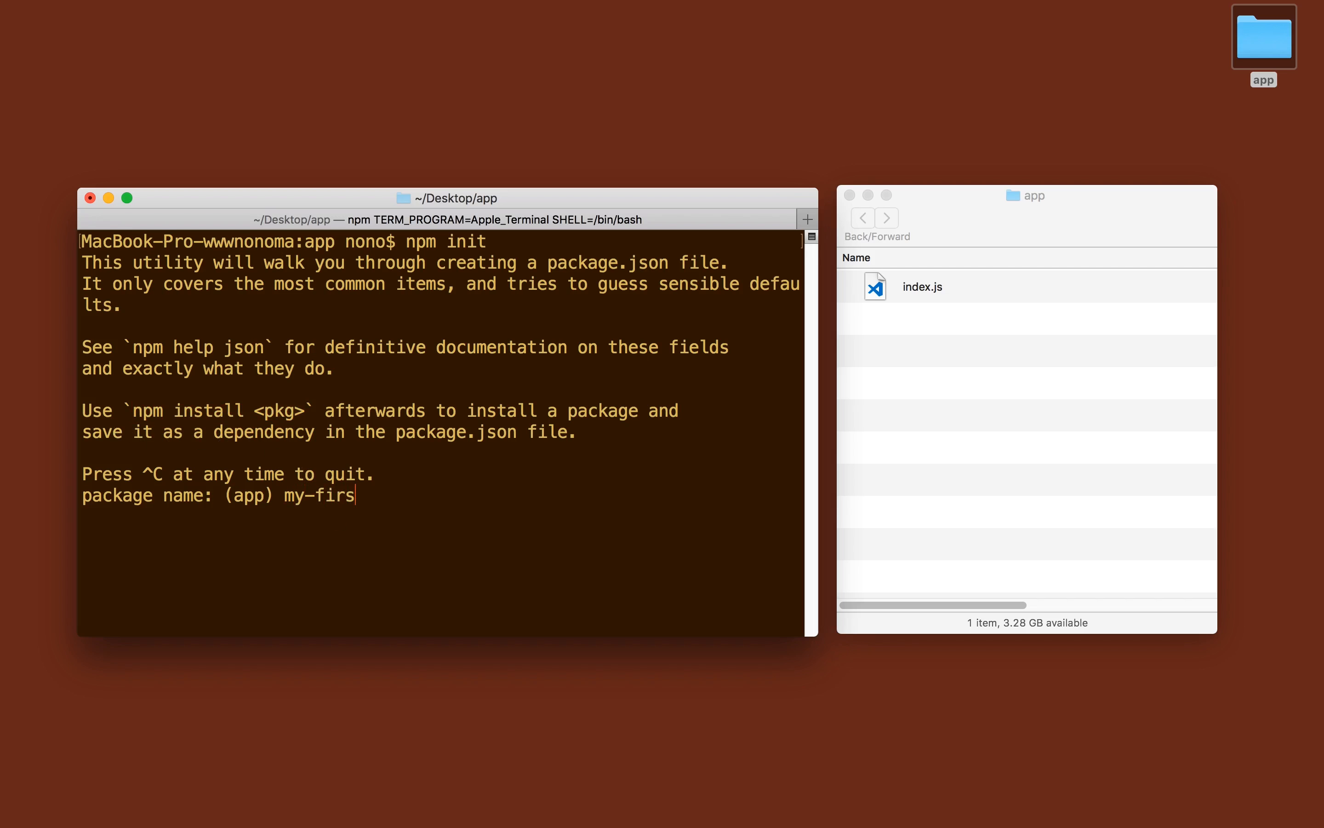
pyautogui.write('t-node-app')
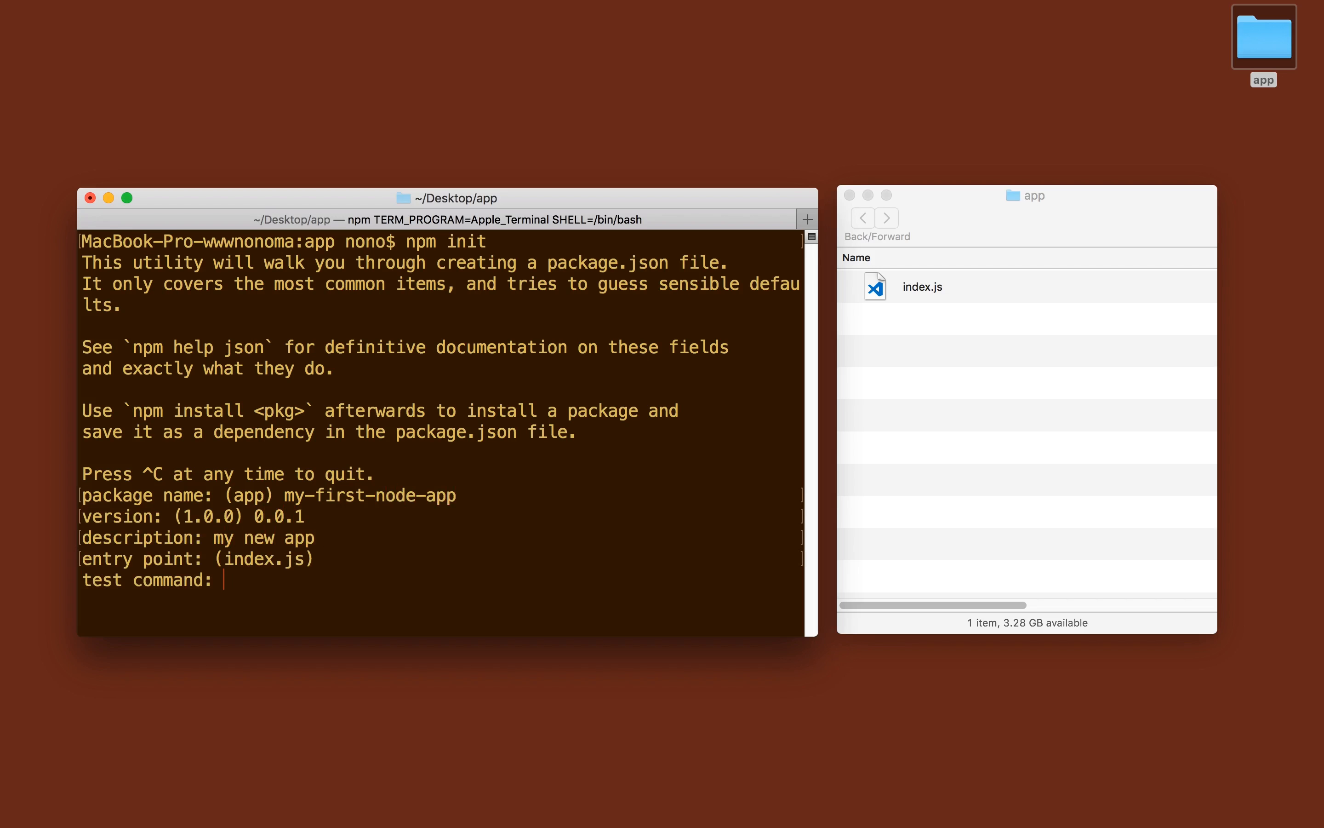
pyautogui.press('Return')
pyautogui.write('tutorial')
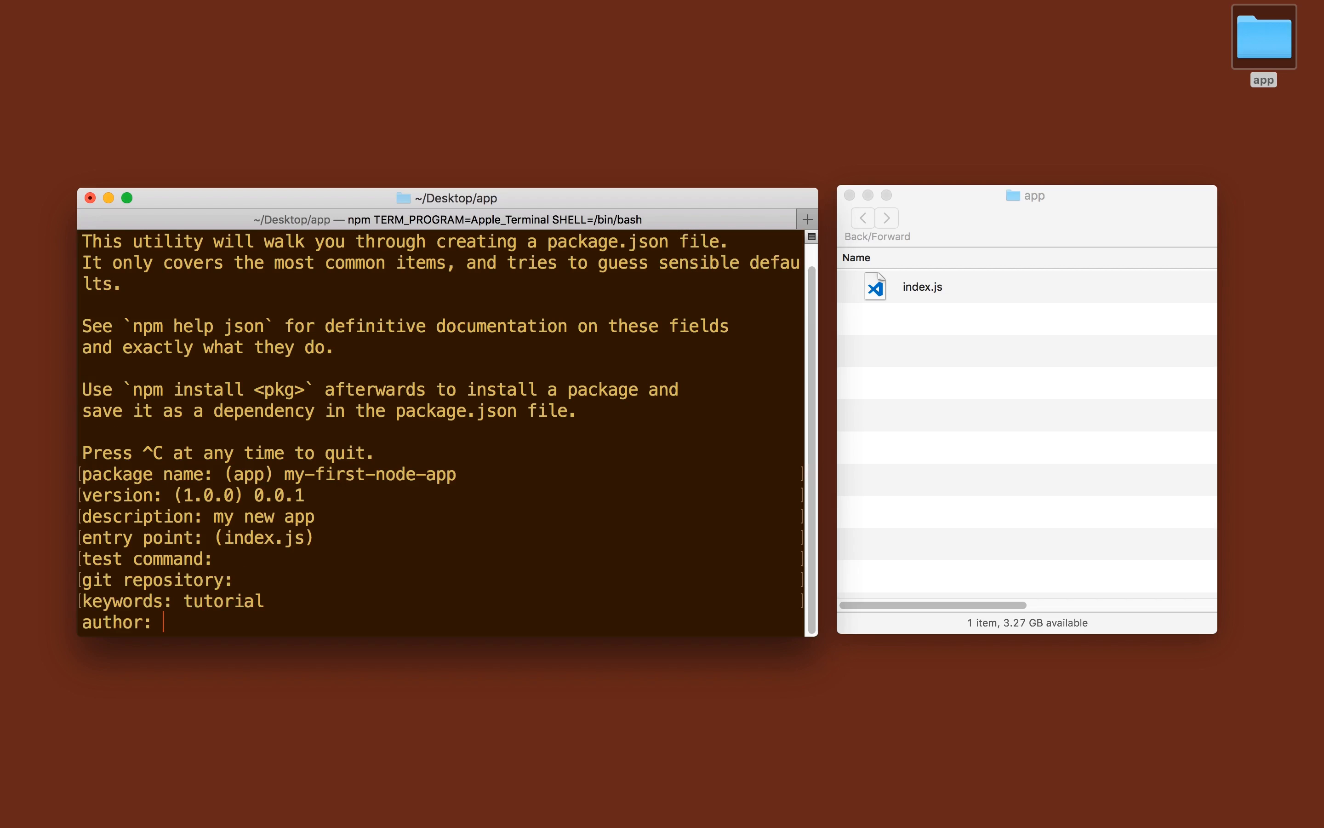
pyautogui.write('Nono Martine')
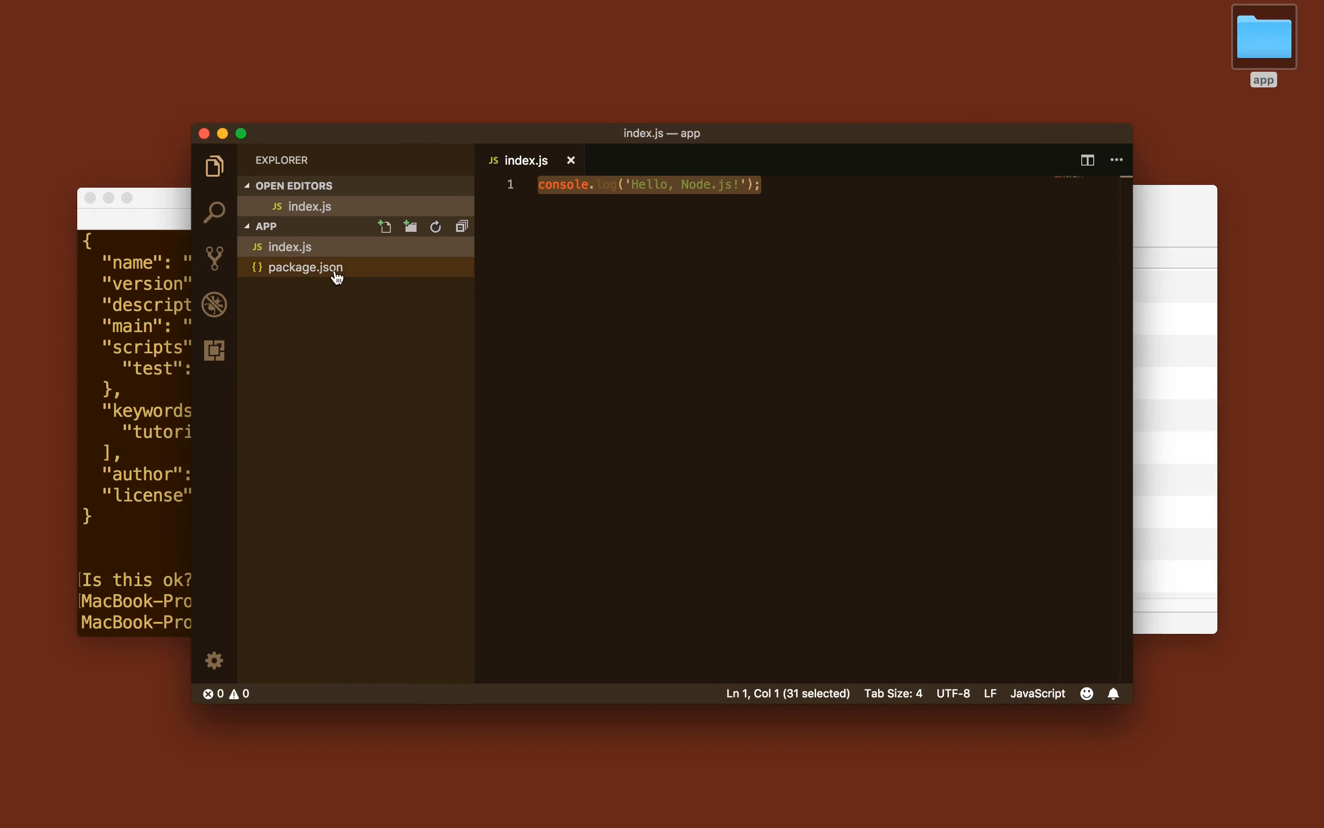
# View the generated package.json and bring up the integrated terminal at the app folder.
pyautogui.click(307, 267)
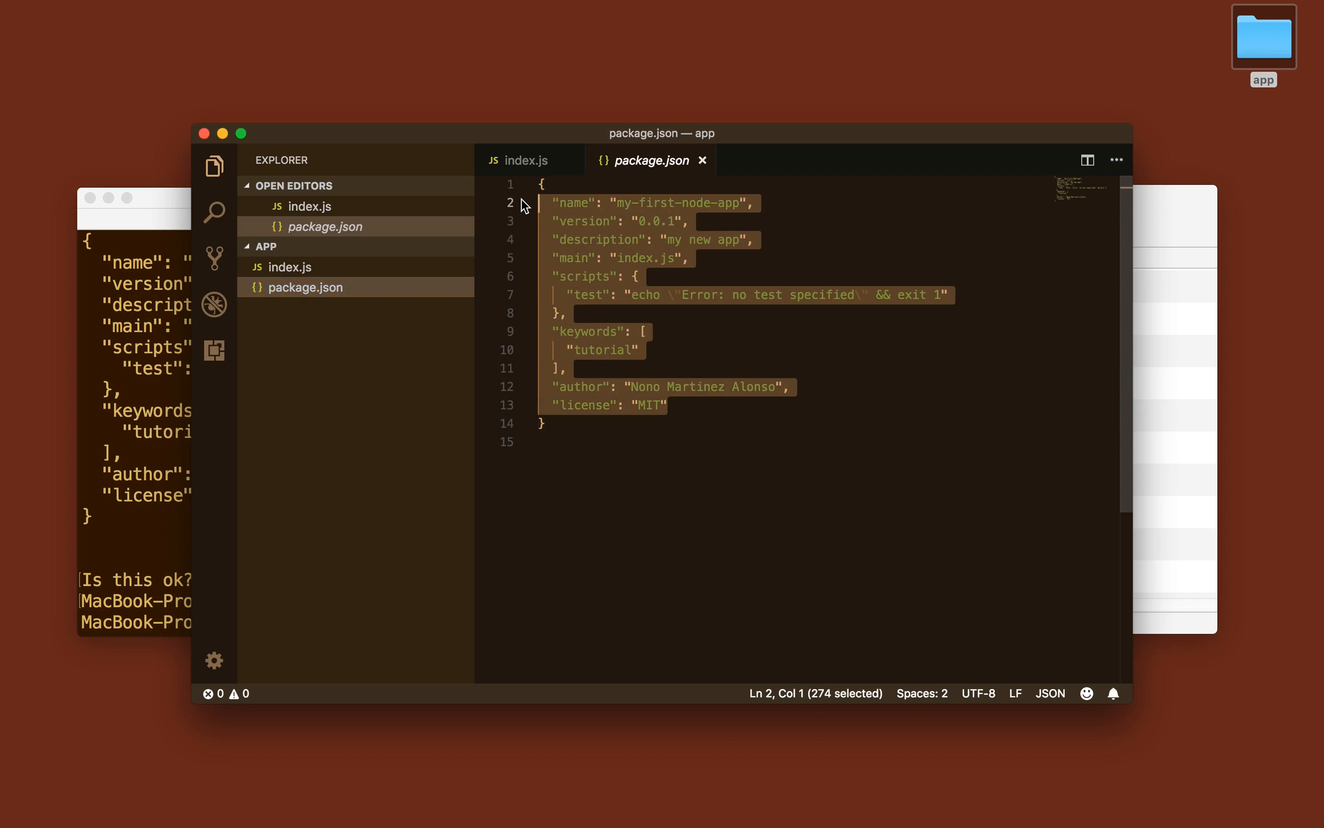
pyautogui.moveTo(596, 297)
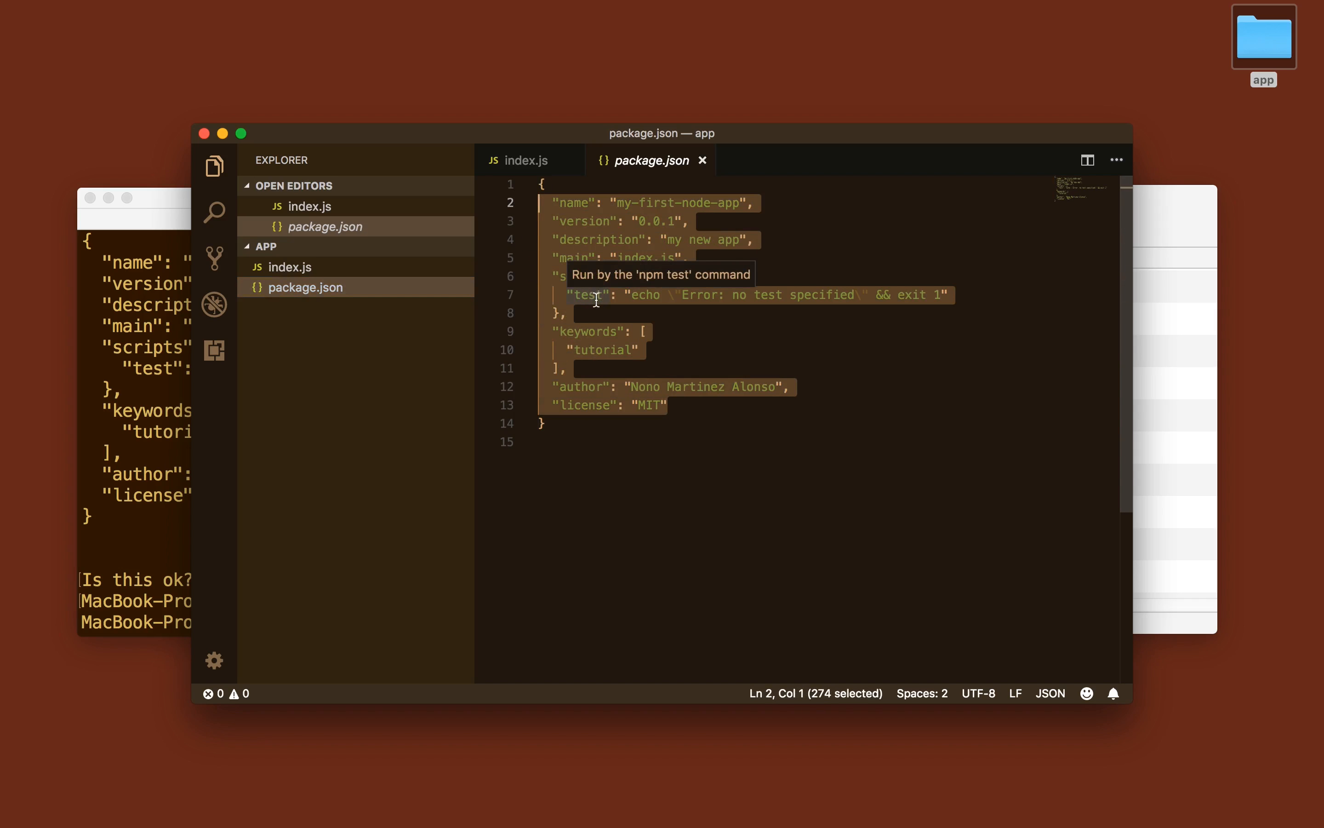
pyautogui.click(626, 276)
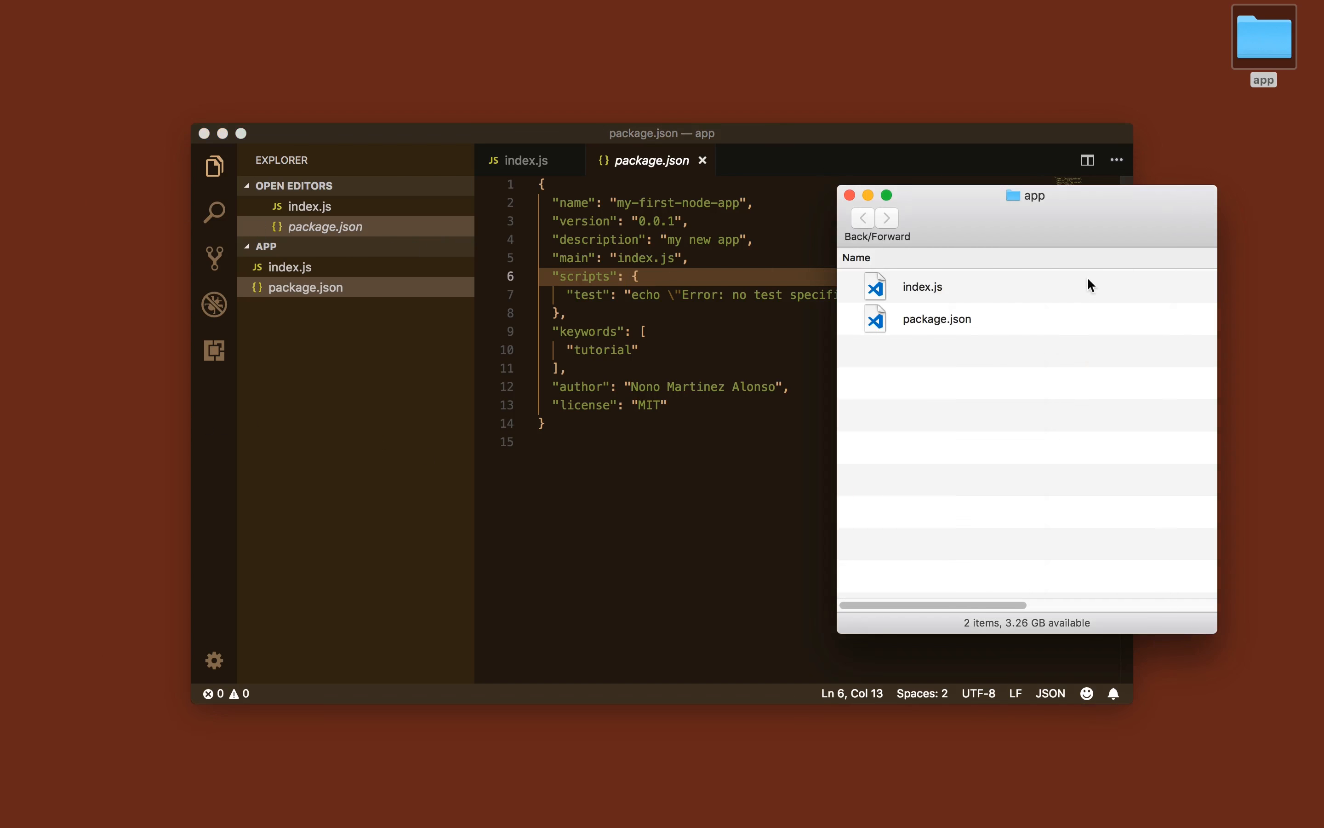
pyautogui.moveTo(927, 209)
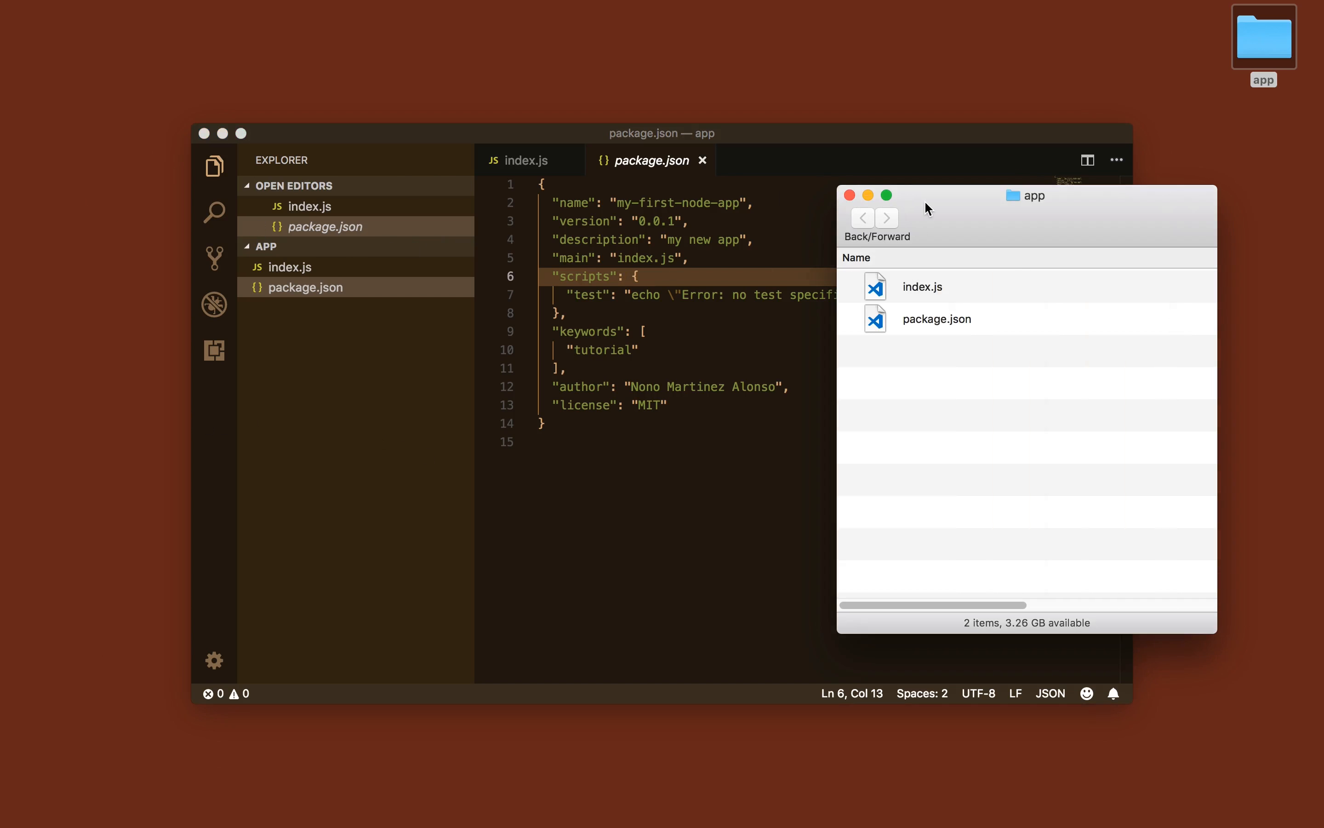
pyautogui.click(850, 195)
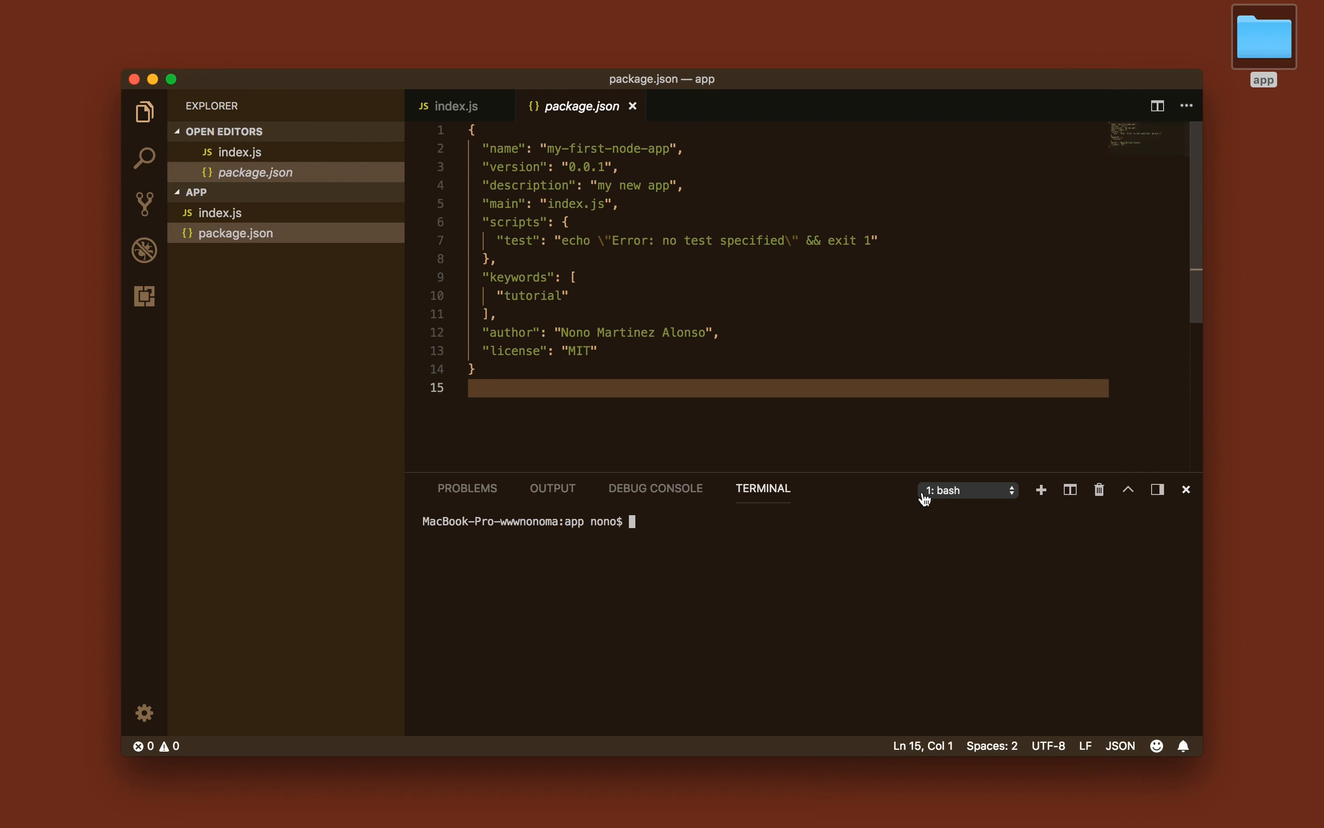
# Run 'npm install geometry' in the integrated terminal and start a new incognito Chrome window.
pyautogui.write('npm install')
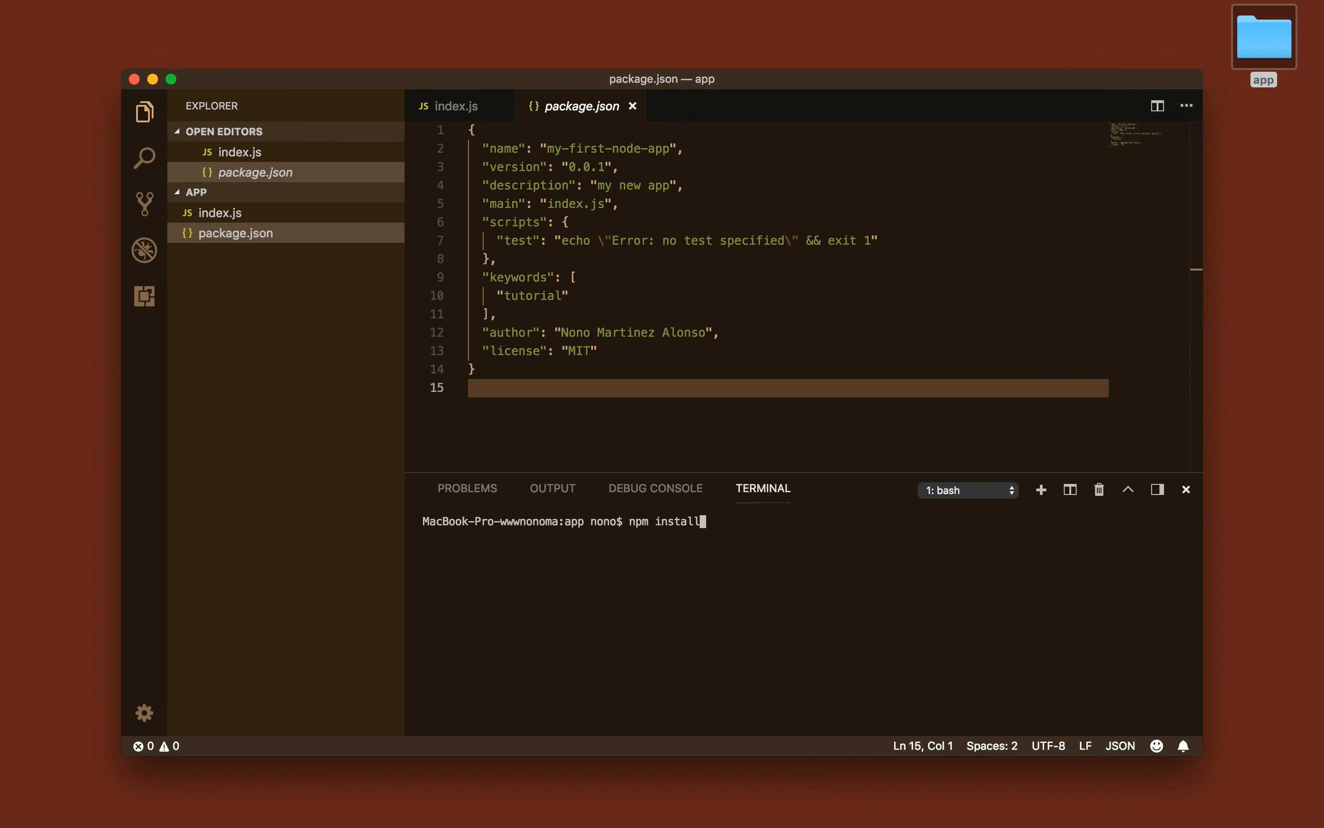
pyautogui.write('geometry')
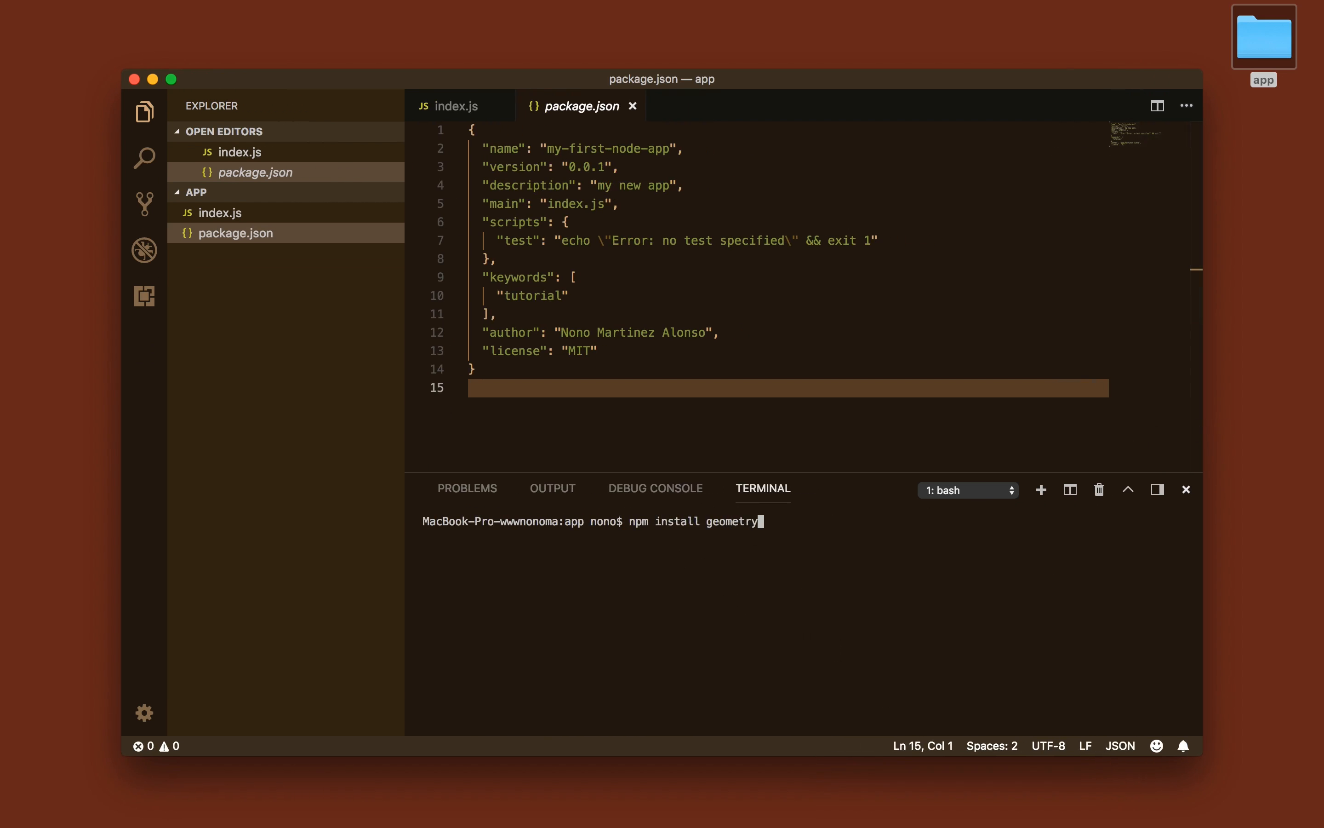
pyautogui.press('Return')
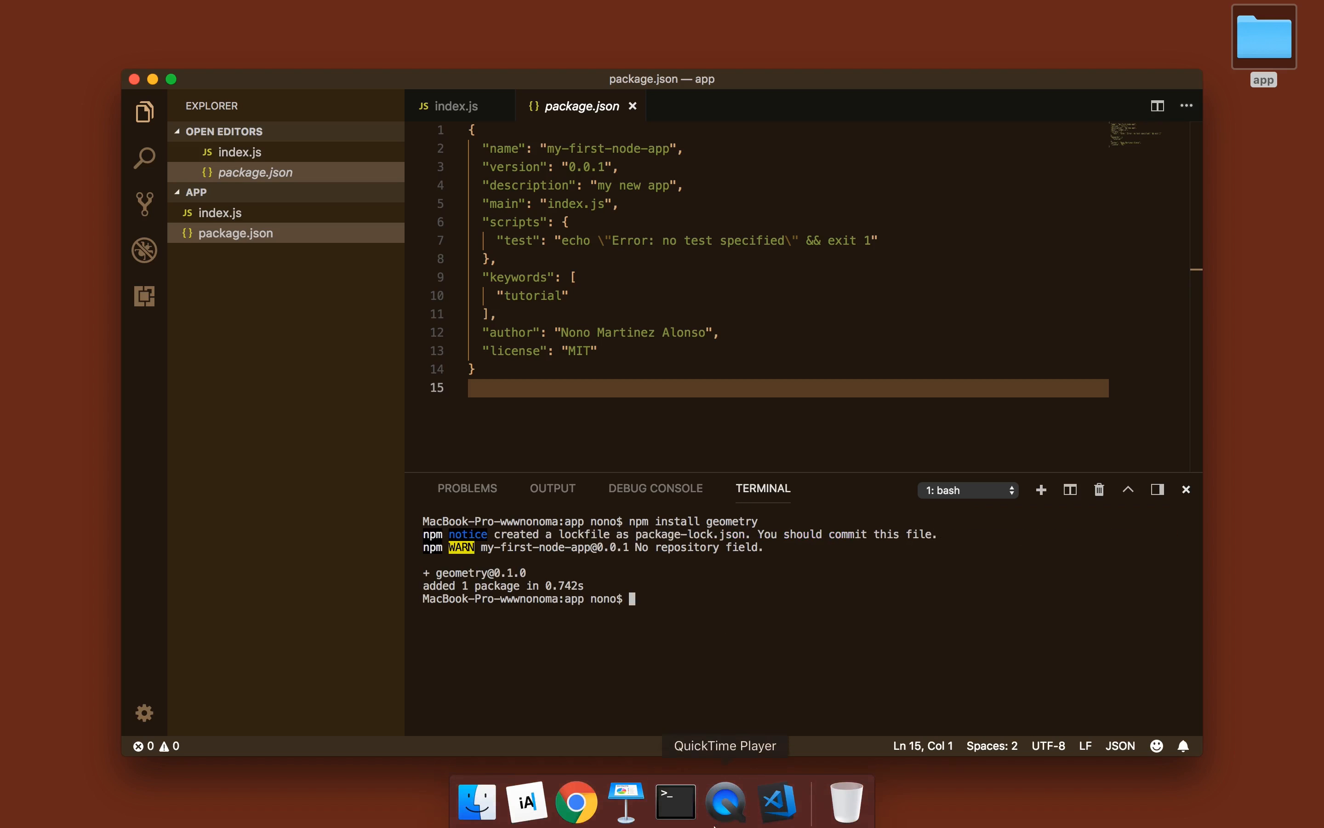
pyautogui.rightClick(575, 796)
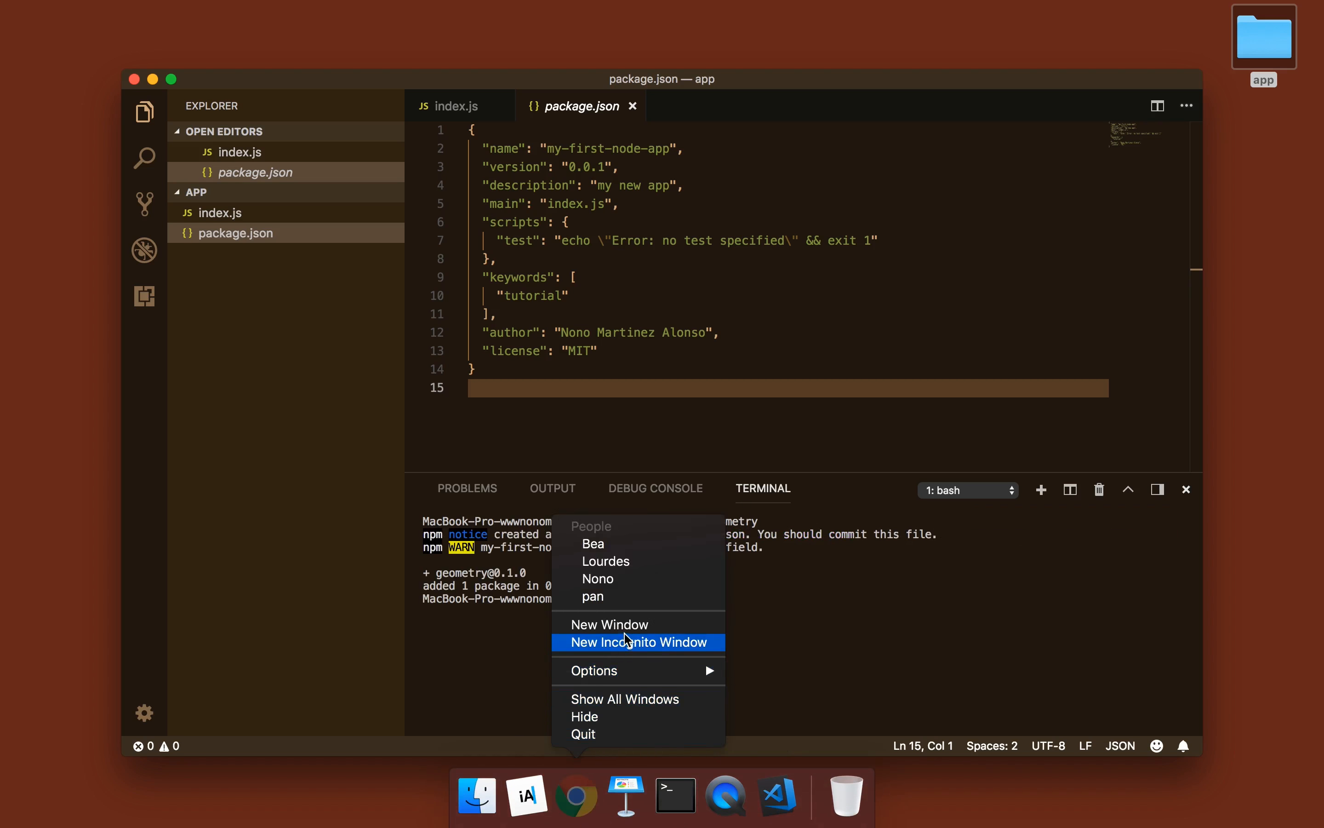
pyautogui.click(608, 625)
pyautogui.write('npm geometry')
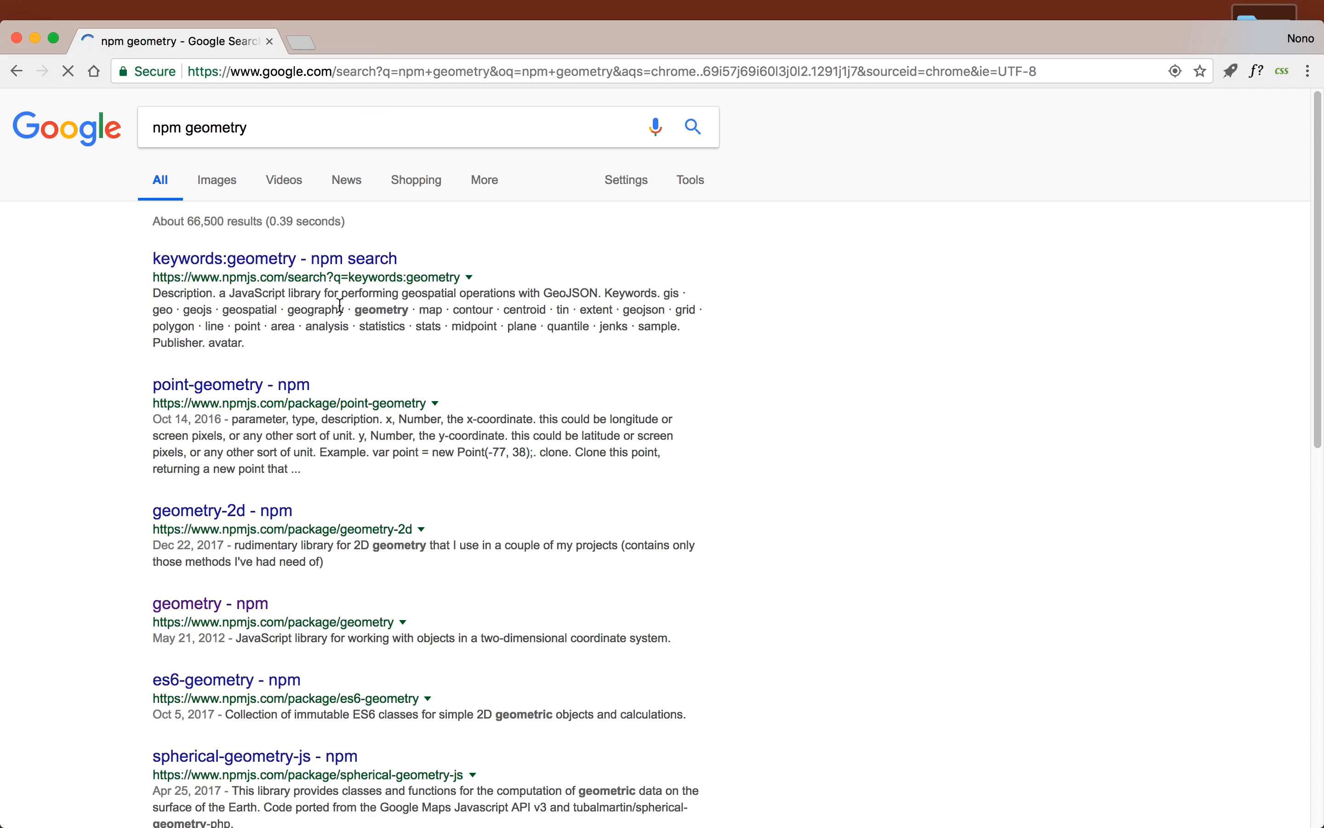
# Visit the geometry npm page and browse npm search results for 'geometry'.
pyautogui.click(209, 603)
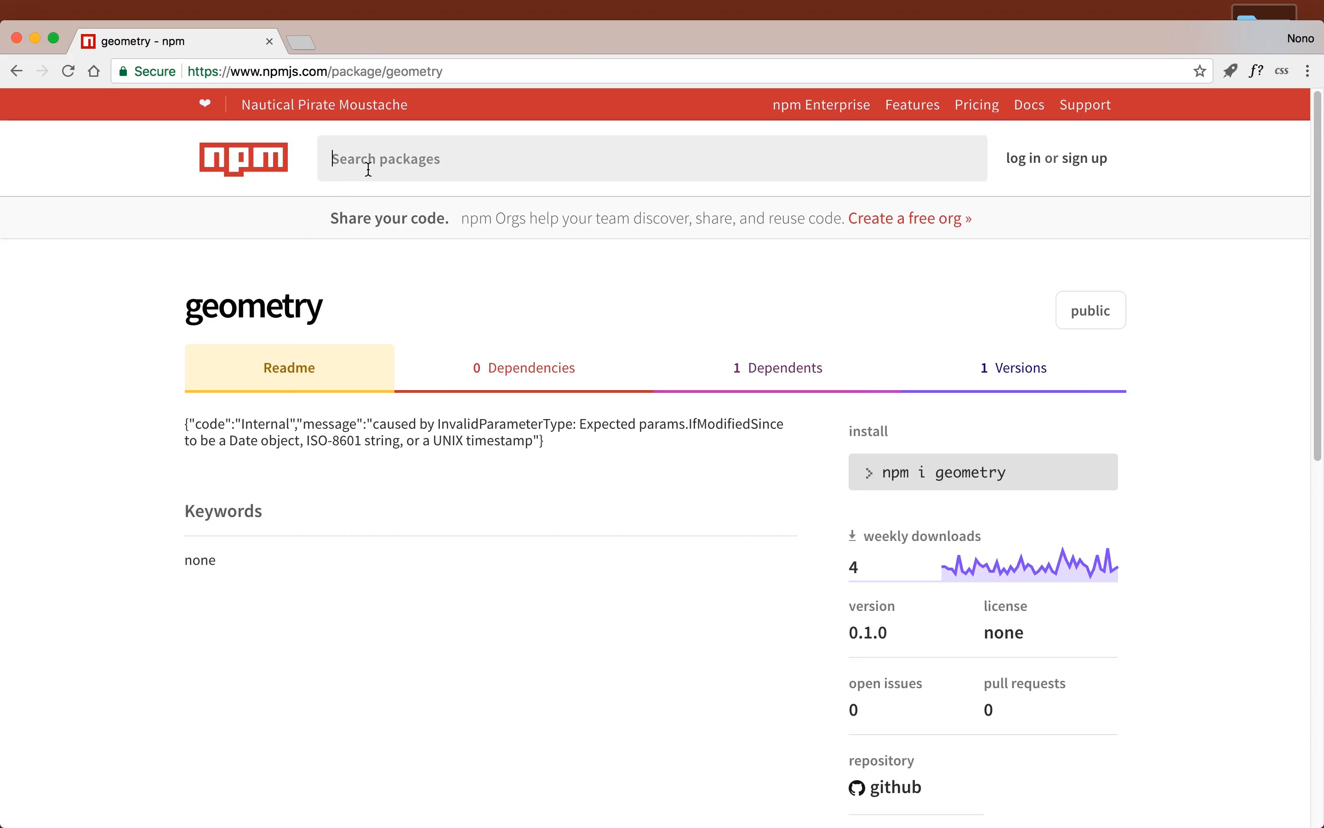
pyautogui.write('geometry')
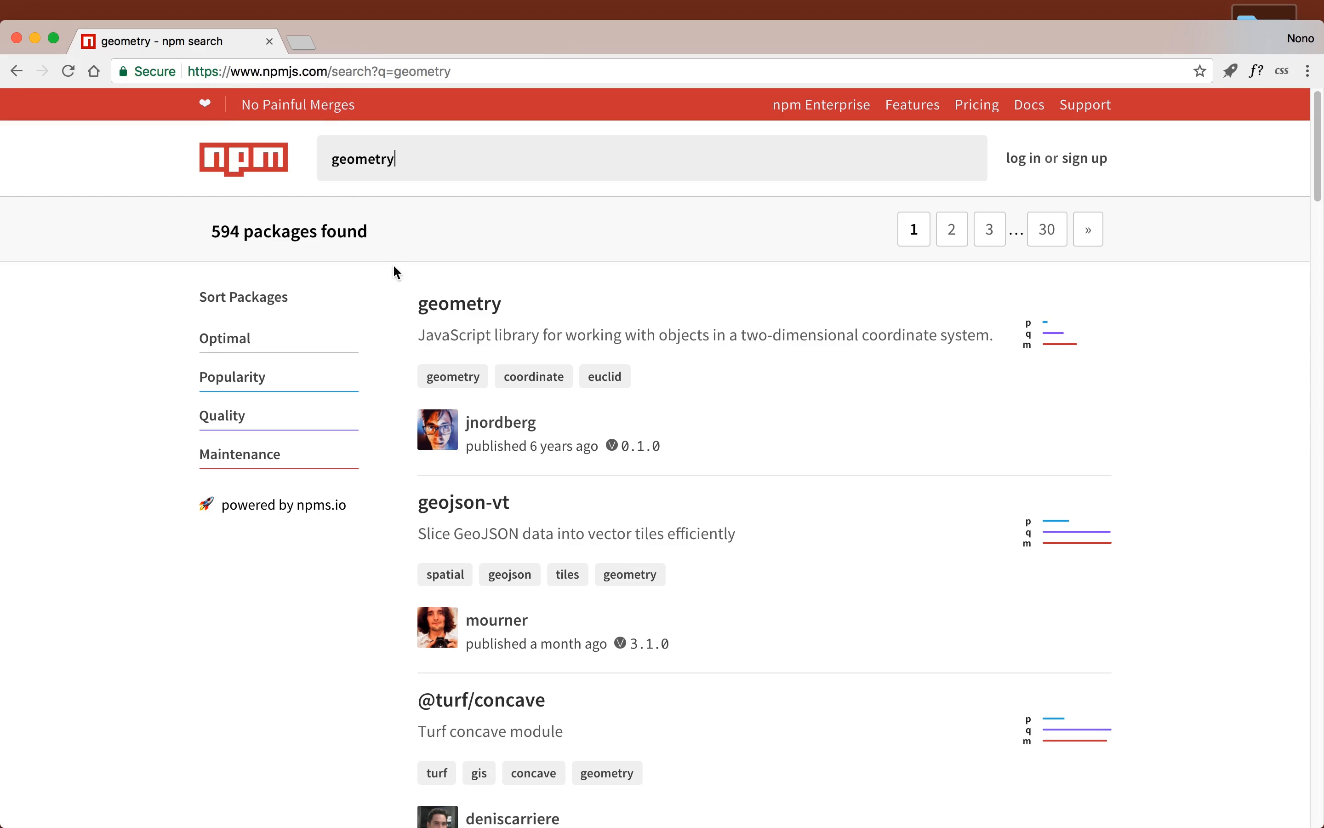
pyautogui.scroll(-3)
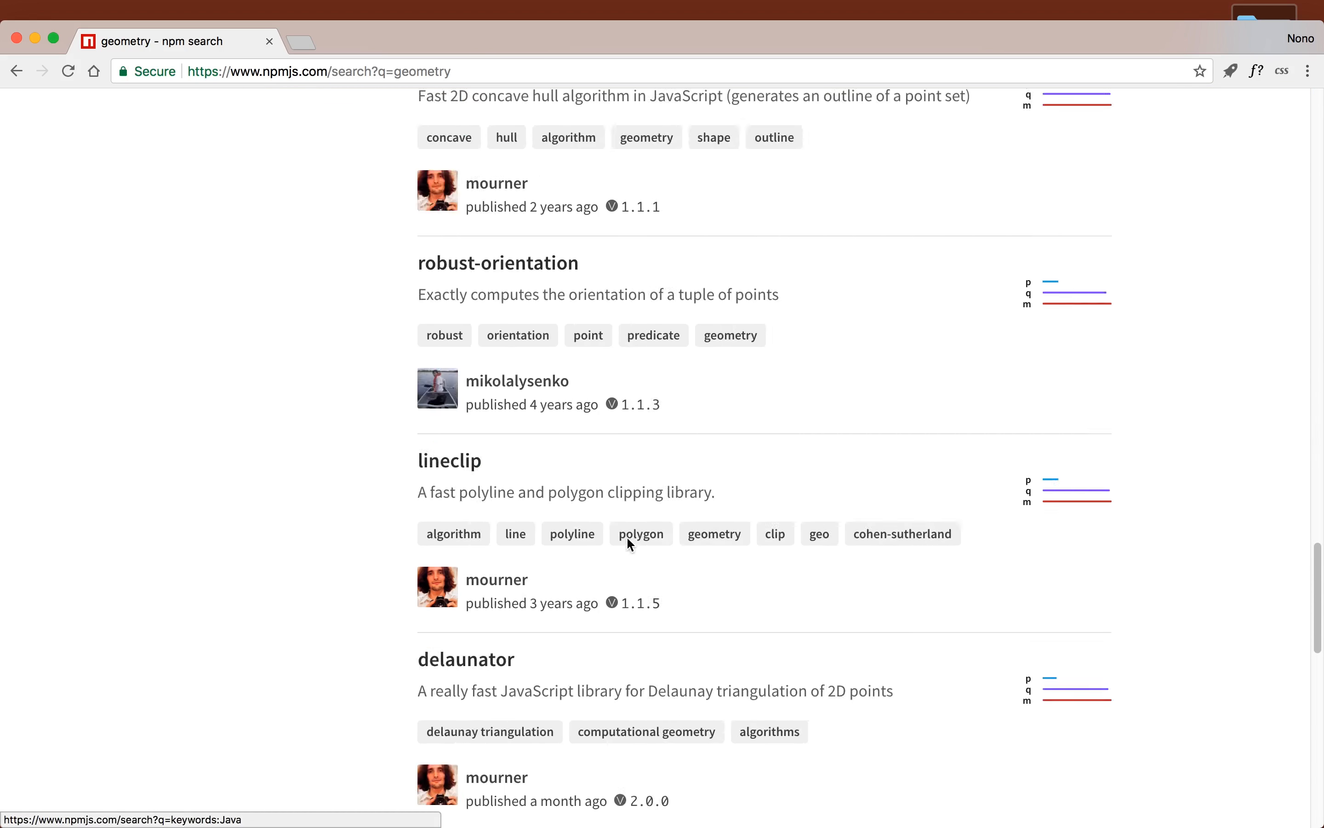
pyautogui.scroll(3)
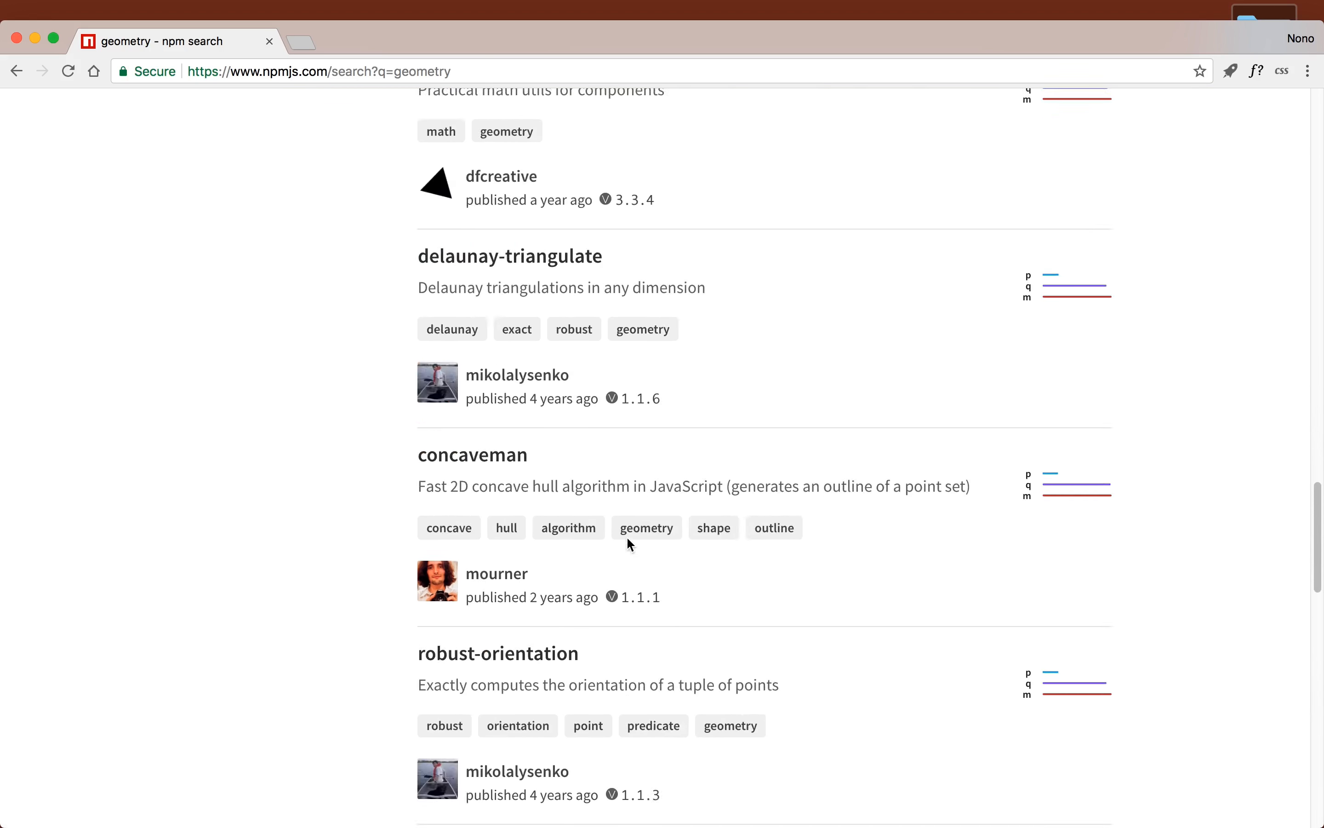
pyautogui.scroll(3)
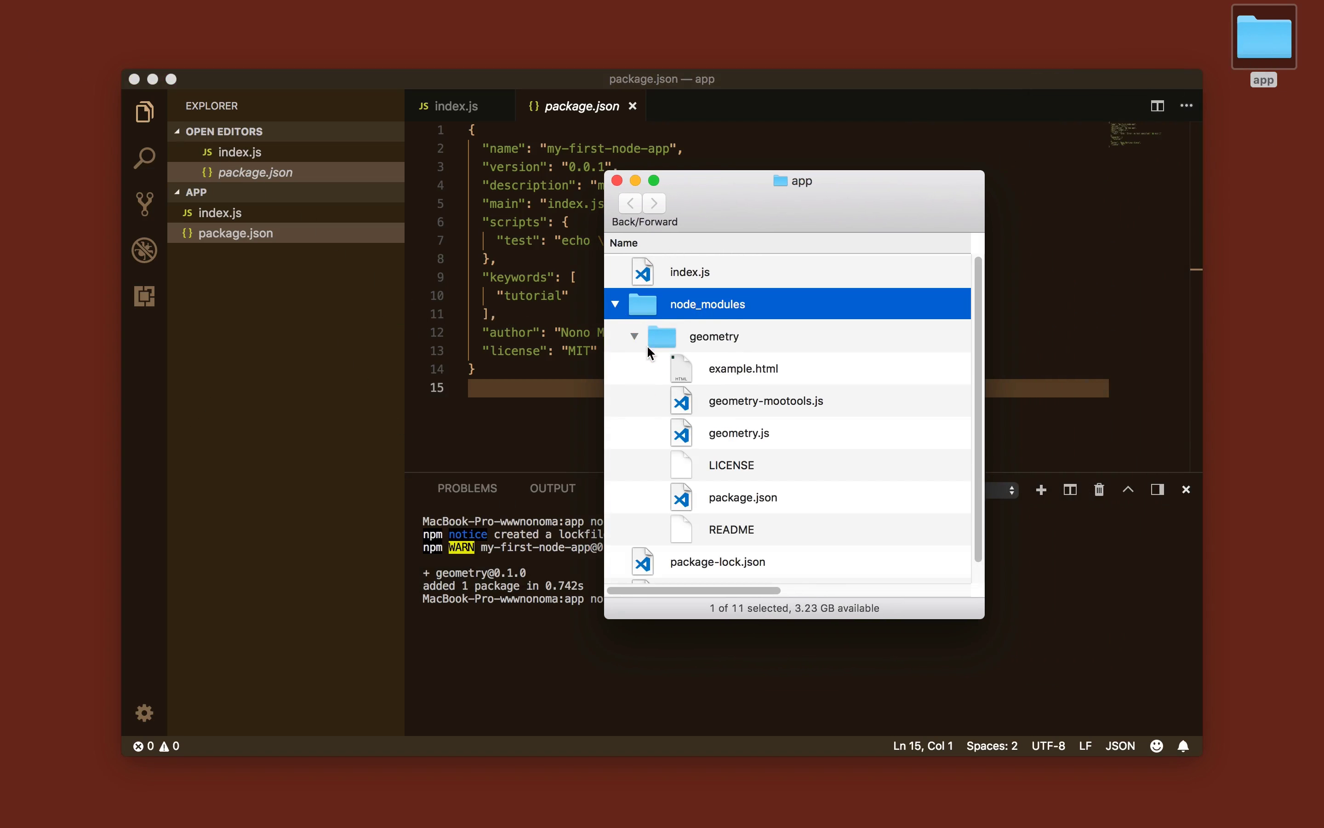
pyautogui.moveTo(708, 531)
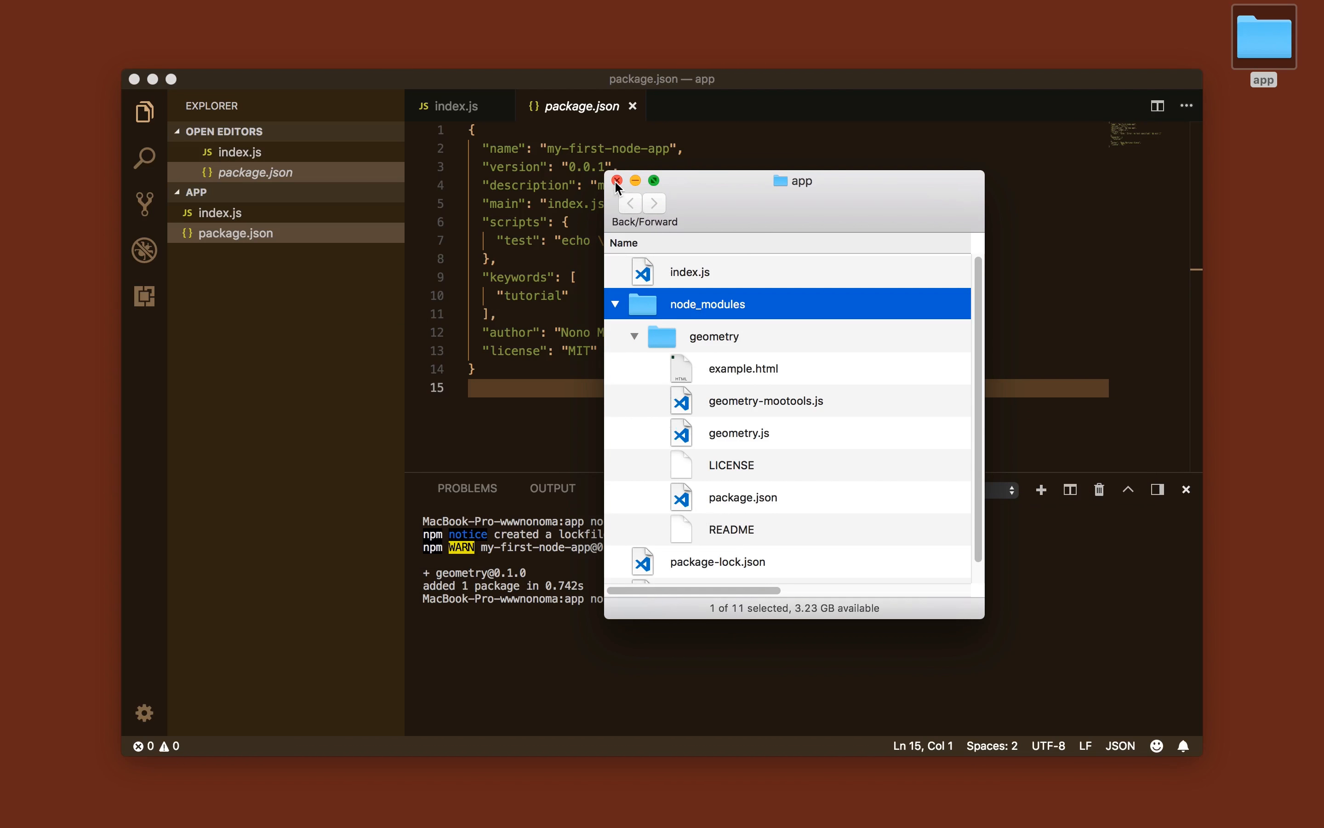
# Close the Finder window showing node_modules and package-lock.json.
pyautogui.click(617, 181)
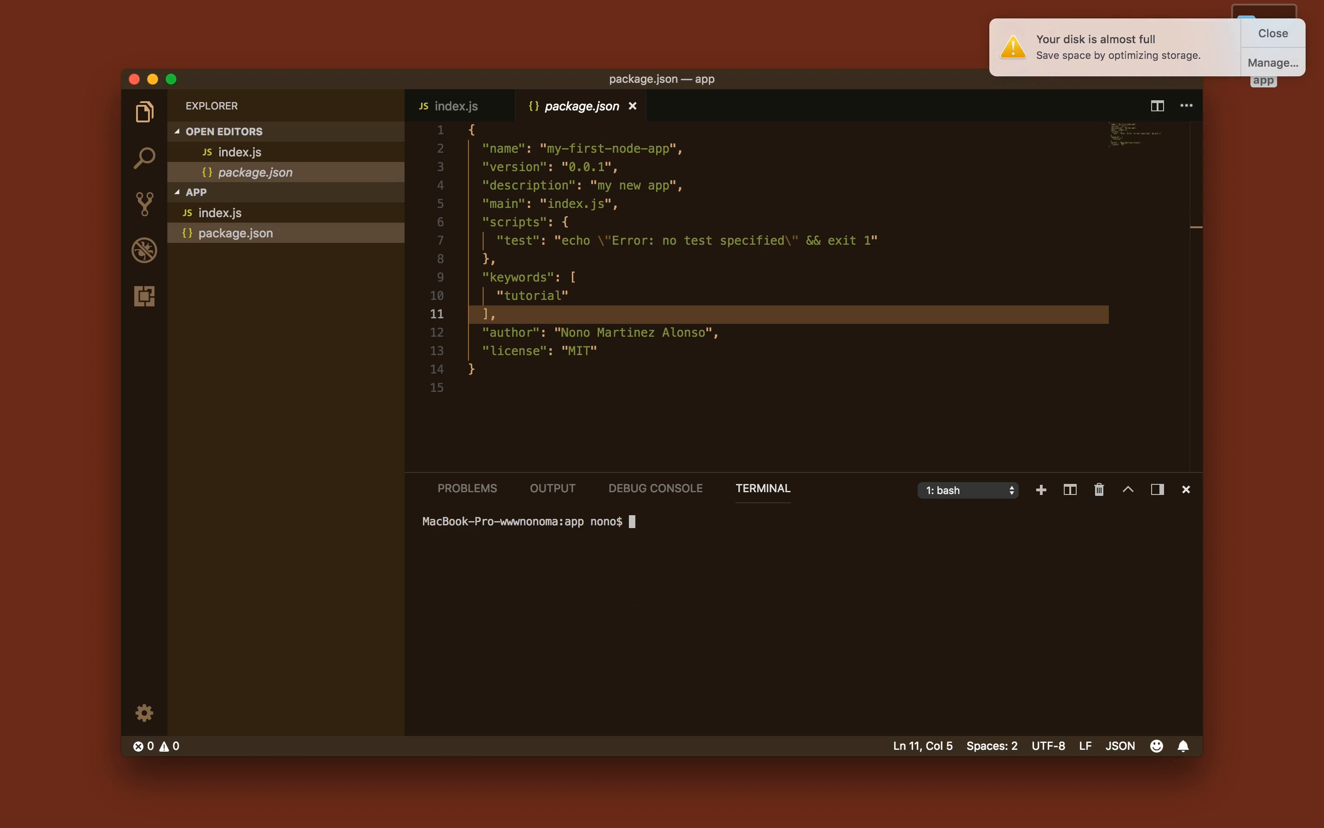
pyautogui.moveTo(1191, 198)
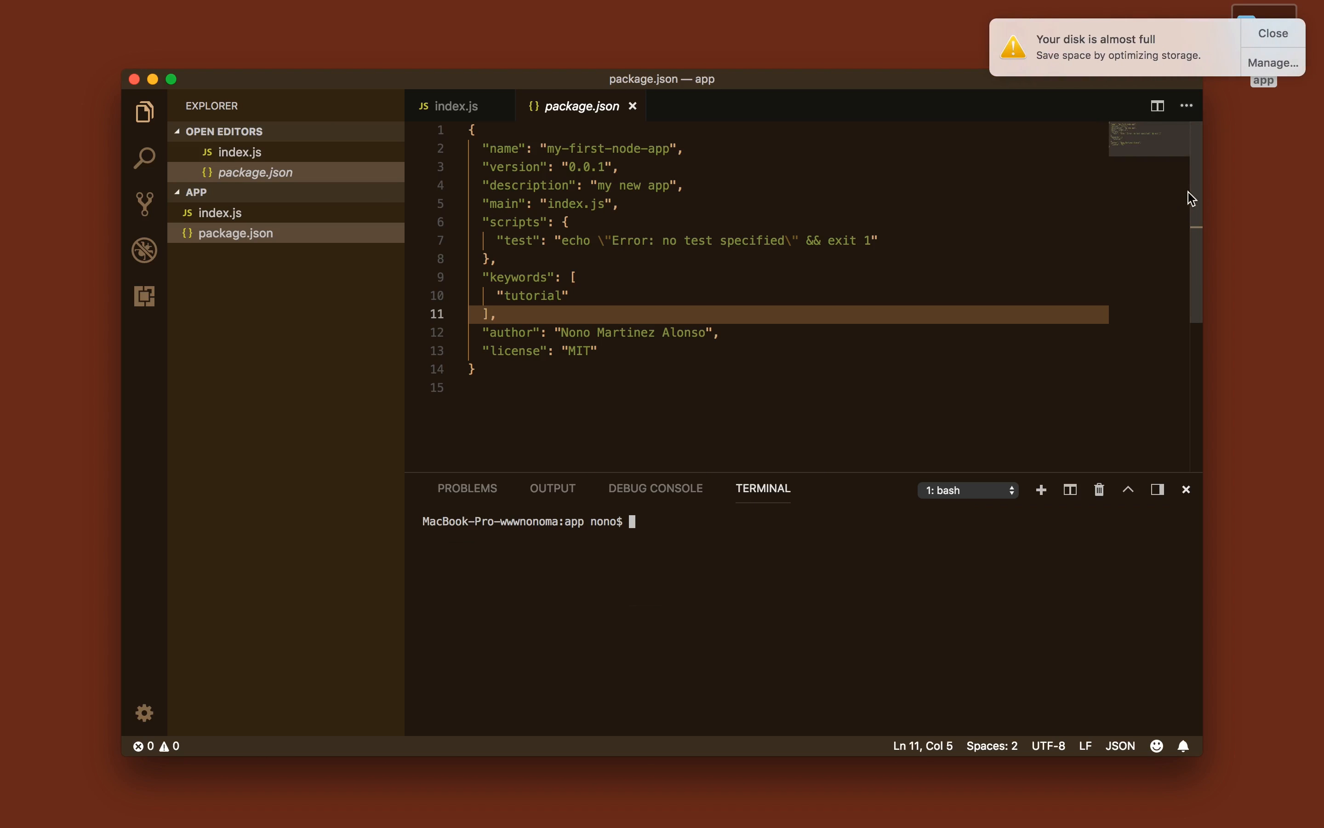
# Run 'npm install geometry --save' so package.json lists geometry 0.1.0 as a dependency.
pyautogui.click(1270, 34)
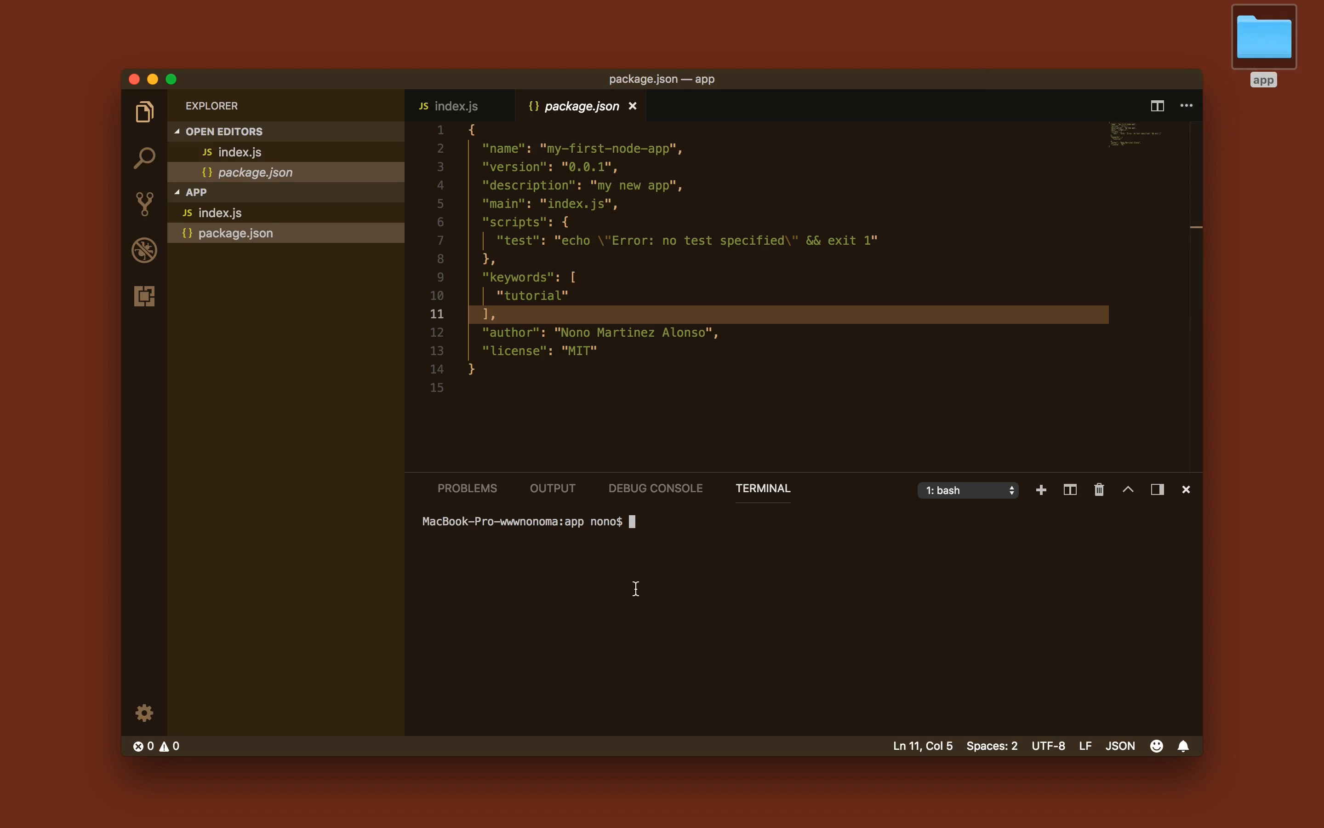
pyautogui.write('npm install geometry --save')
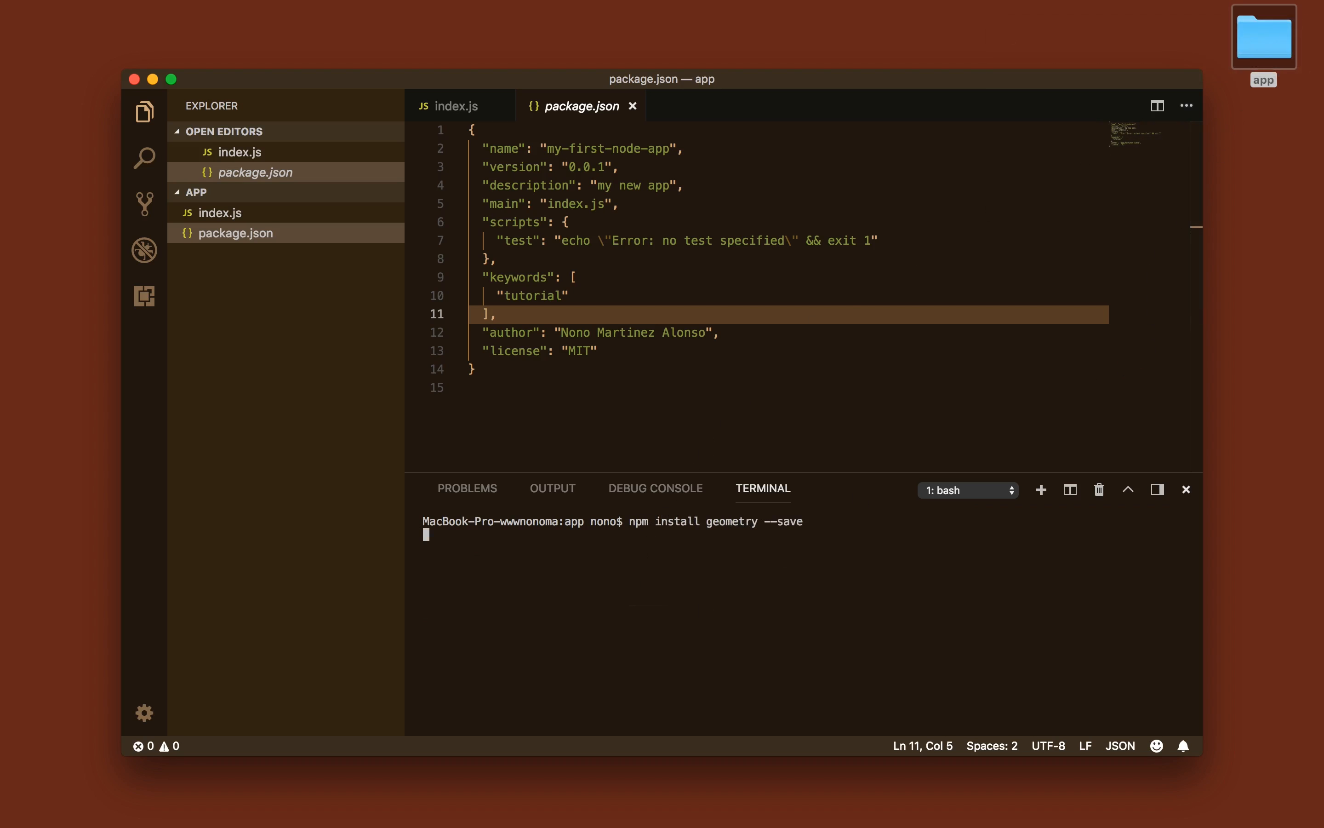
pyautogui.press('Return')
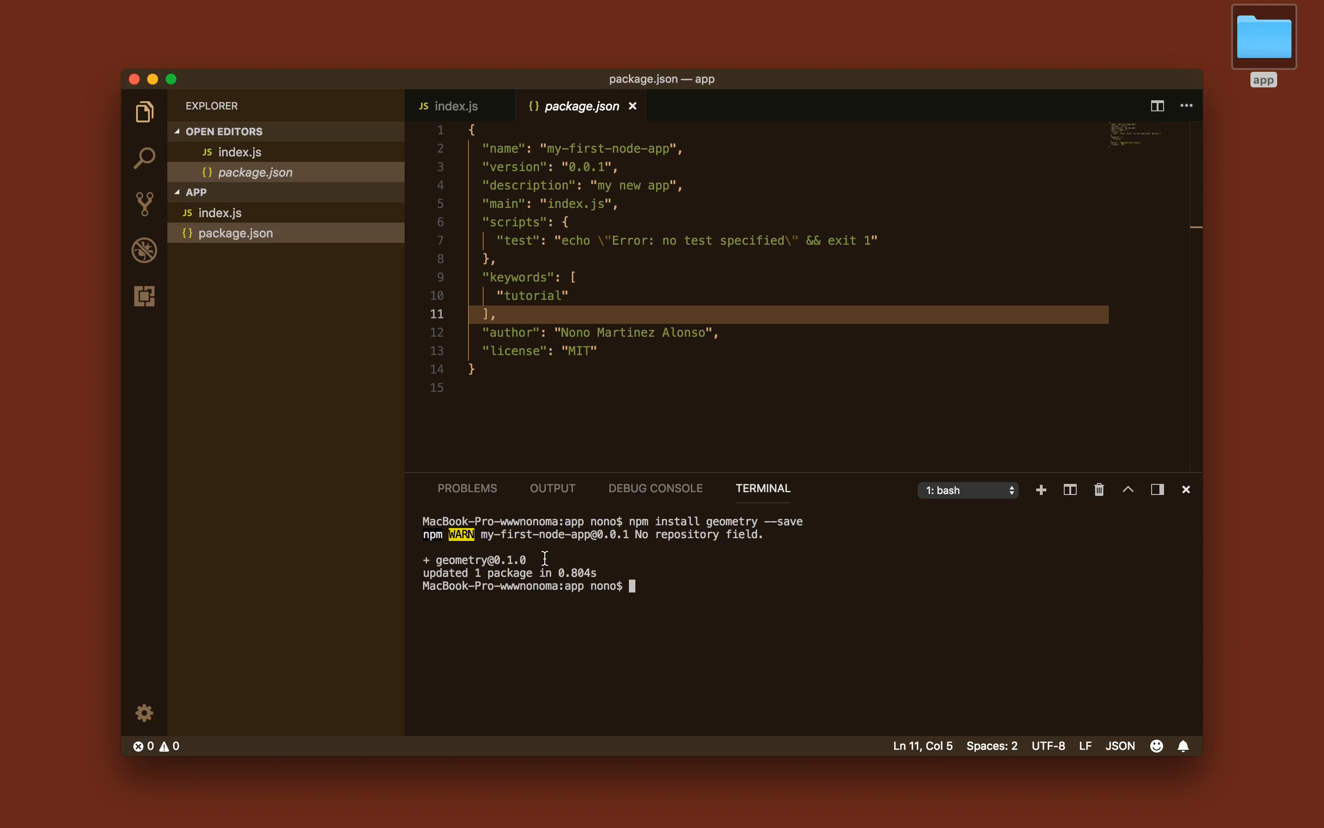
pyautogui.moveTo(367, 228)
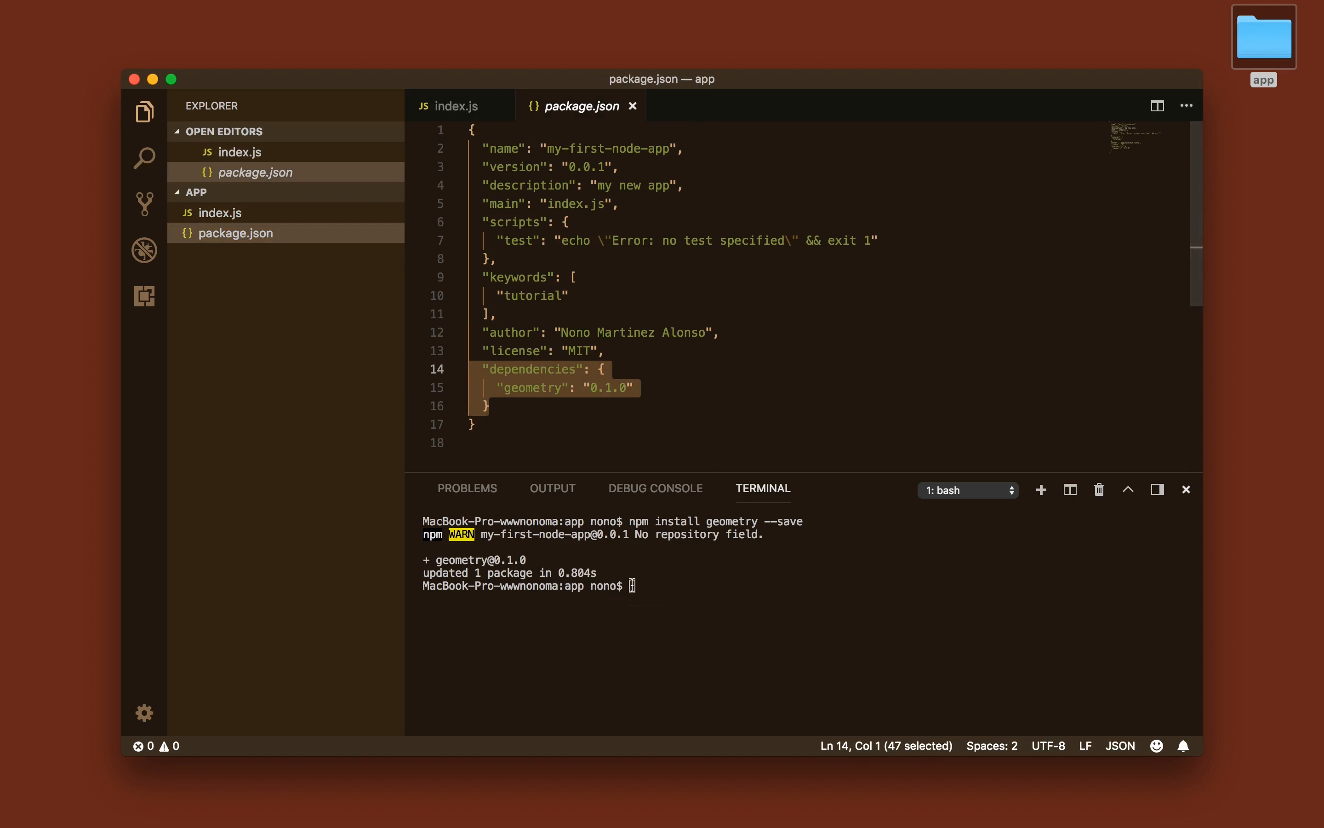
pyautogui.moveTo(656, 566)
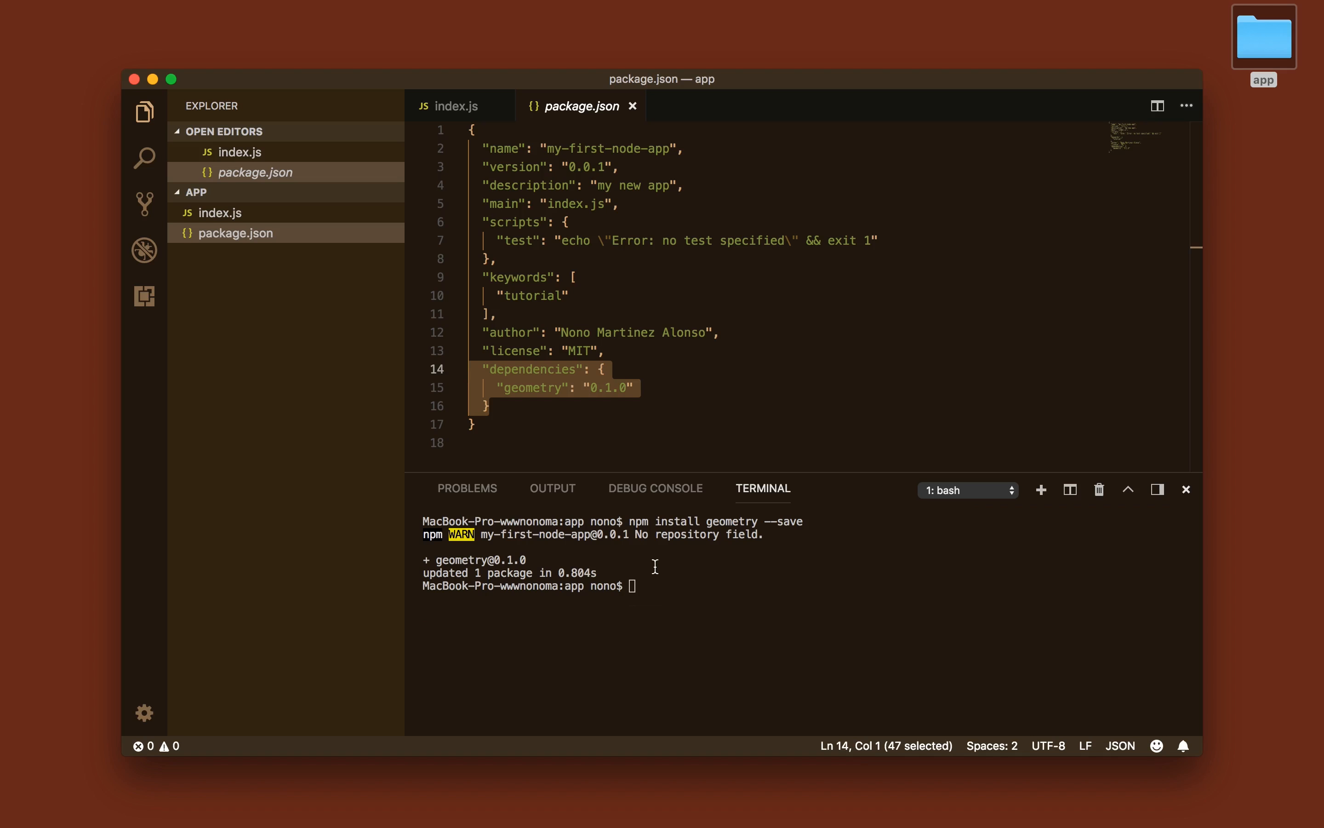
# Run 'npm install express' to add express to node_modules.
pyautogui.click(485, 407)
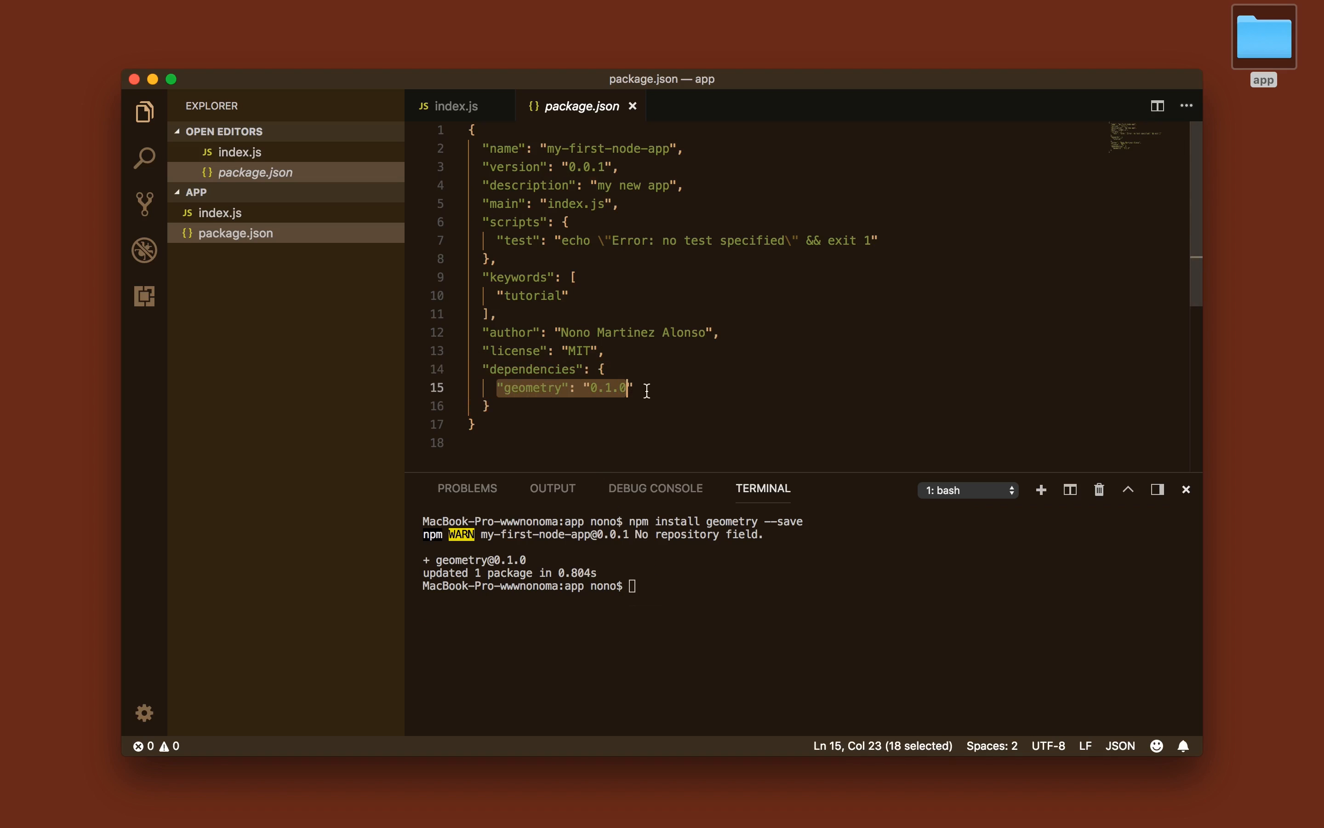
pyautogui.write('npm install expre')
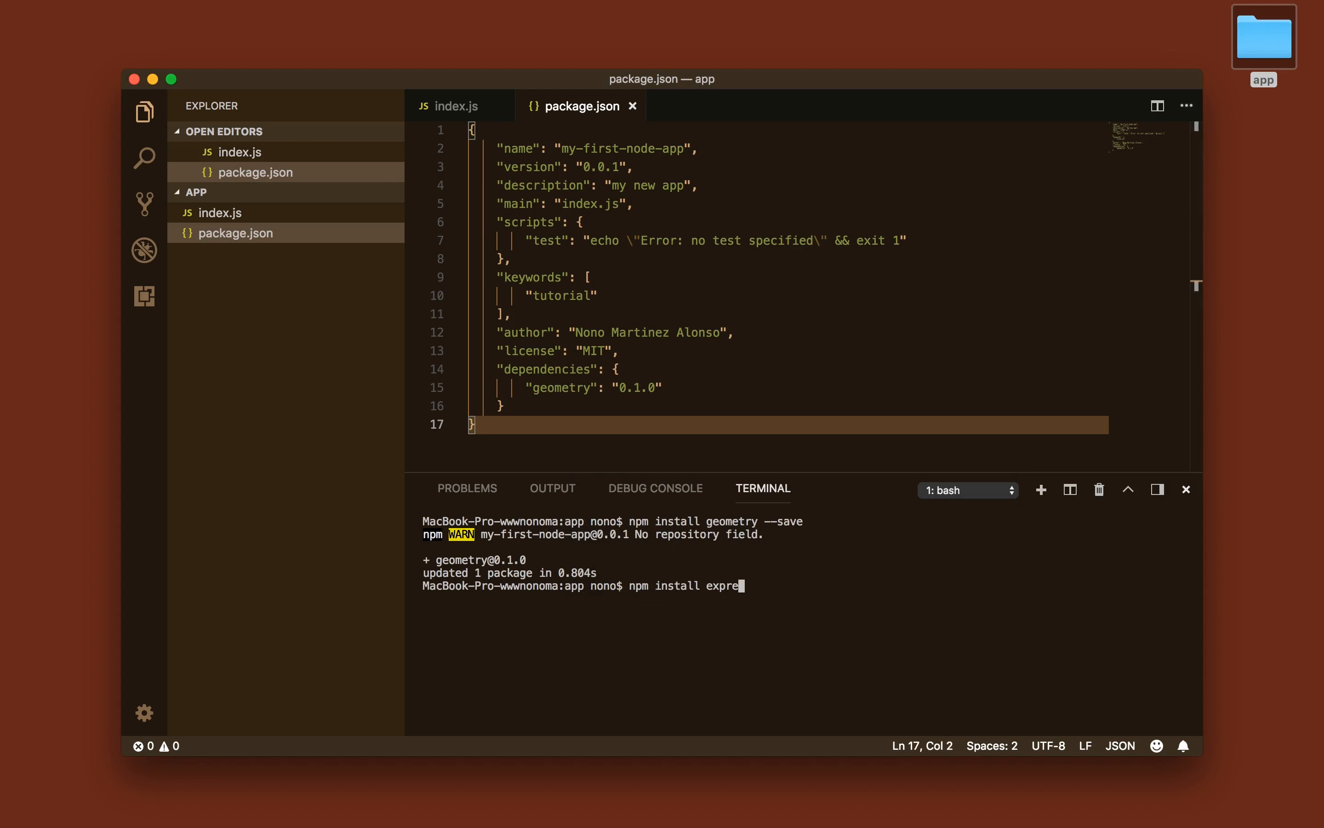
pyautogui.press('Return')
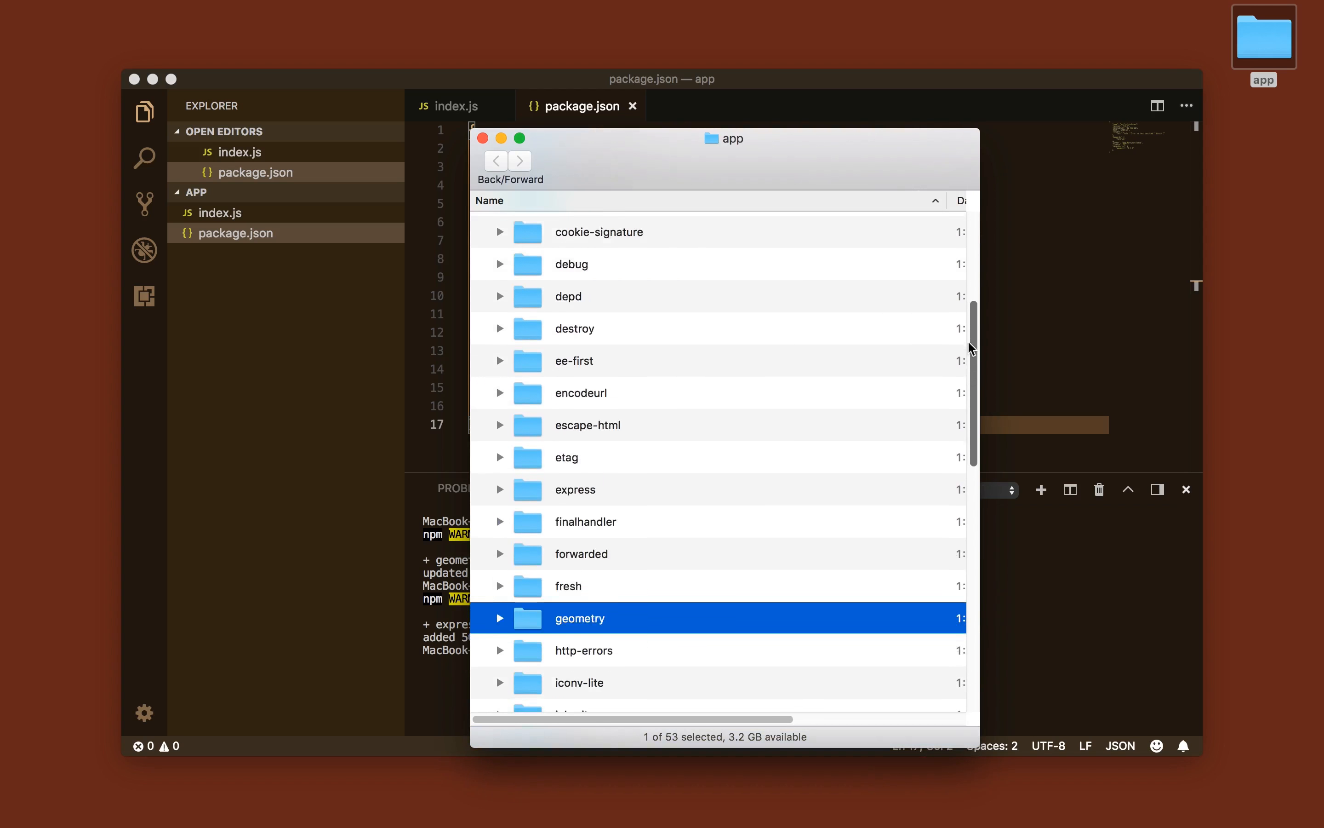
# Check the node_modules folder's Get Info in Finder (1.7 MB, 402 items) and close it.
pyautogui.scroll(-3)
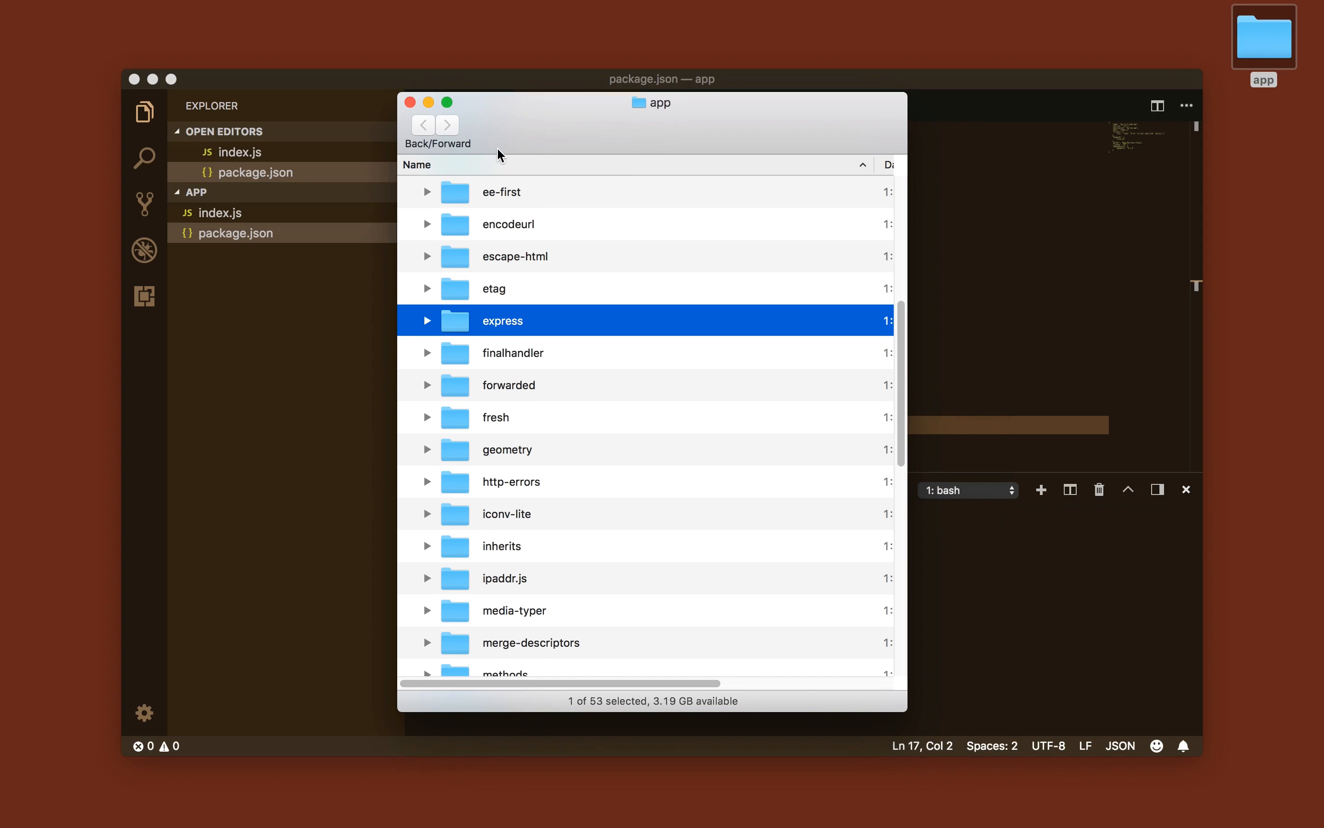
pyautogui.moveTo(615, 346)
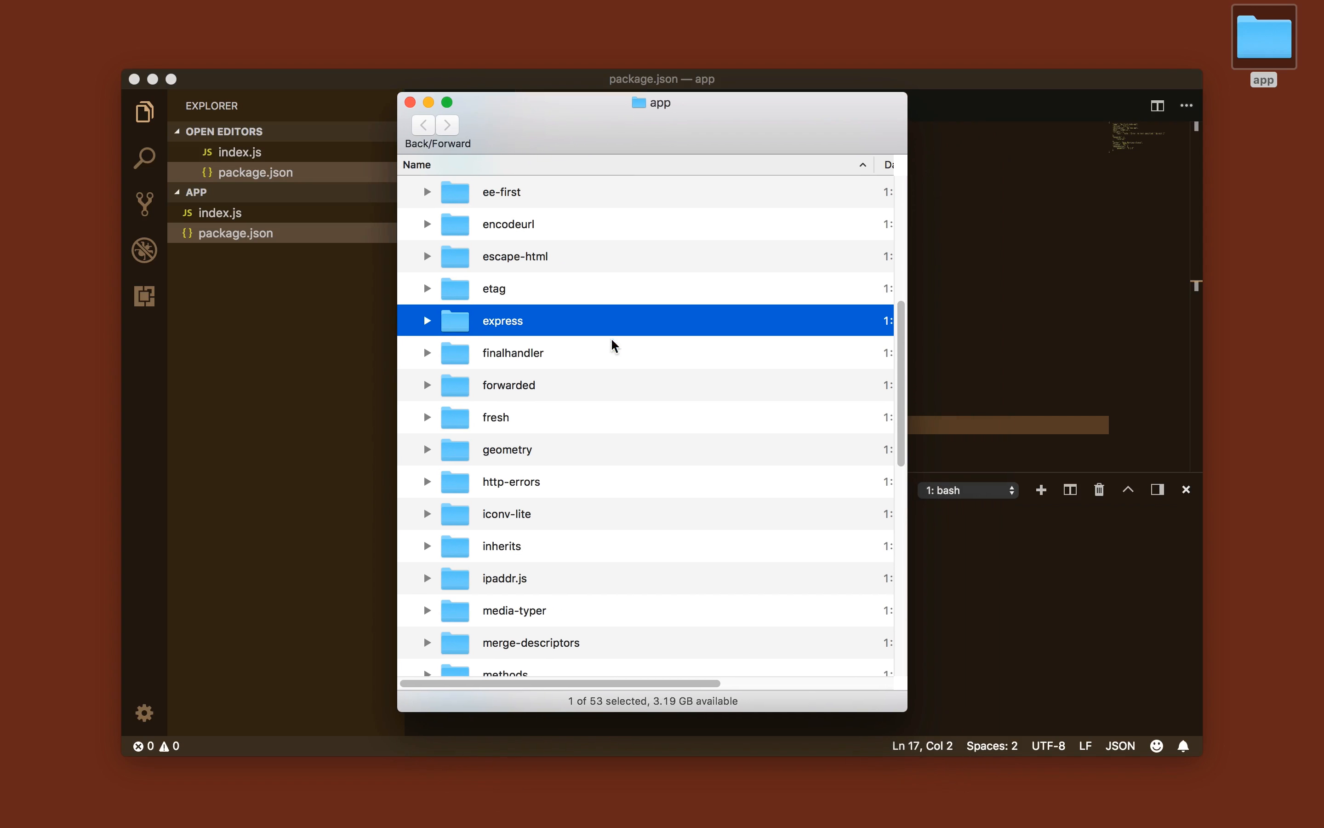
pyautogui.scroll(-3)
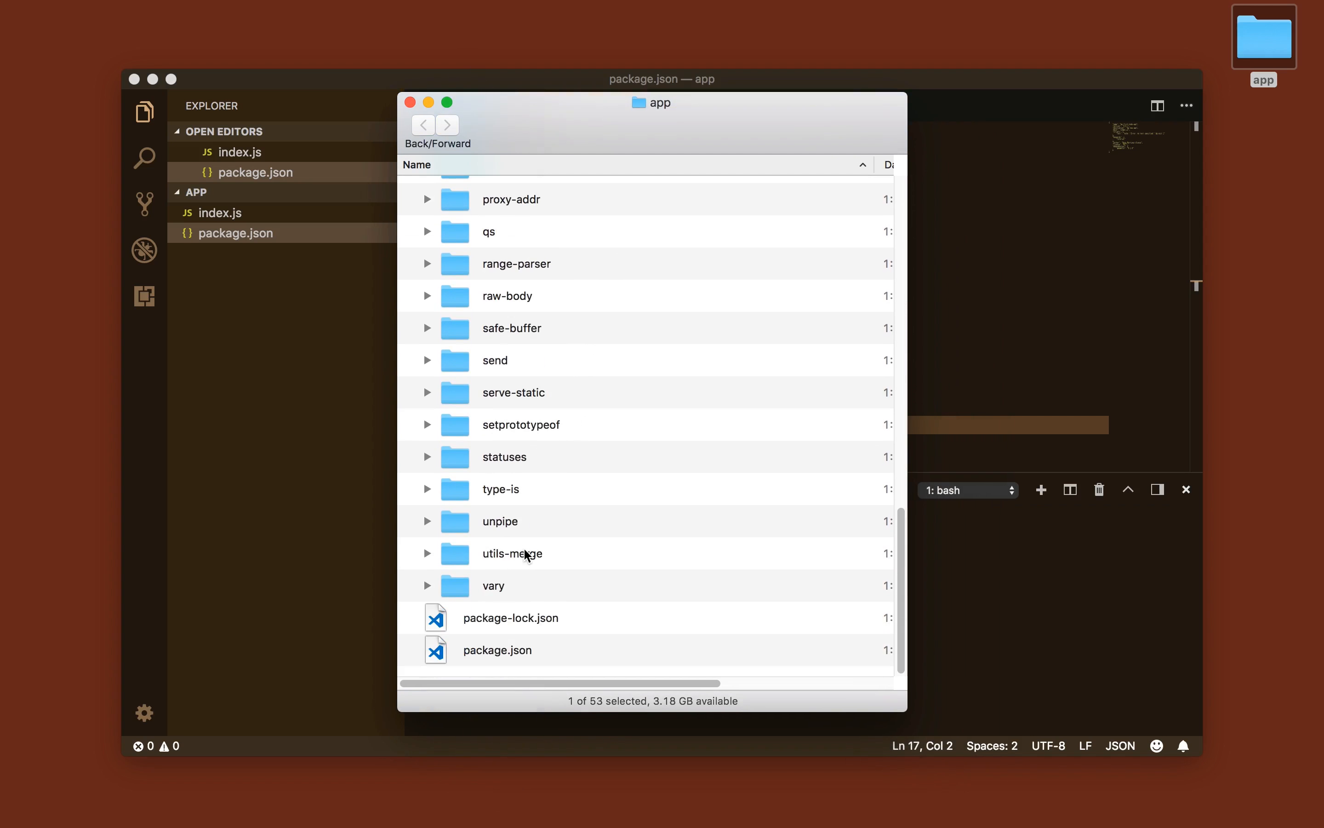
pyautogui.scroll(3)
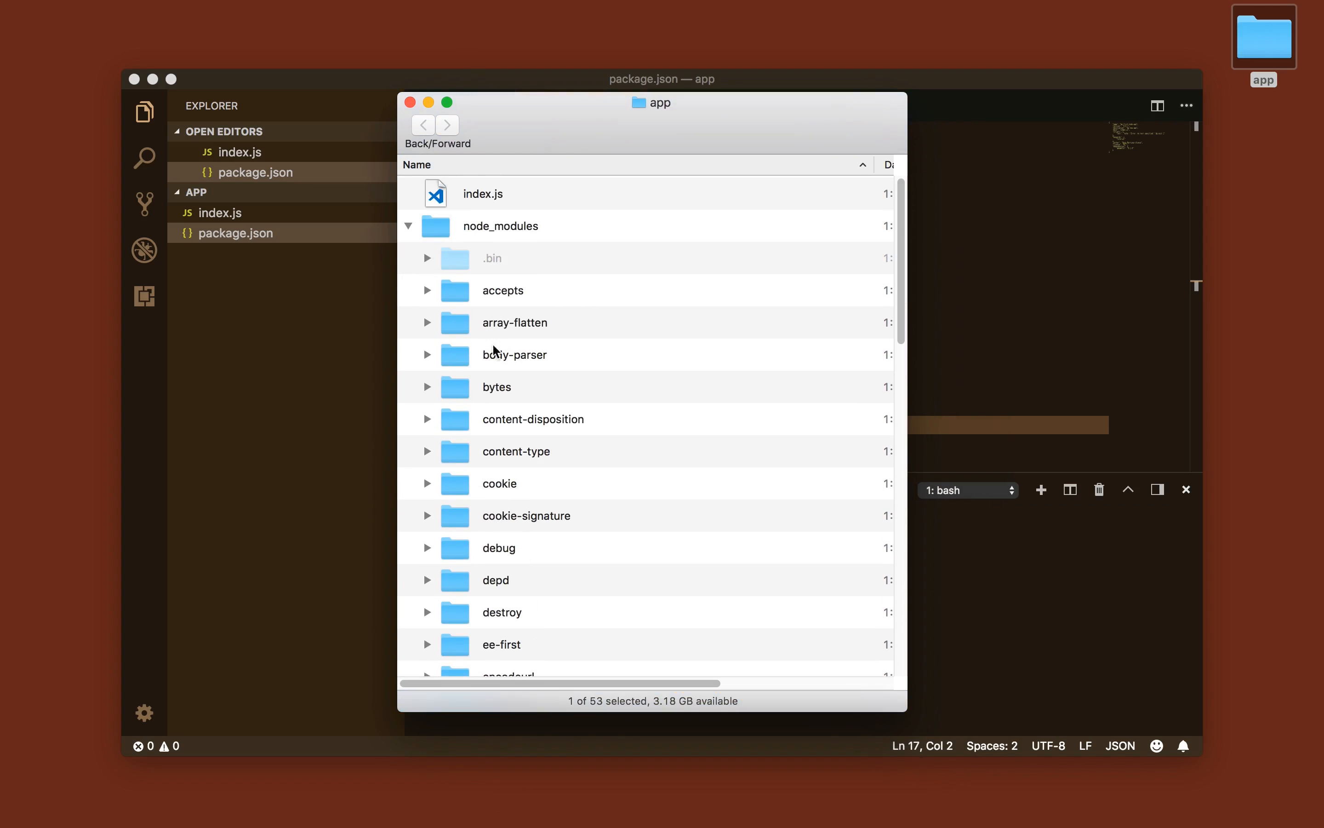
pyautogui.rightClick(500, 225)
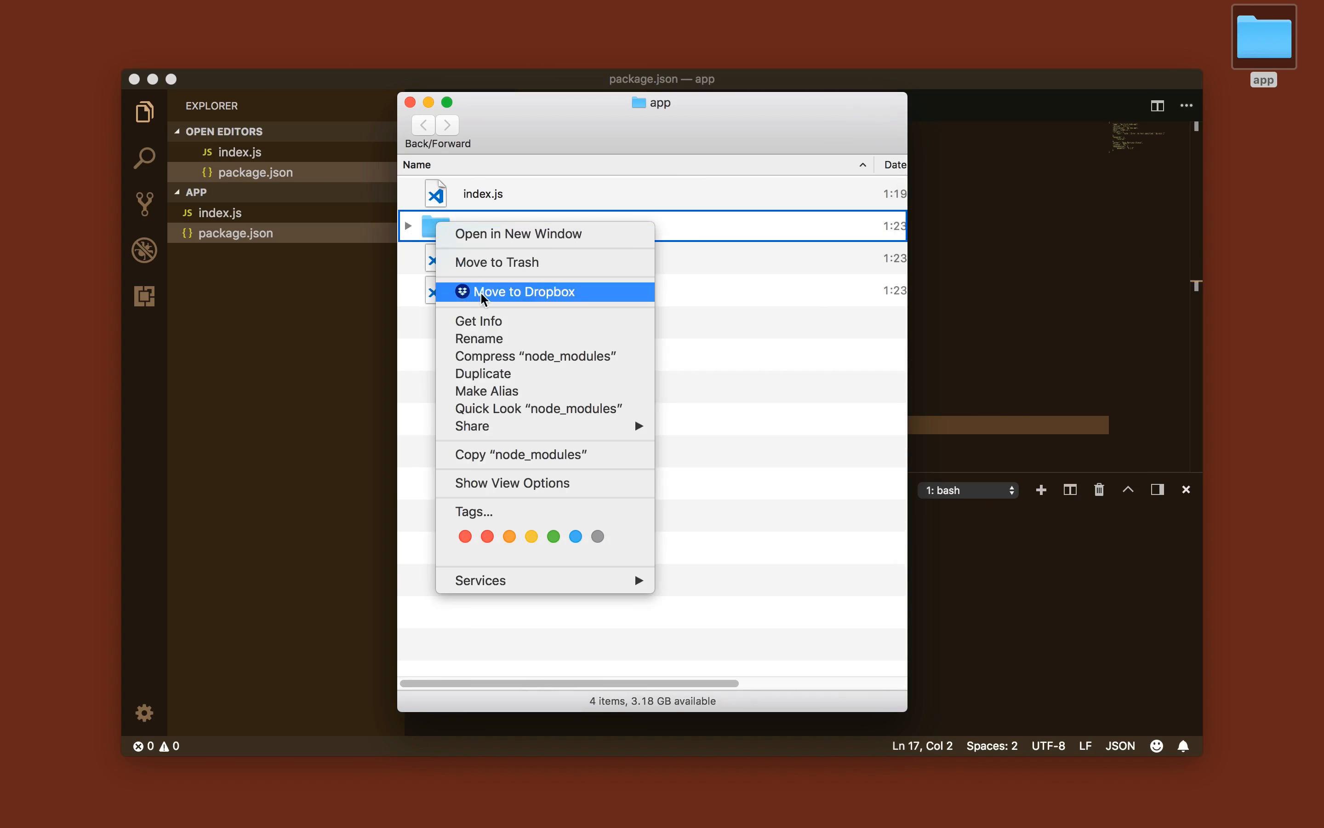
pyautogui.click(478, 321)
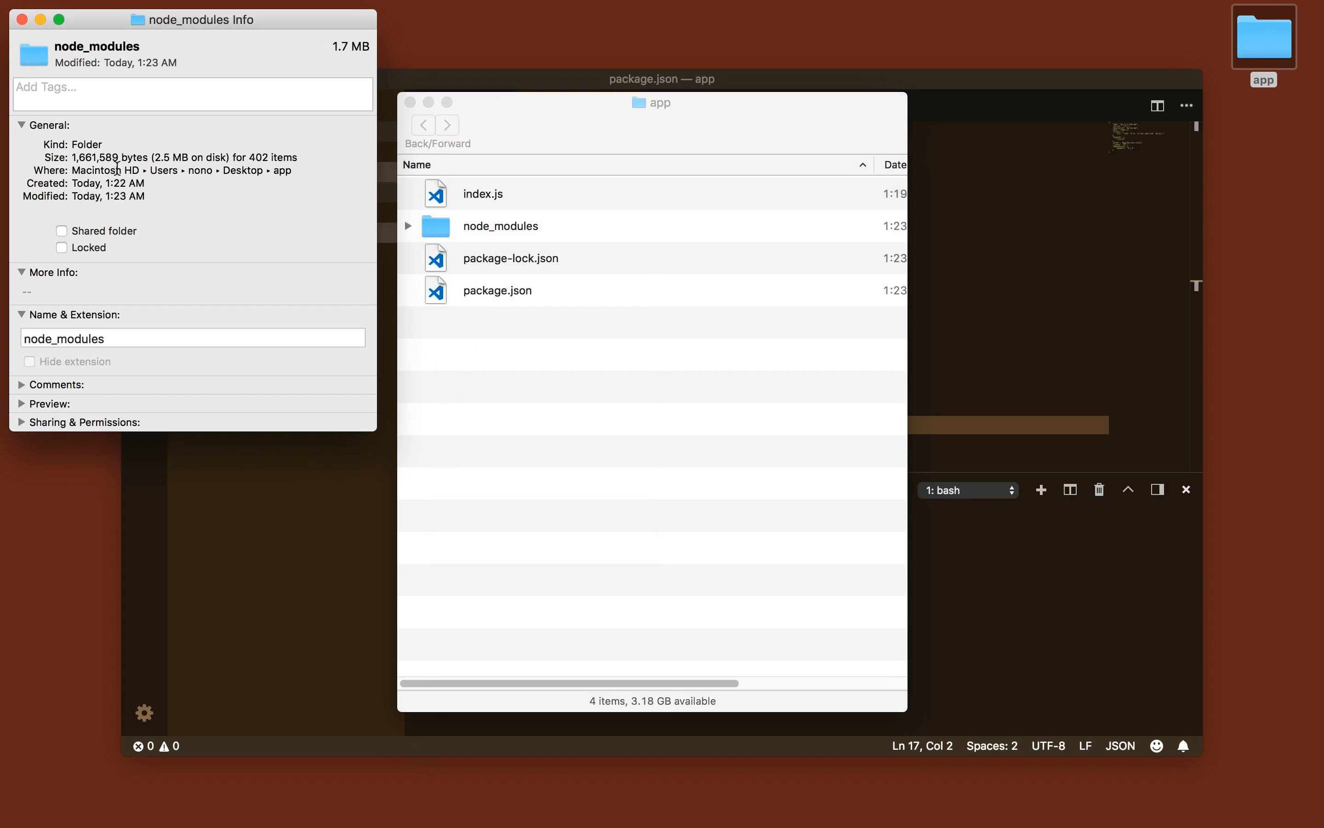
pyautogui.moveTo(171, 138)
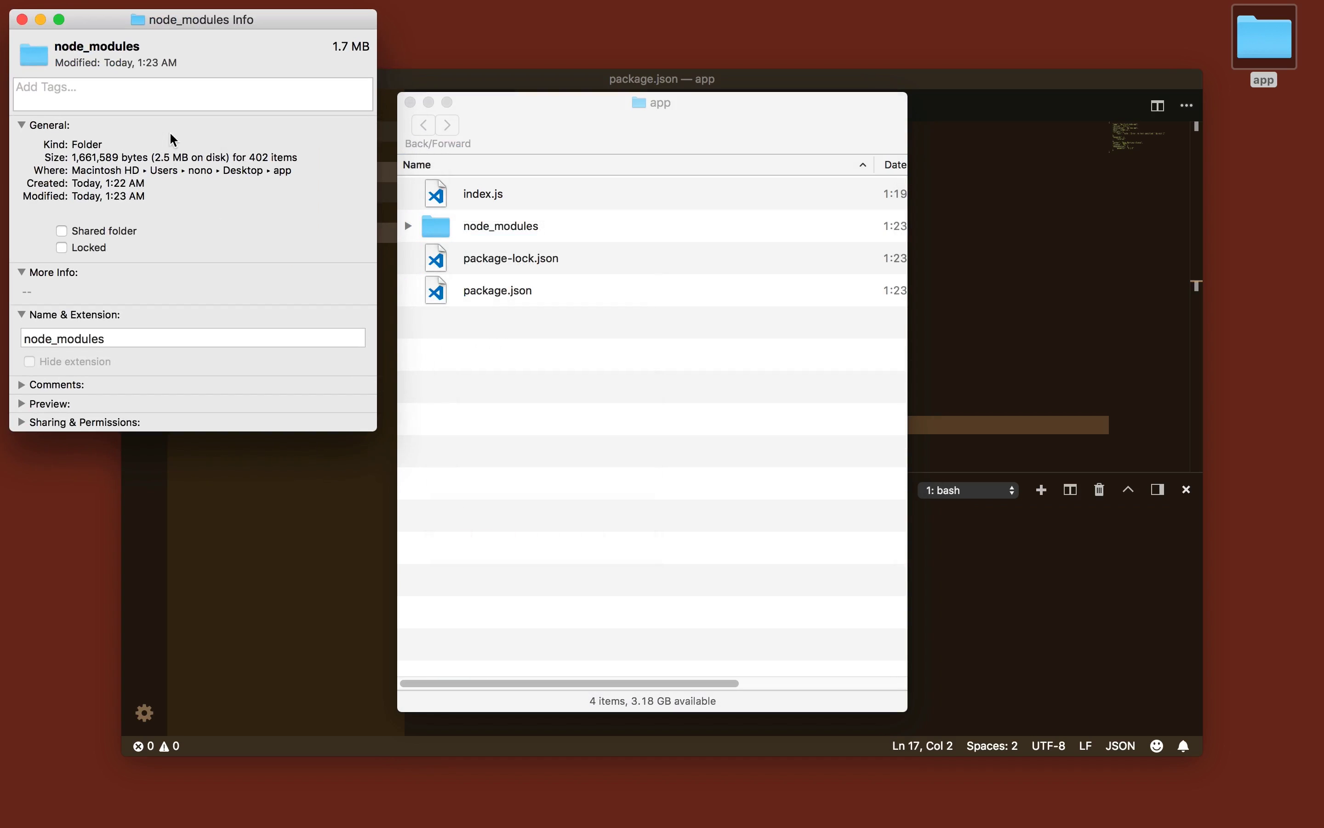
pyautogui.click(22, 19)
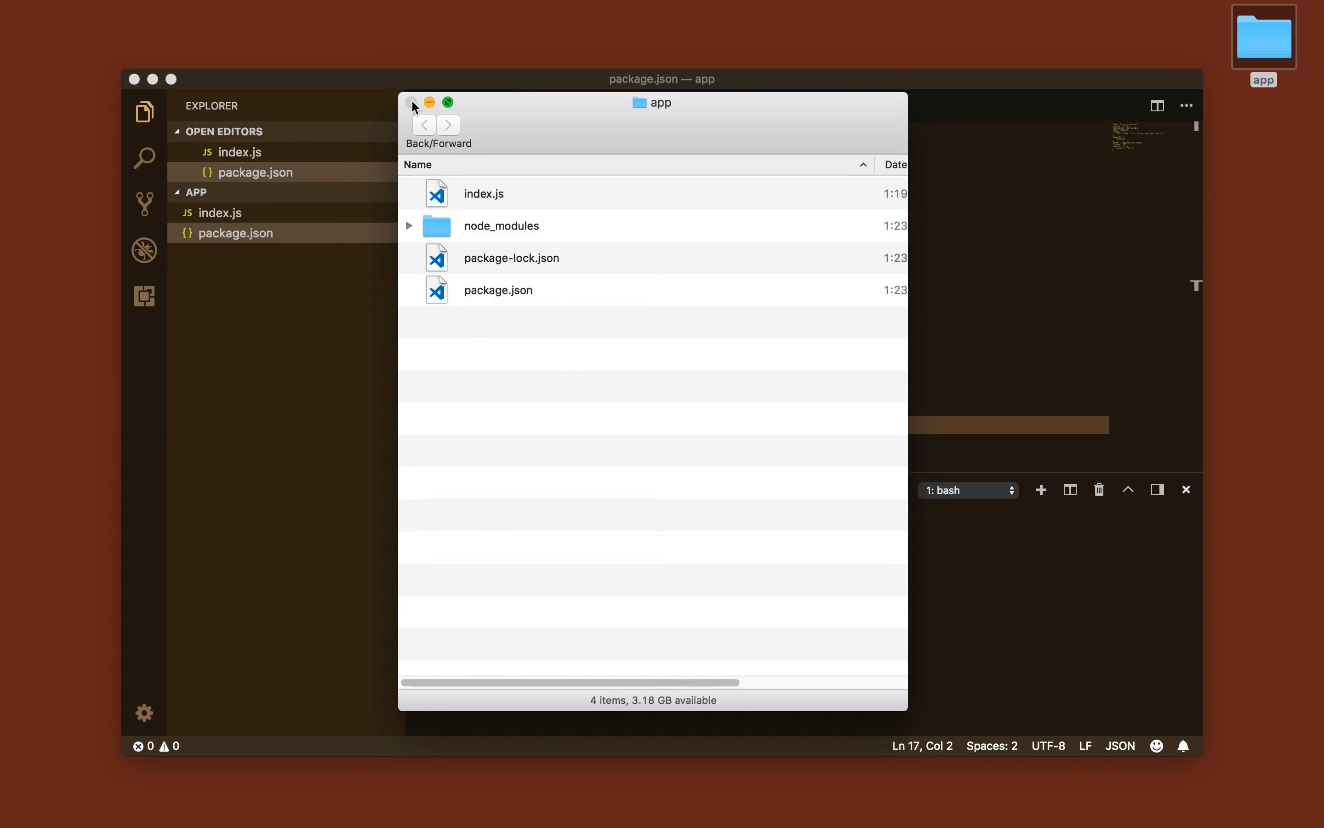
# Rerun npm install so node_modules keeps only geometry, then close the Finder window.
pyautogui.click(413, 102)
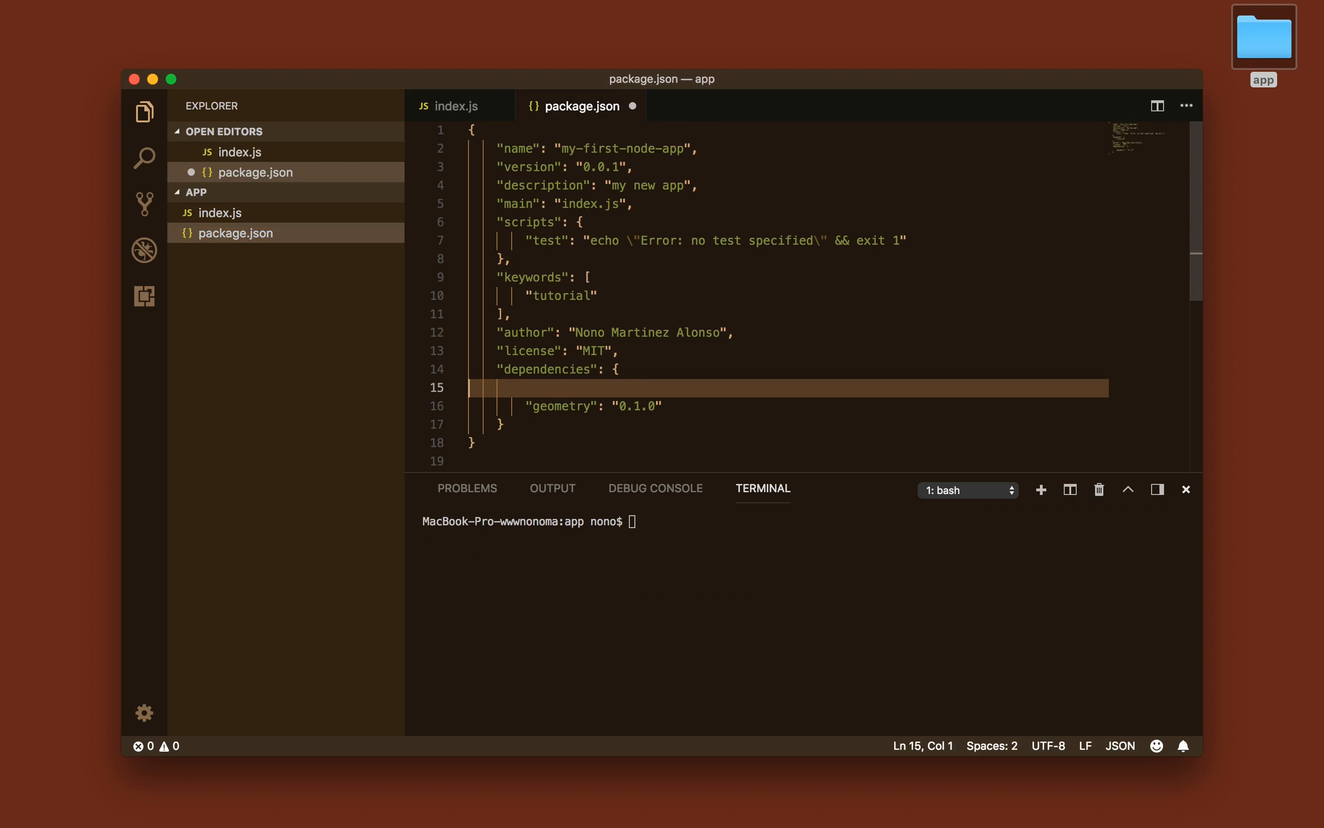
pyautogui.write('np')
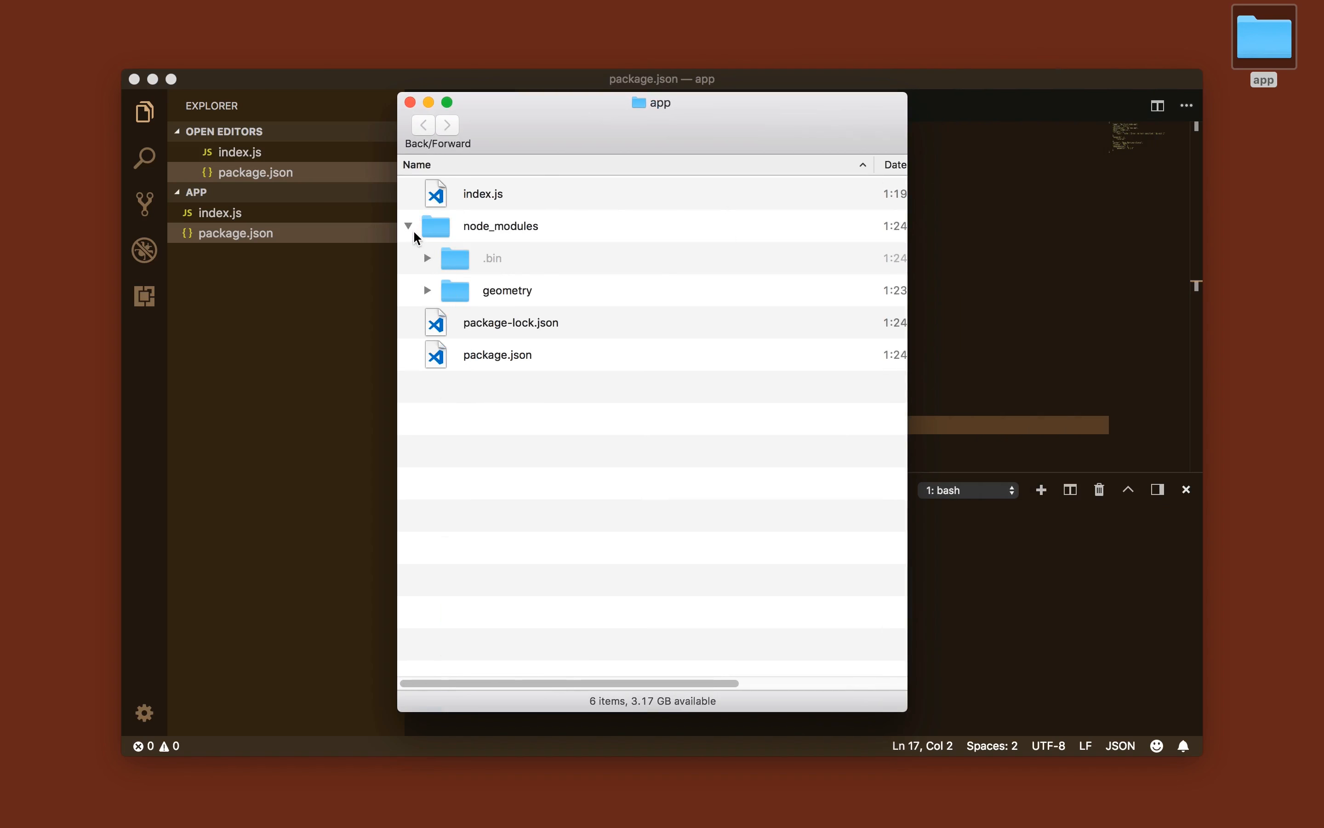
pyautogui.moveTo(412, 232)
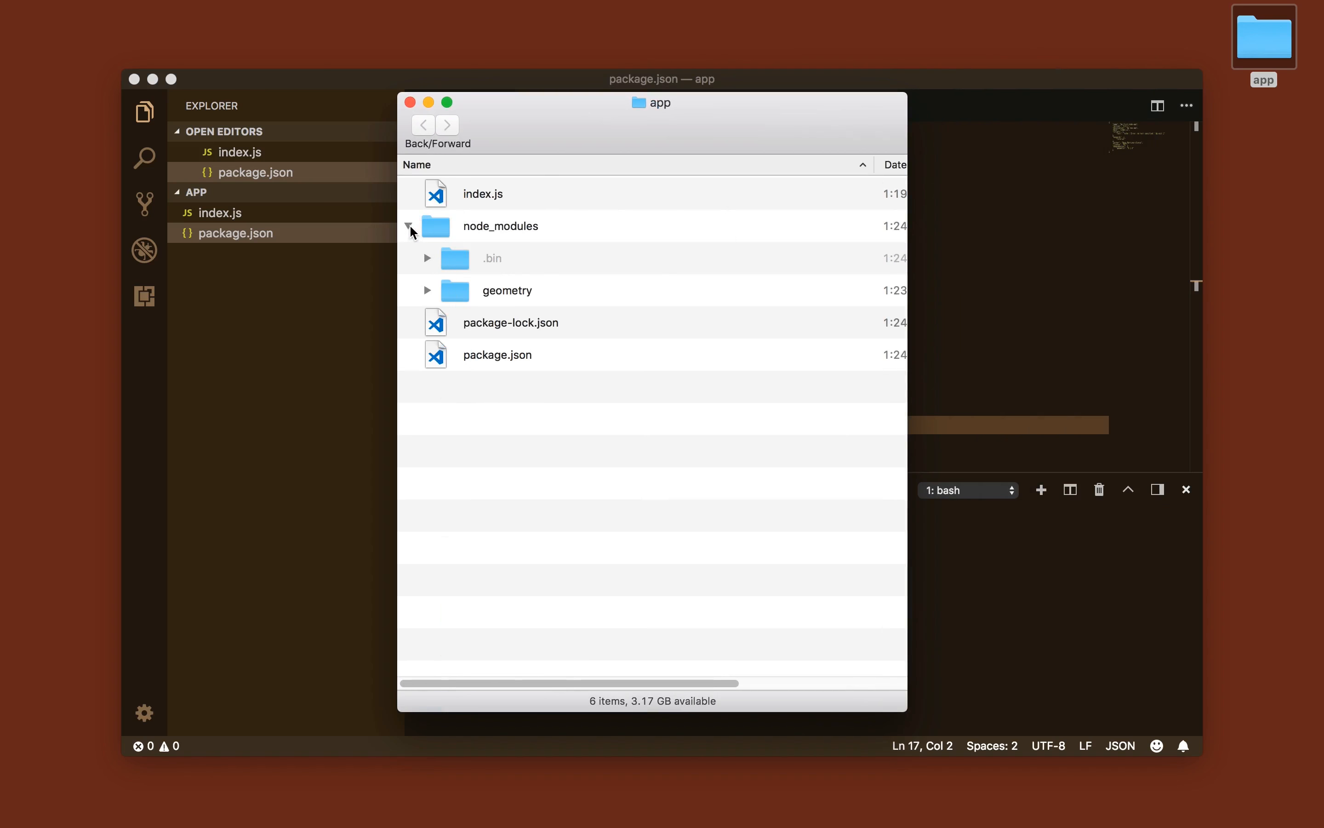
pyautogui.click(409, 229)
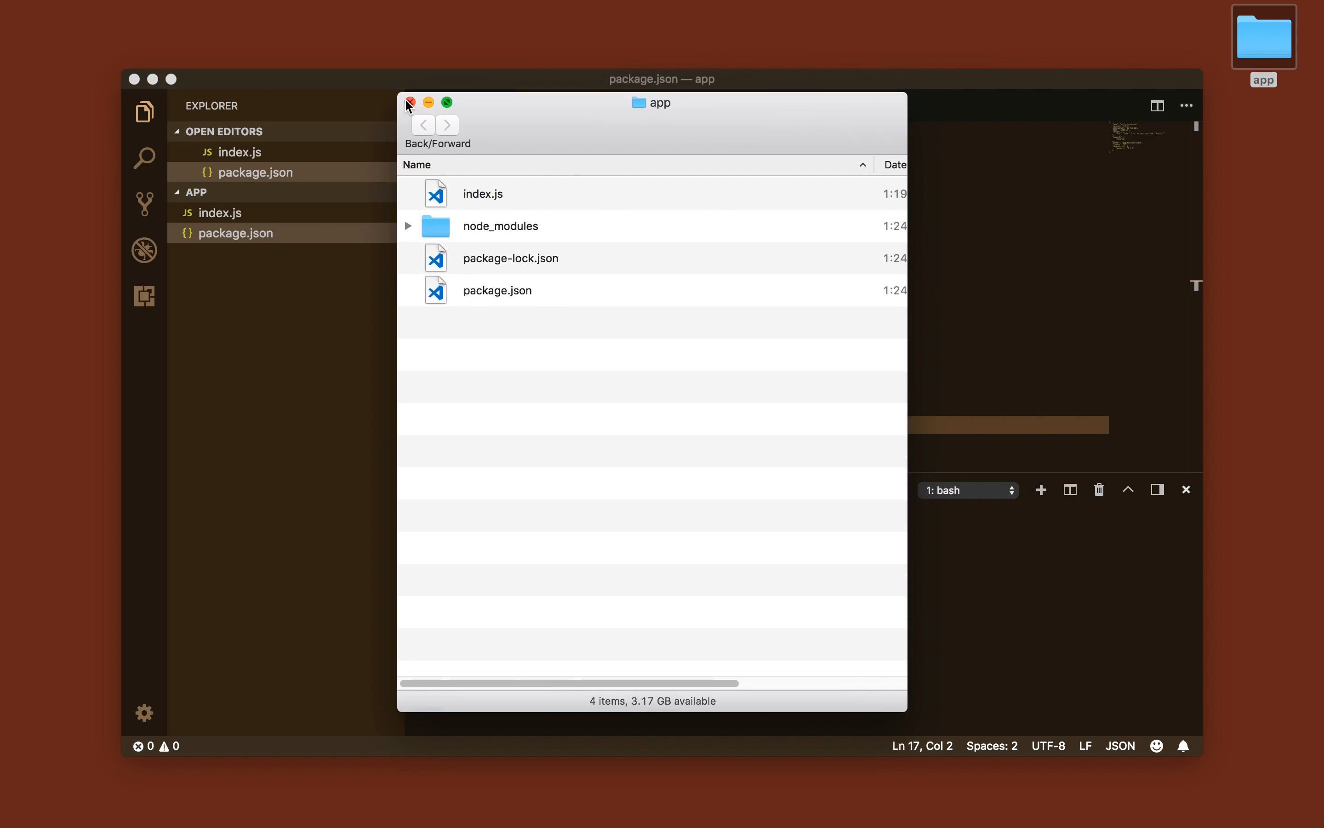
pyautogui.click(410, 102)
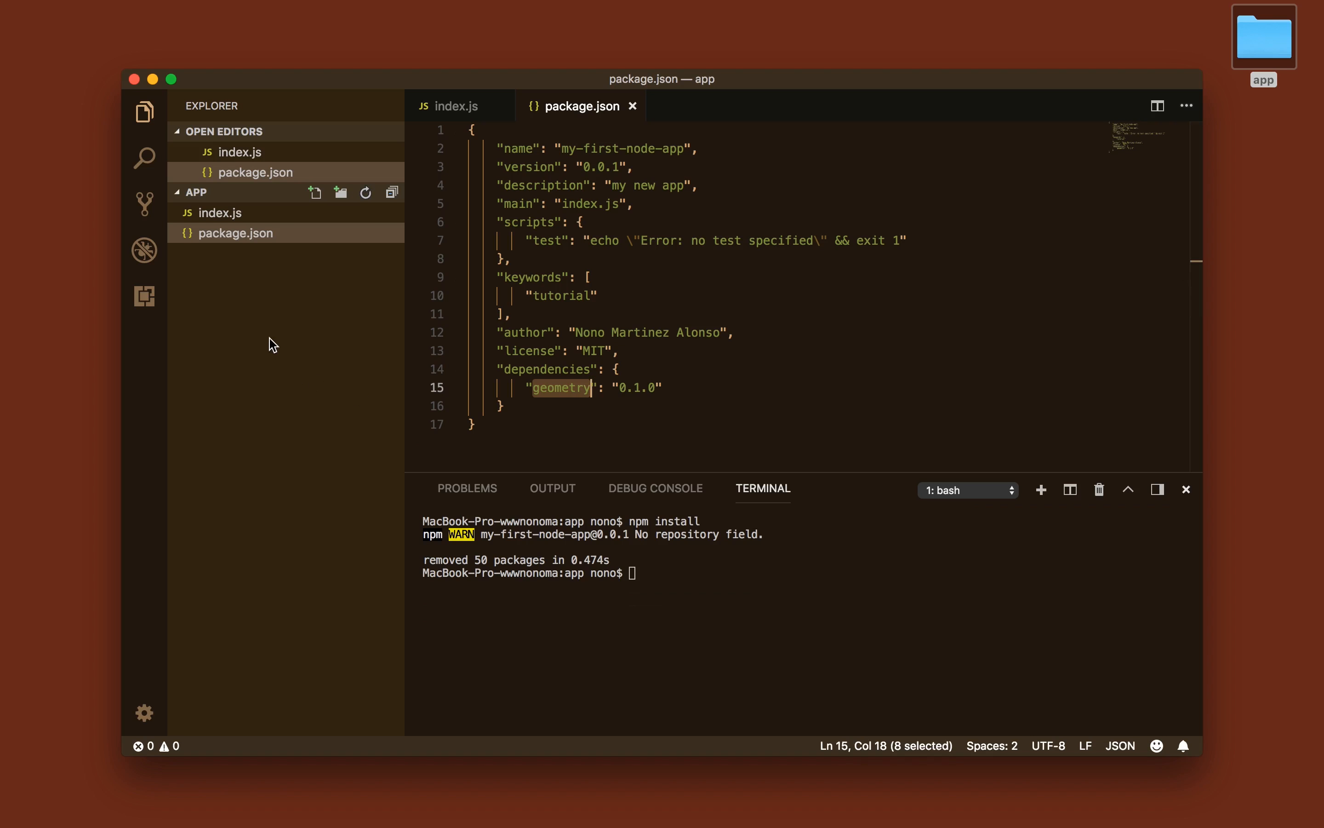
pyautogui.moveTo(230, 212)
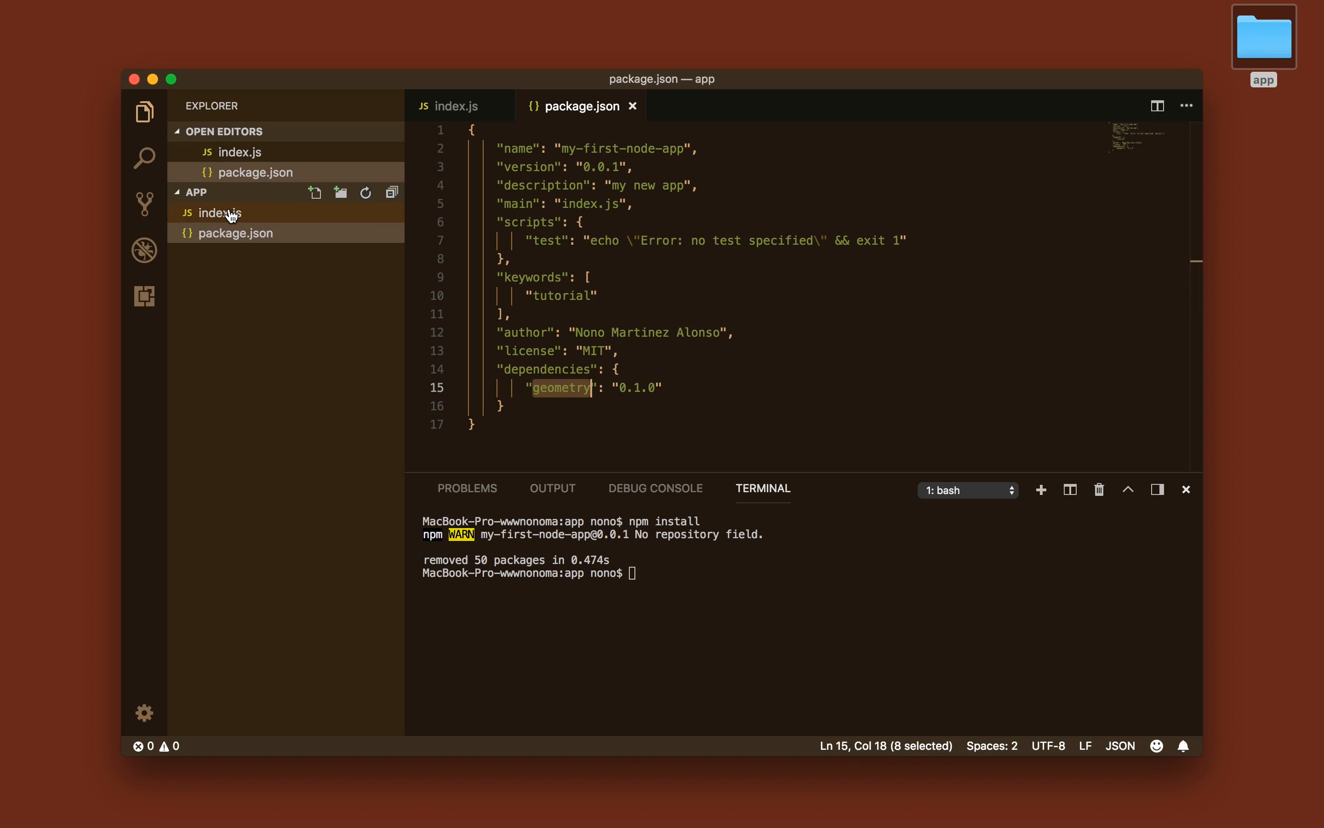
# In index.js write let geometry = require('geometry'); with a comment noting it was installed with npm.
pyautogui.click(233, 212)
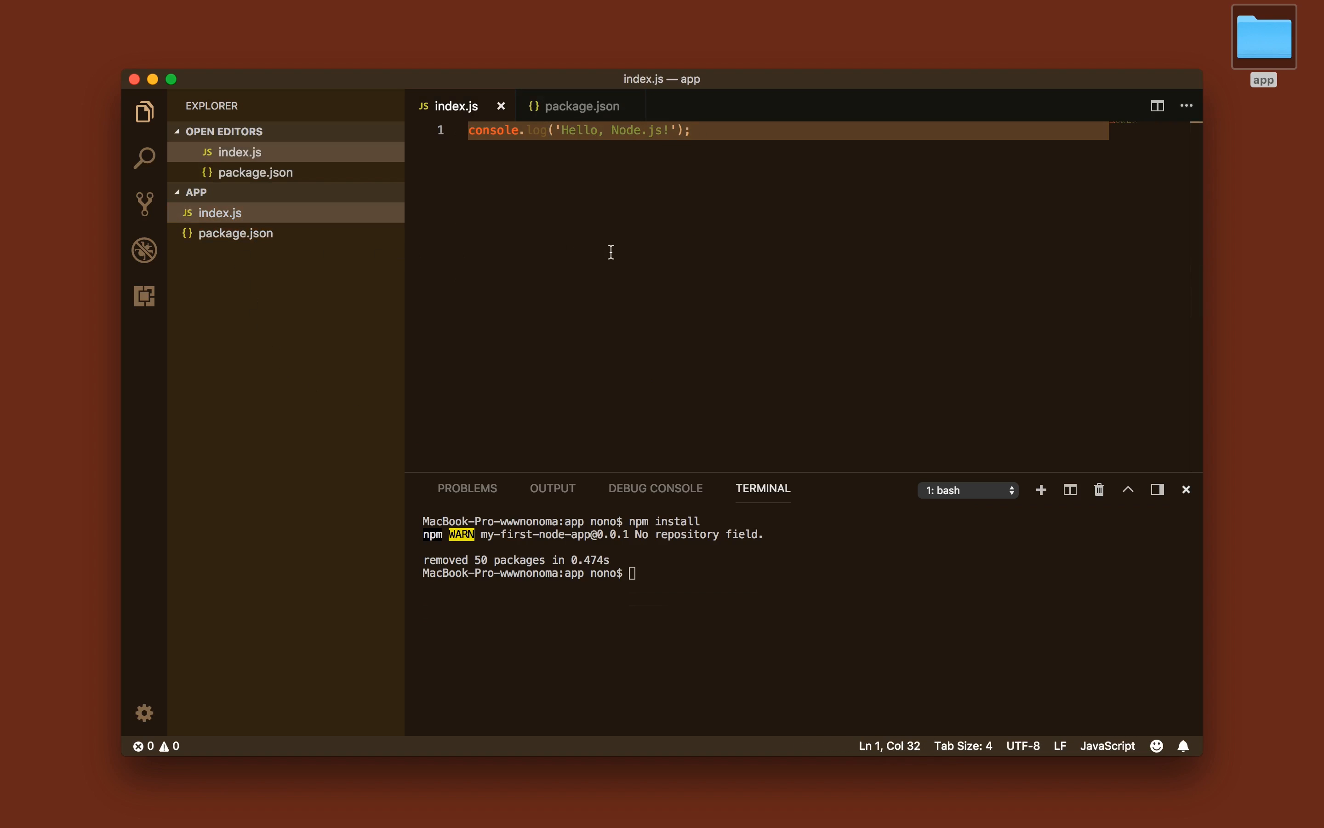
pyautogui.write('let')
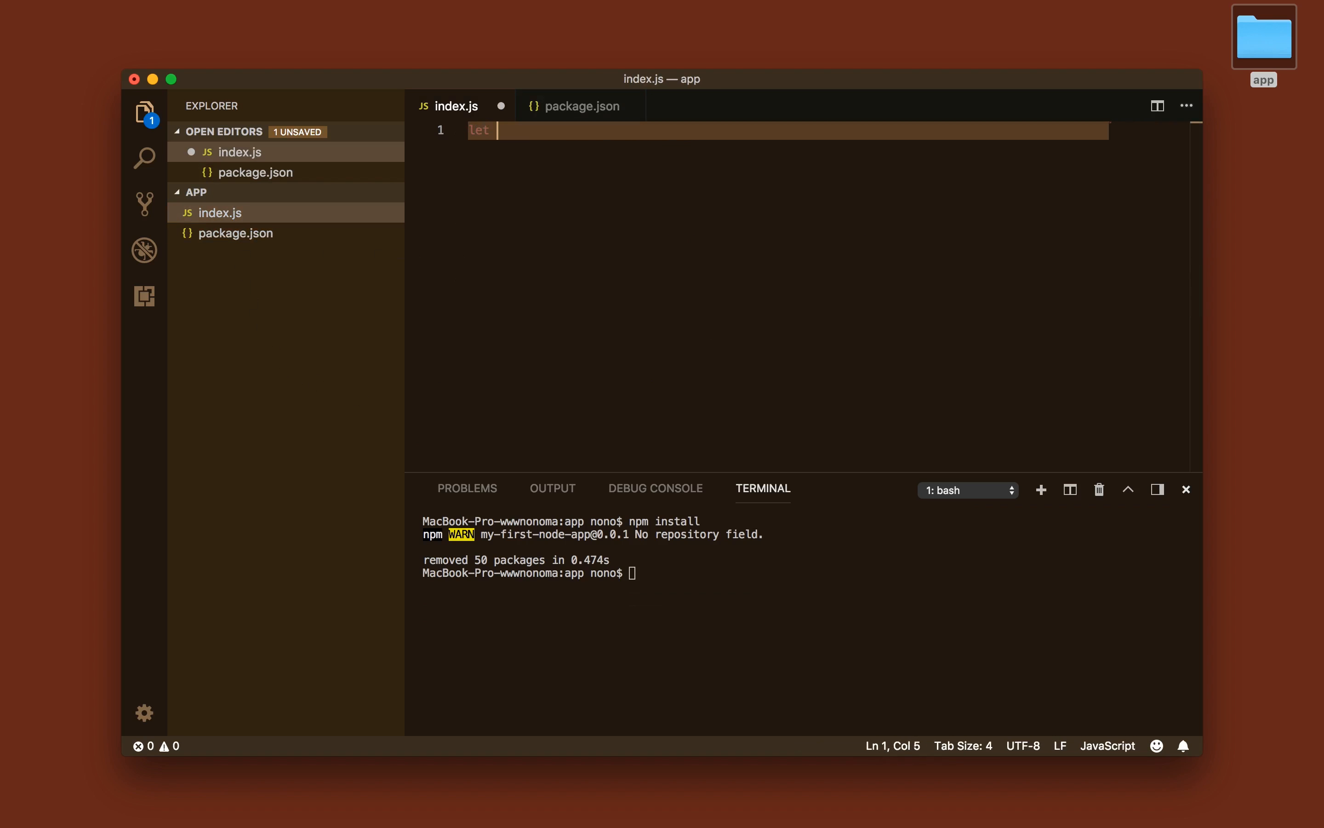
pyautogui.write("geometry = require('geometry');")
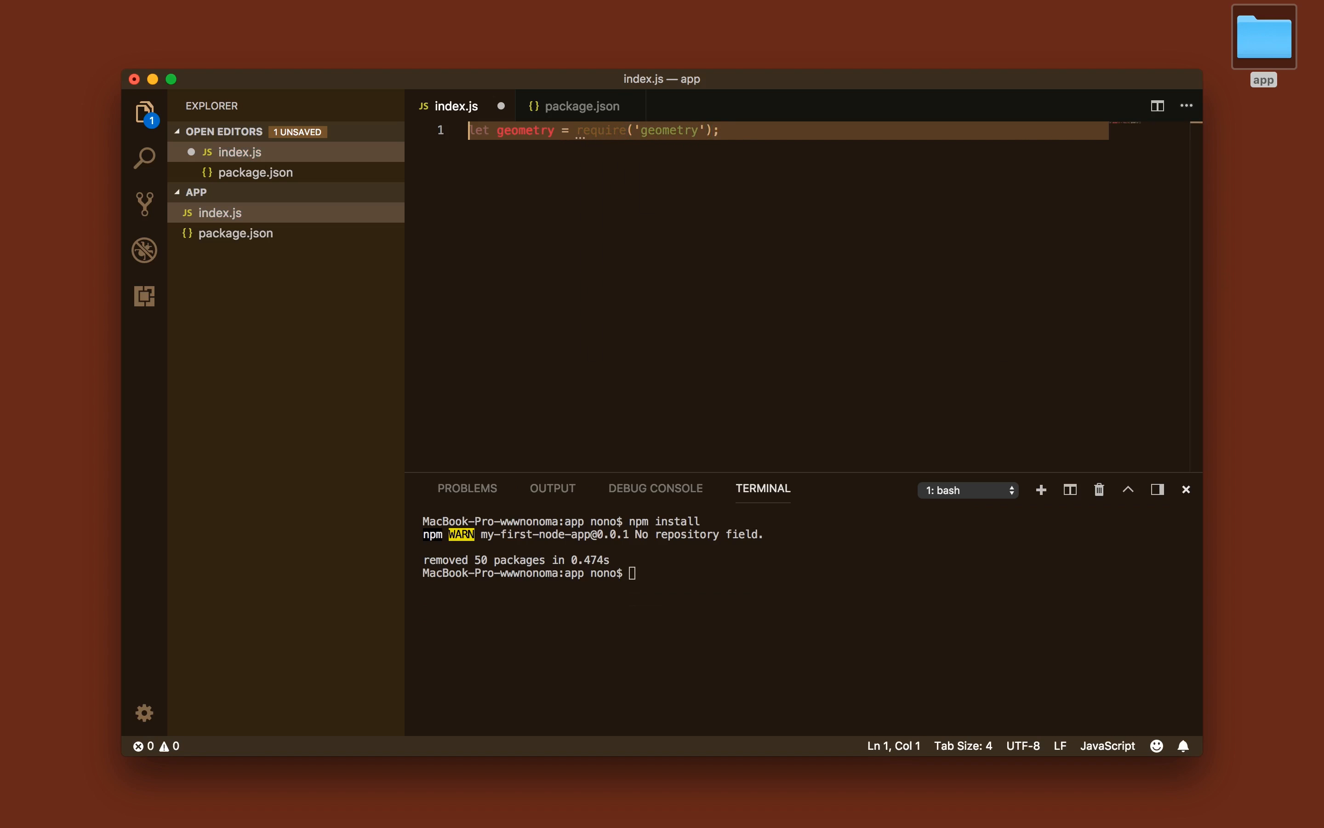
pyautogui.write('//')
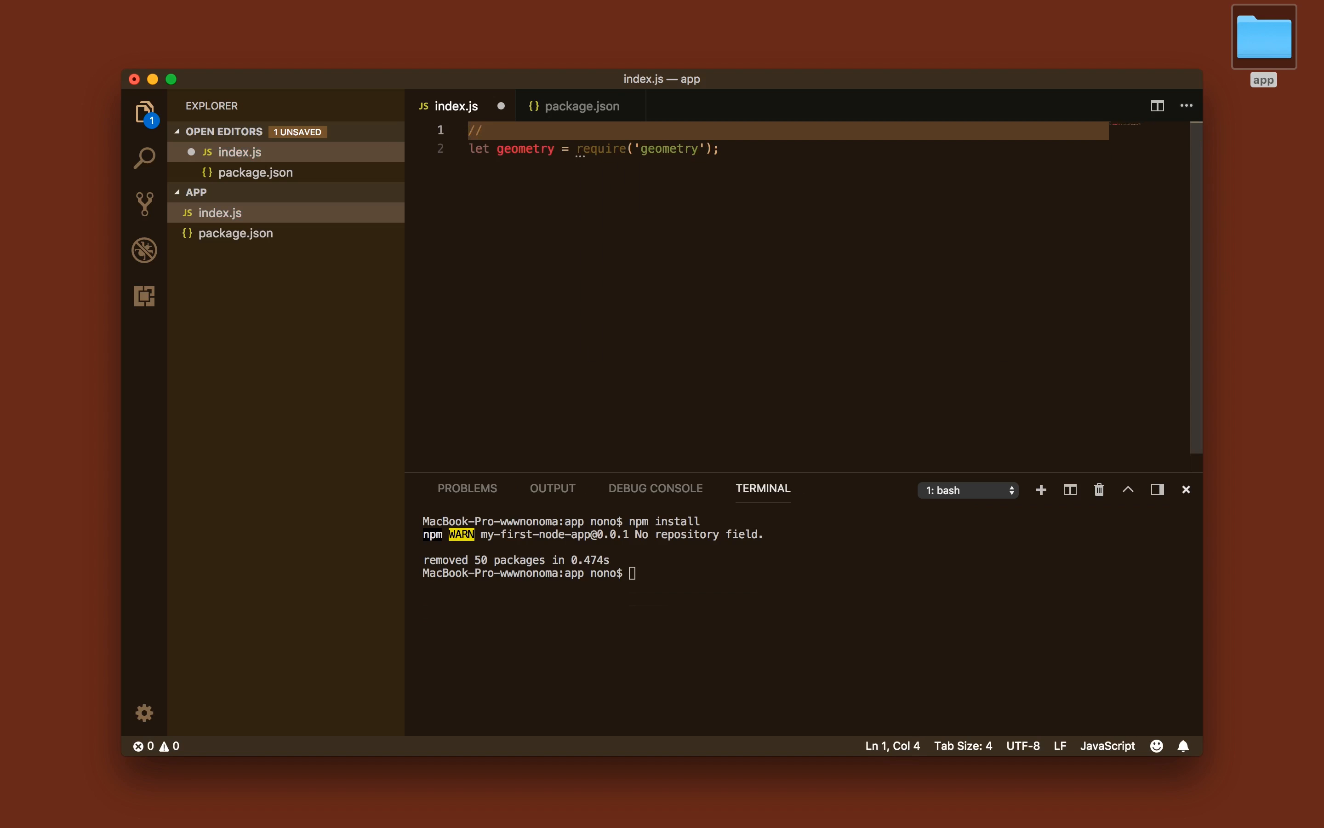
pyautogui.write('using the geometry package that we')
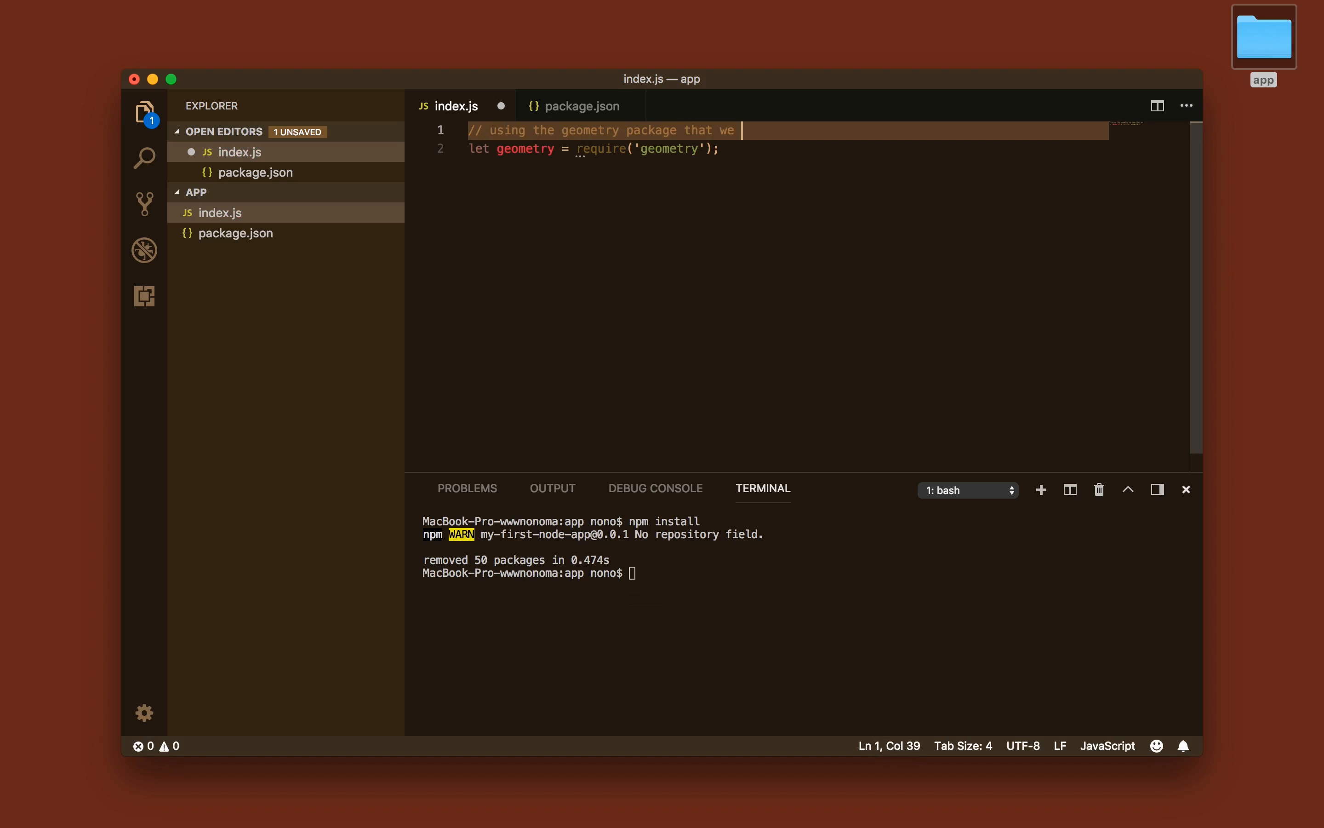
pyautogui.write('installed with npm')
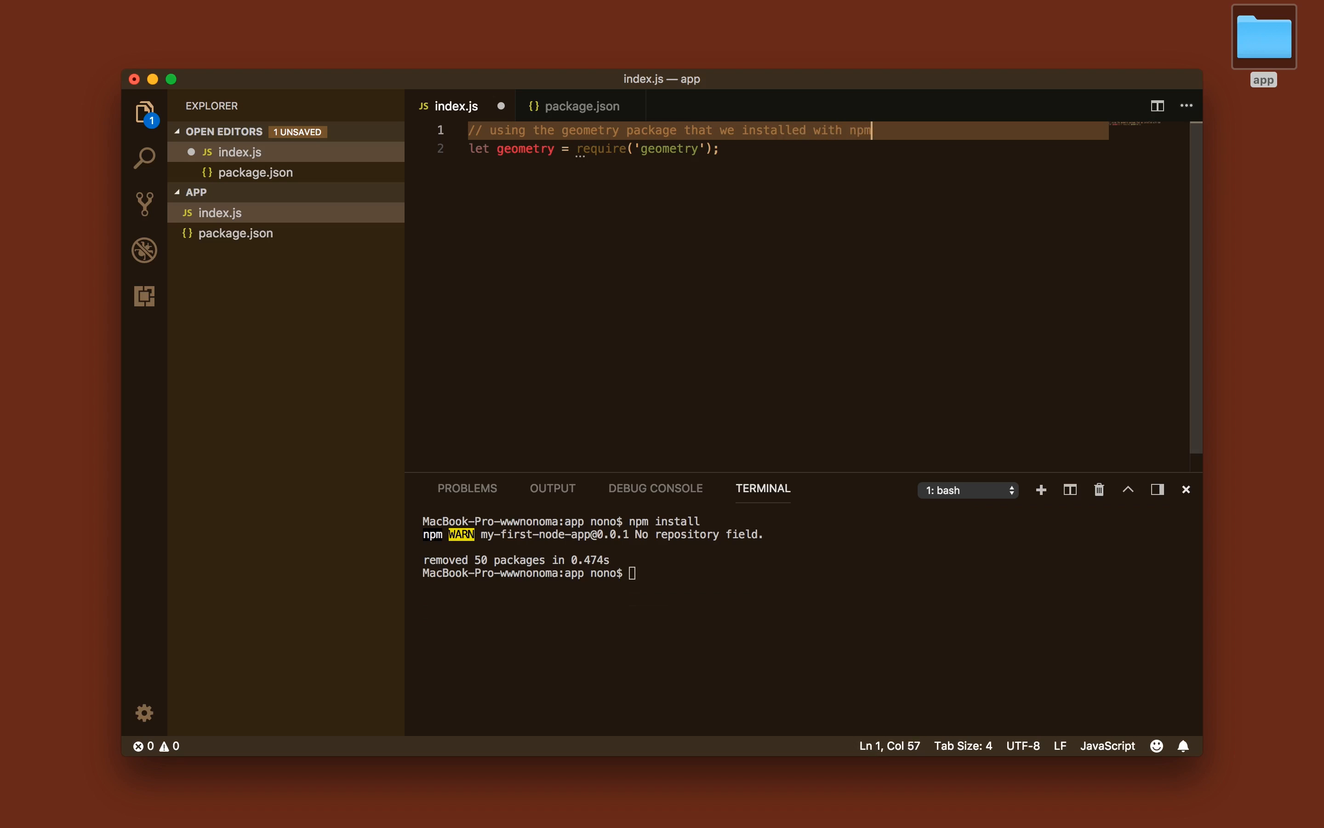
pyautogui.press('enter')
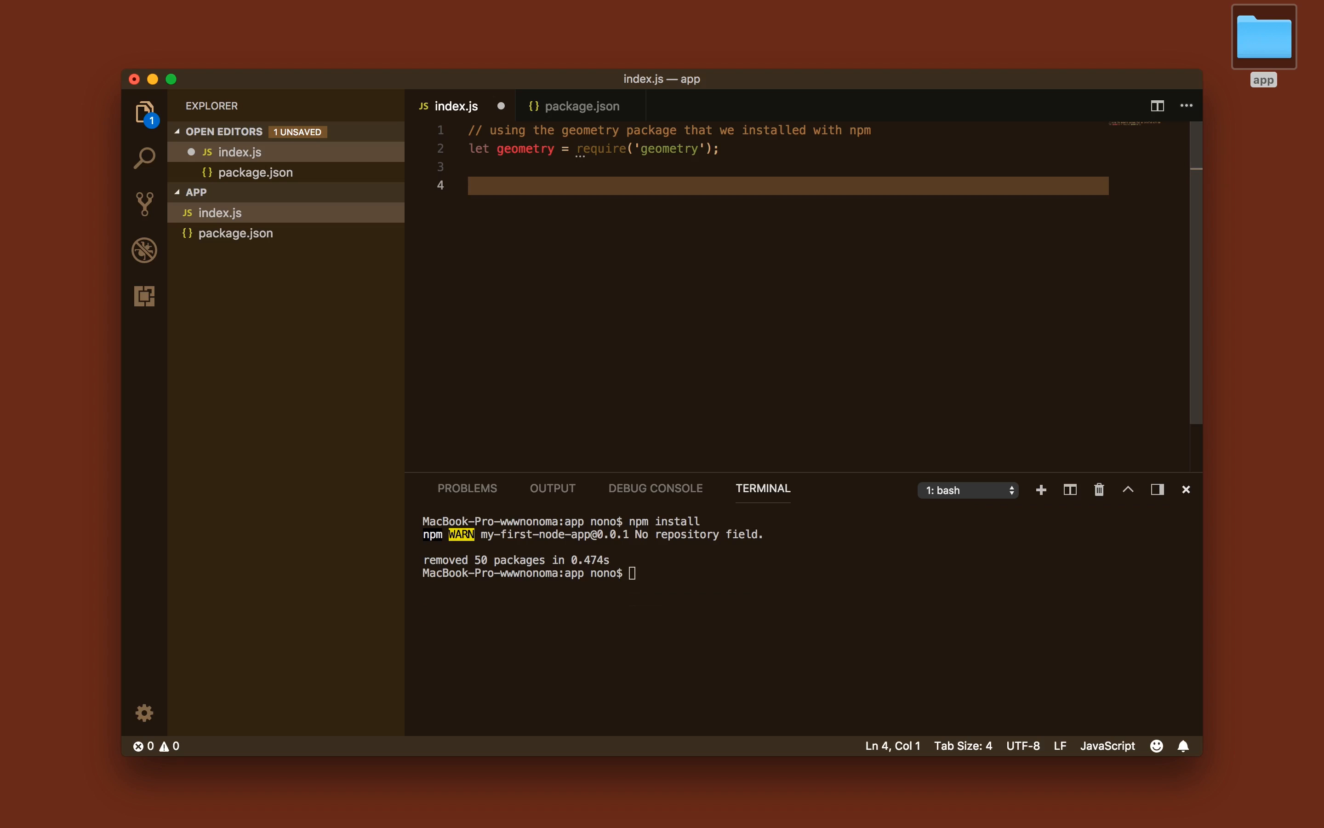
pyautogui.write('let')
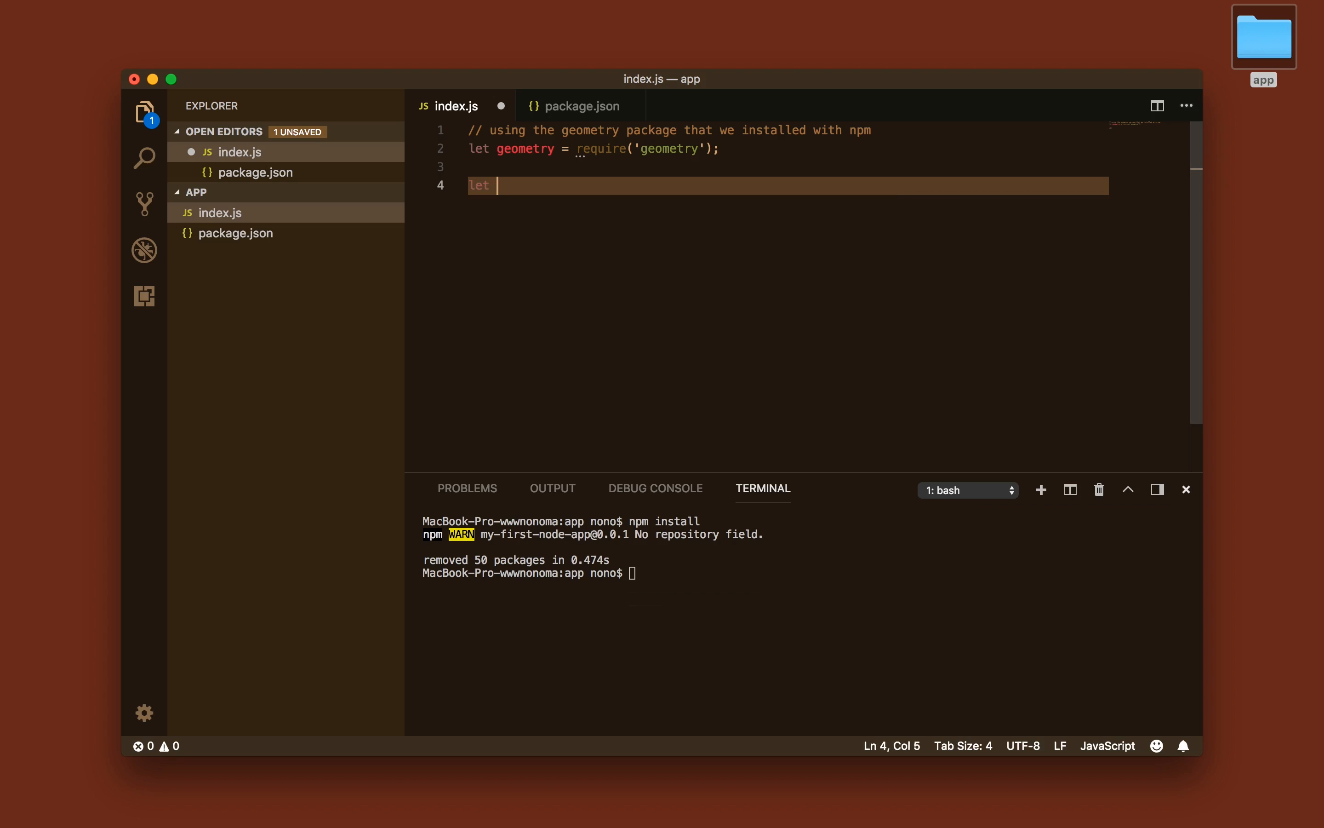
# Define pointA as new geometry.Point(0, 0) and pointB at (100, 0).
pyautogui.write('pointA =')
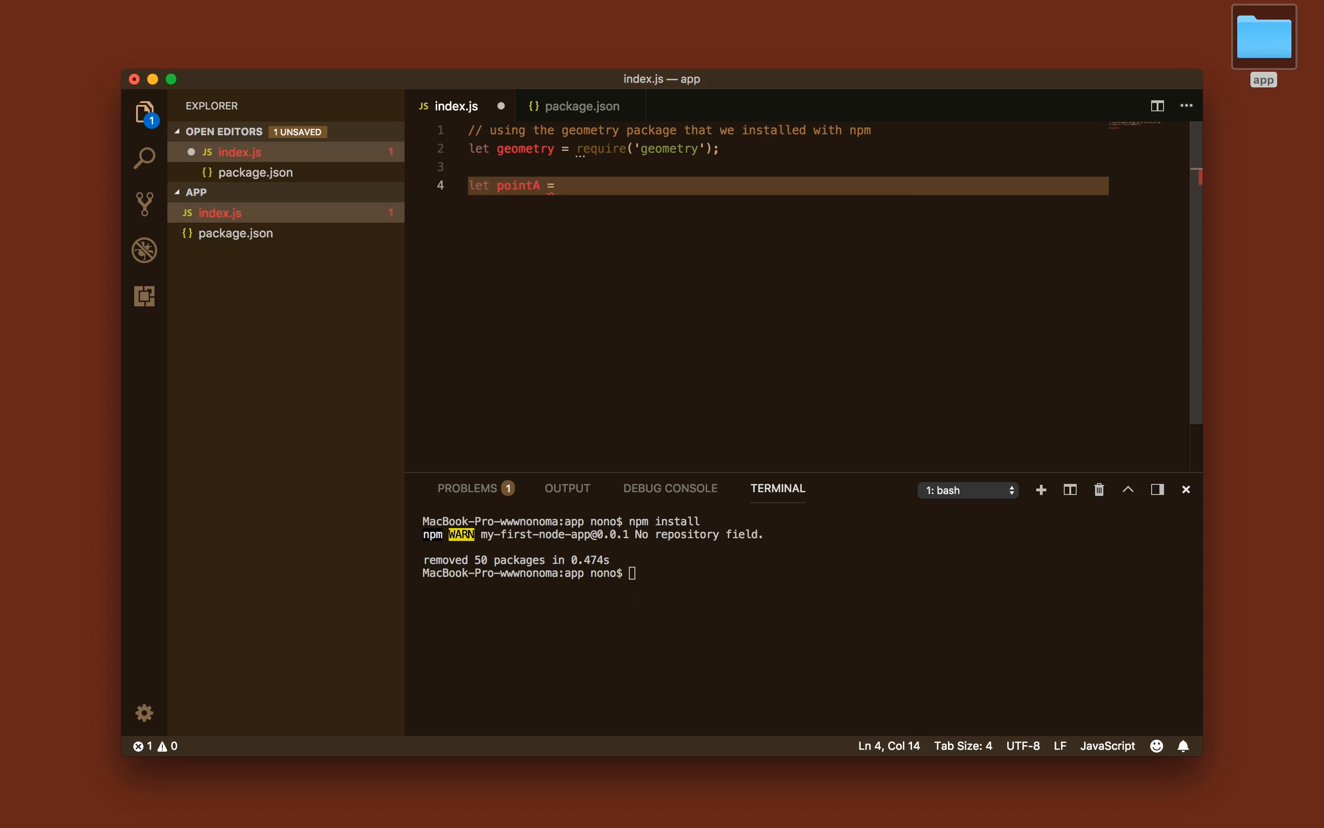
pyautogui.write('new geometry.Point(')
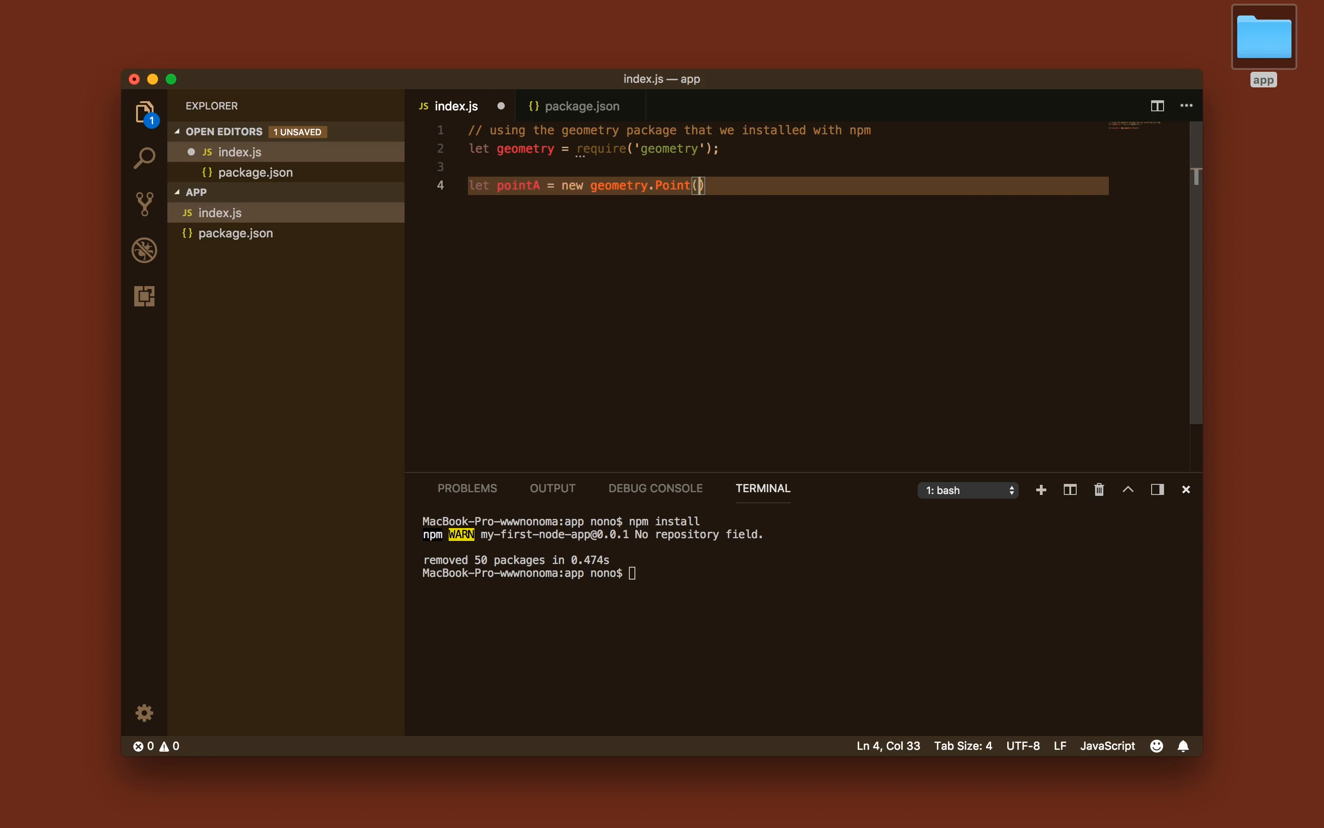
pyautogui.write('0, 0')
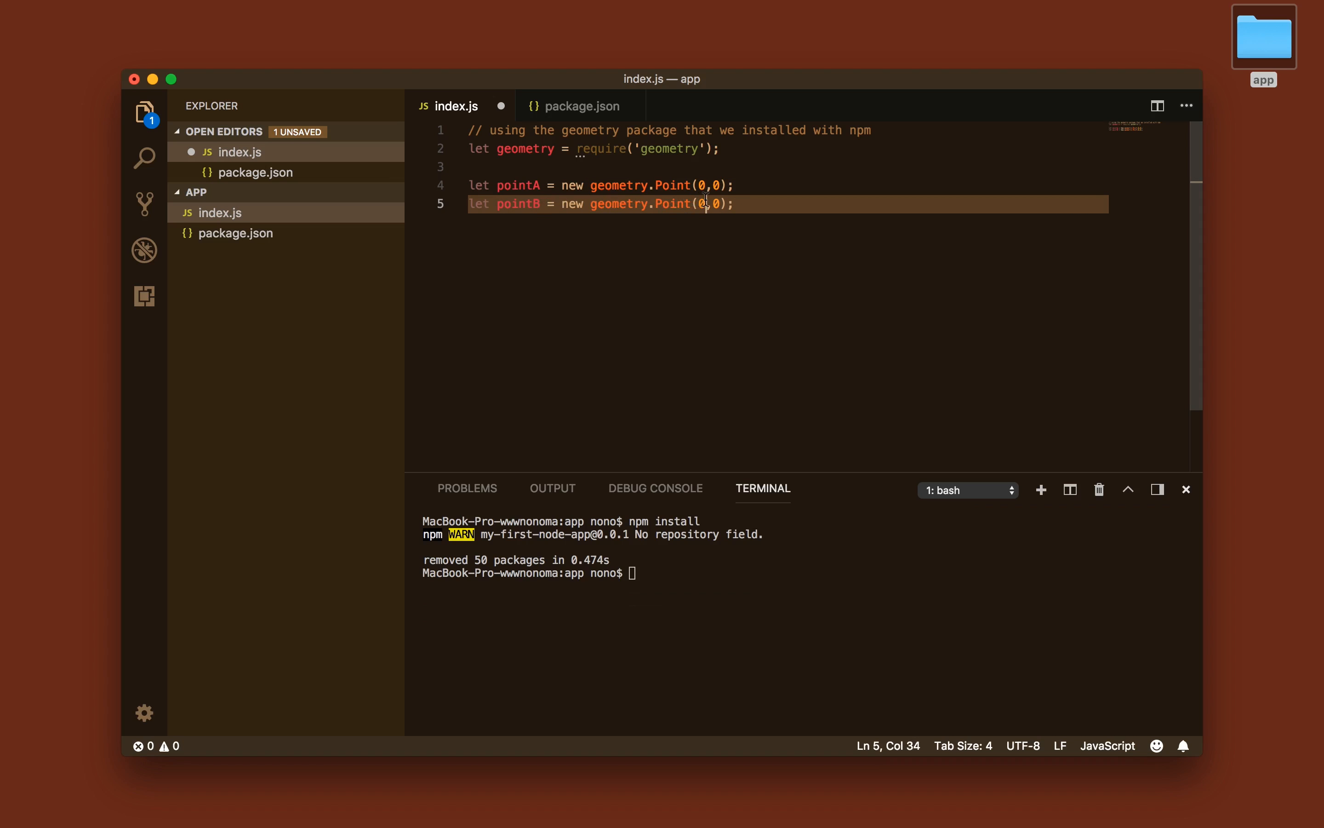
pyautogui.write('10')
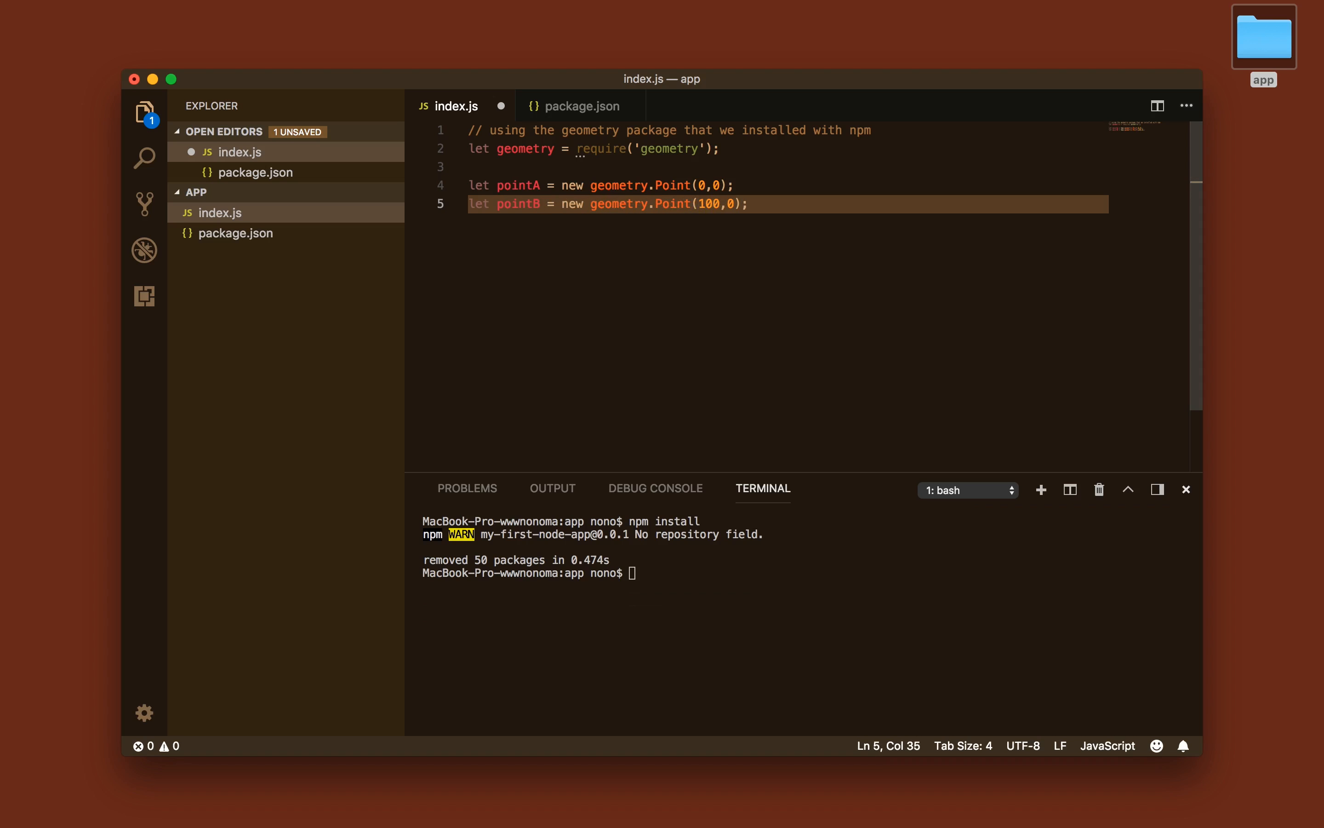
pyautogui.press('enter')
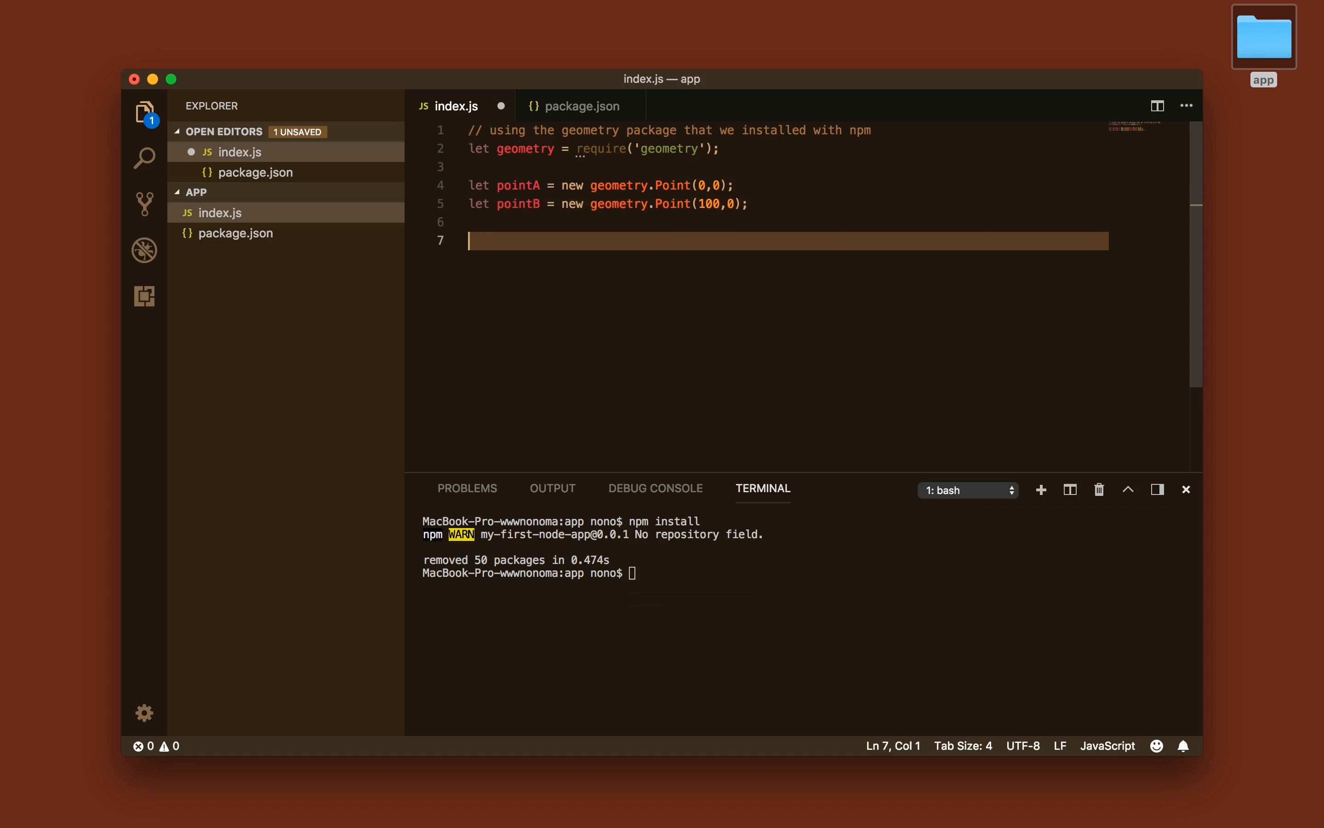
# Log 'The distance is ' plus pointA.distanceTo(pointB) and start running it with node.
pyautogui.write('console.log();')
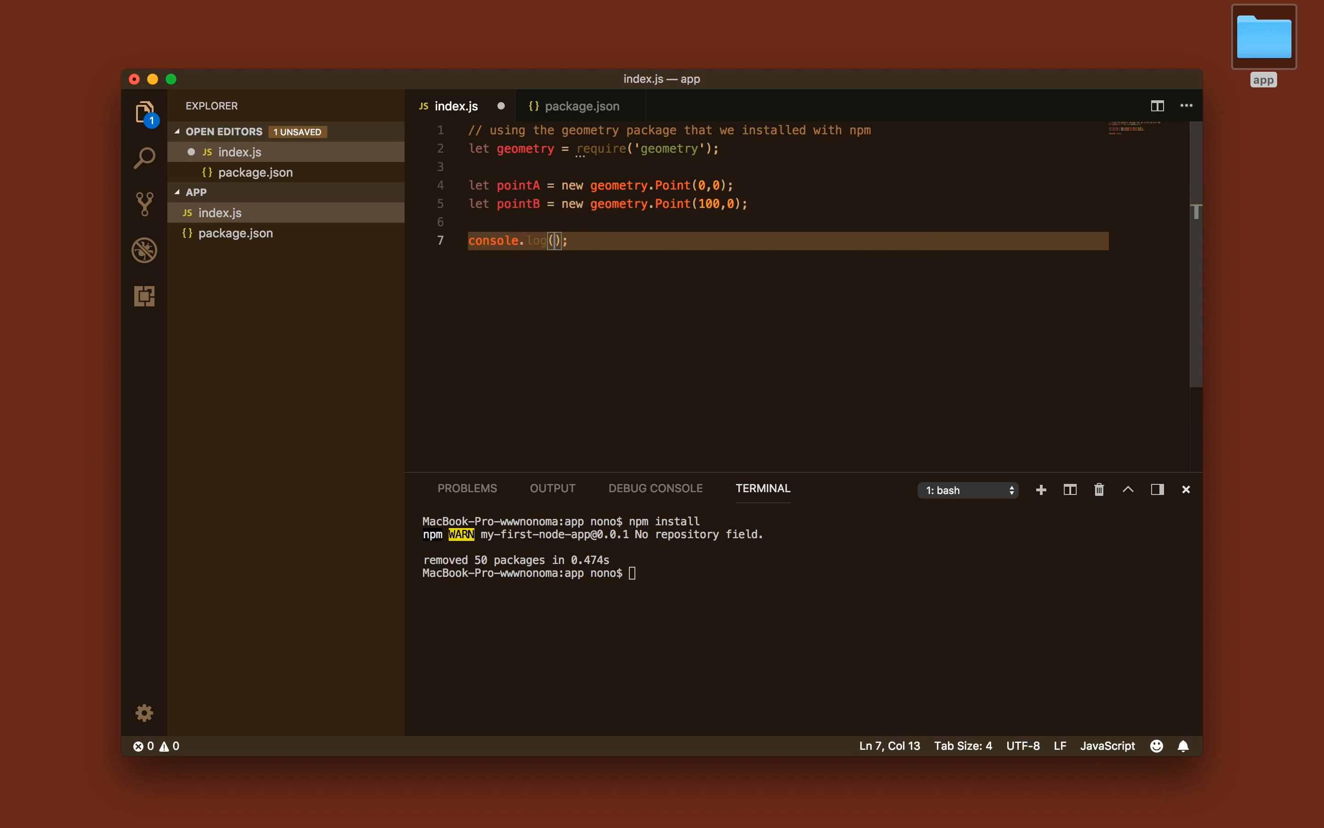
pyautogui.write('pointA.distanceTo(pointB')
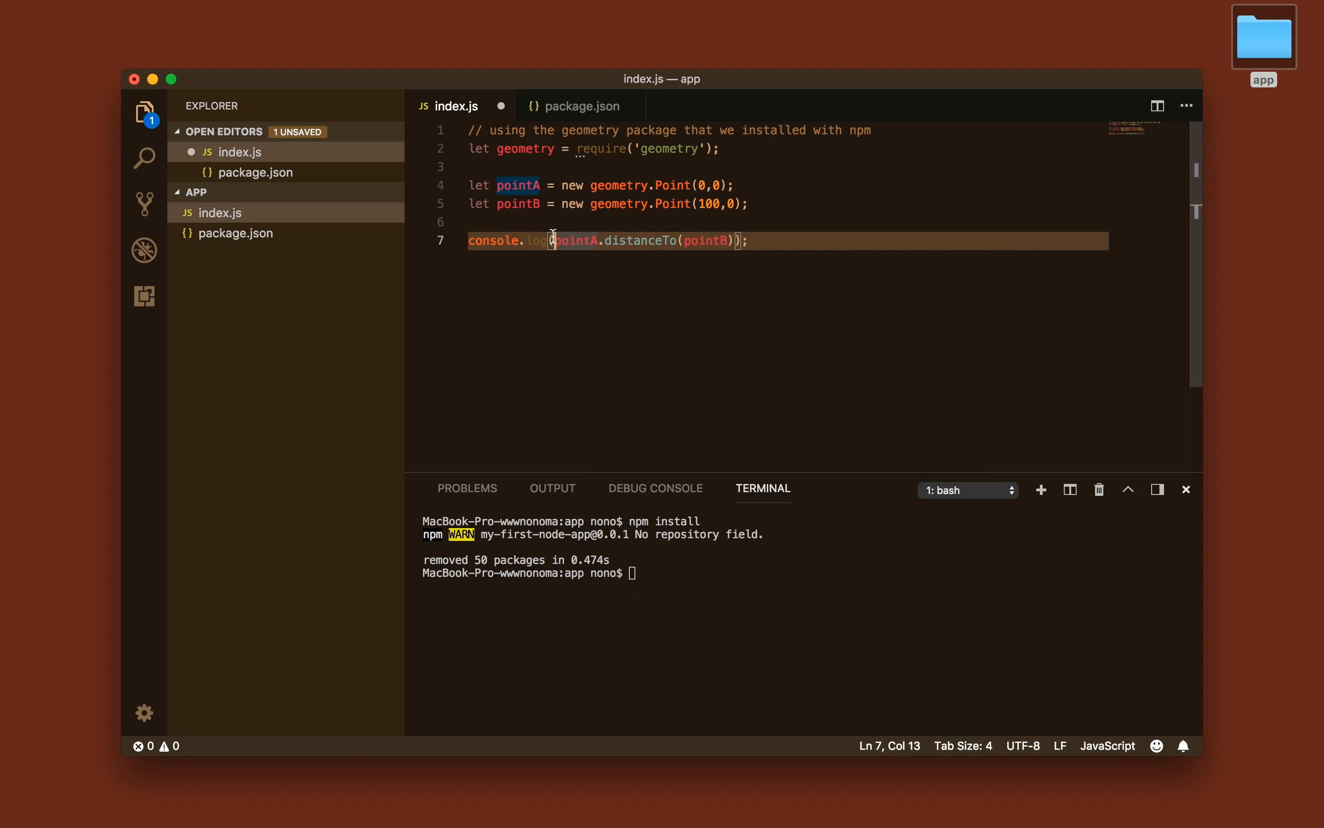
pyautogui.write("'The distance is ' +")
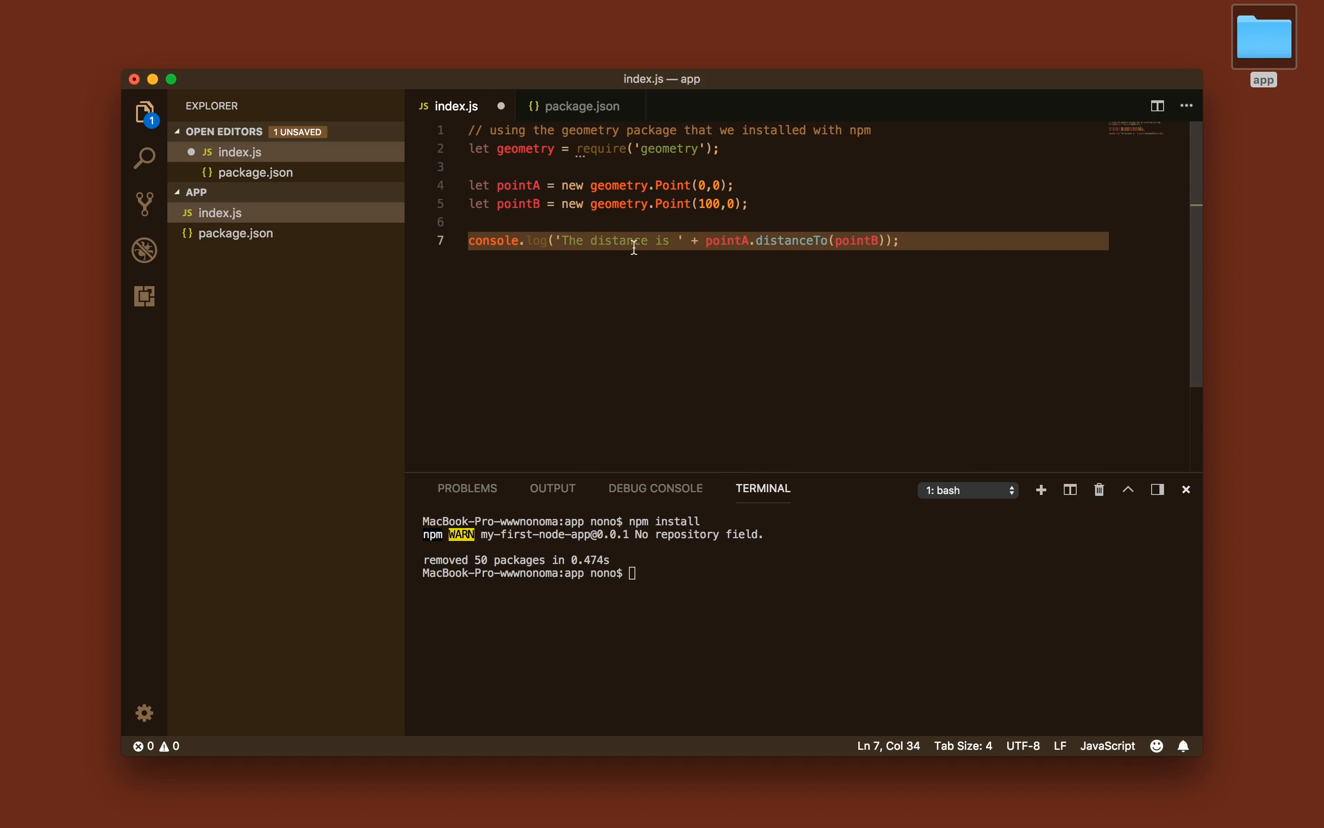
pyautogui.write('node index.js')
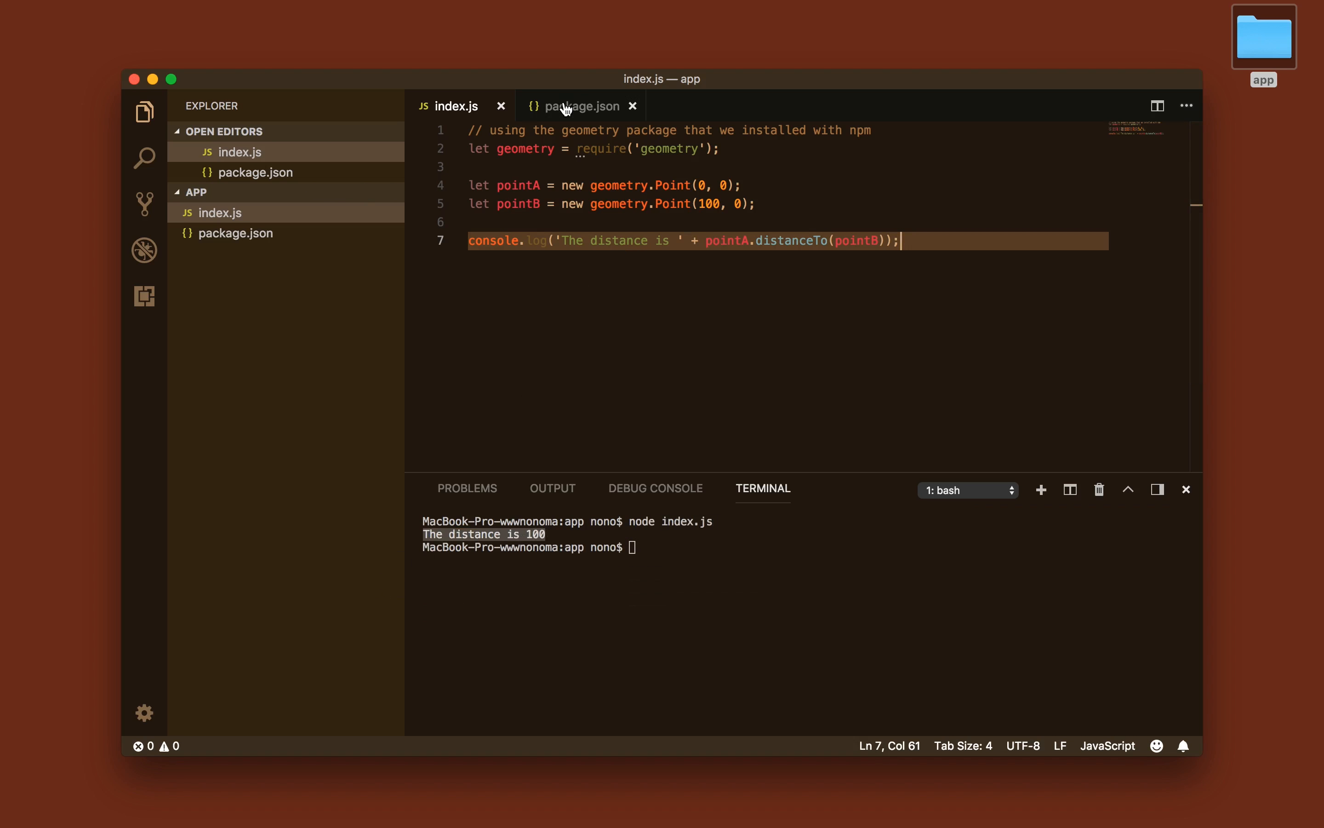
pyautogui.moveTo(584, 106)
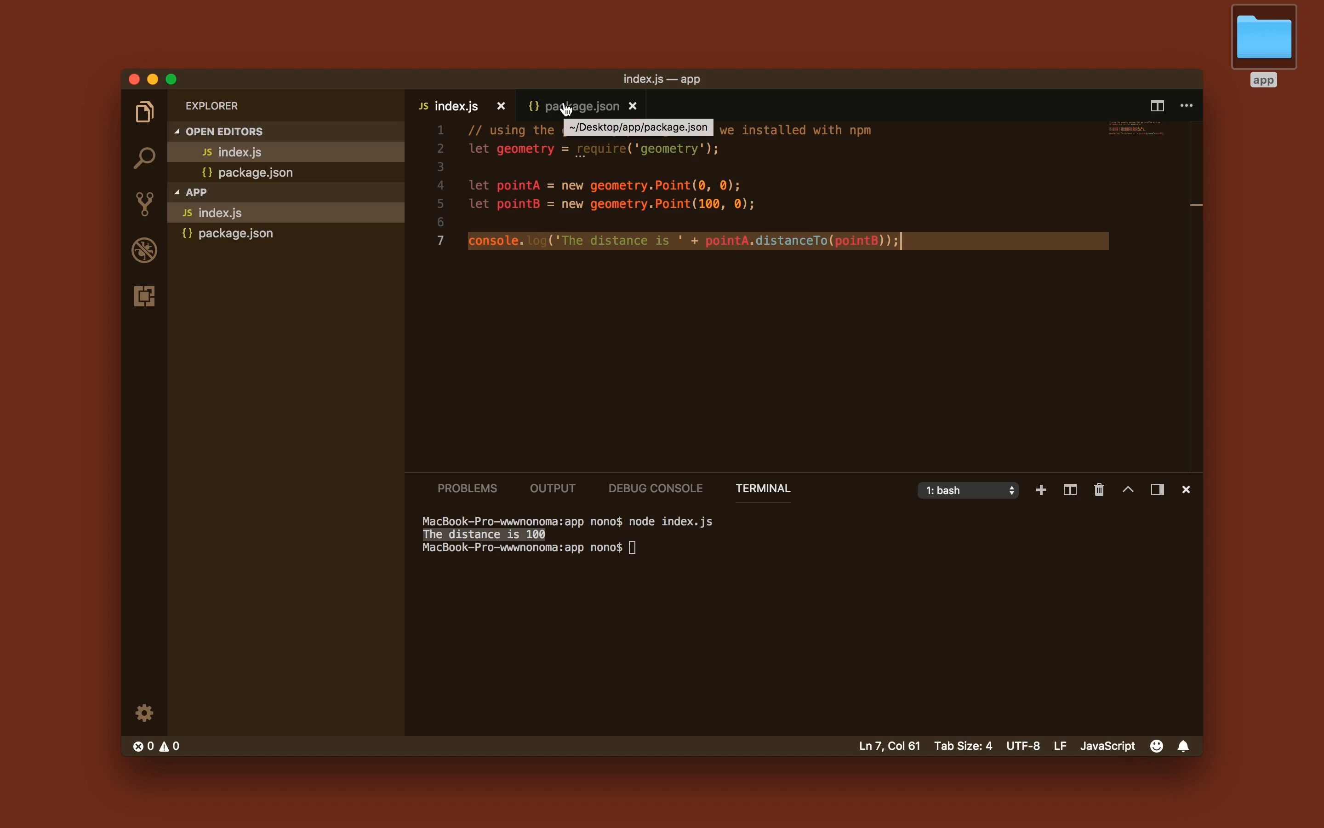
pyautogui.moveTo(565, 69)
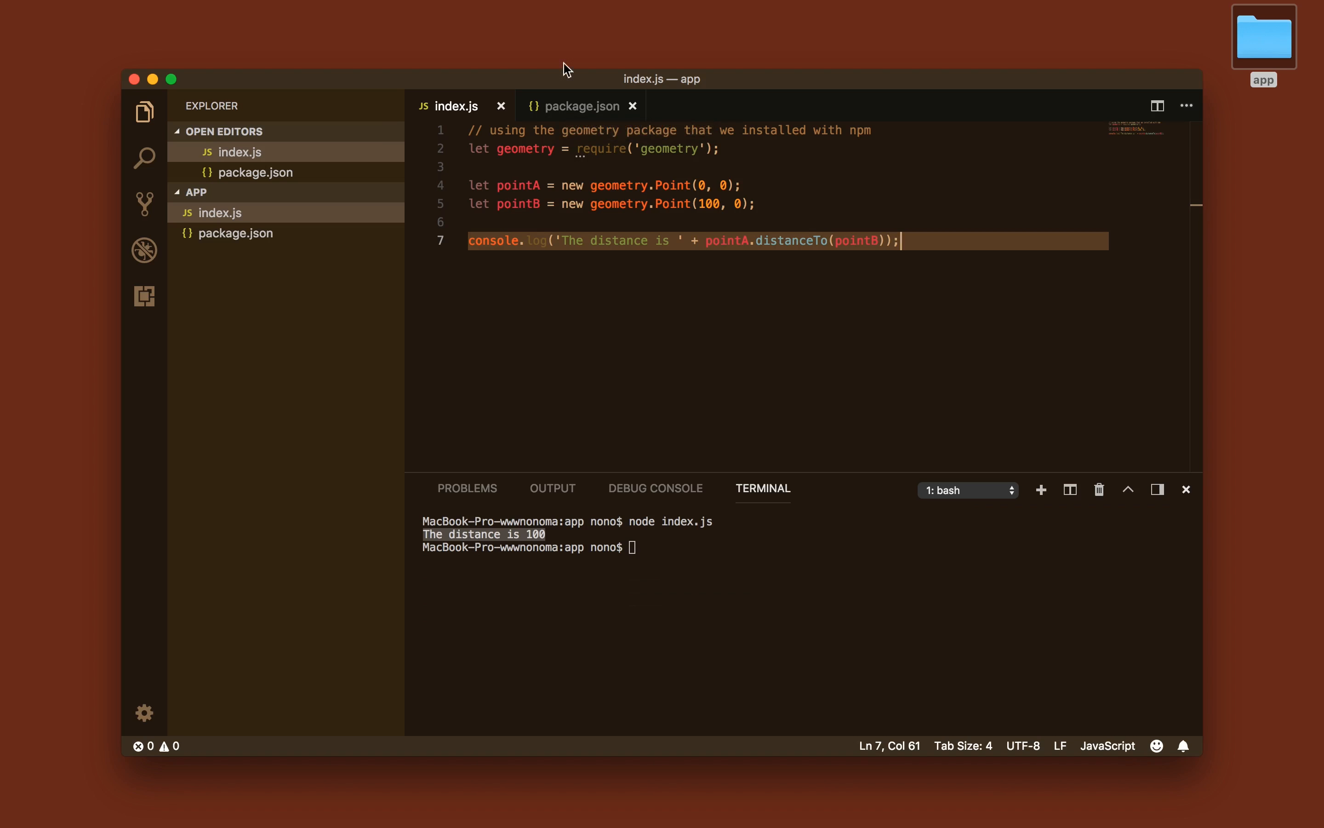
pyautogui.moveTo(765, 148)
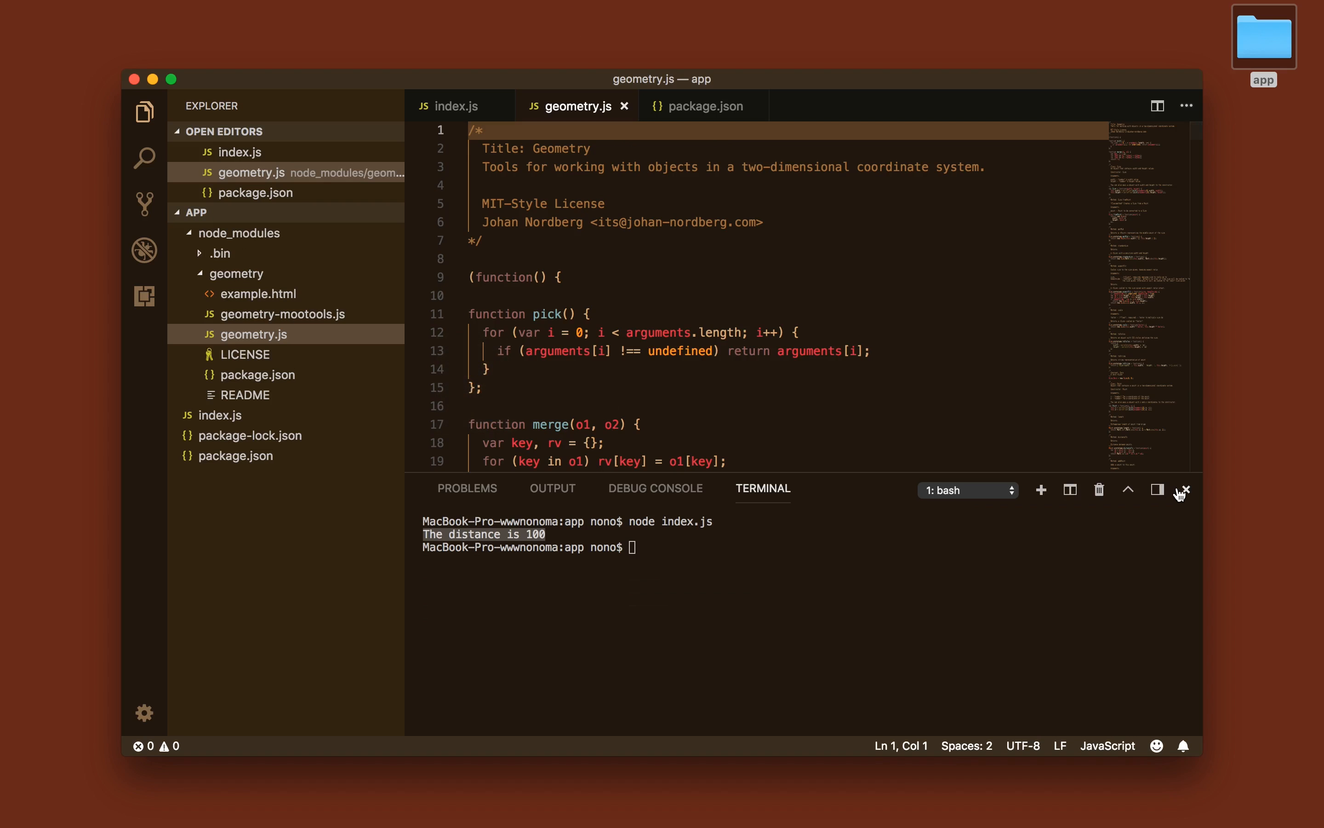
# Browse through the geometry package's geometry.js source in node_modules.
pyautogui.click(1181, 490)
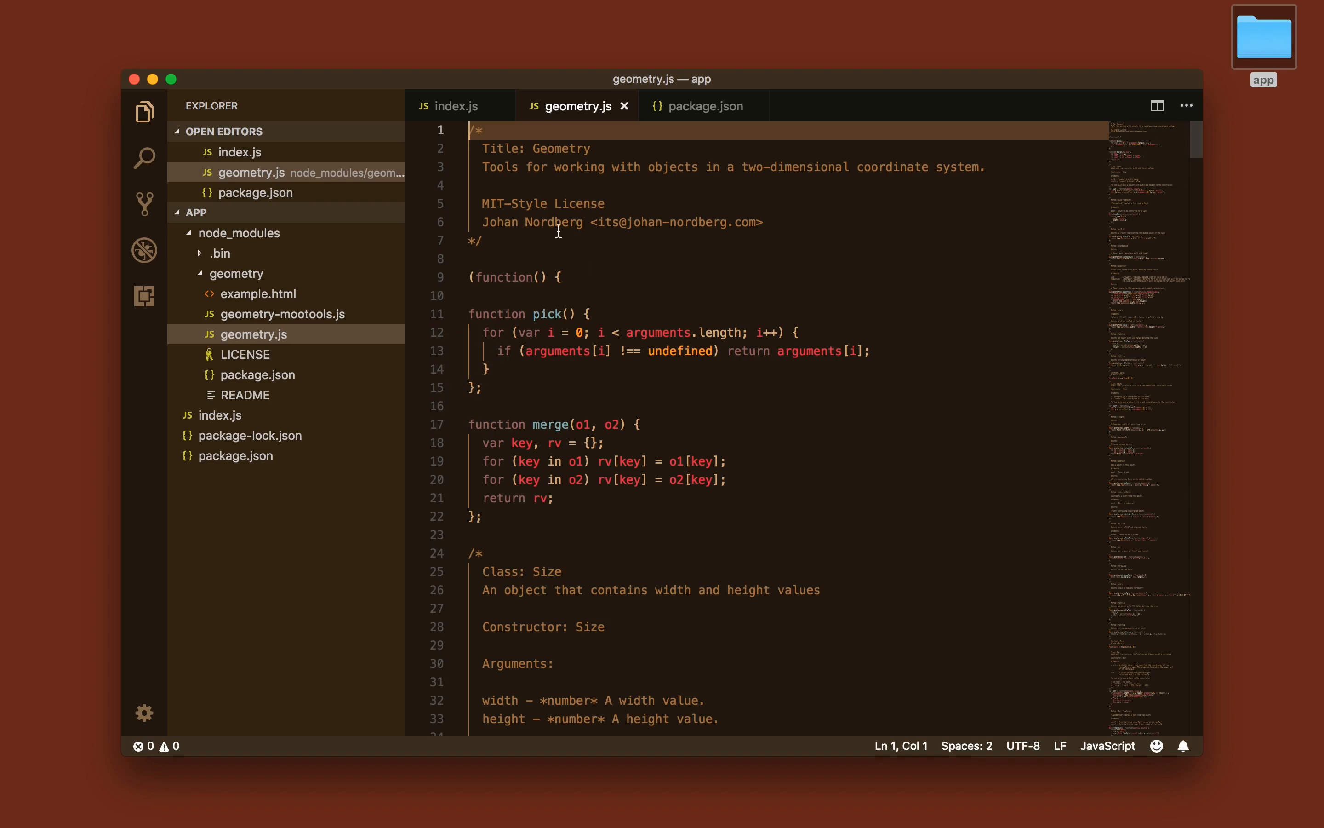
pyautogui.scroll(-3)
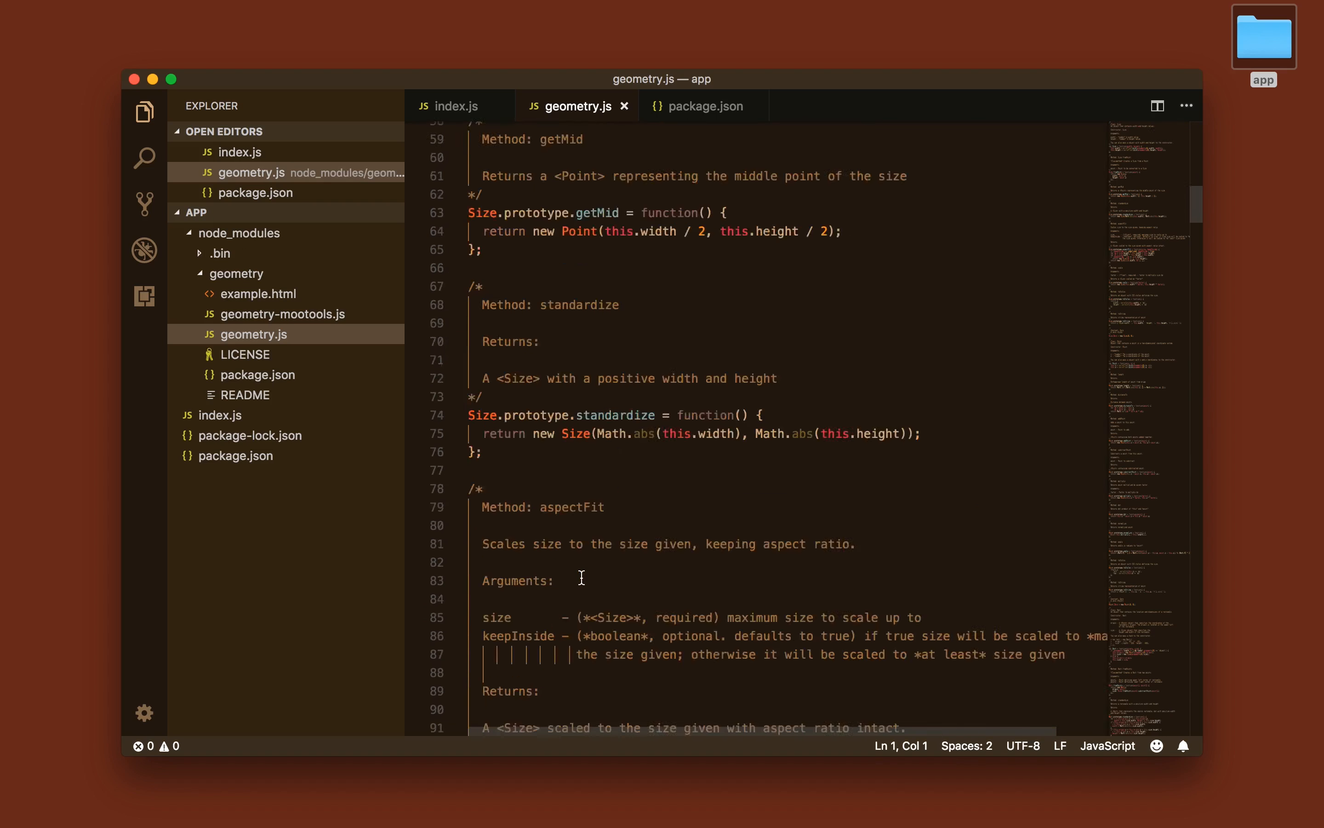
pyautogui.scroll(-3)
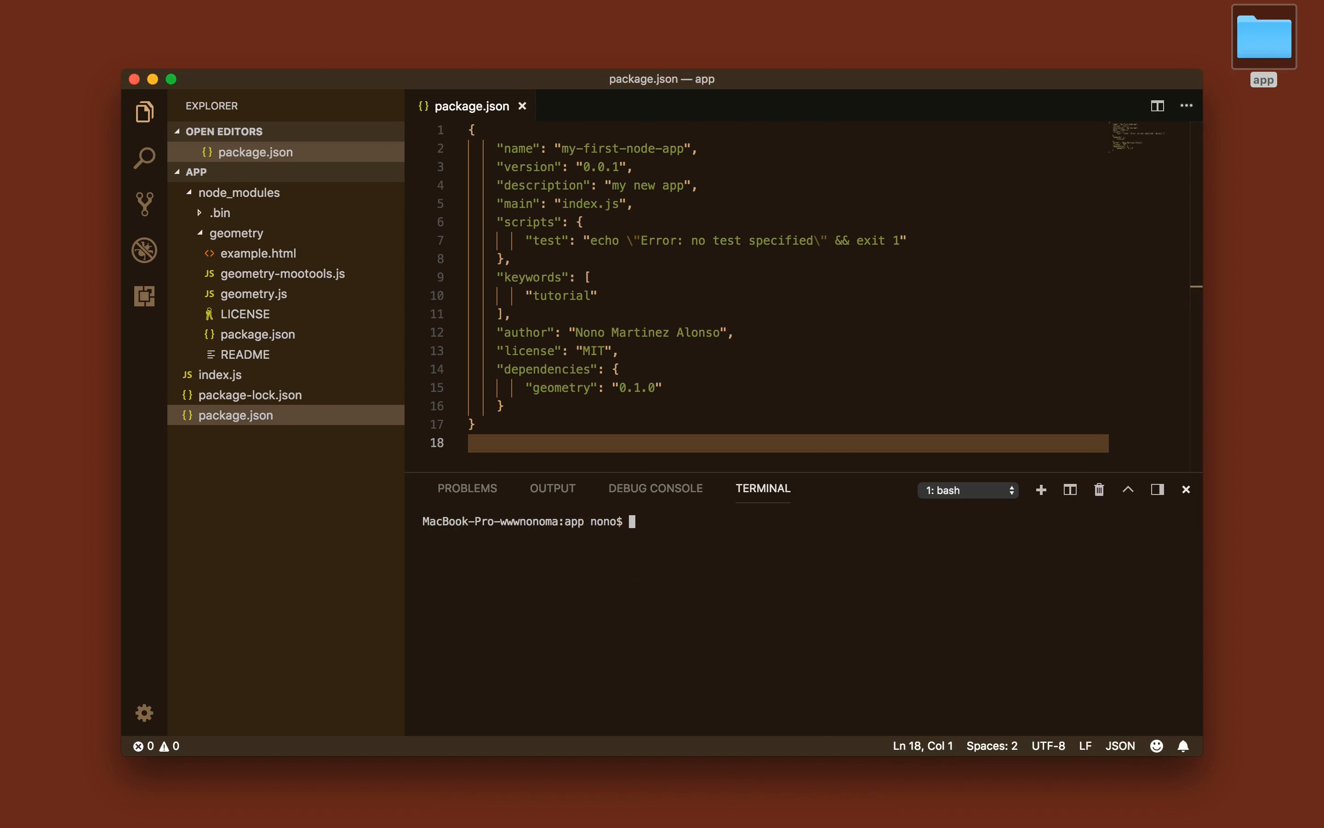
# Run npm install http-server --save-dev in the integrated terminal.
pyautogui.write('npm')
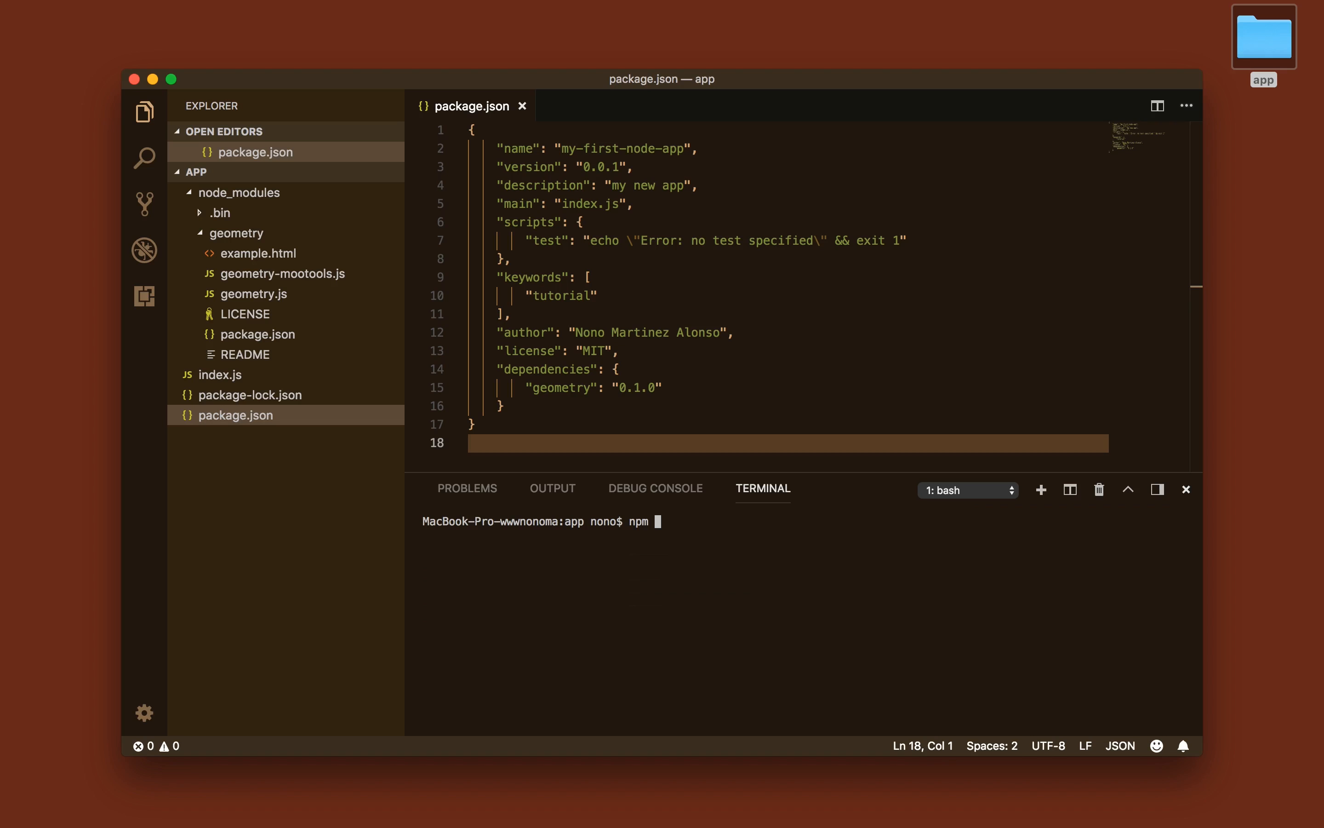
pyautogui.write('install http-se')
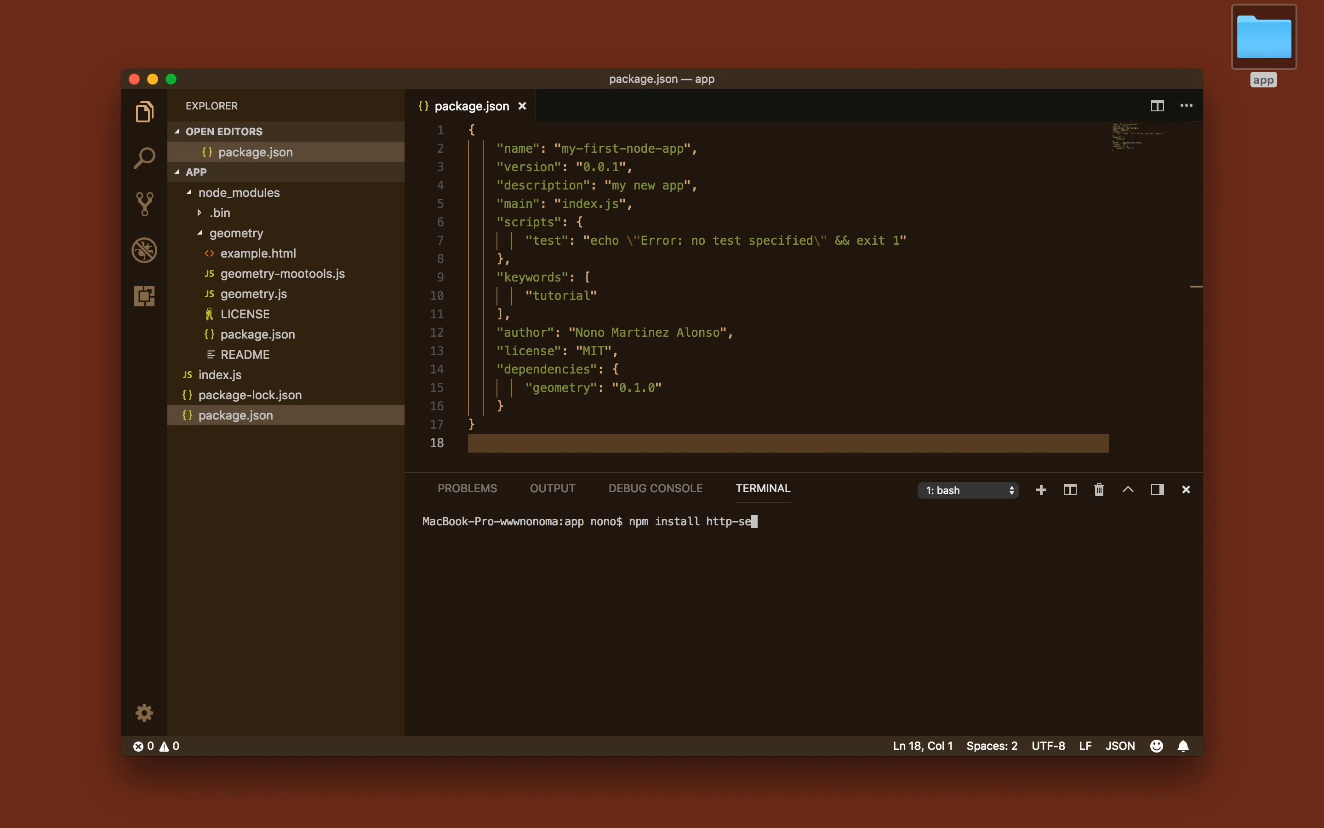
pyautogui.write('rver')
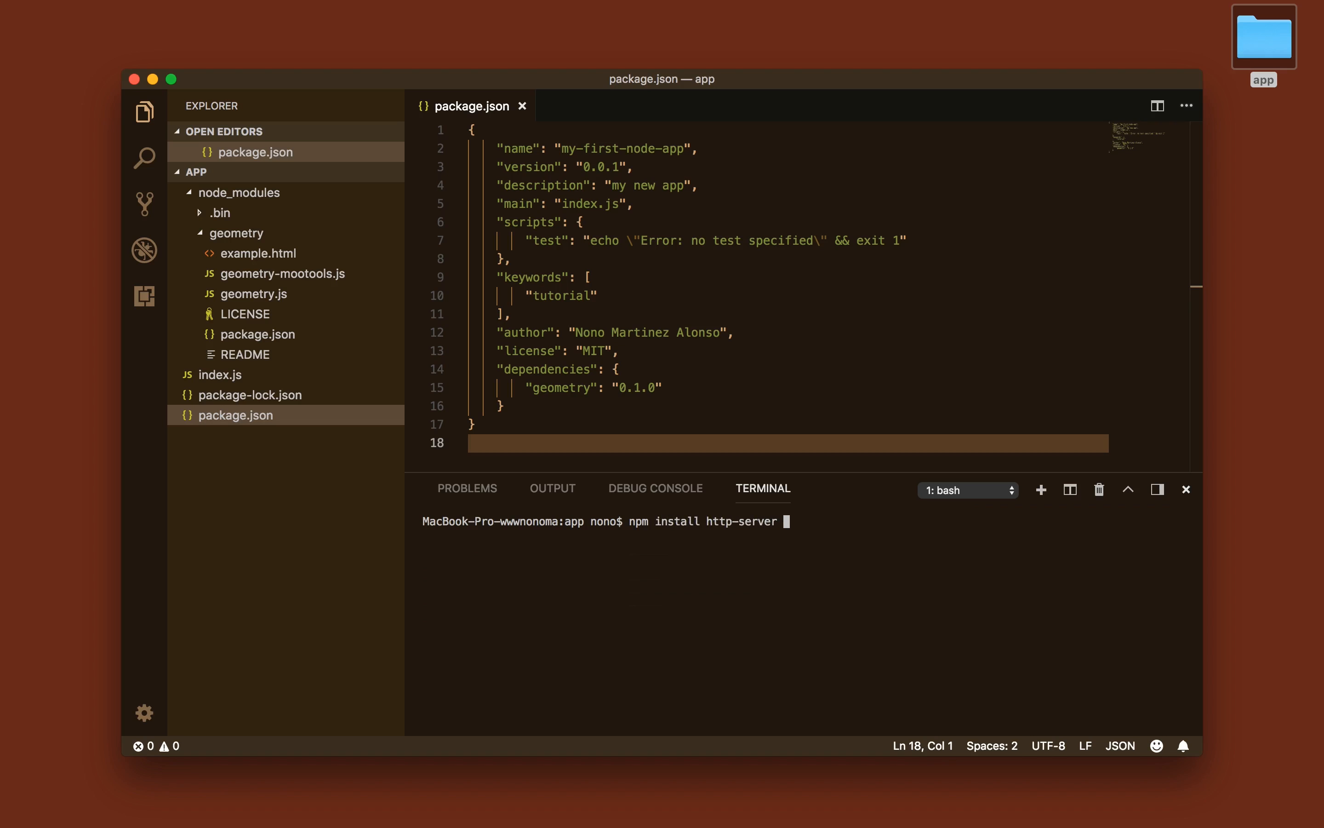
pyautogui.write('--save-dev')
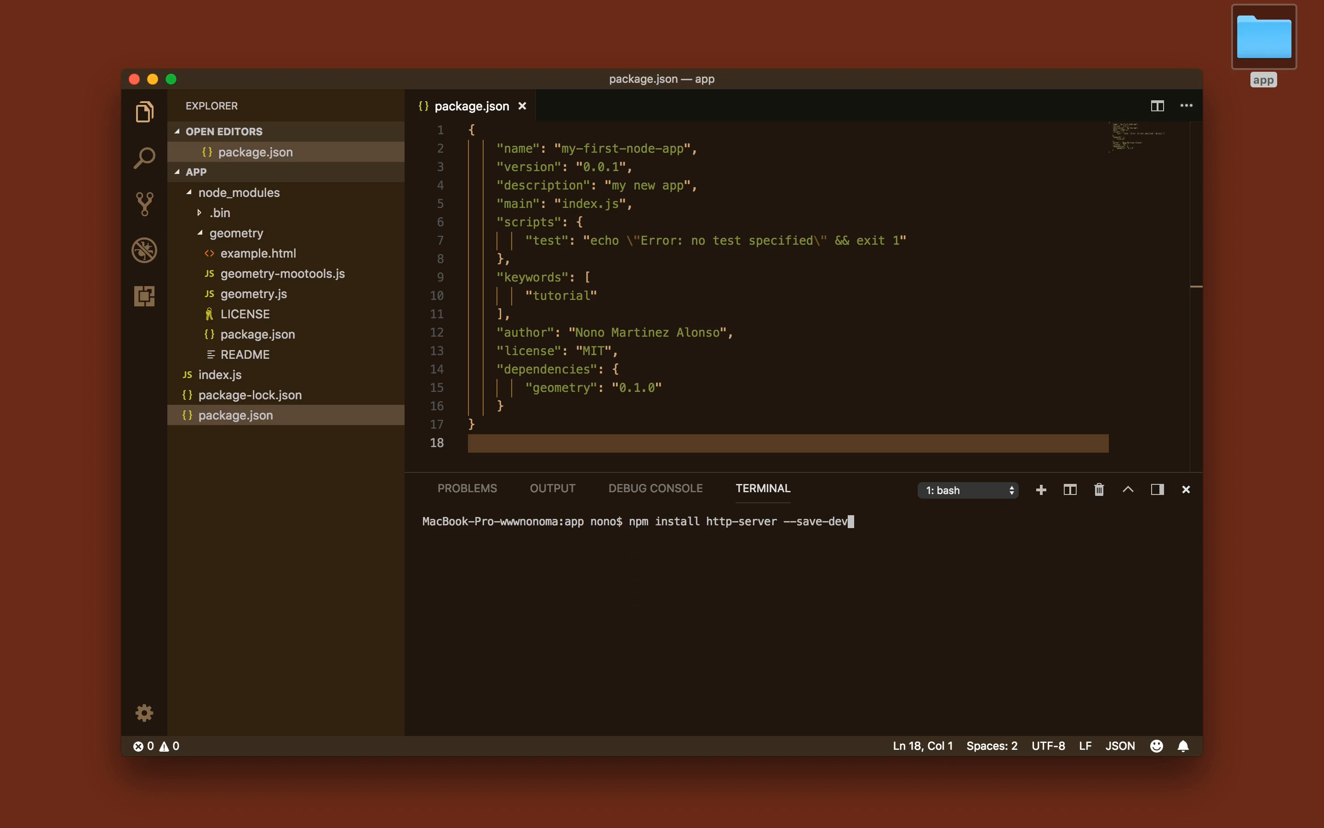
pyautogui.press('Return')
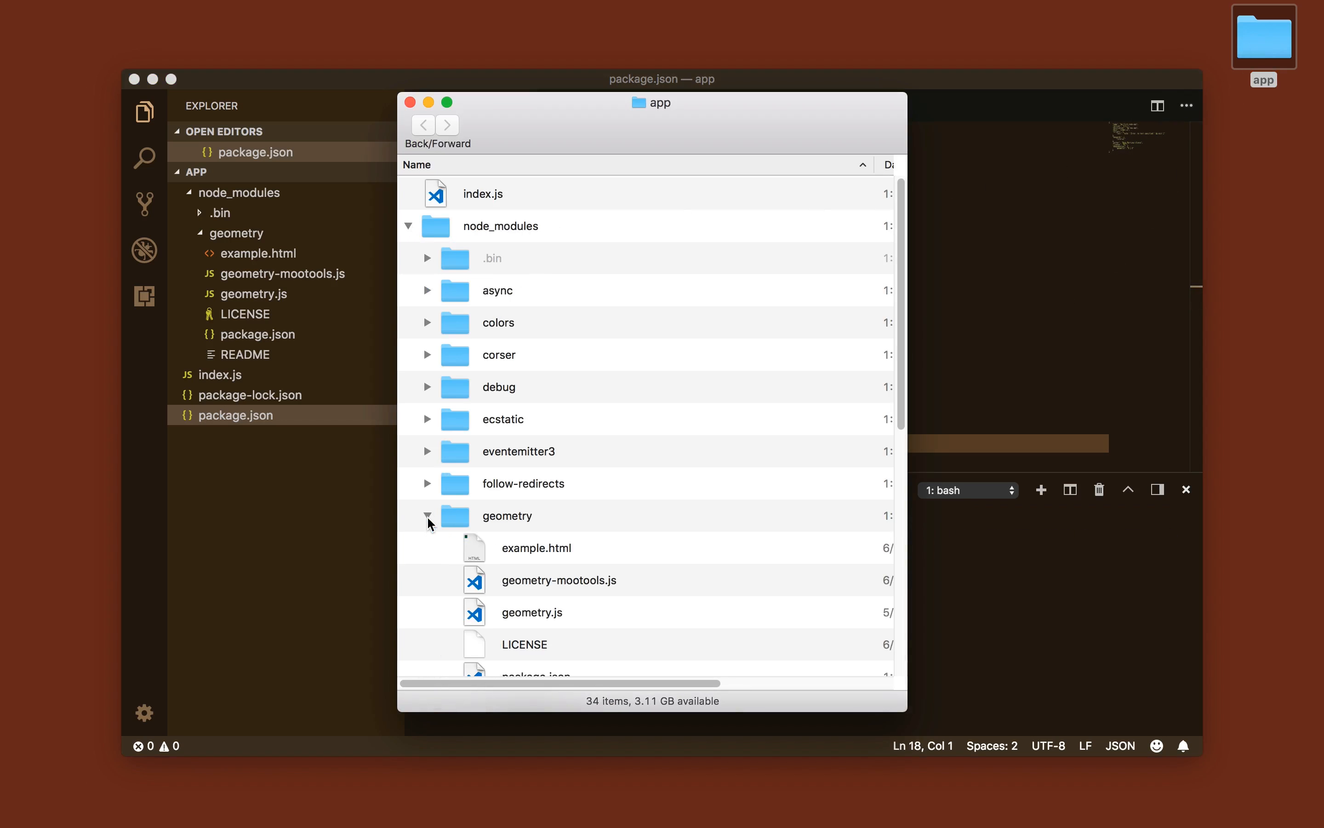
# Inspect package.json's devDependencies showing http-server 0.11.1 beside geometry.
pyautogui.click(427, 516)
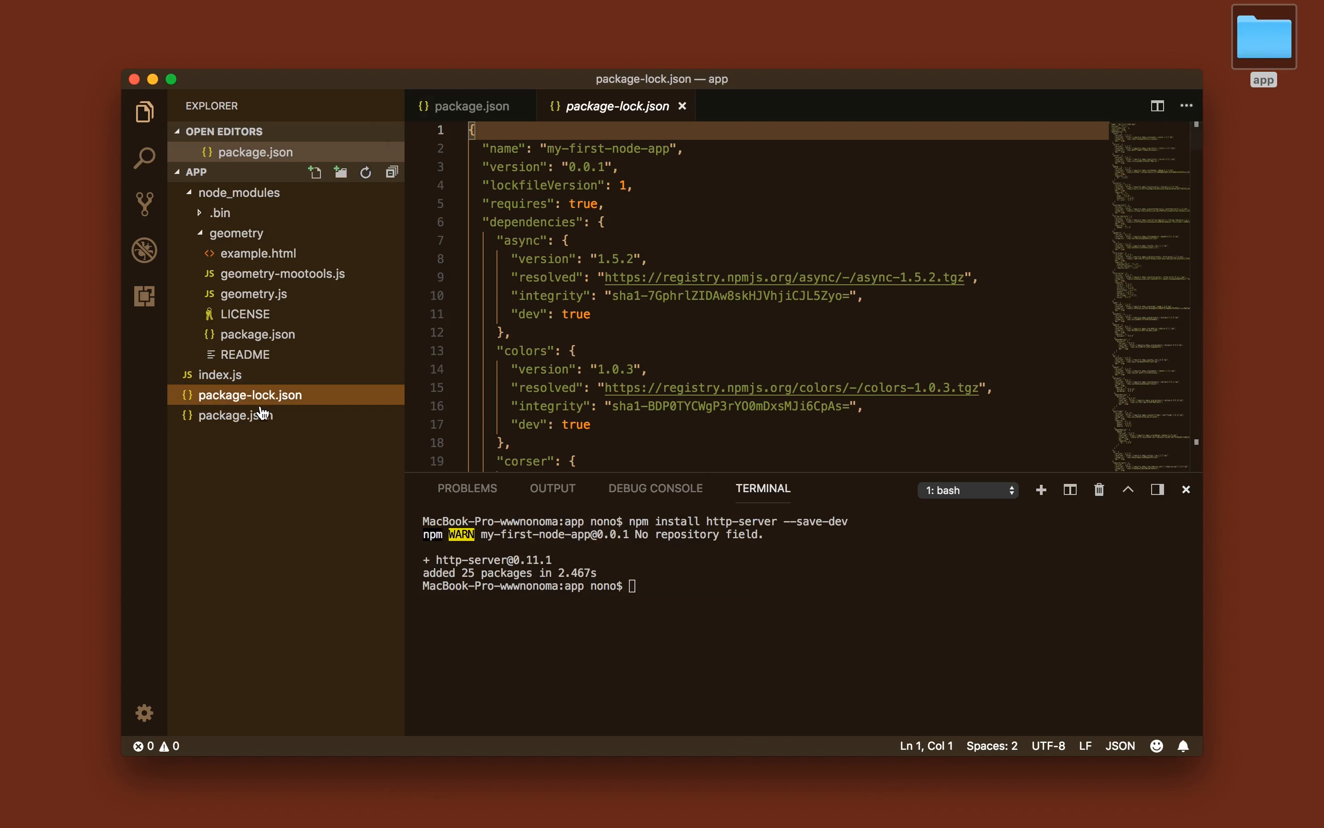
pyautogui.click(227, 435)
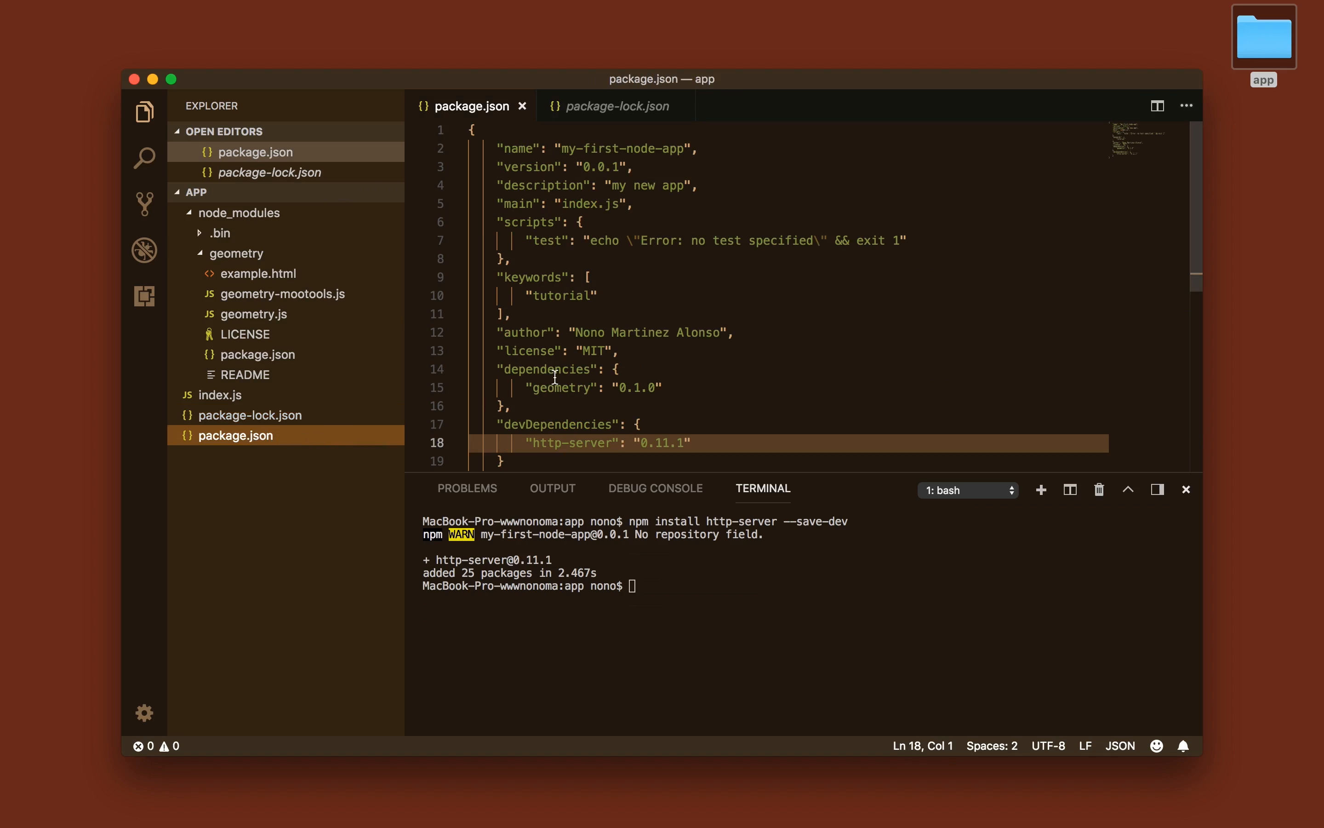
pyautogui.scroll(-3)
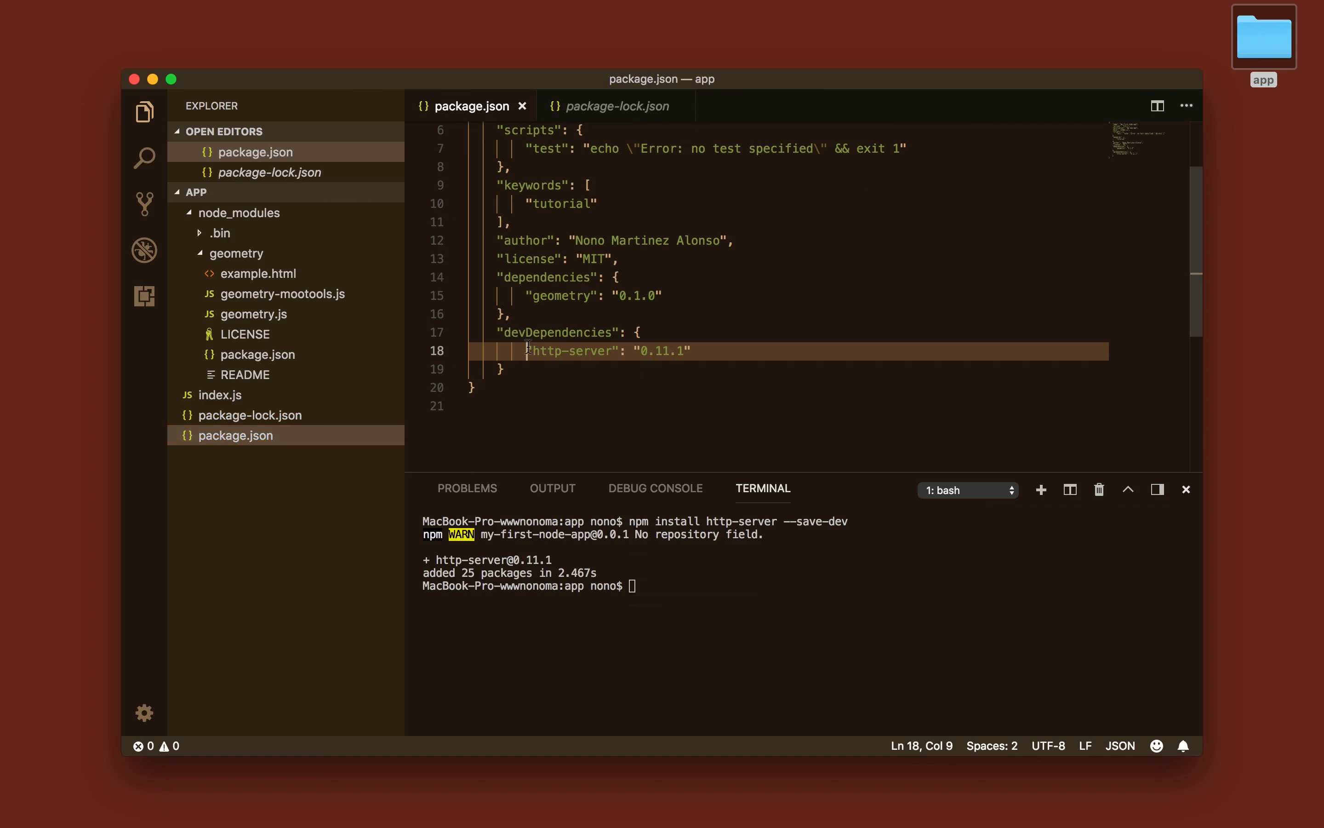
pyautogui.doubleClick(557, 332)
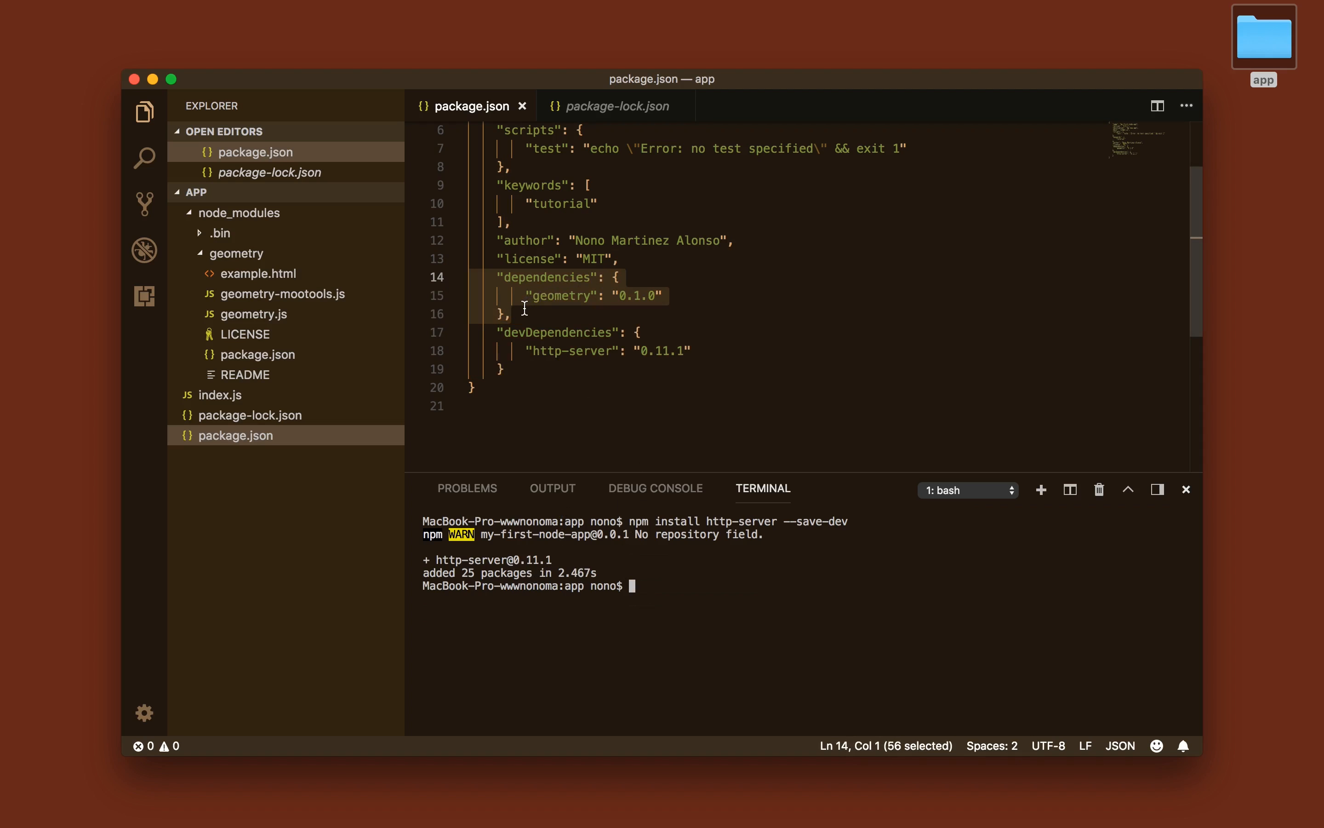
pyautogui.click(528, 314)
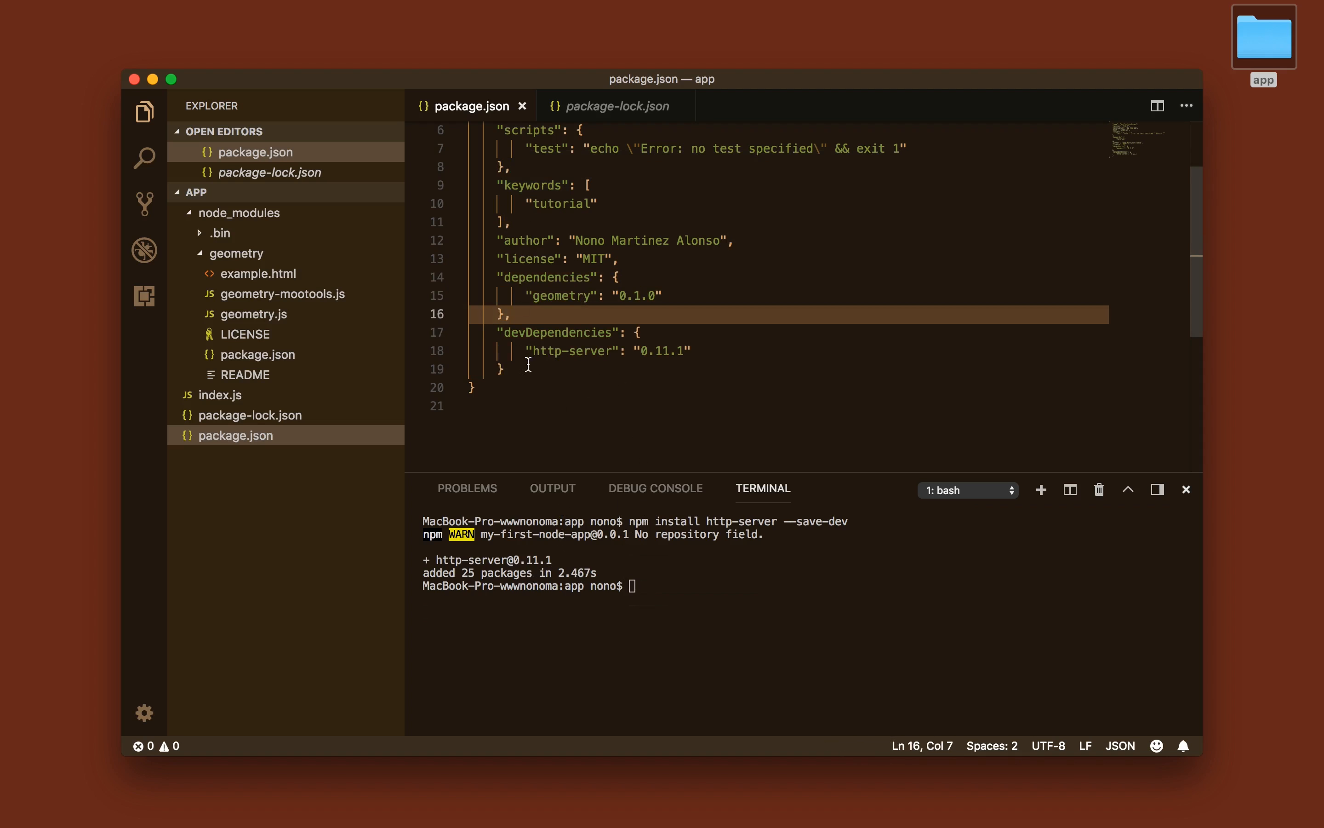
pyautogui.doubleClick(573, 350)
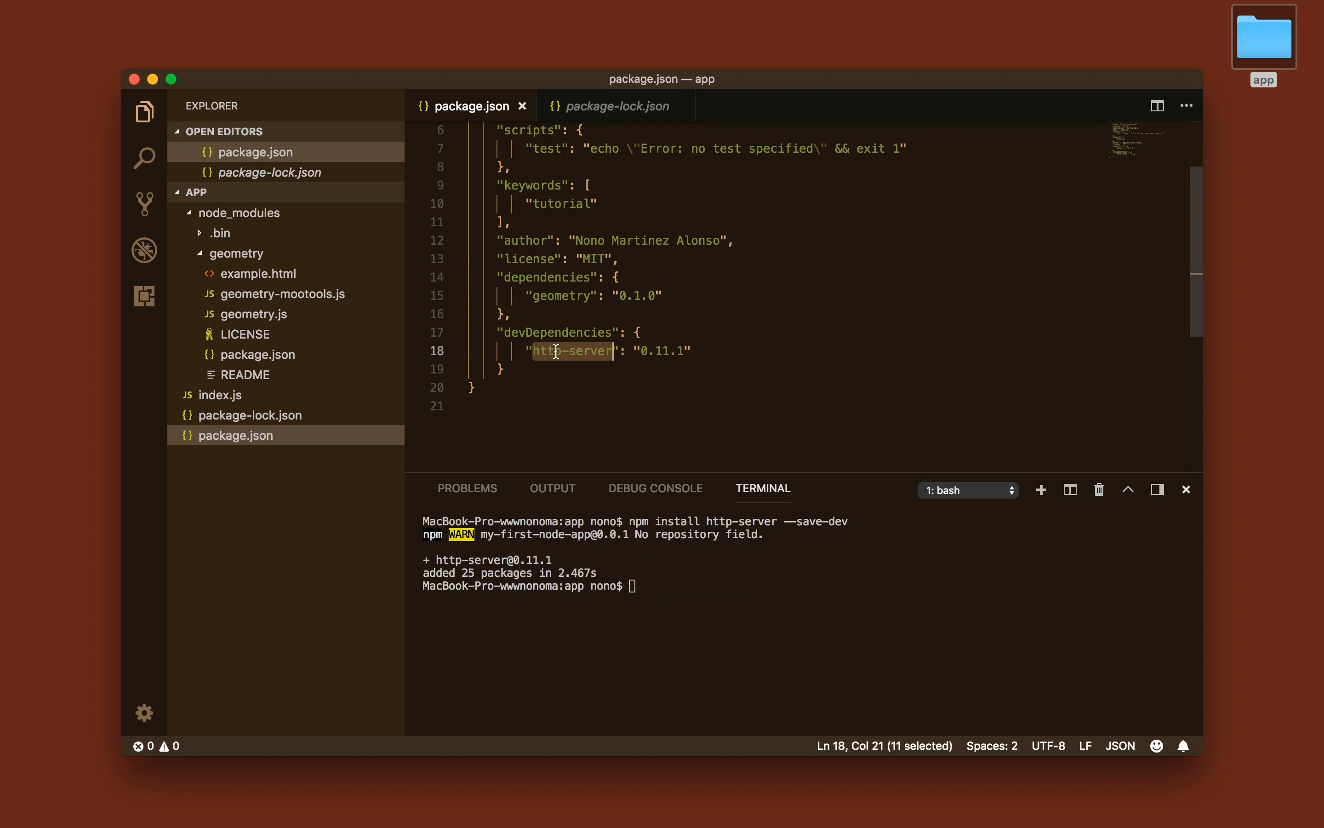
pyautogui.moveTo(572, 350)
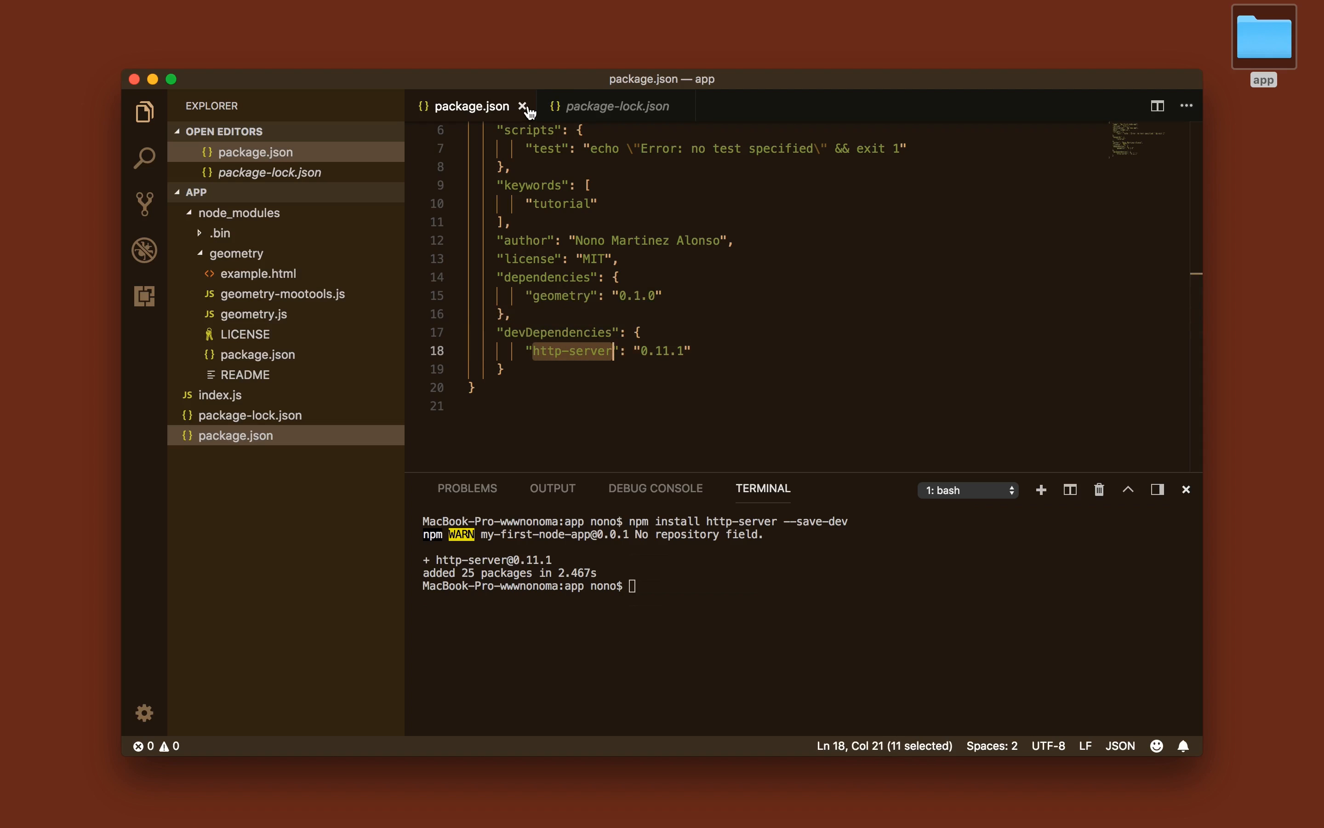
pyautogui.moveTo(523, 108)
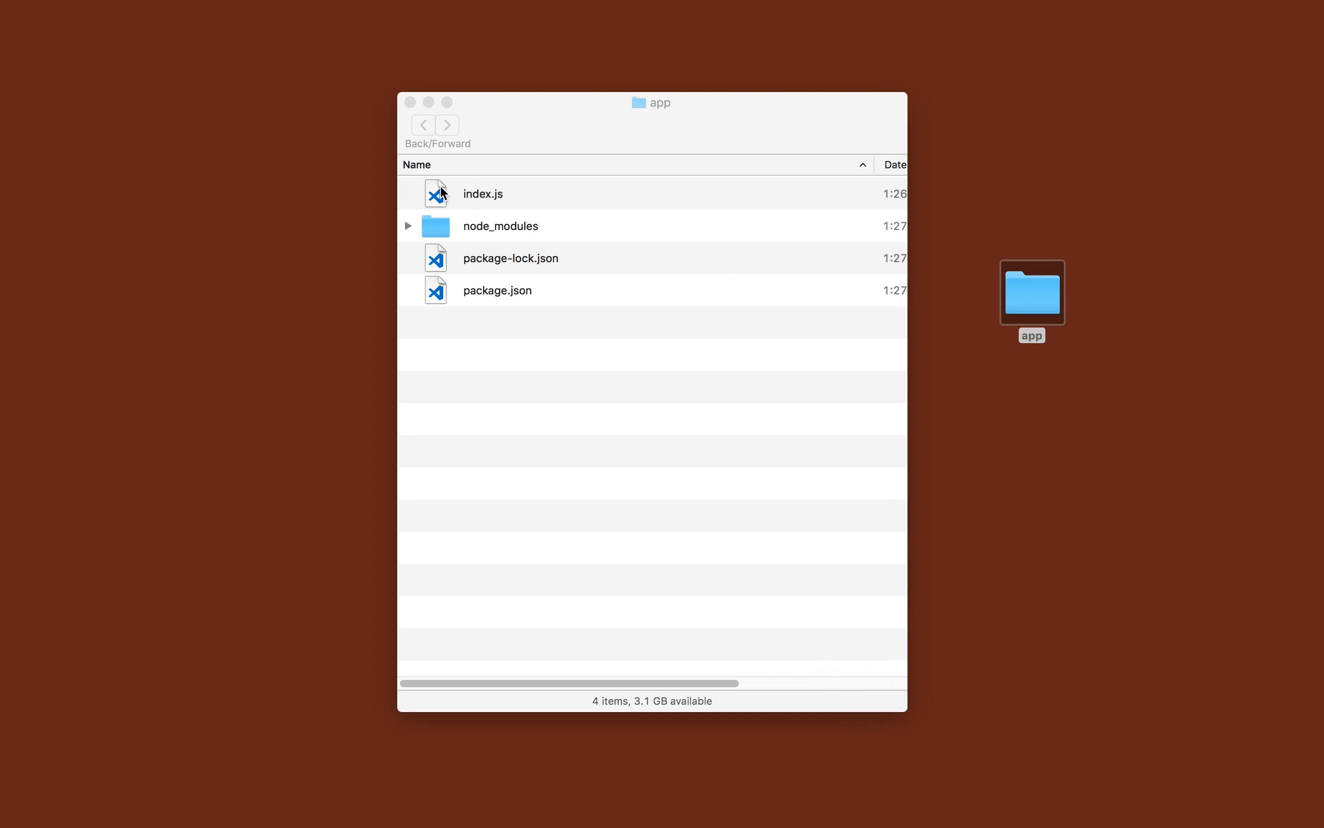
# Close the app folder's Finder window and drop the app folder into the Trash.
pyautogui.click(482, 193)
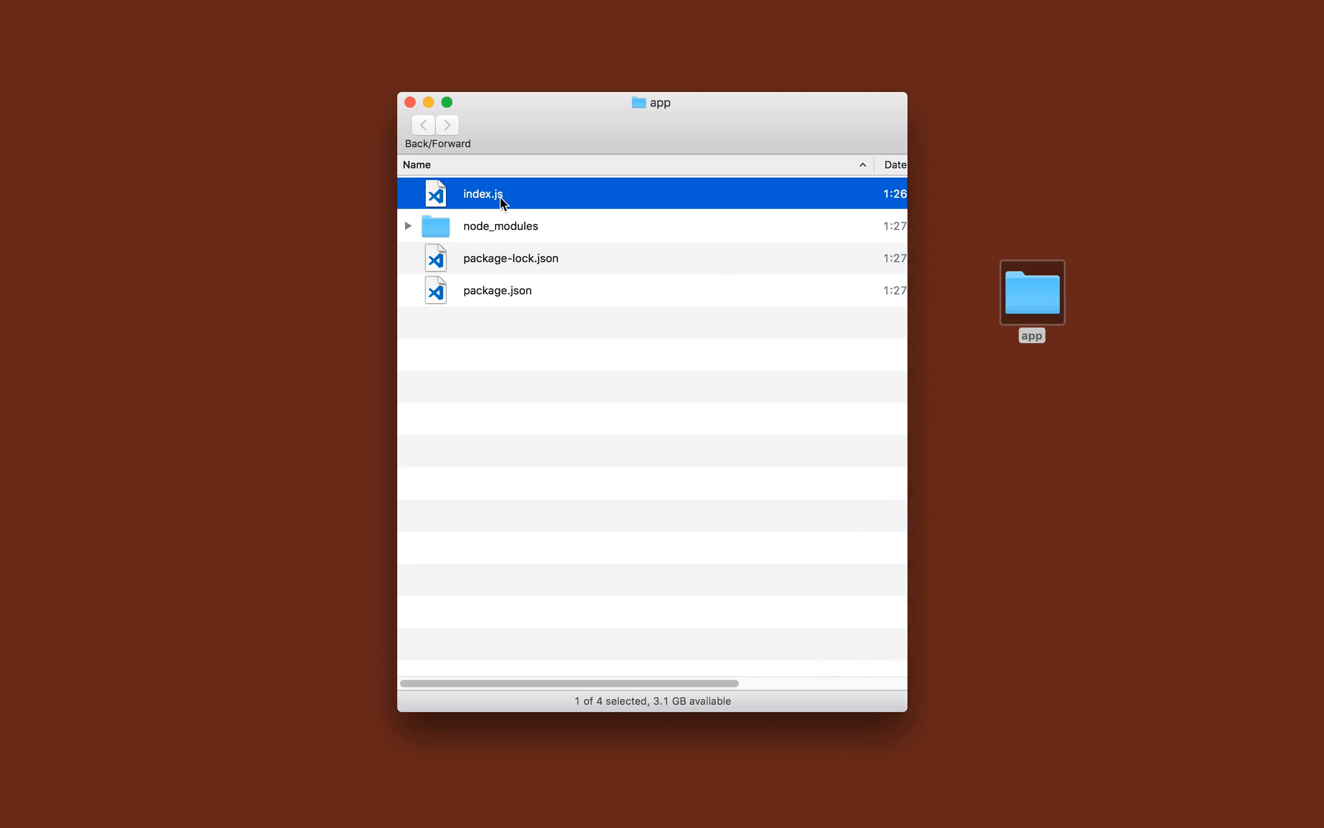
pyautogui.moveTo(512, 222)
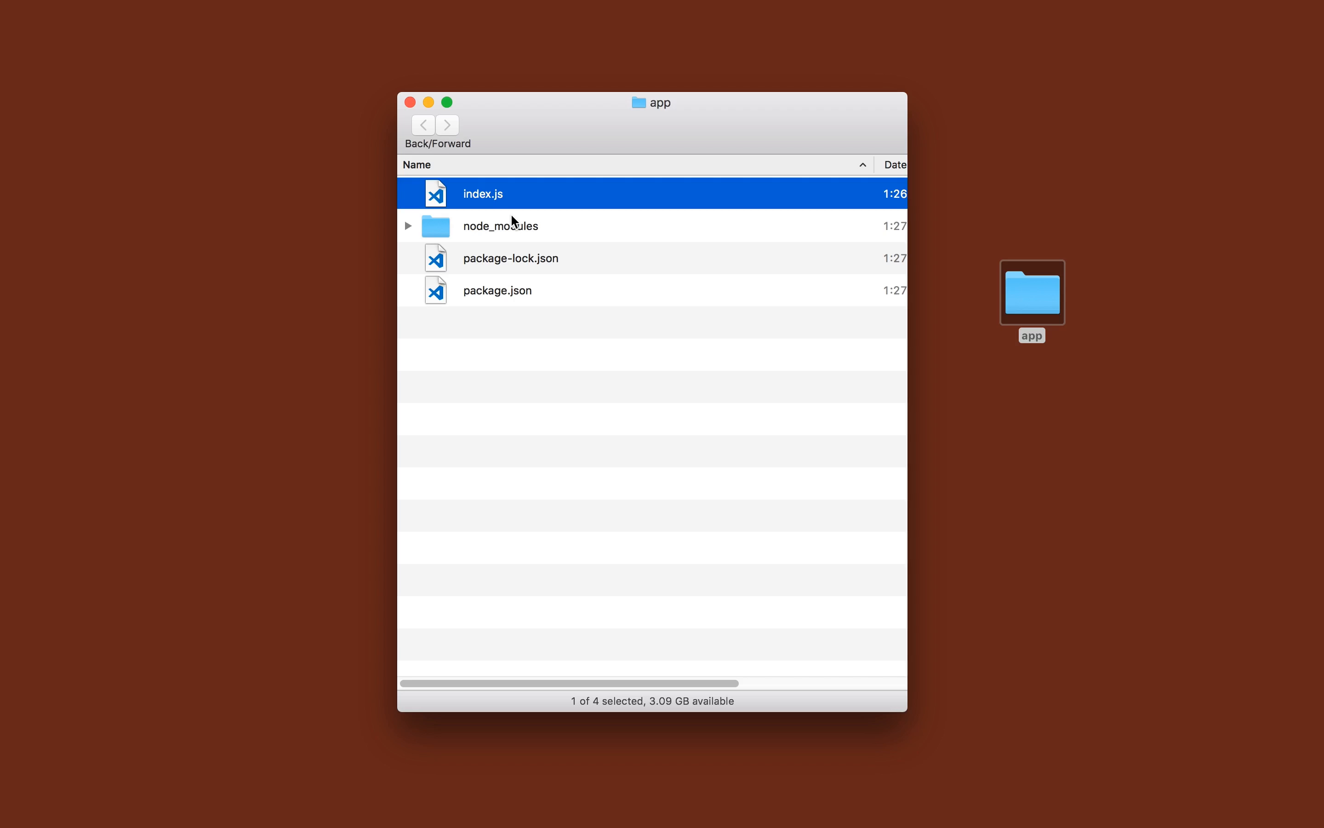
pyautogui.moveTo(410, 102)
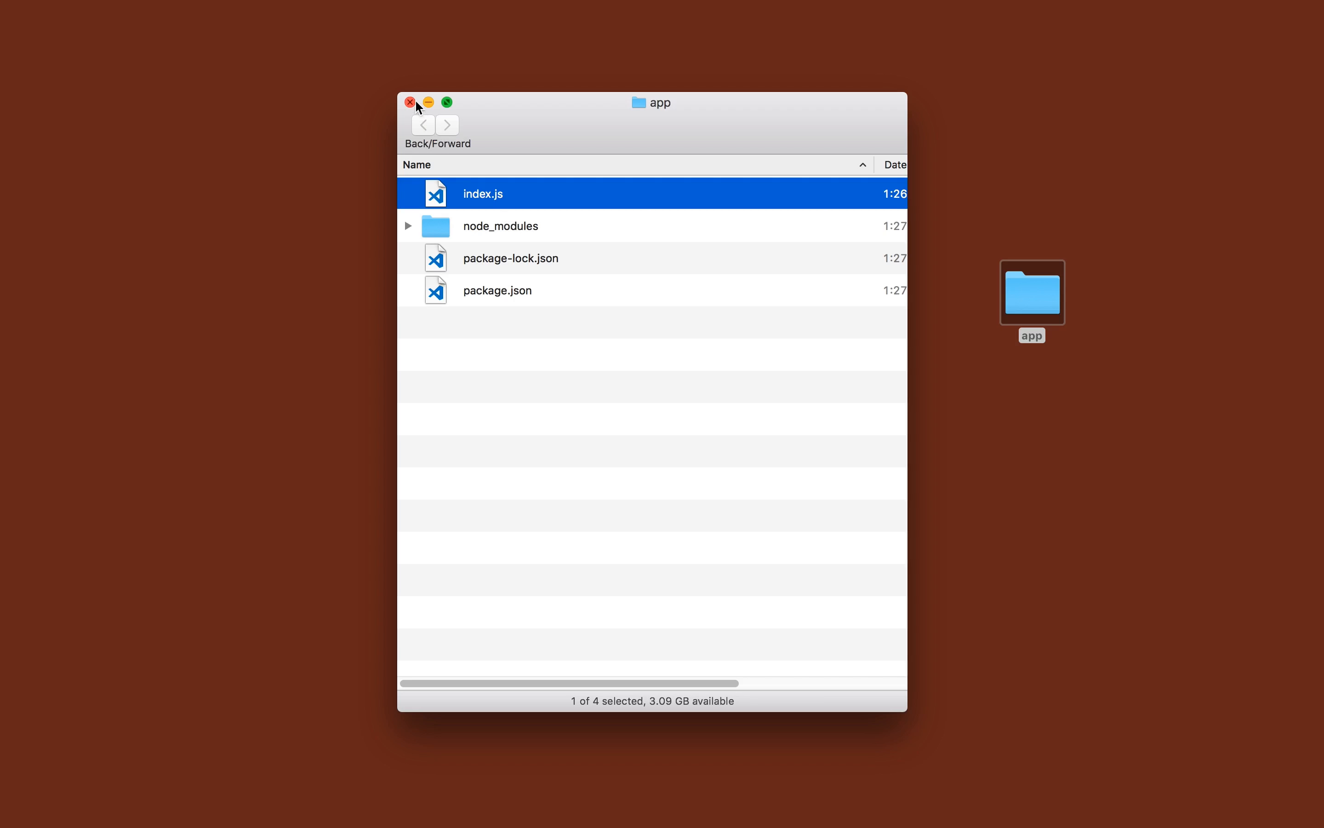
pyautogui.click(409, 102)
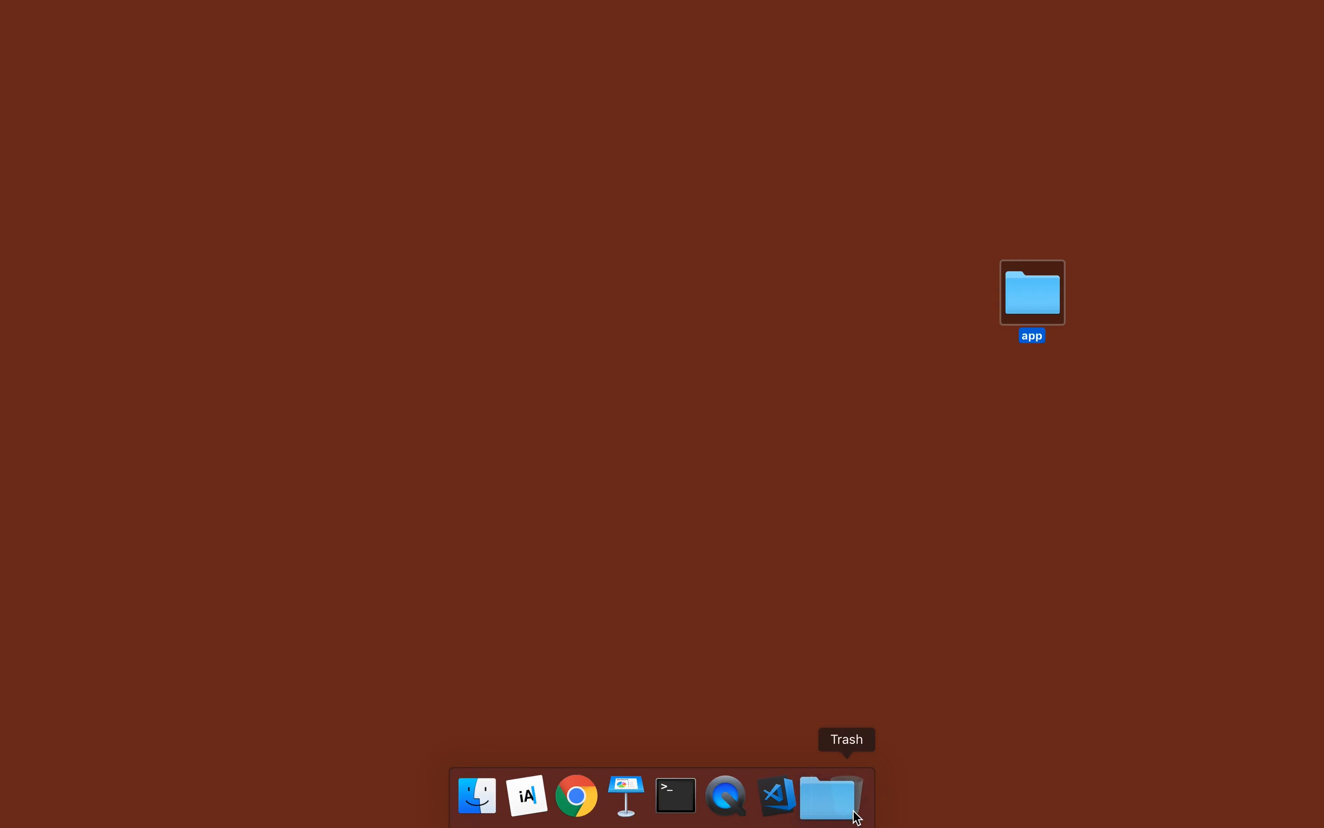
pyautogui.click(675, 795)
pyautogui.write('http-server')
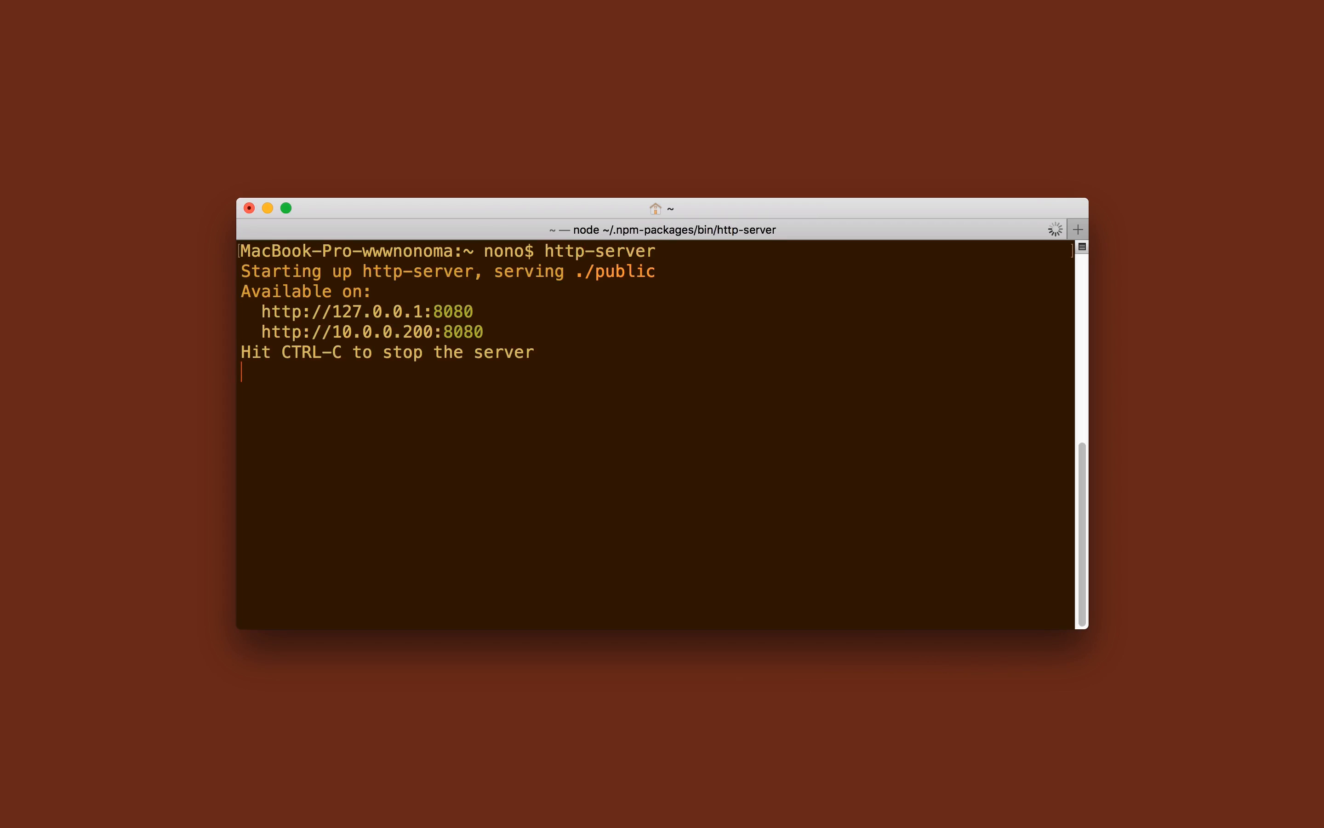
# Run sudo npm install http-server -g in Terminal, then clear the screen.
pyautogui.write('budo')
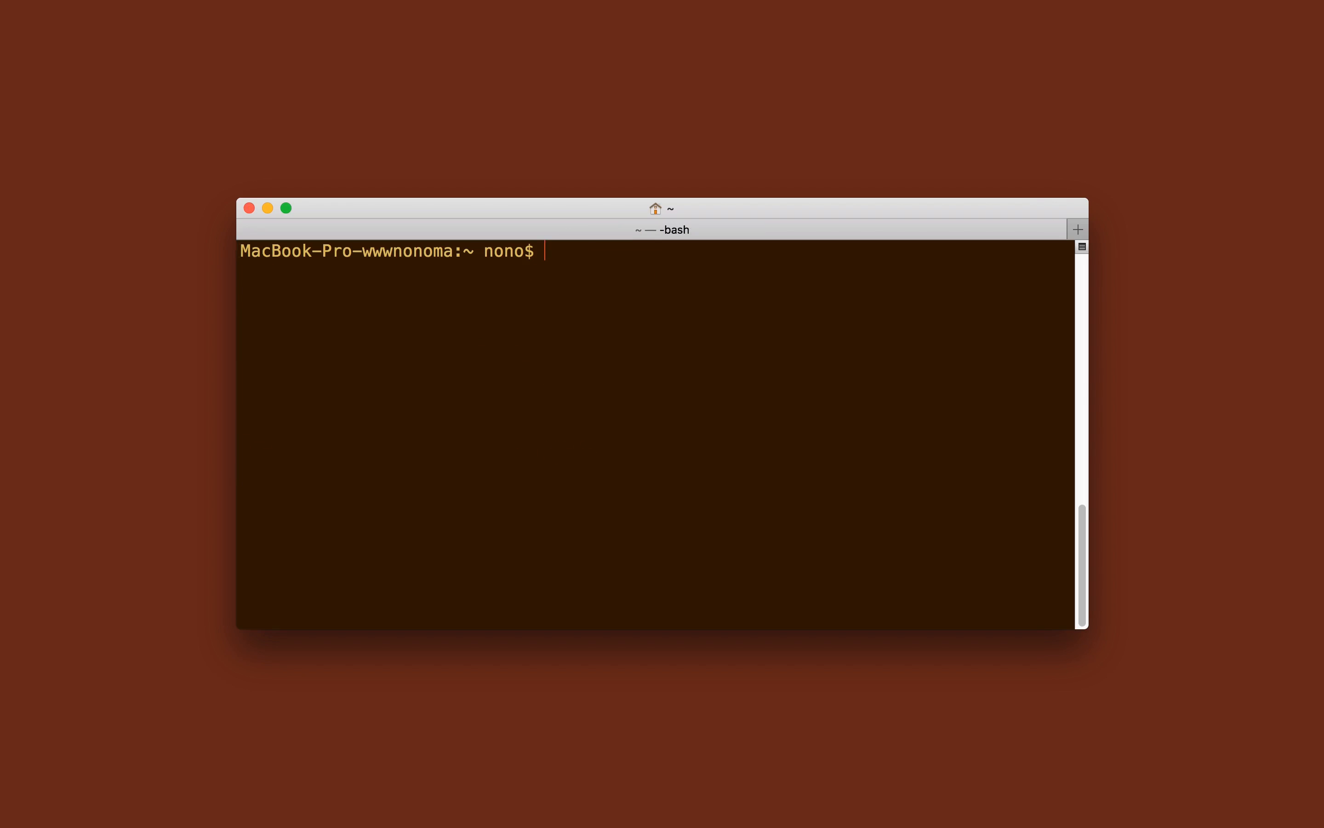
pyautogui.write('npm install ht')
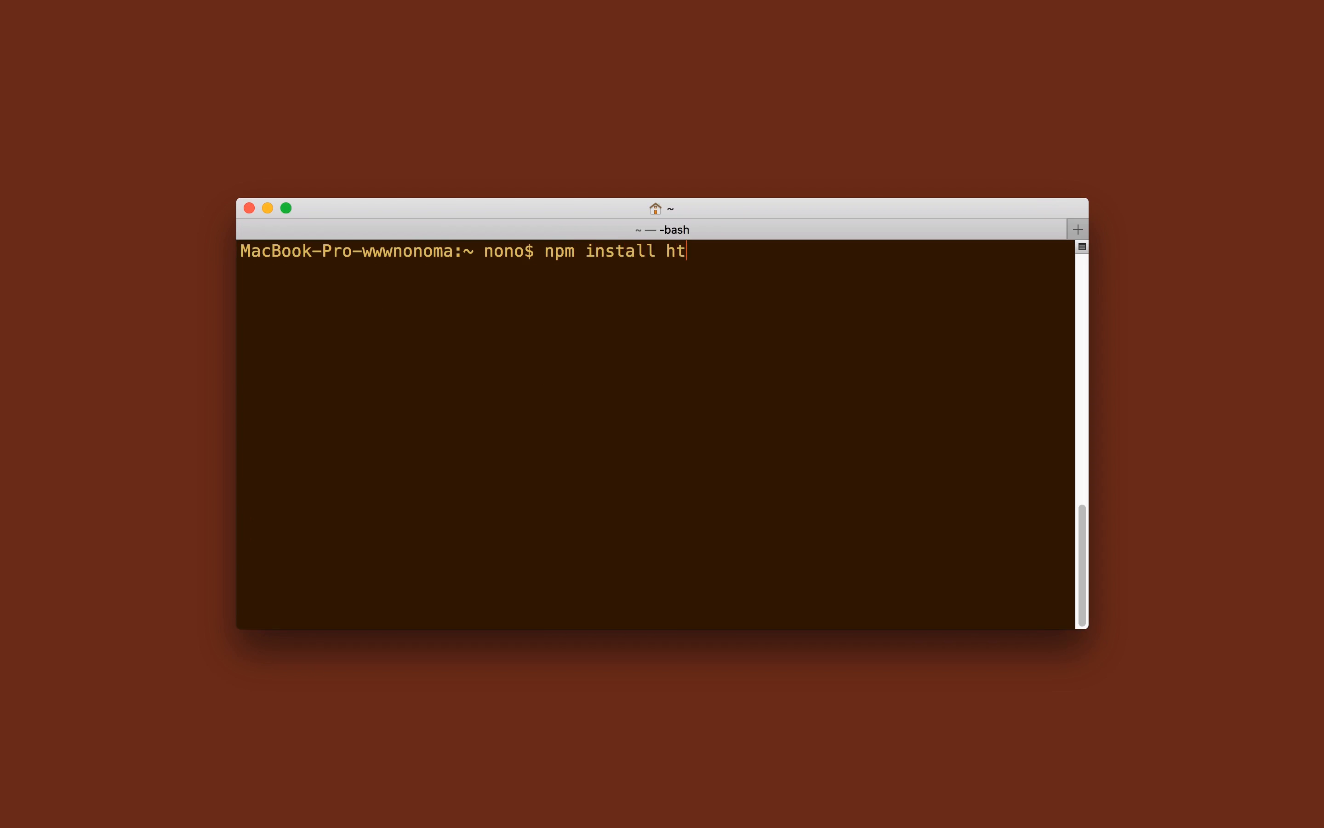
pyautogui.write('tp-server -g')
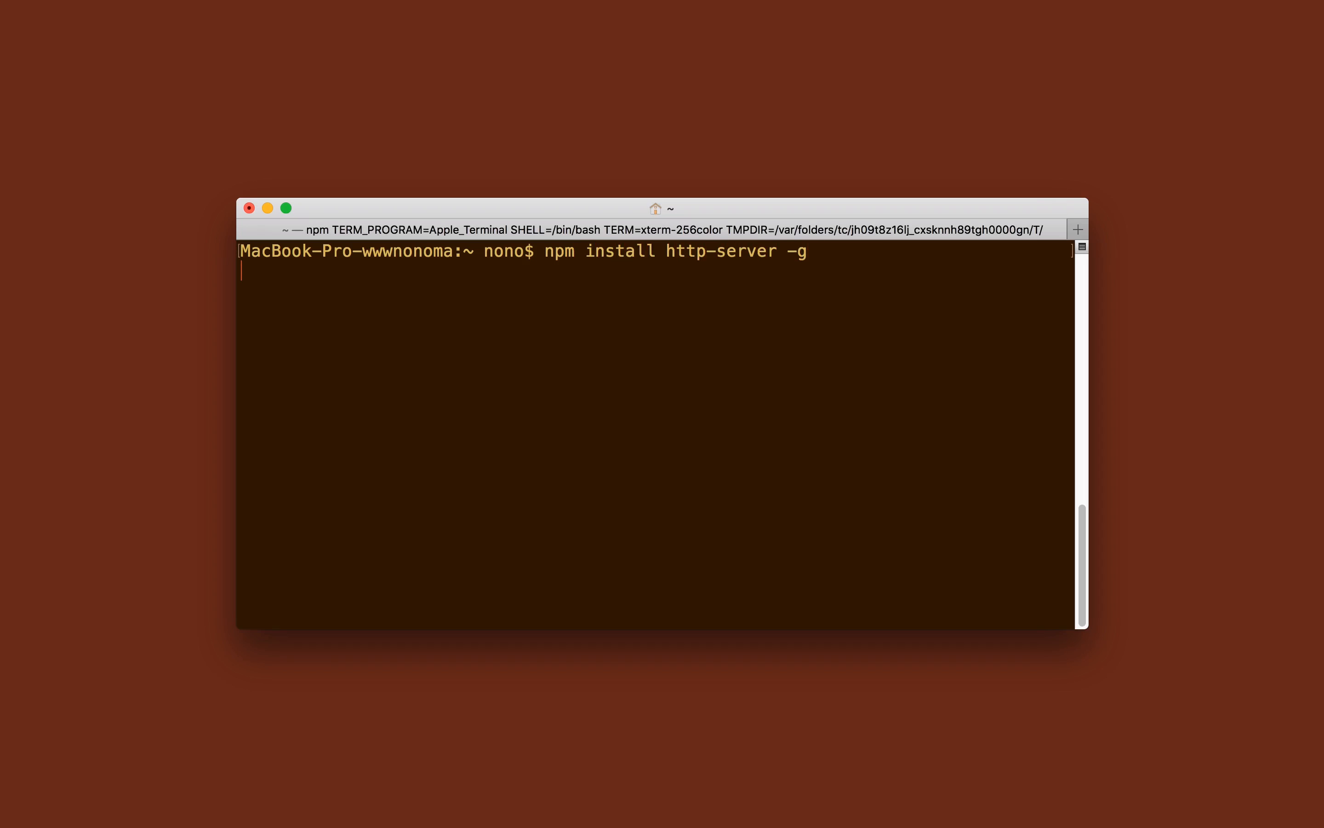
pyautogui.press('Return')
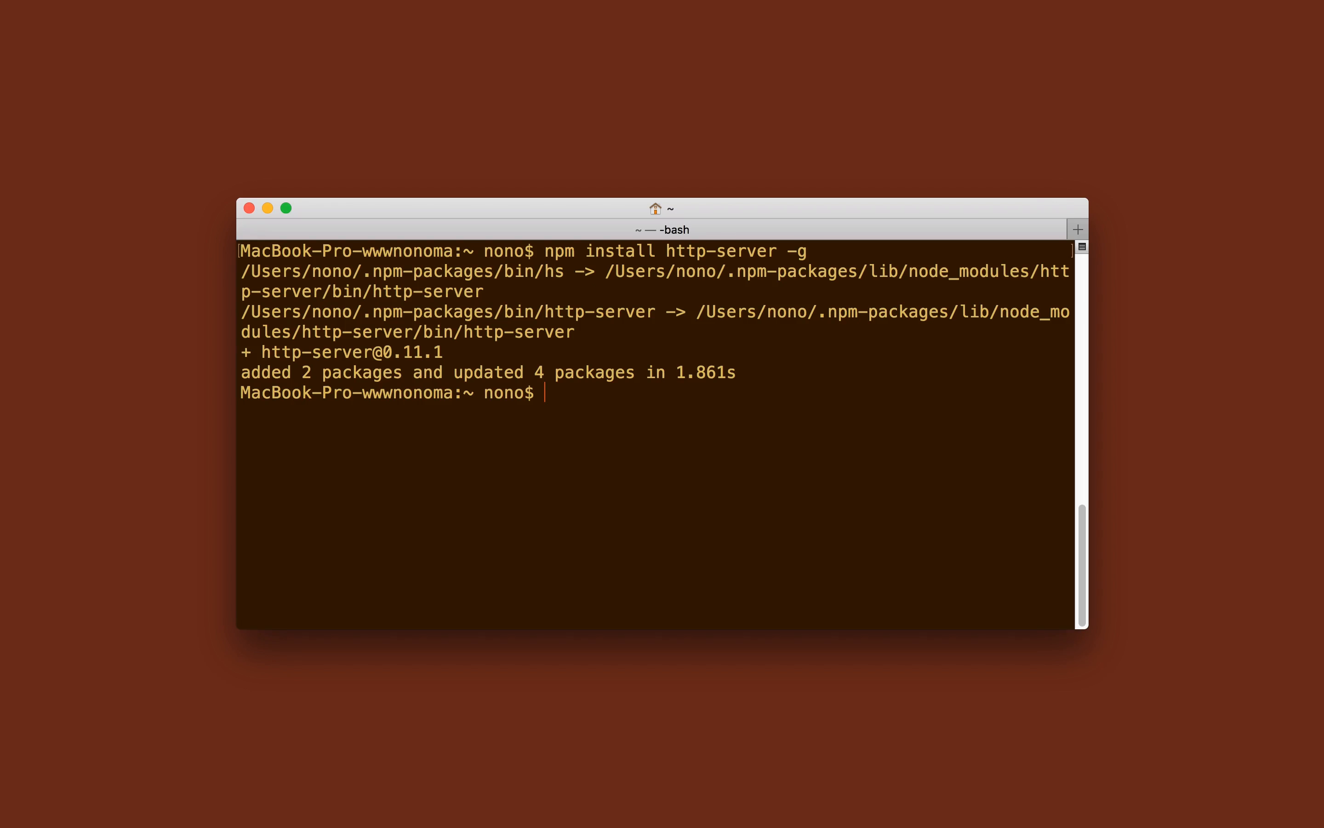
pyautogui.write('clear')
pyautogui.write('geometry')
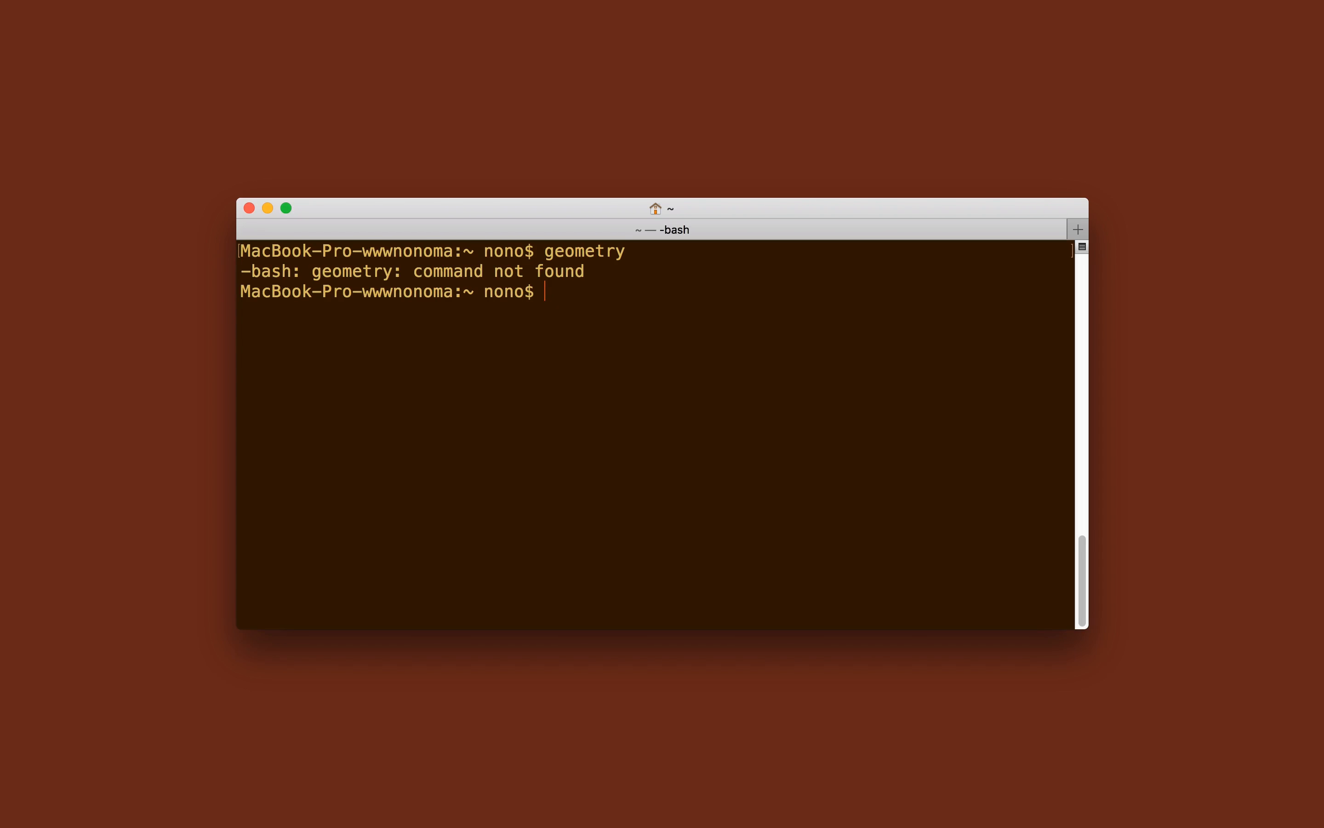
# Run npm install geometry -g, return to the original session and dismiss the disk warning.
pyautogui.write('npm instal')
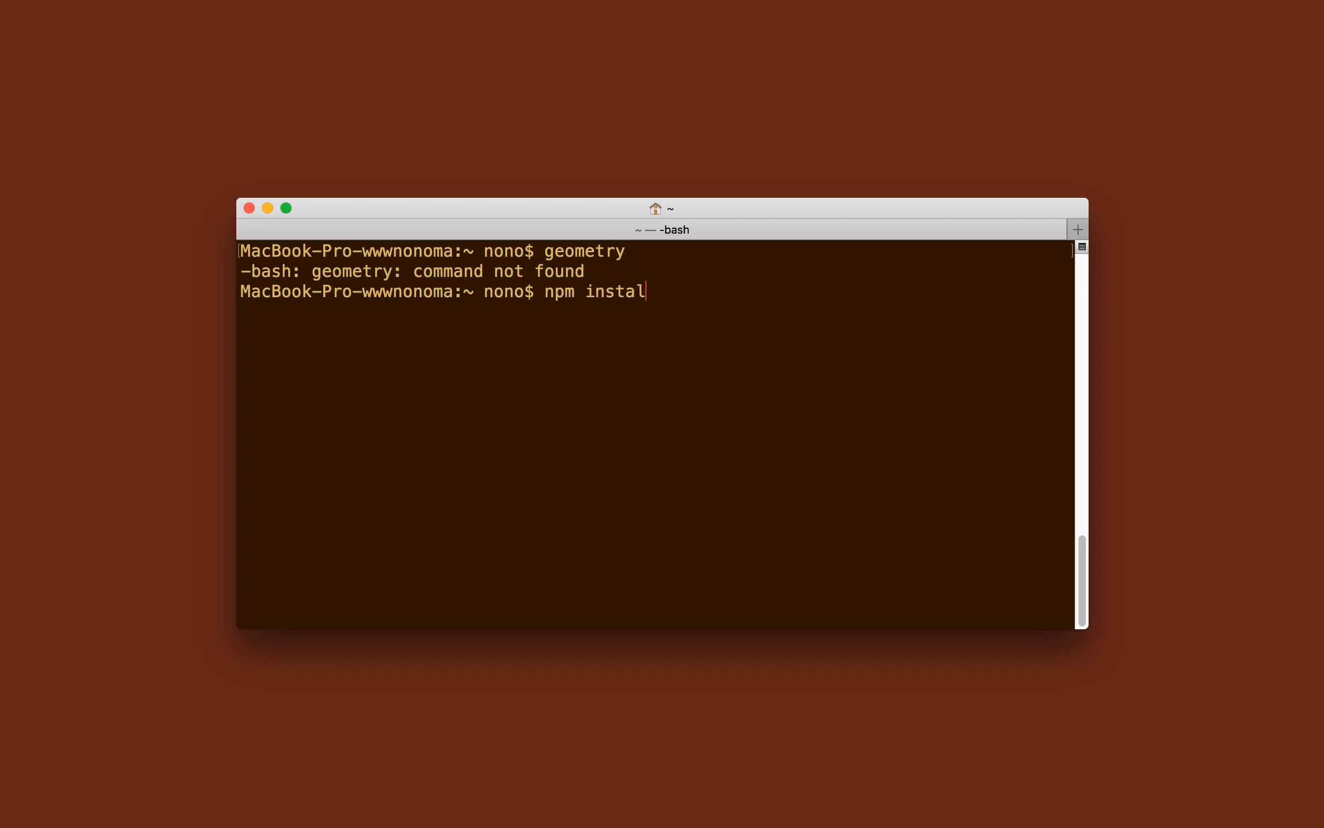
pyautogui.write('l geometry -g')
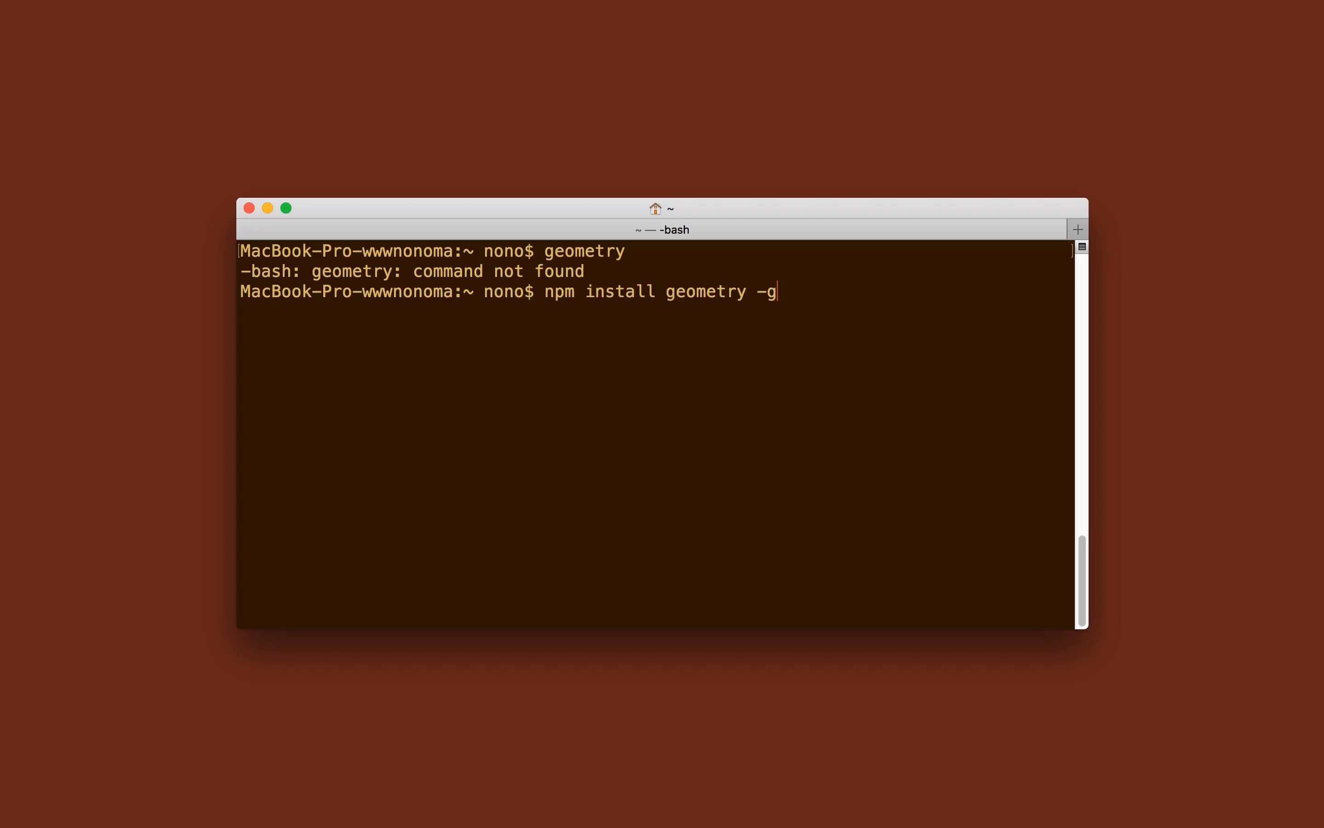
pyautogui.press('Return')
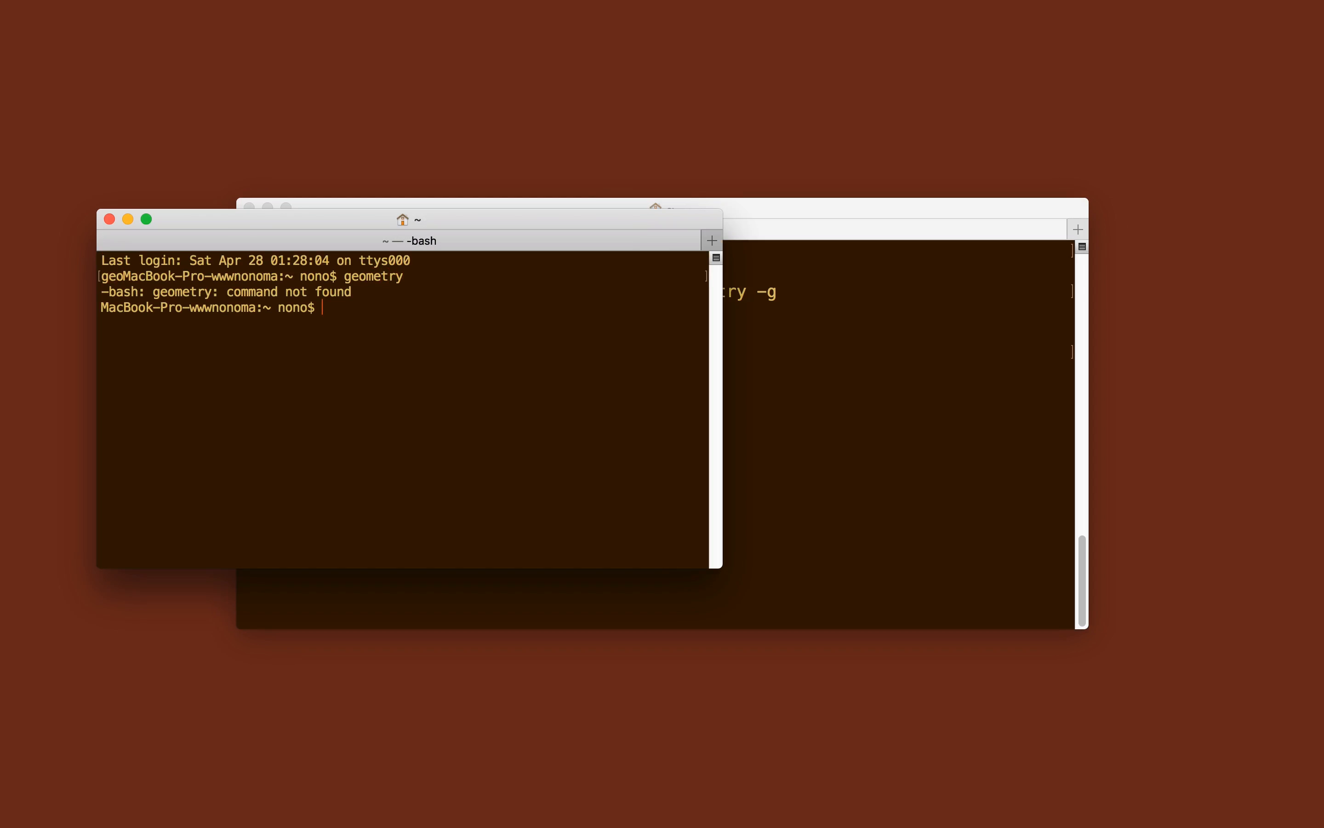
pyautogui.doubleClick(378, 275)
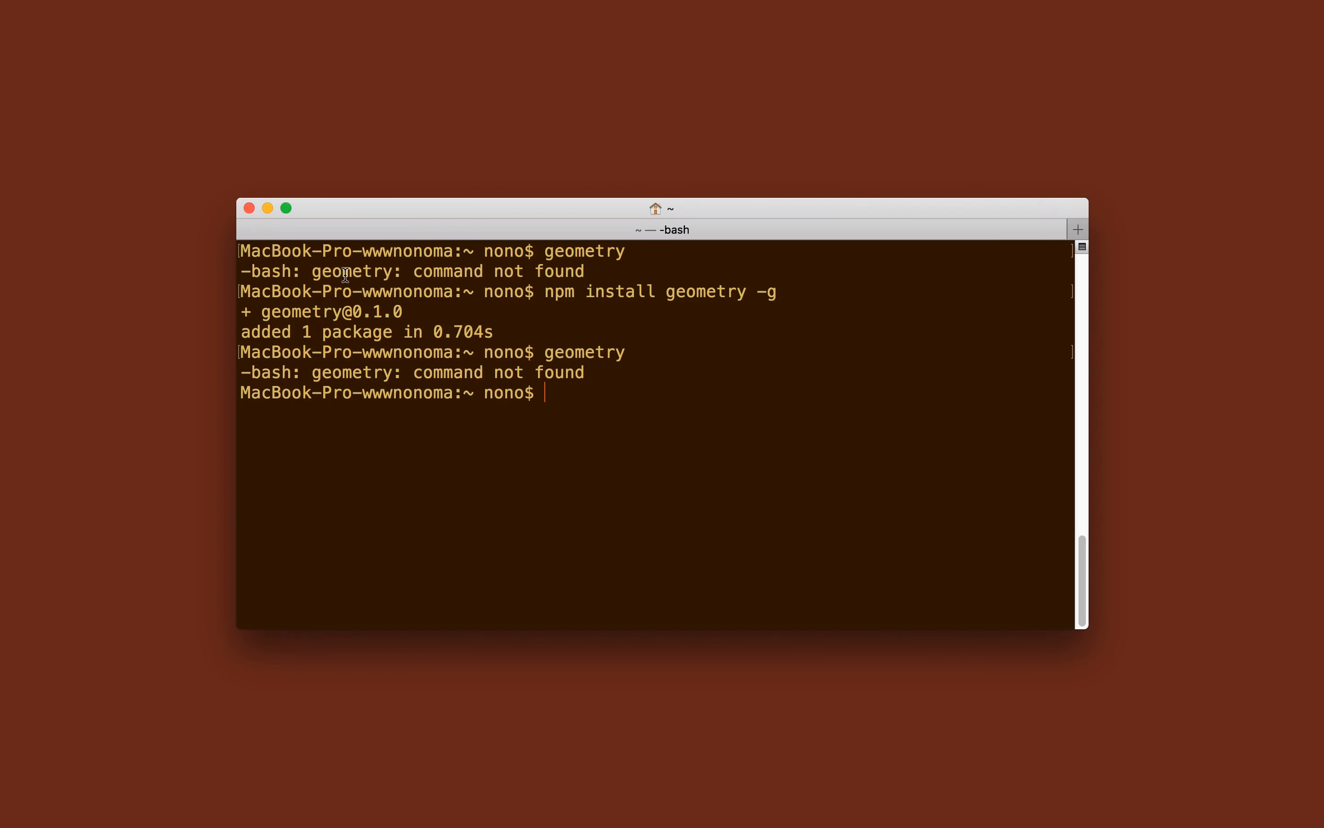
pyautogui.moveTo(570, 430)
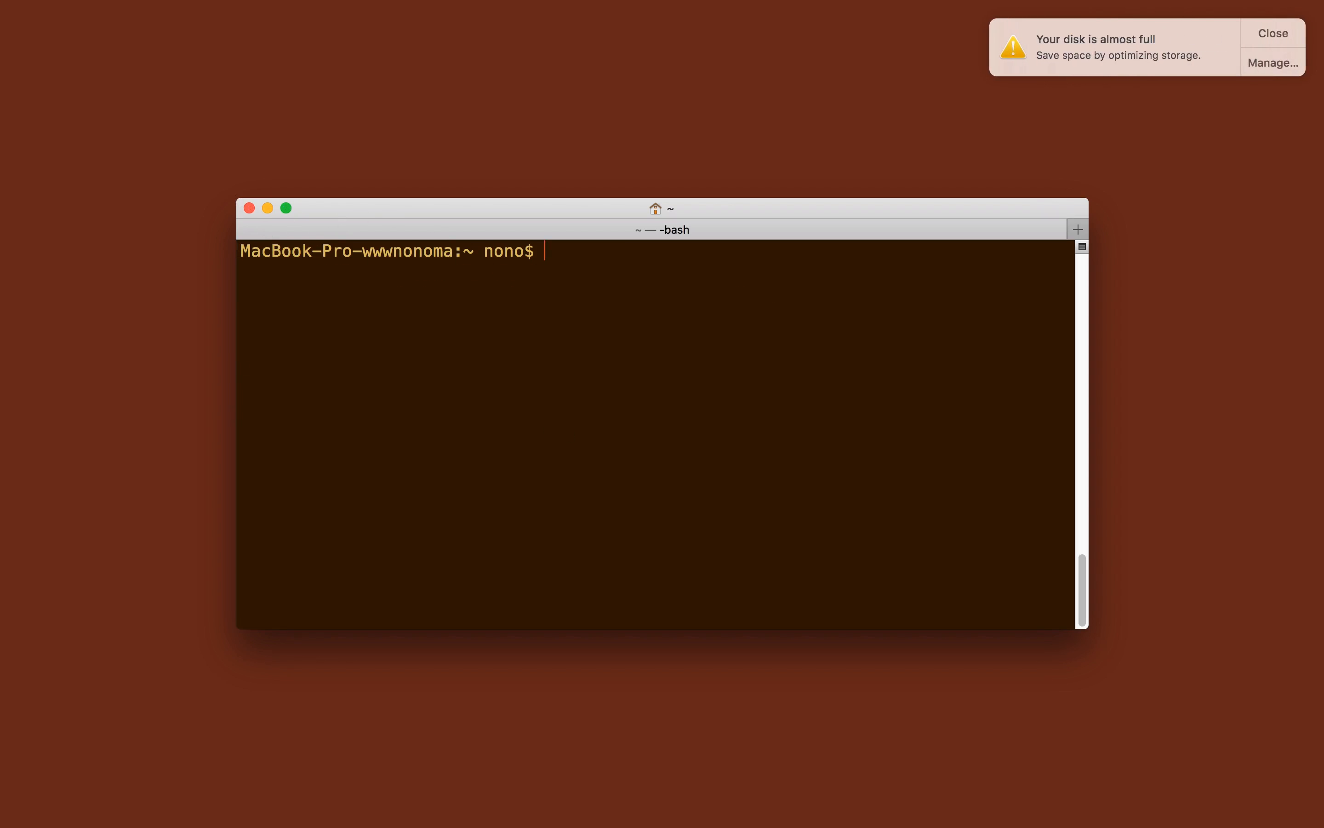
pyautogui.click(1272, 33)
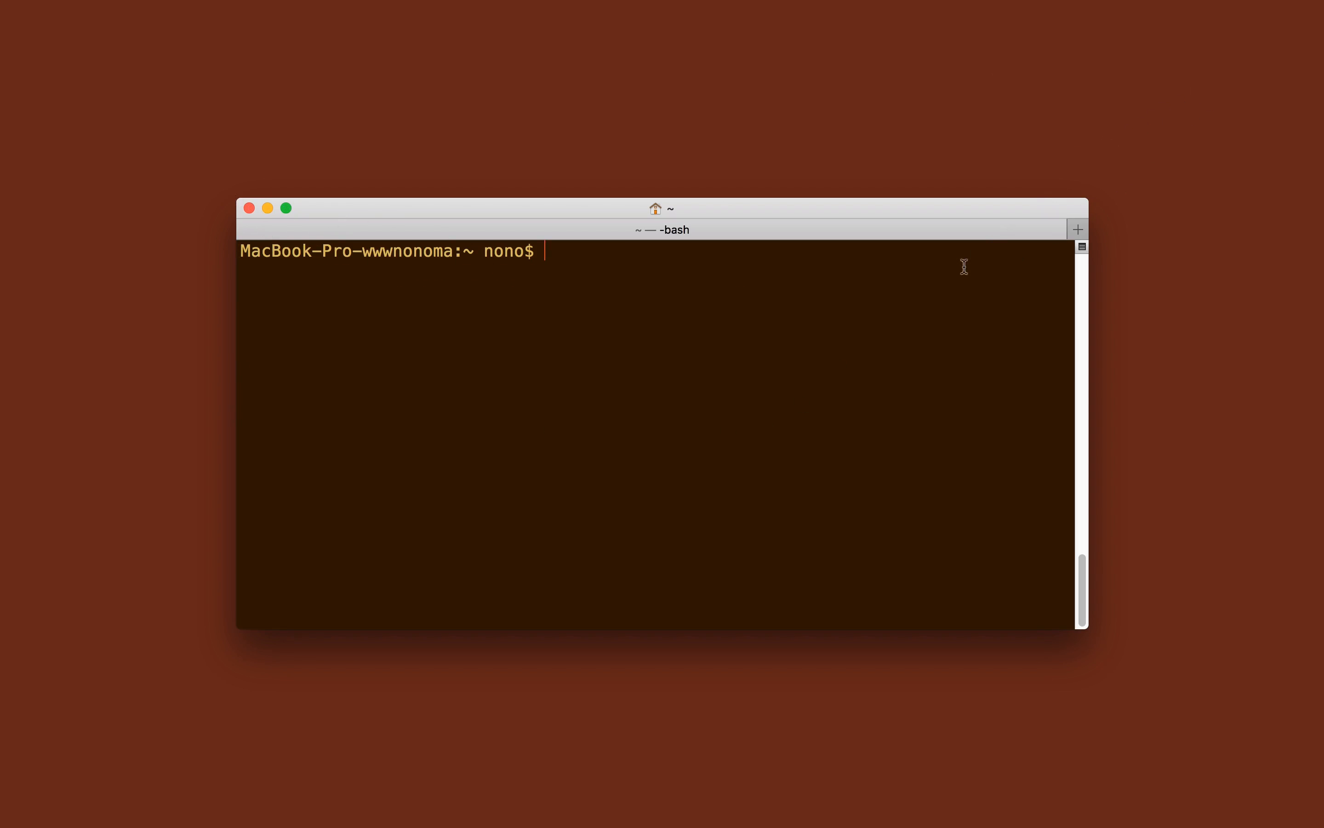
# Install bower with npm, then install it globally with `npm install bower -g`.
pyautogui.write('npm install -')
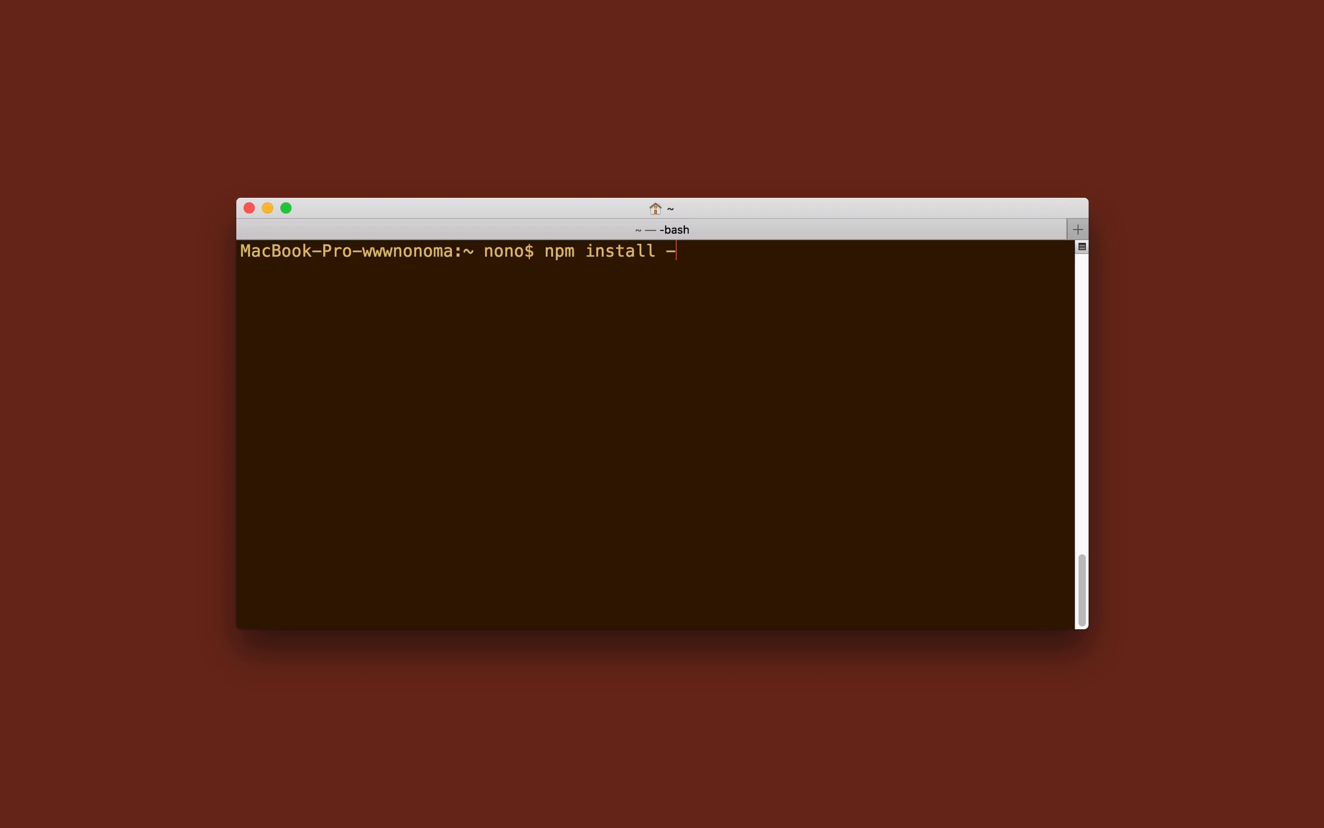
pyautogui.write('bower')
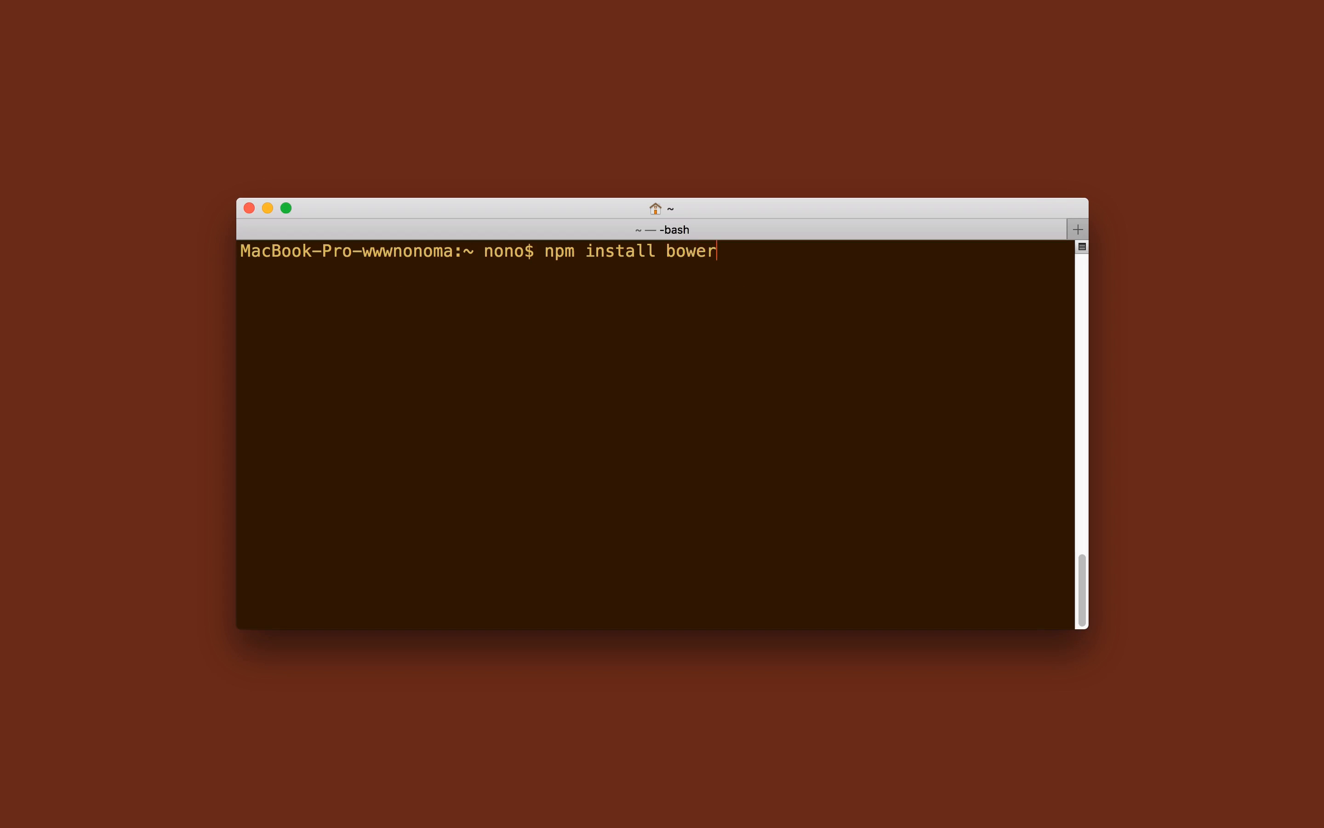
pyautogui.press('Return')
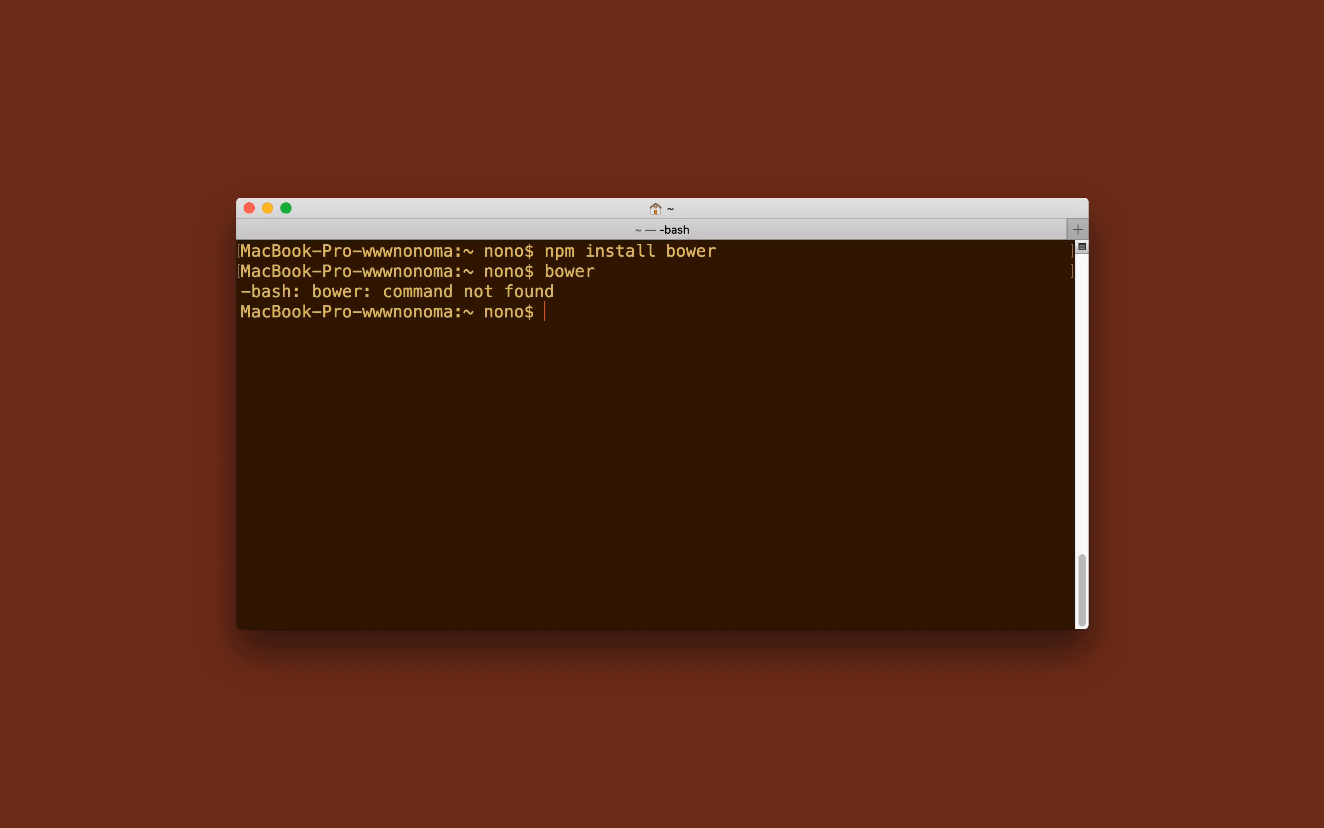
pyautogui.write('npm install bo')
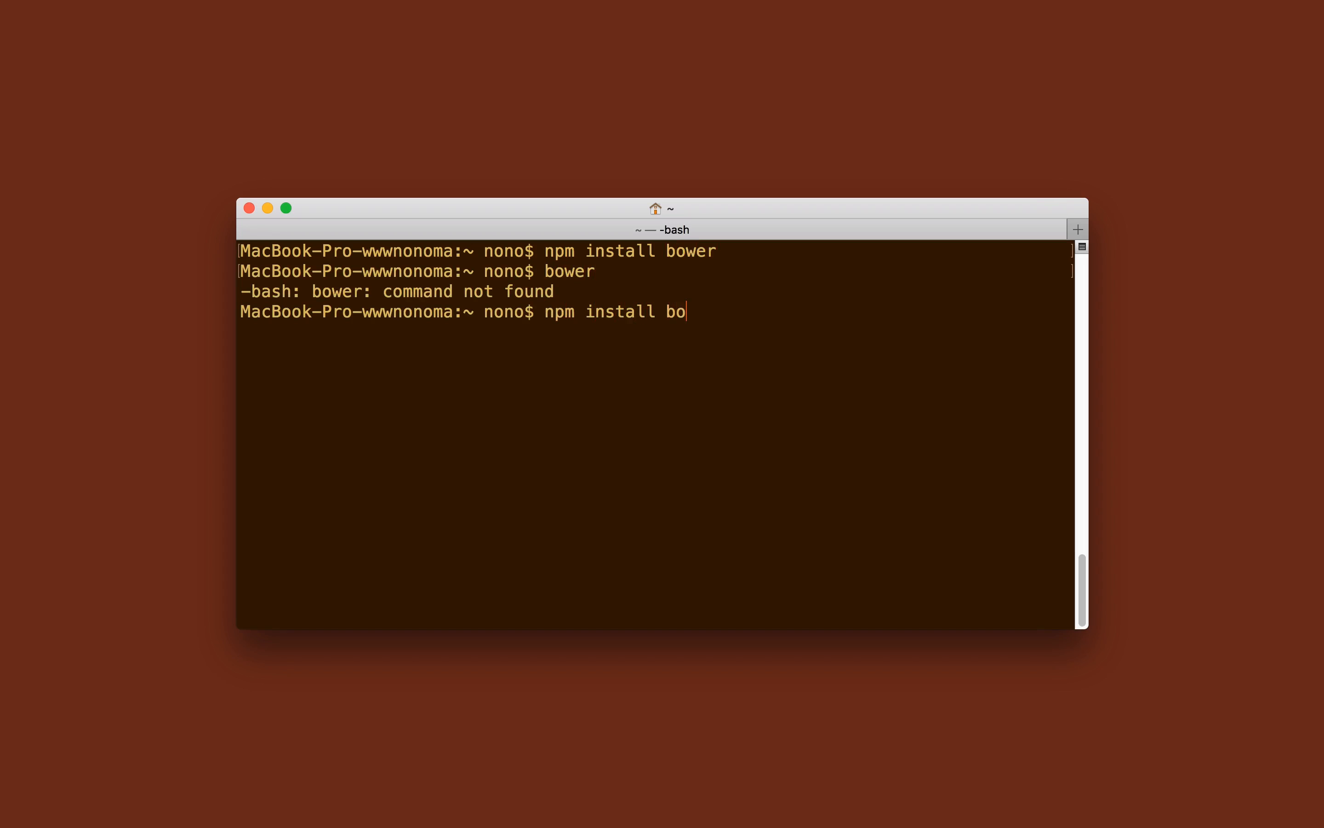
pyautogui.press('Return')
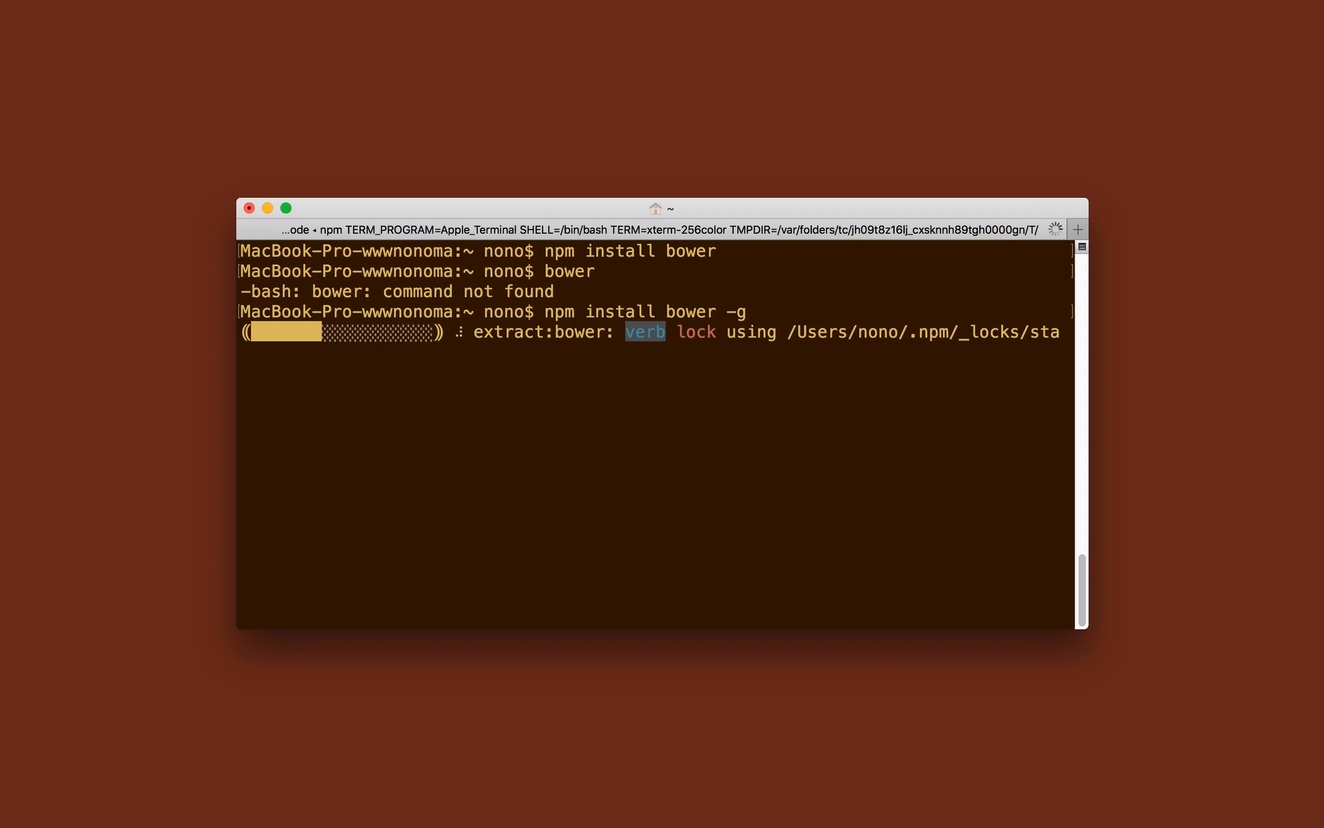
# Run `bower` to show its help and confirm version 1.8.4.
pyautogui.write('b')
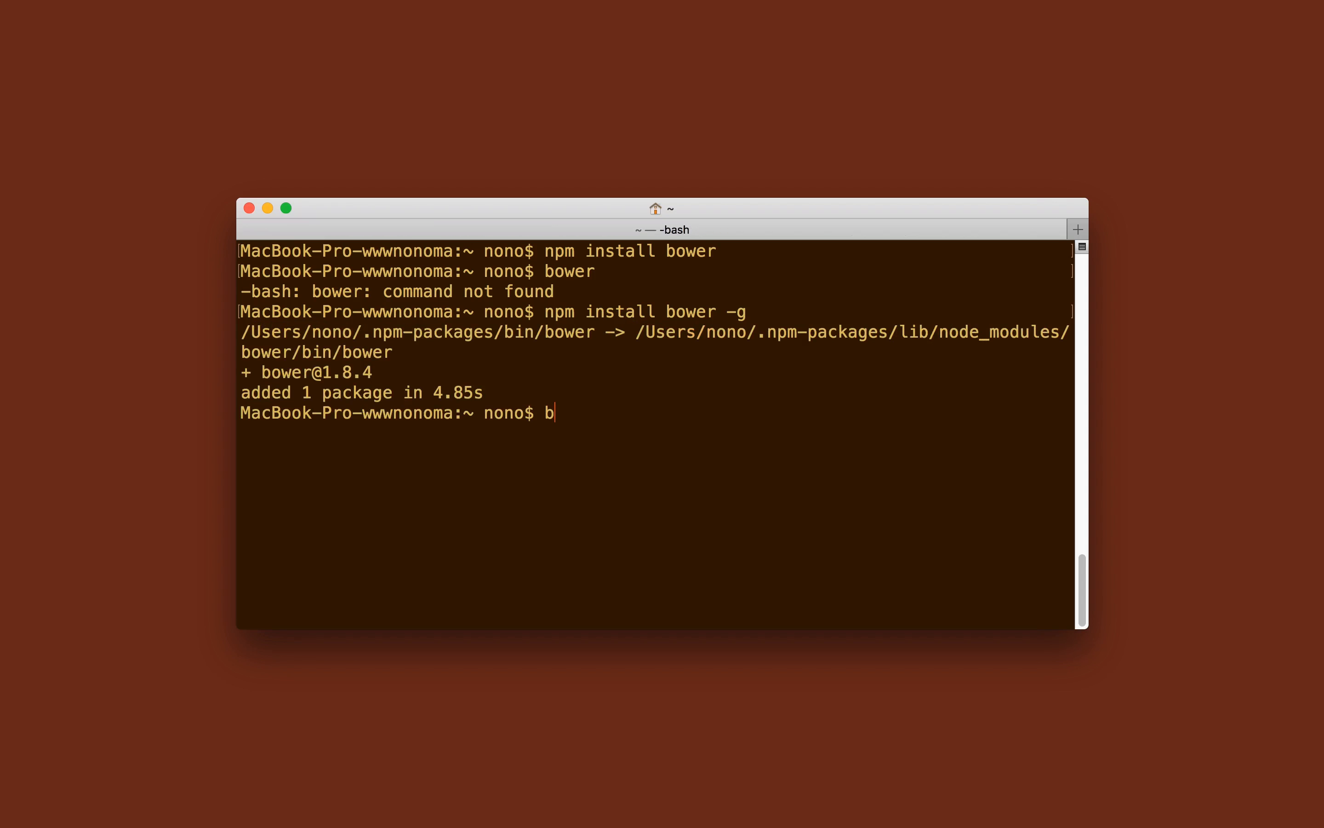
pyautogui.press('Return')
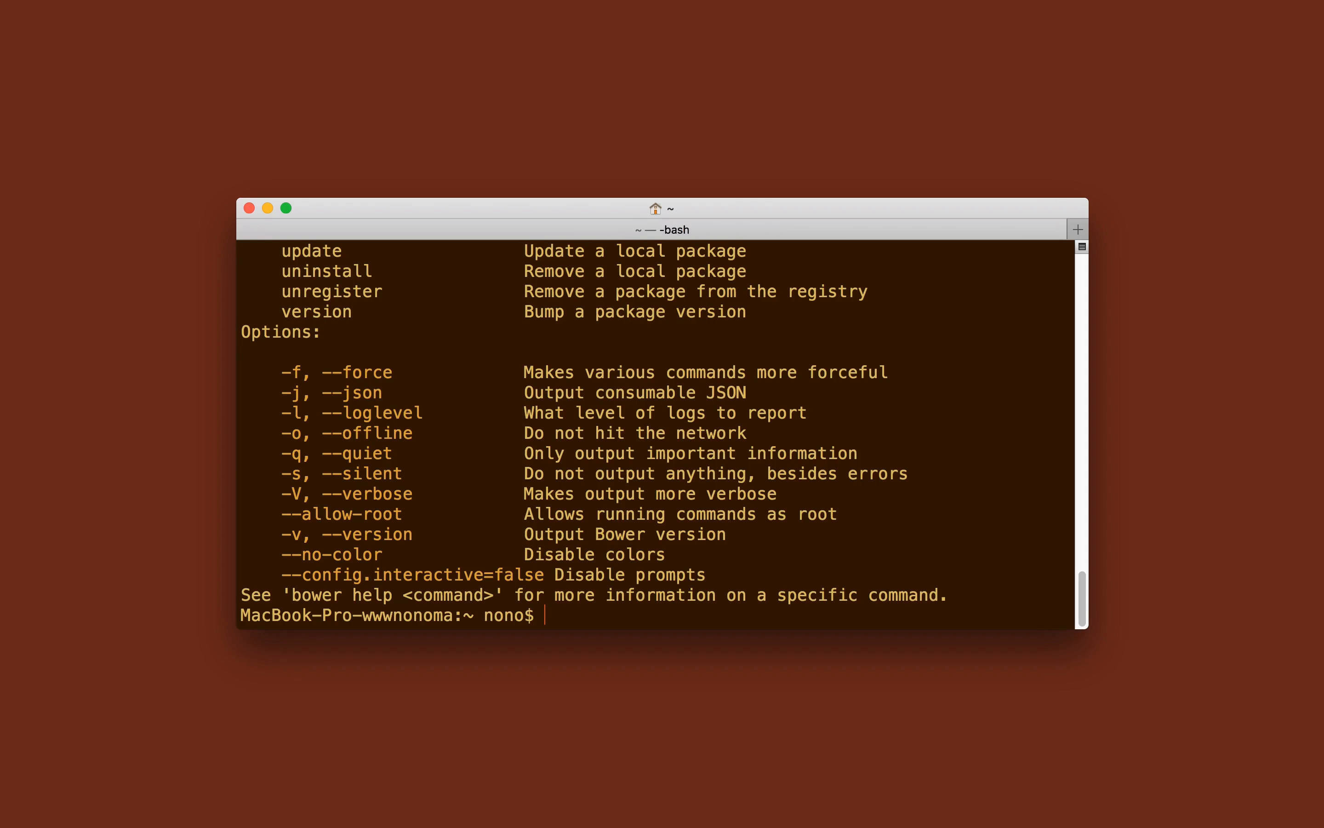
pyautogui.write('clear')
pyautogui.write('bow')
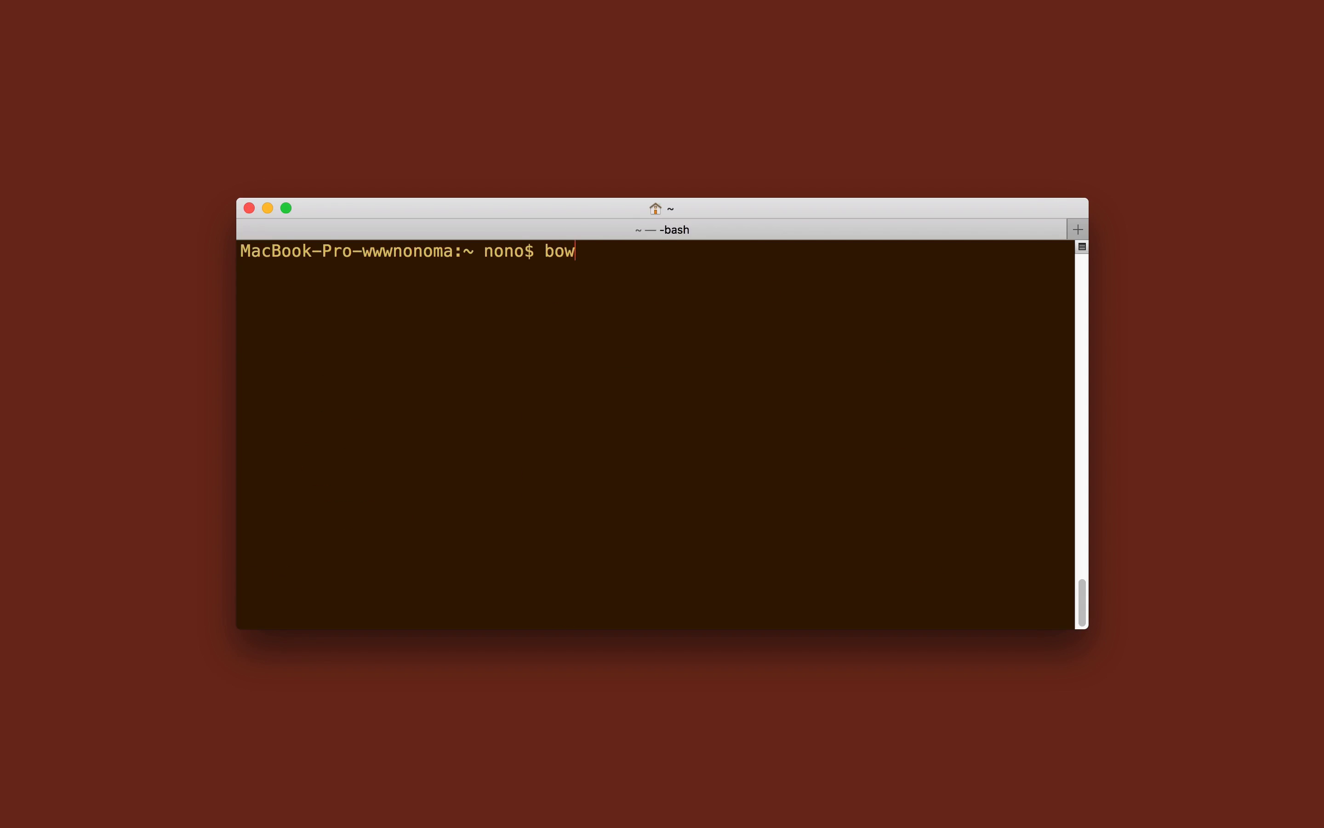
pyautogui.press('Return')
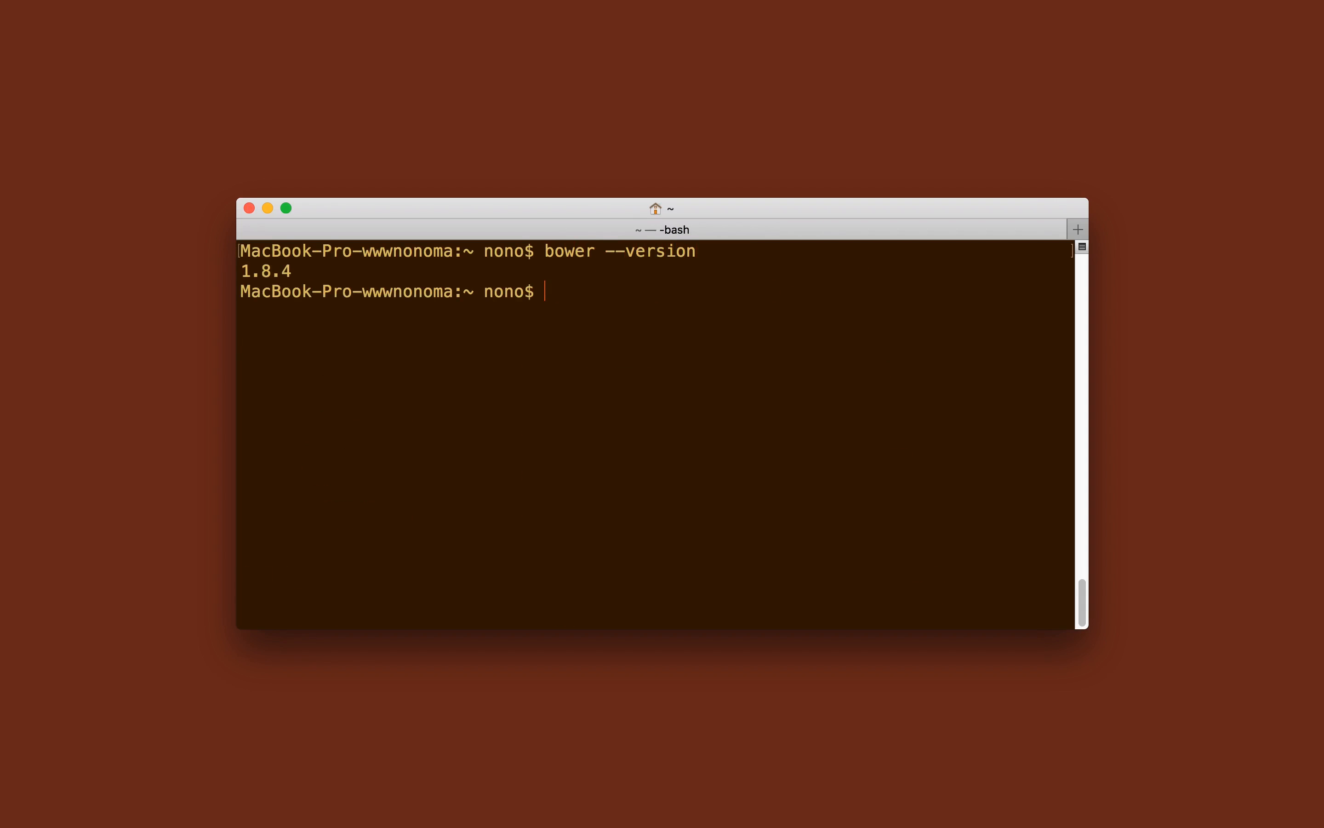
# Run `bower` in a new Terminal session to confirm the global command works.
pyautogui.write('npm install bower -g')
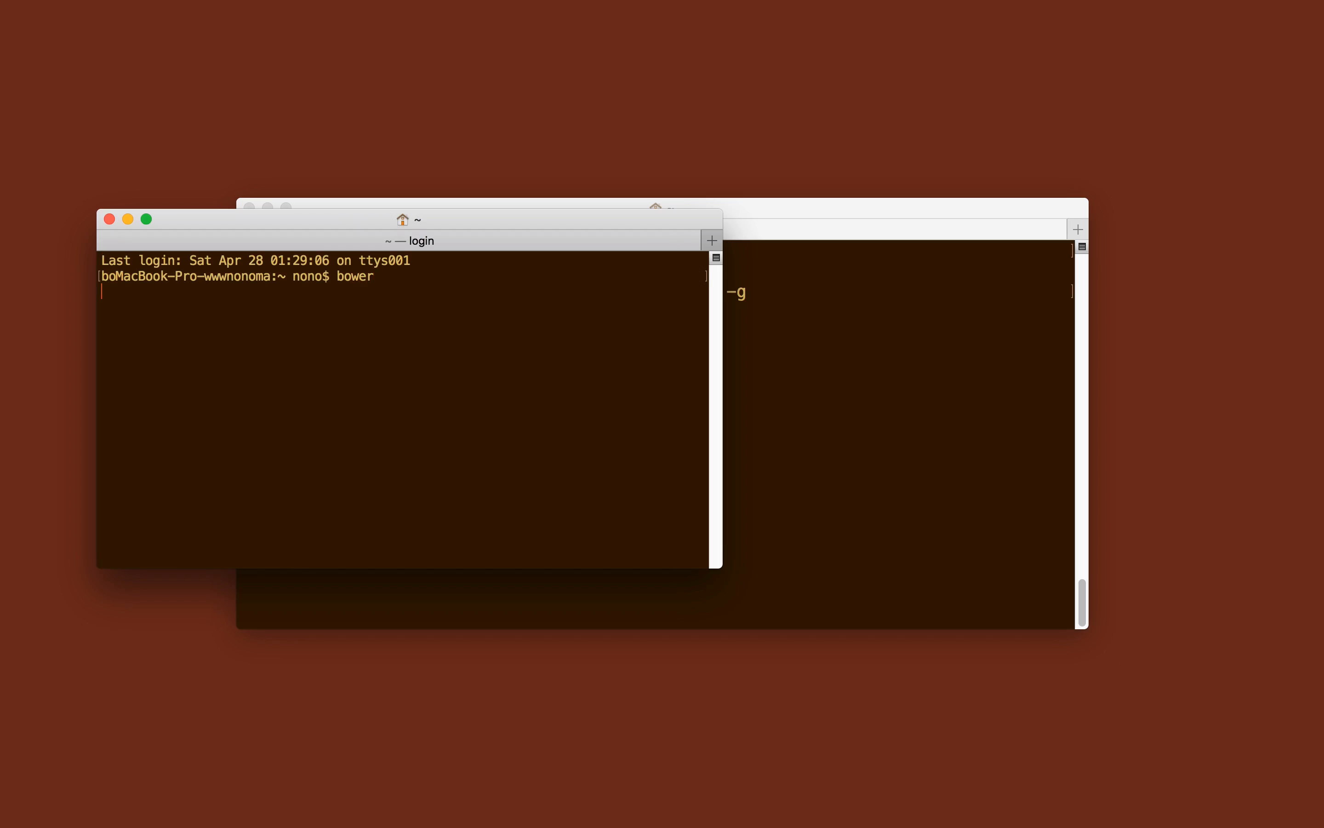
pyautogui.press('Return')
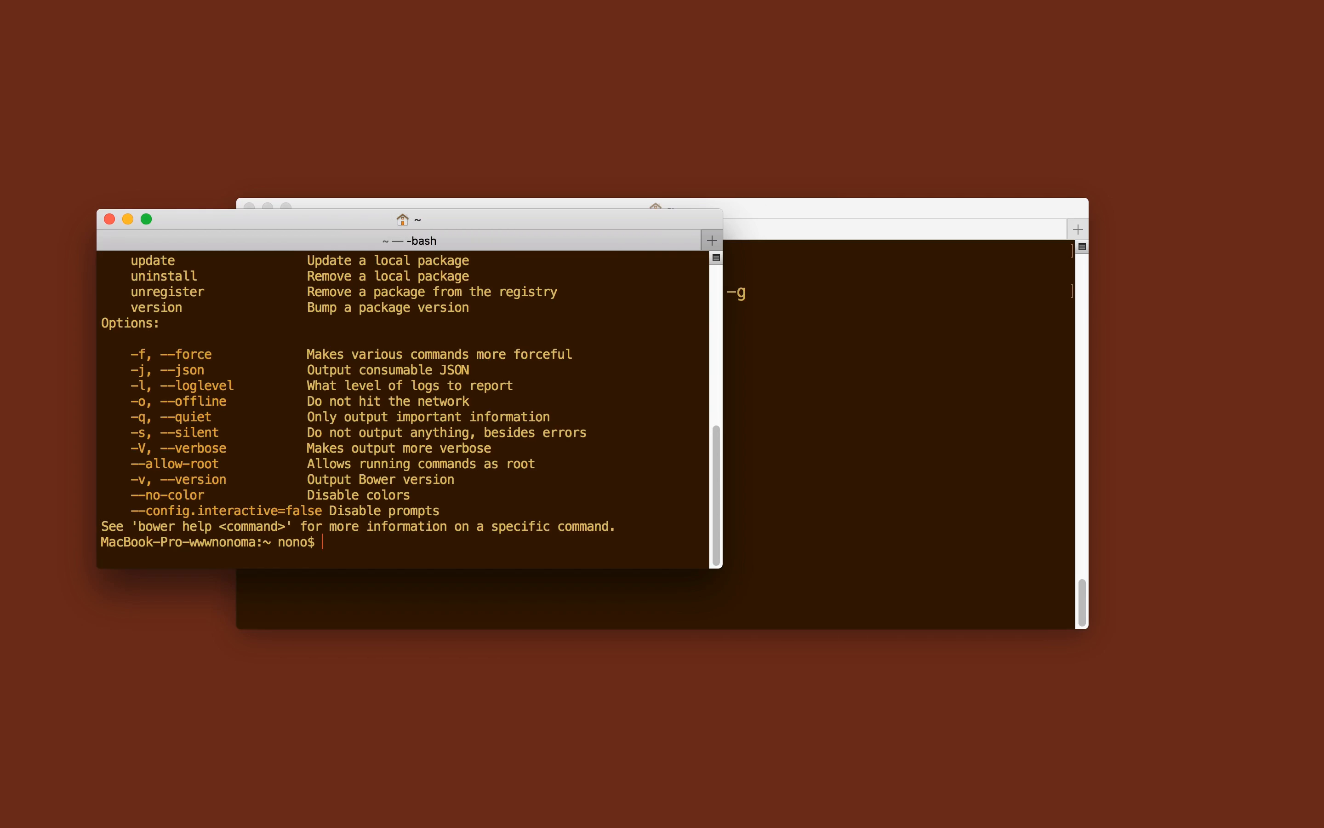